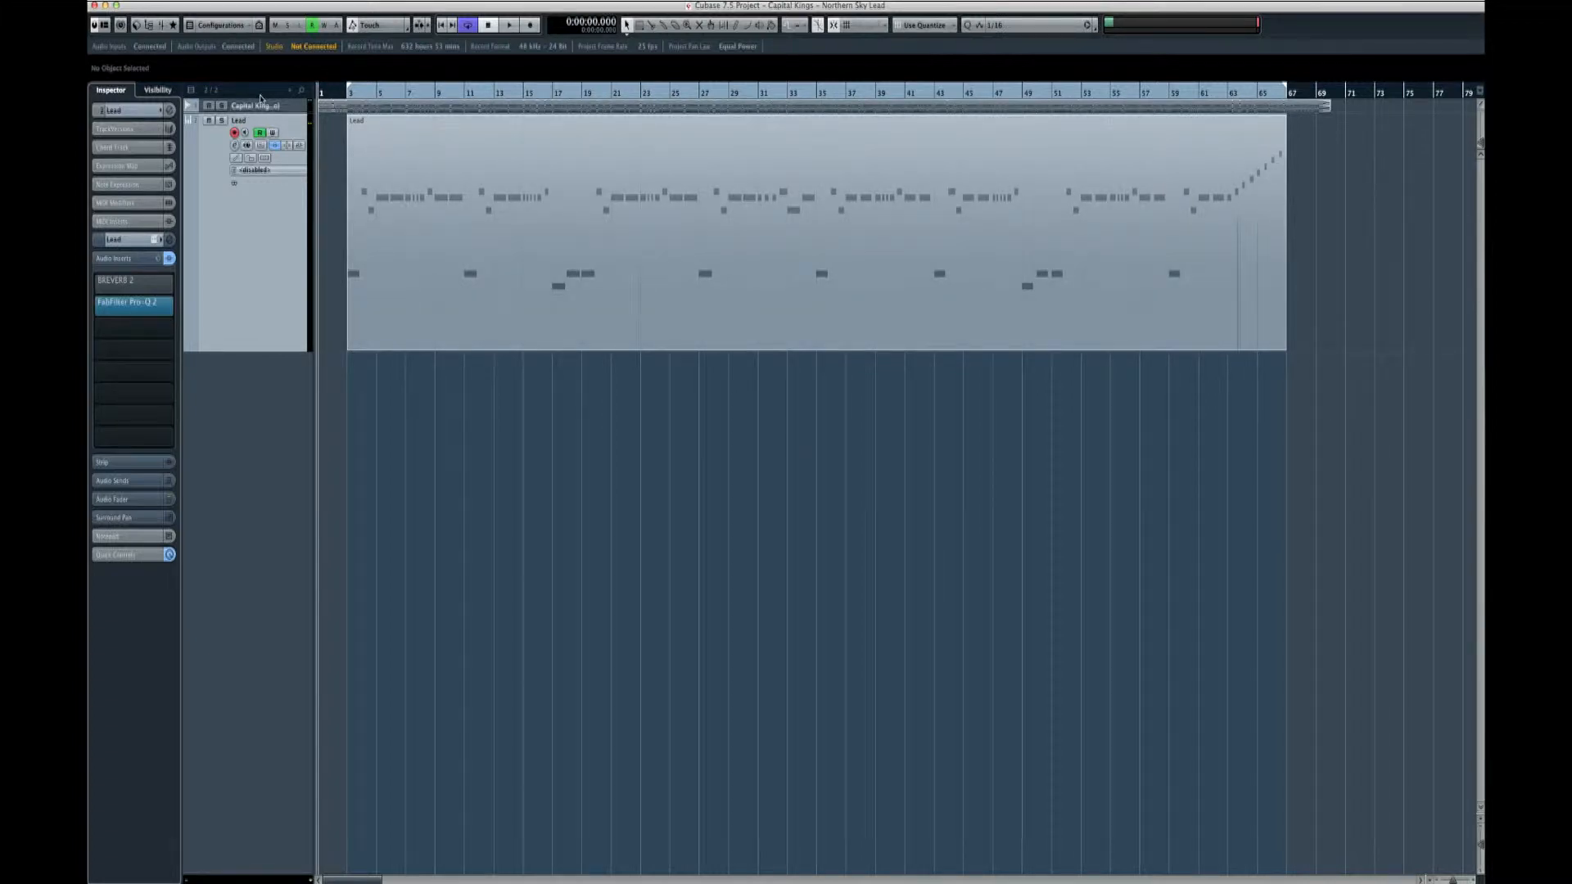
# Play back the lead melody and look through the Lead part's notes in the editor
pyautogui.click(508, 25)
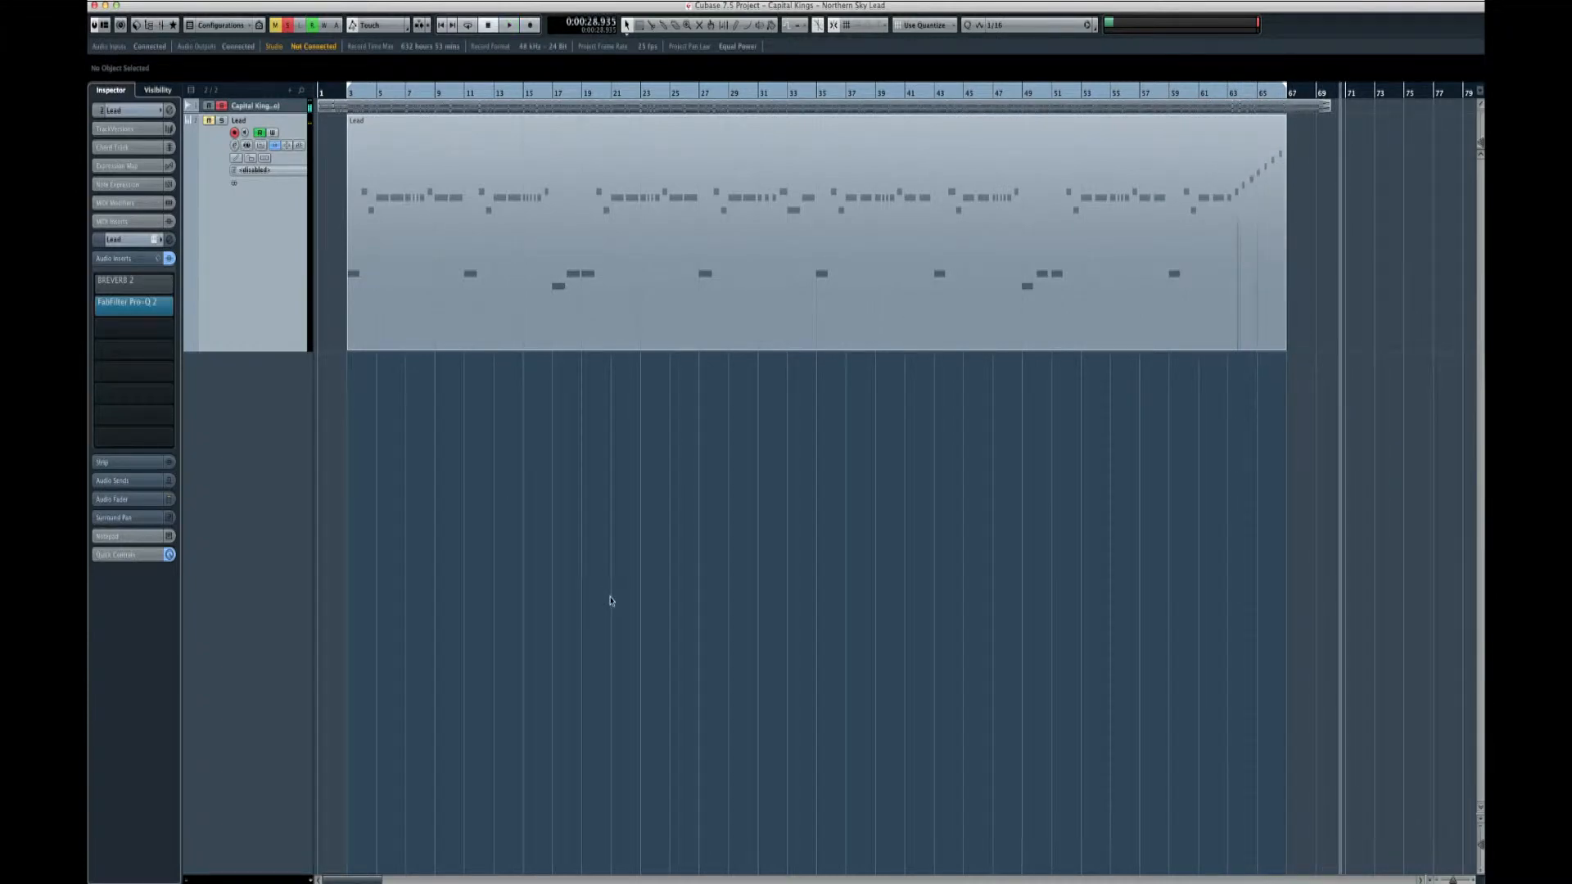
pyautogui.click(234, 133)
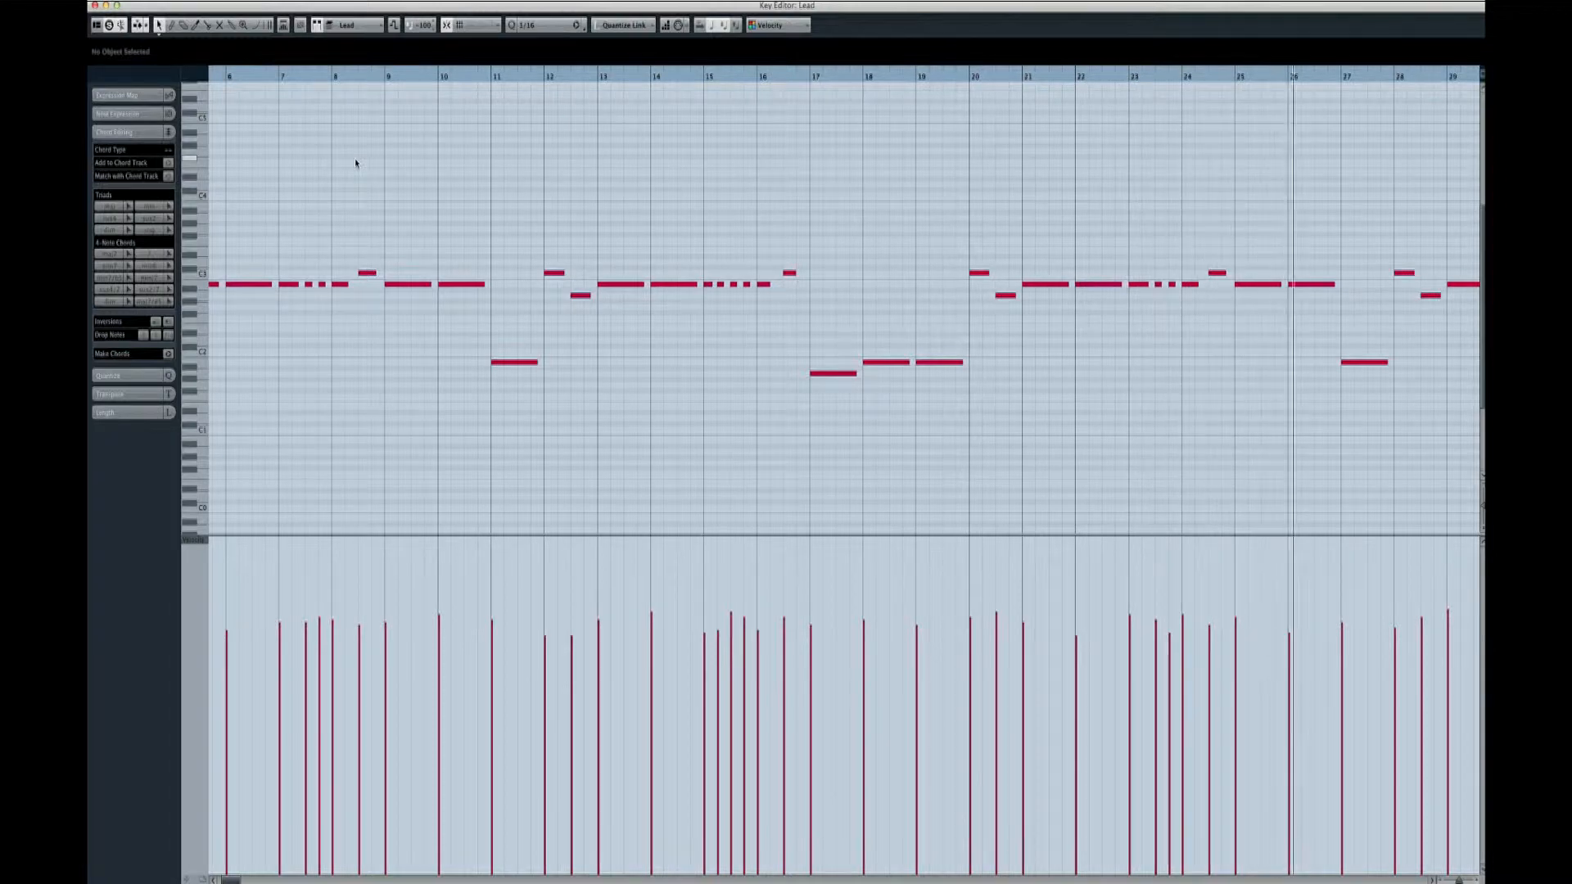
pyautogui.hscroll(3)
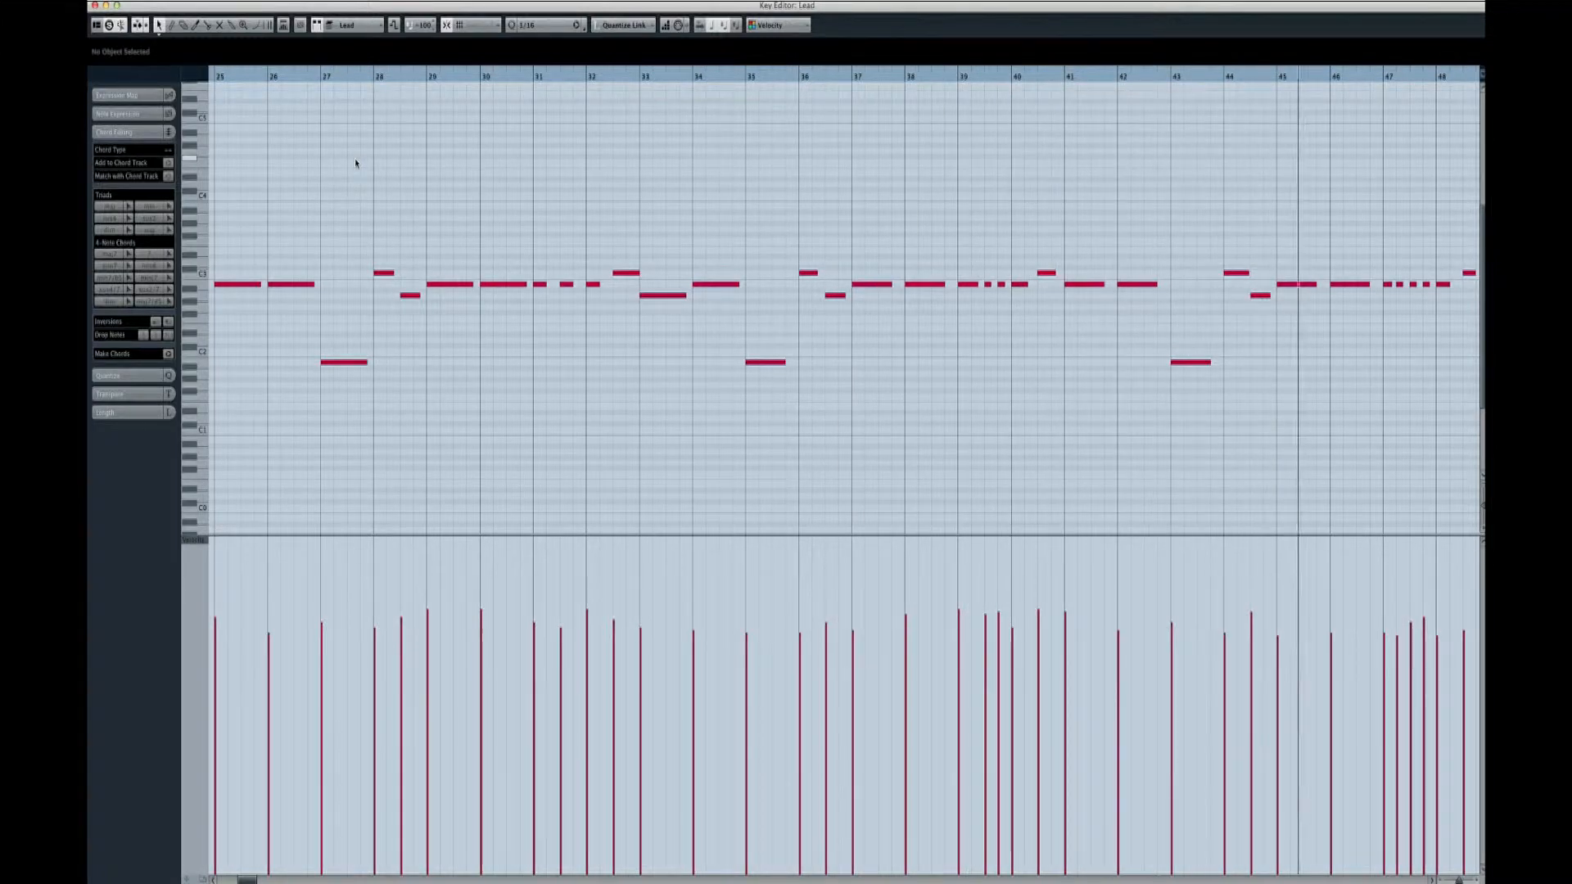
pyautogui.hscroll(3)
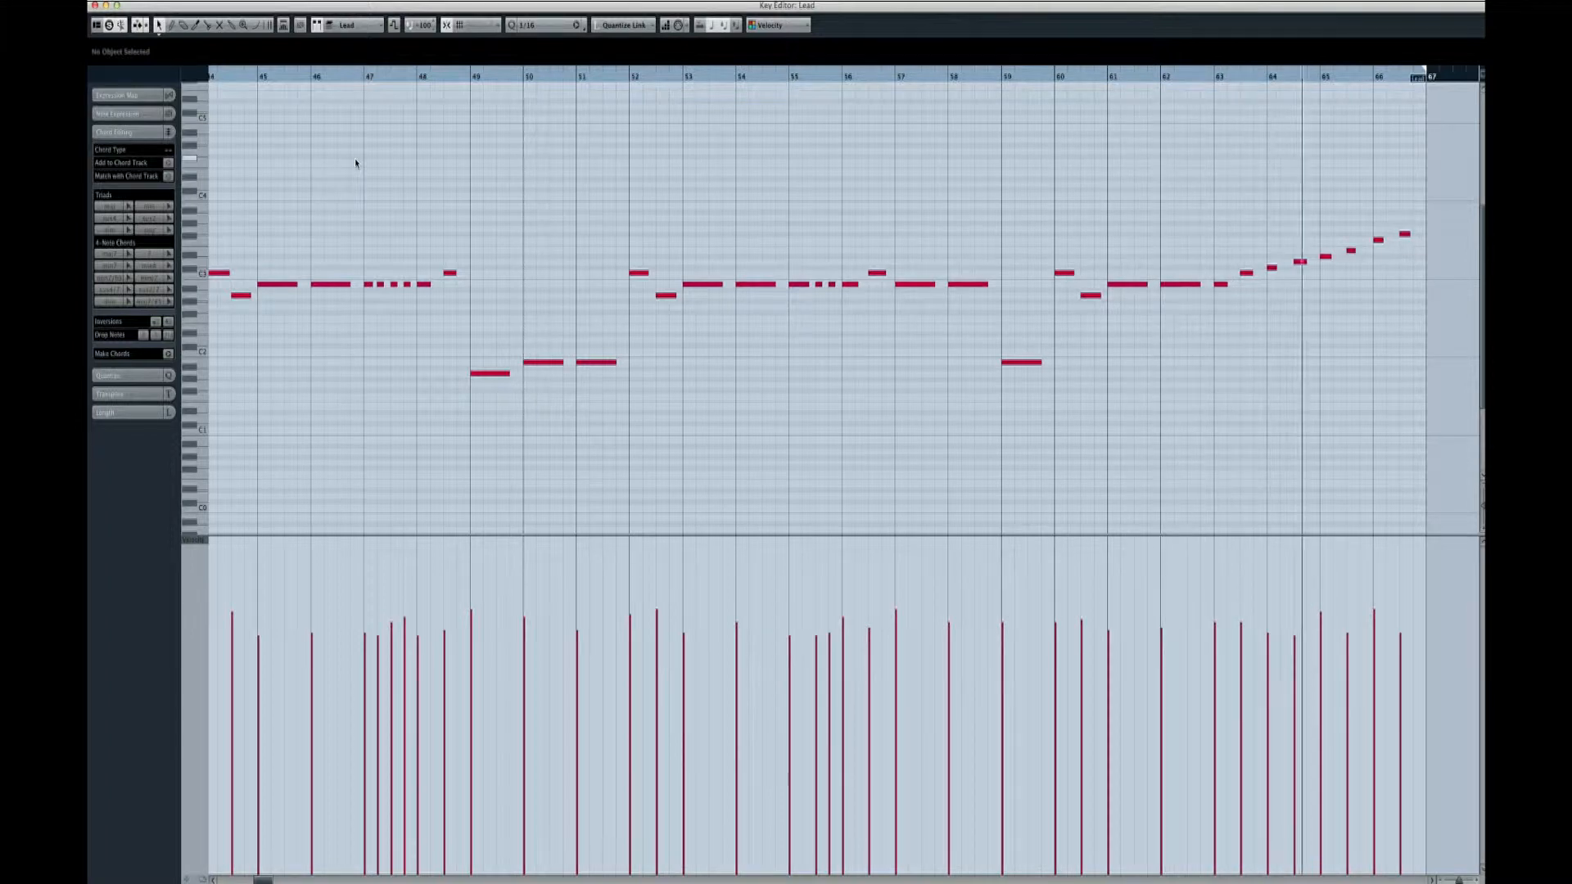
pyautogui.hscroll(3)
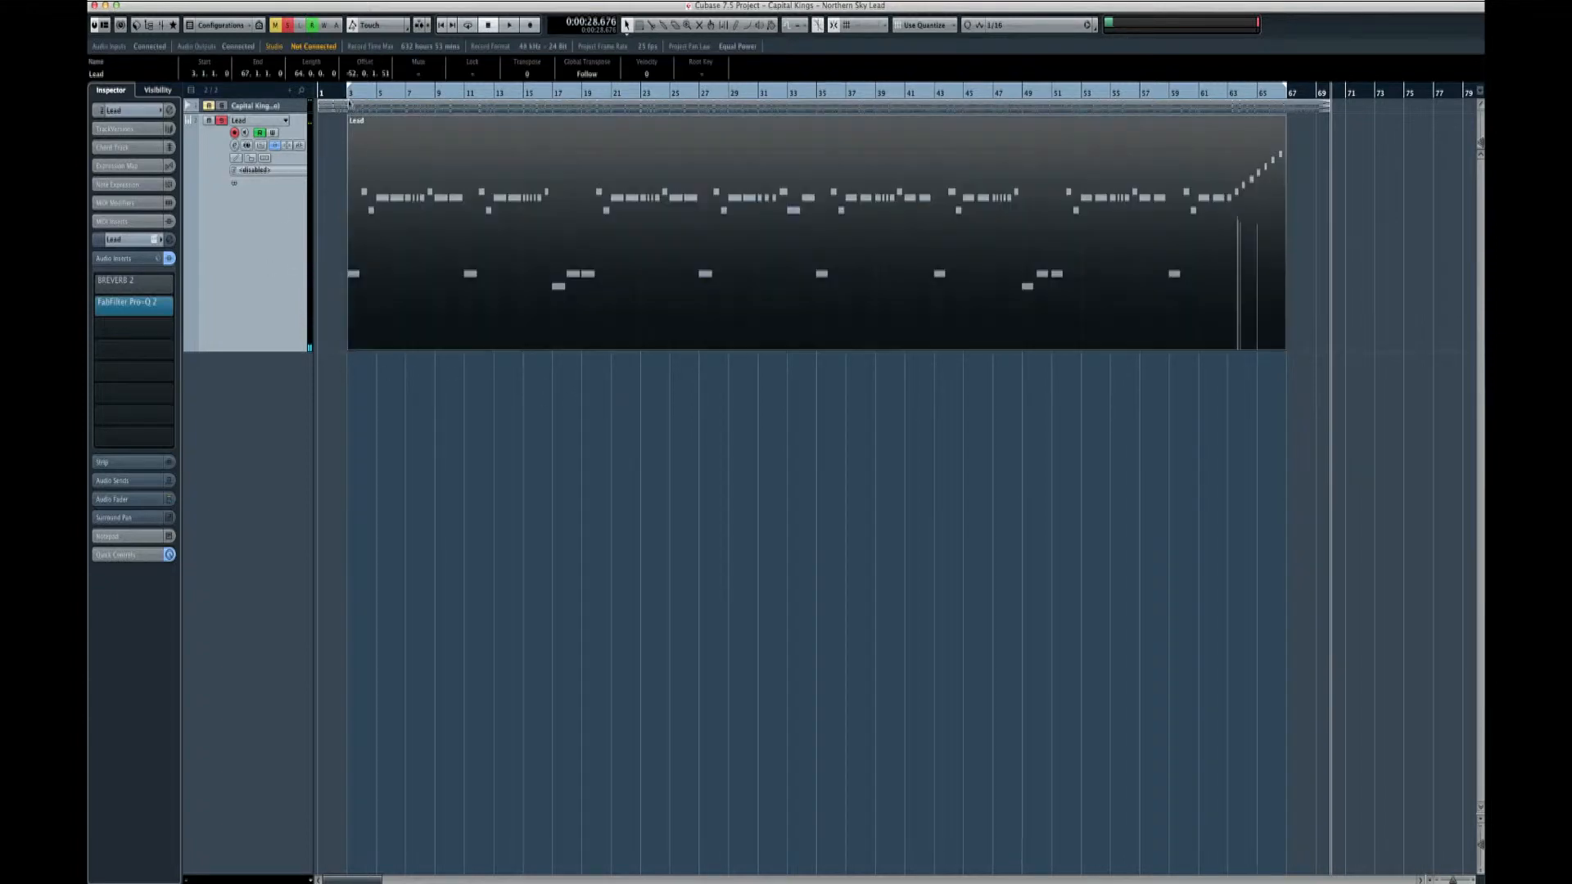
# Bring up the Massive patch loaded on the Lead track
pyautogui.click(234, 184)
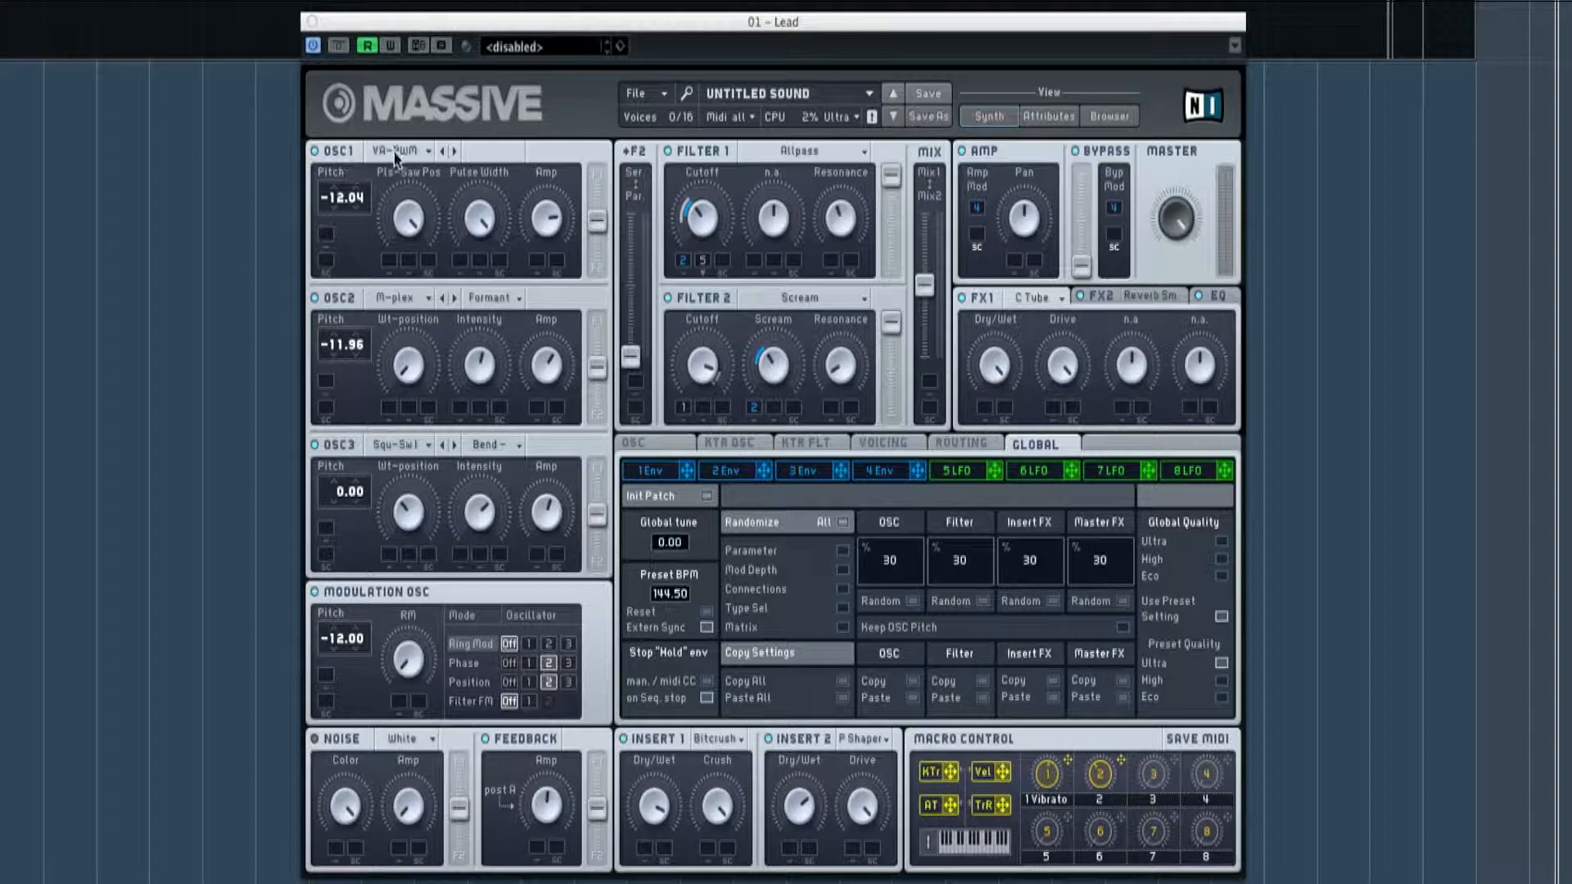
pyautogui.click(399, 150)
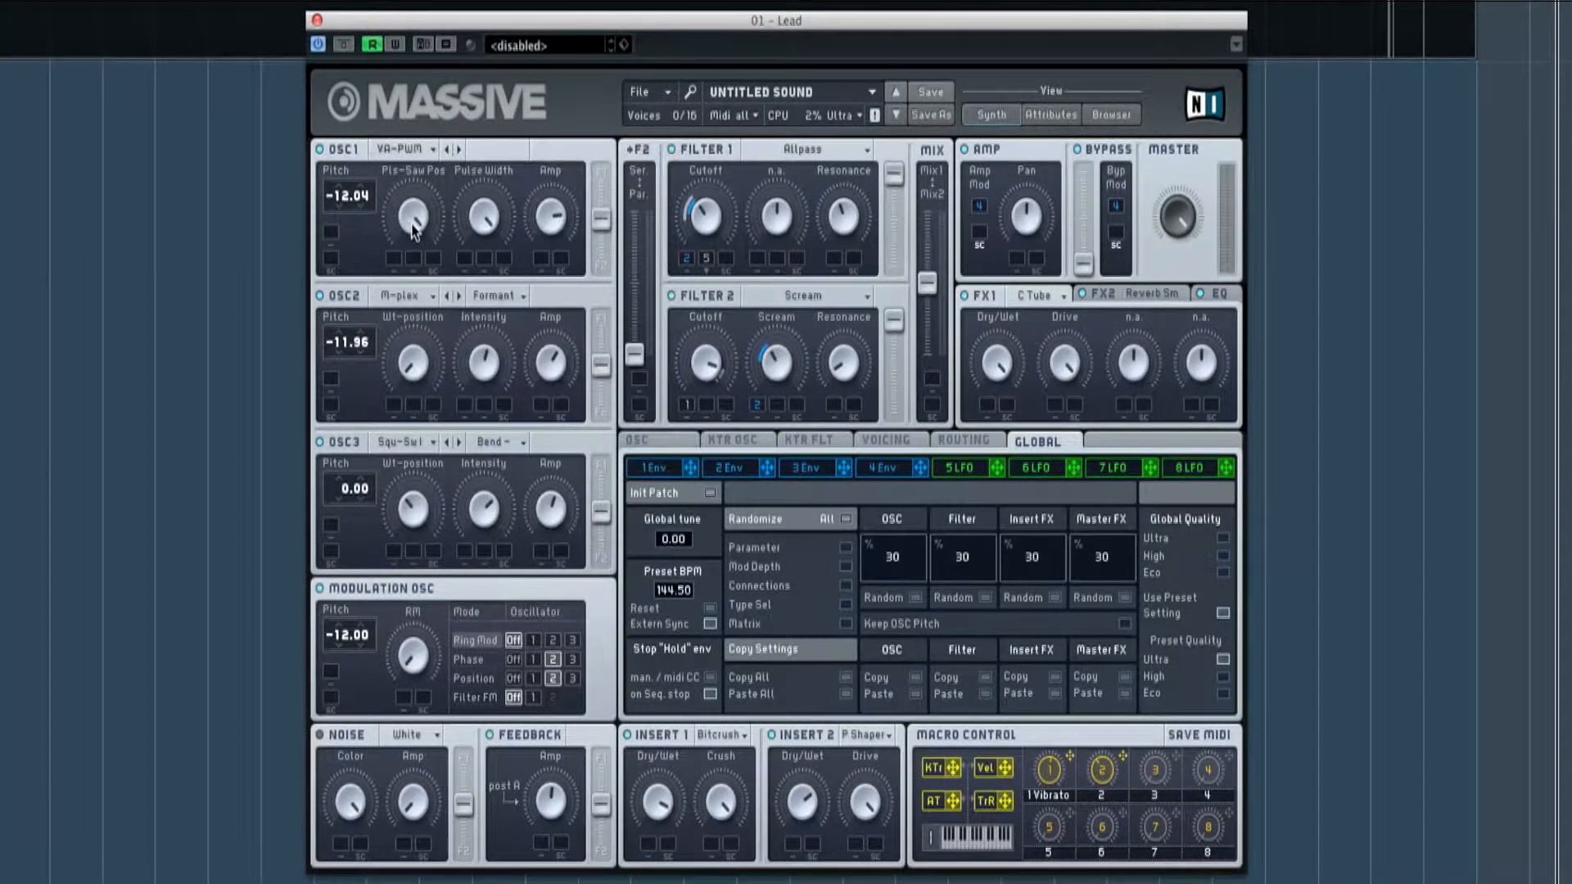
pyautogui.moveTo(562, 233)
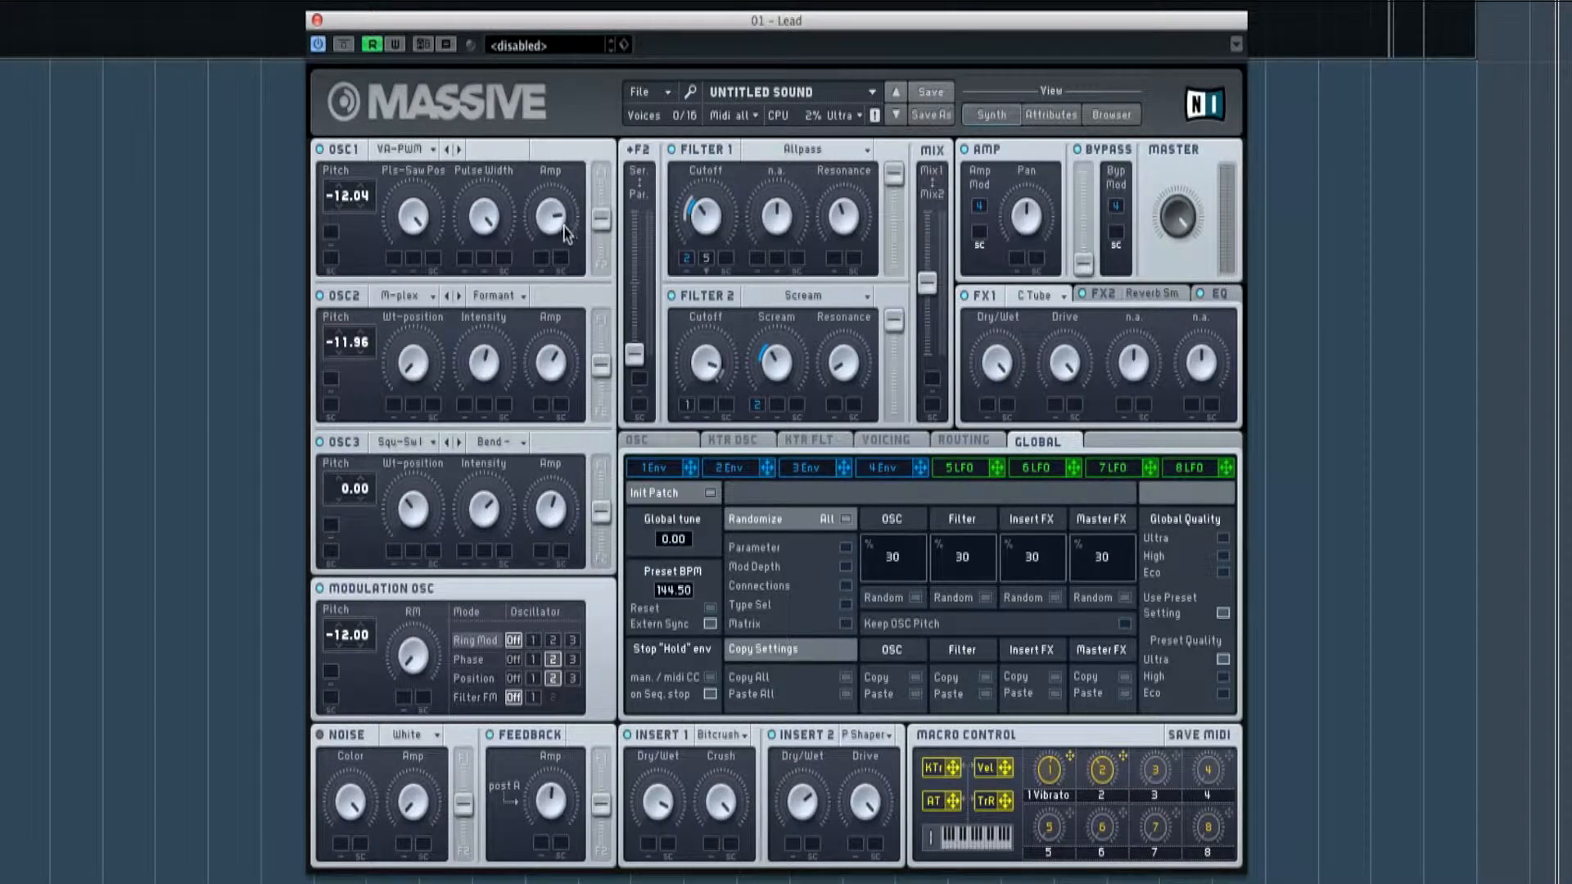
pyautogui.moveTo(601, 223)
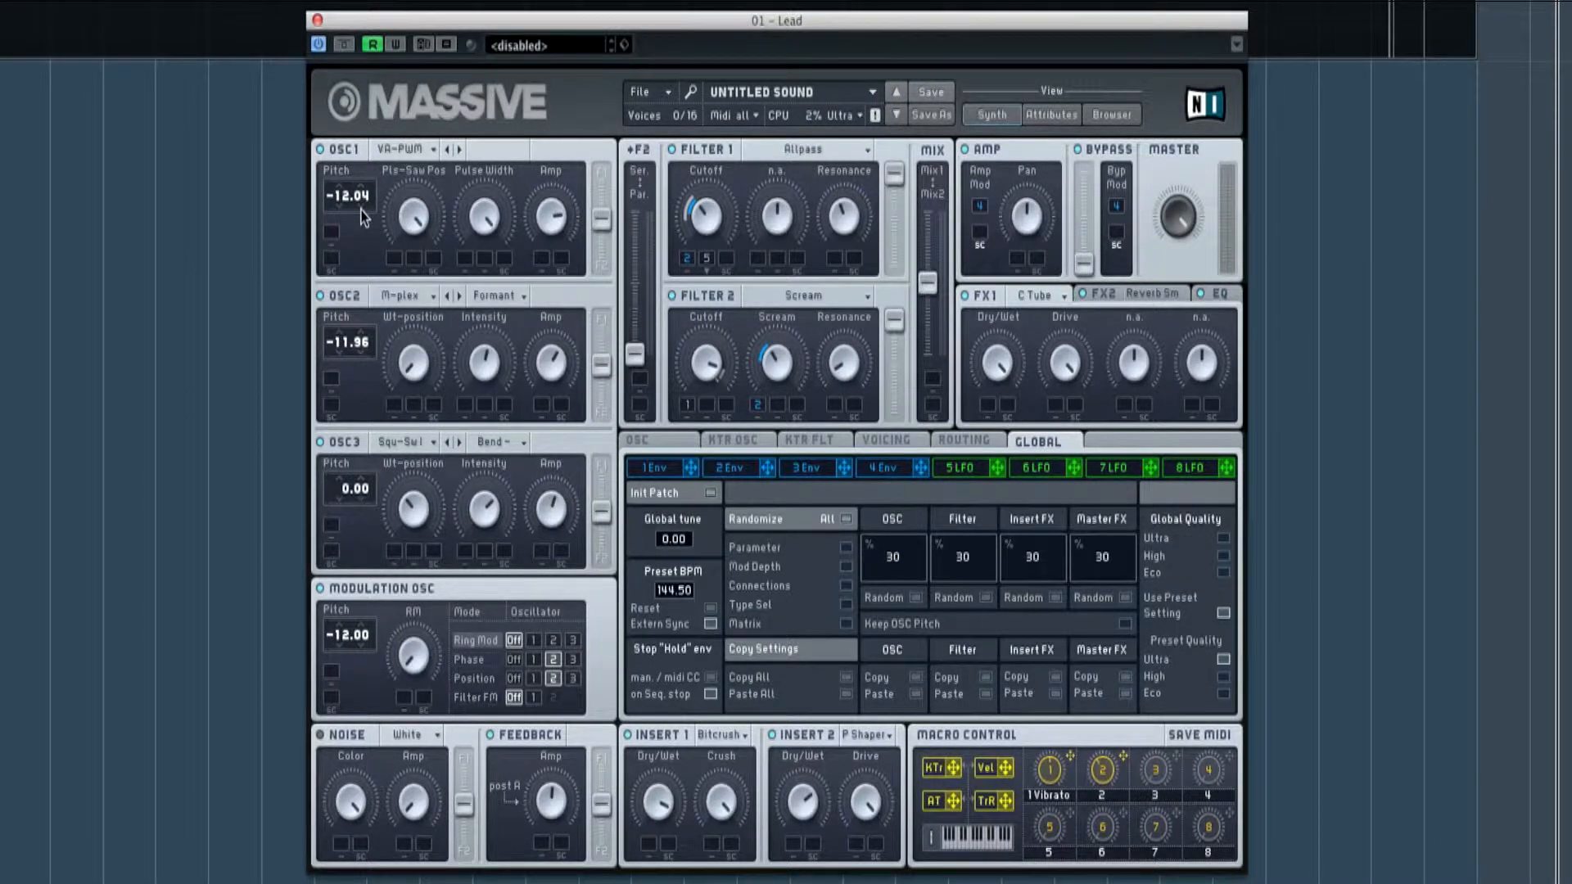
pyautogui.moveTo(389, 243)
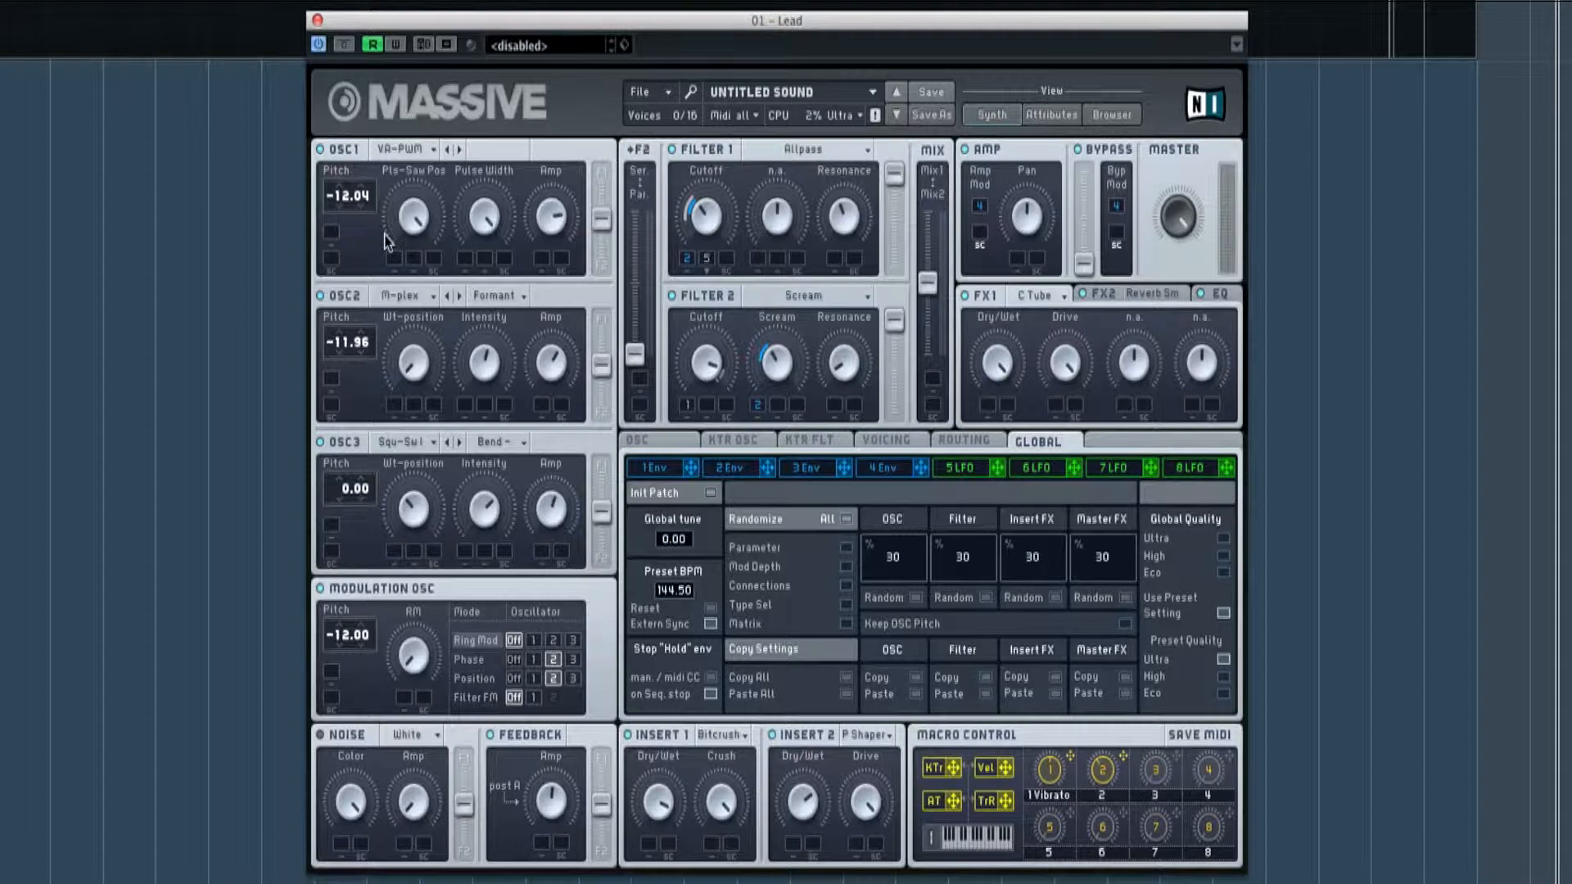
pyautogui.moveTo(372, 331)
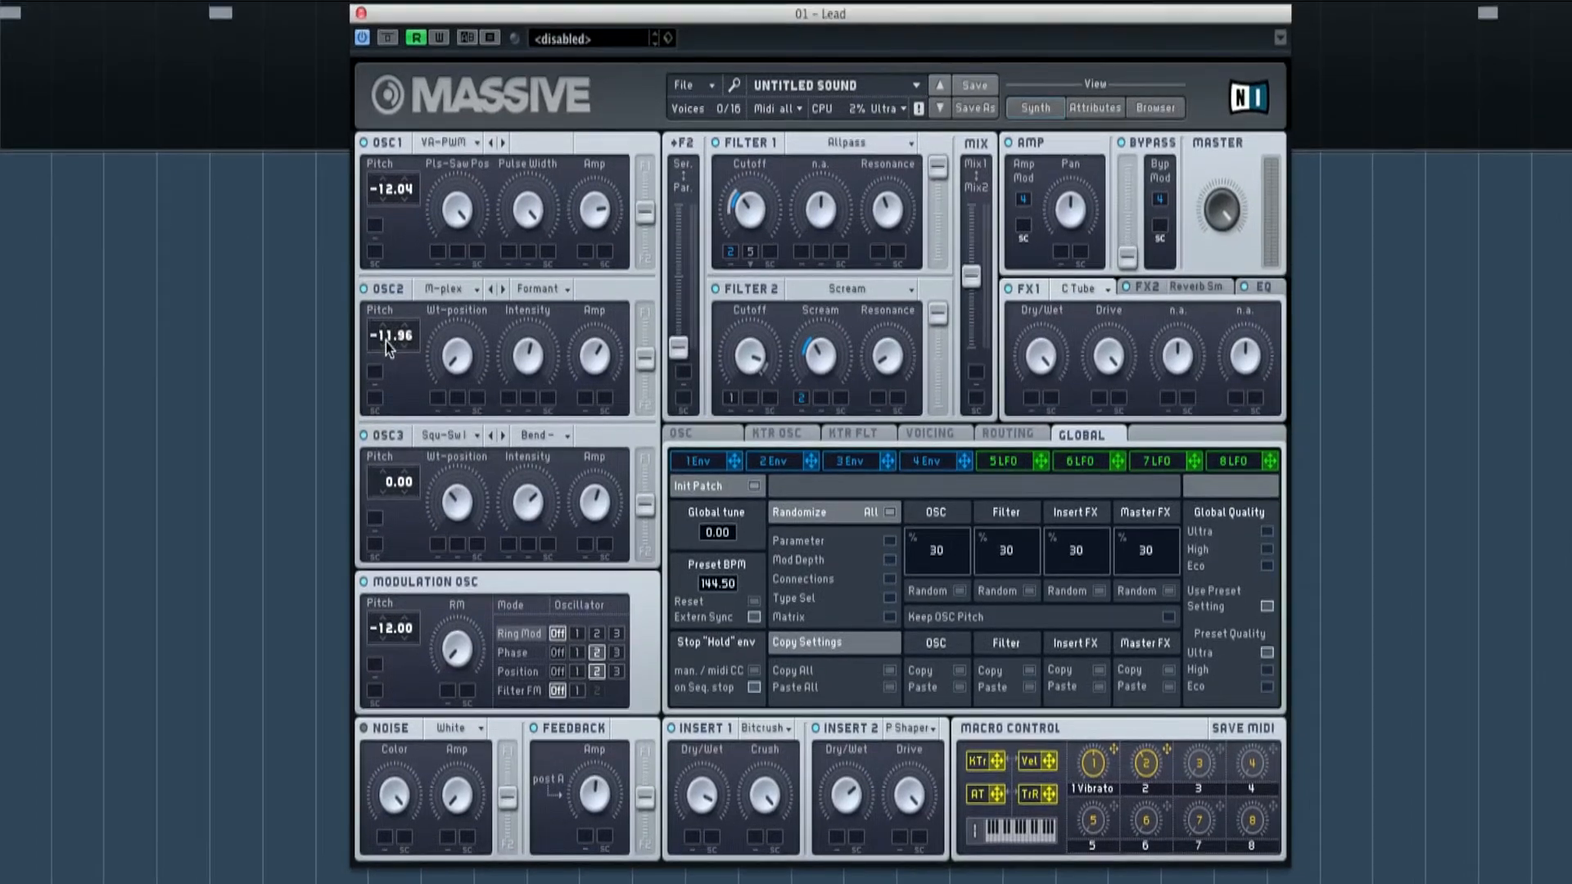
pyautogui.click(445, 288)
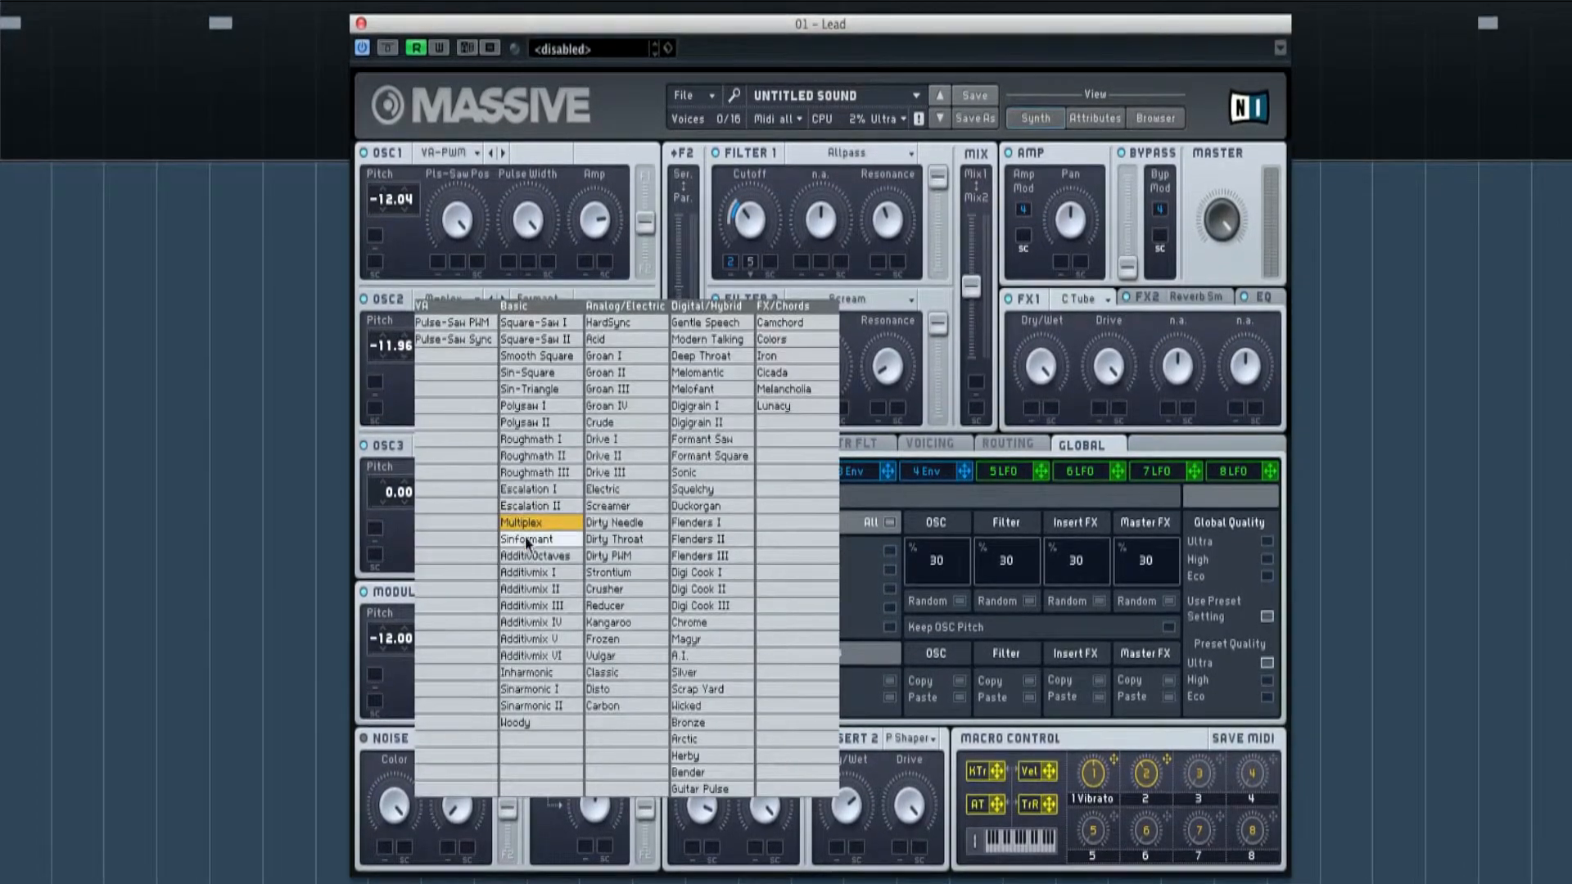
pyautogui.click(520, 523)
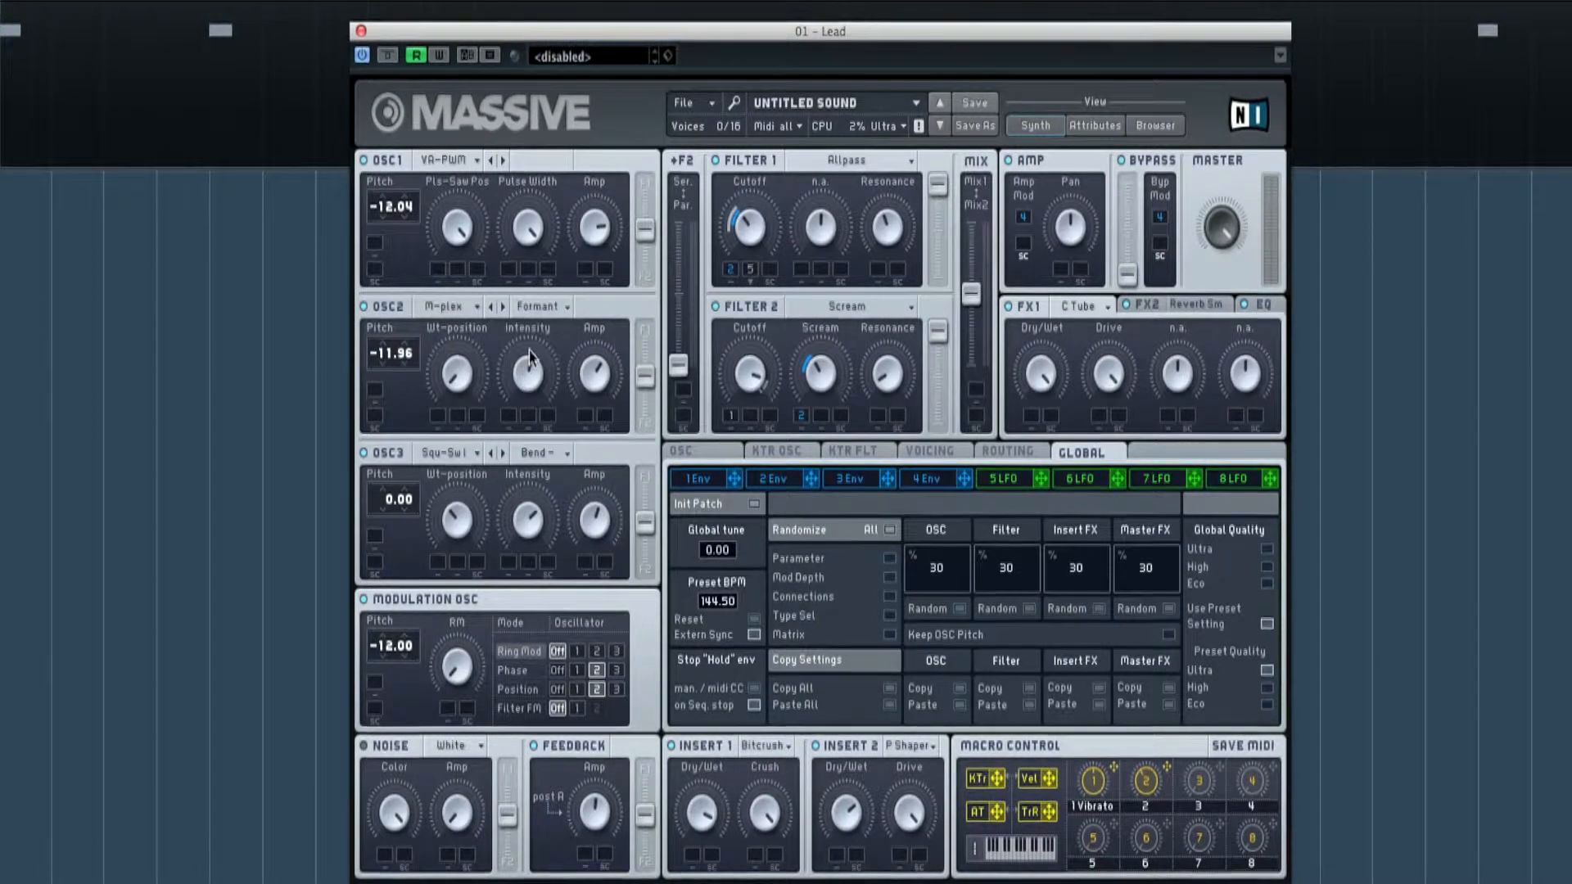
pyautogui.moveTo(530, 392)
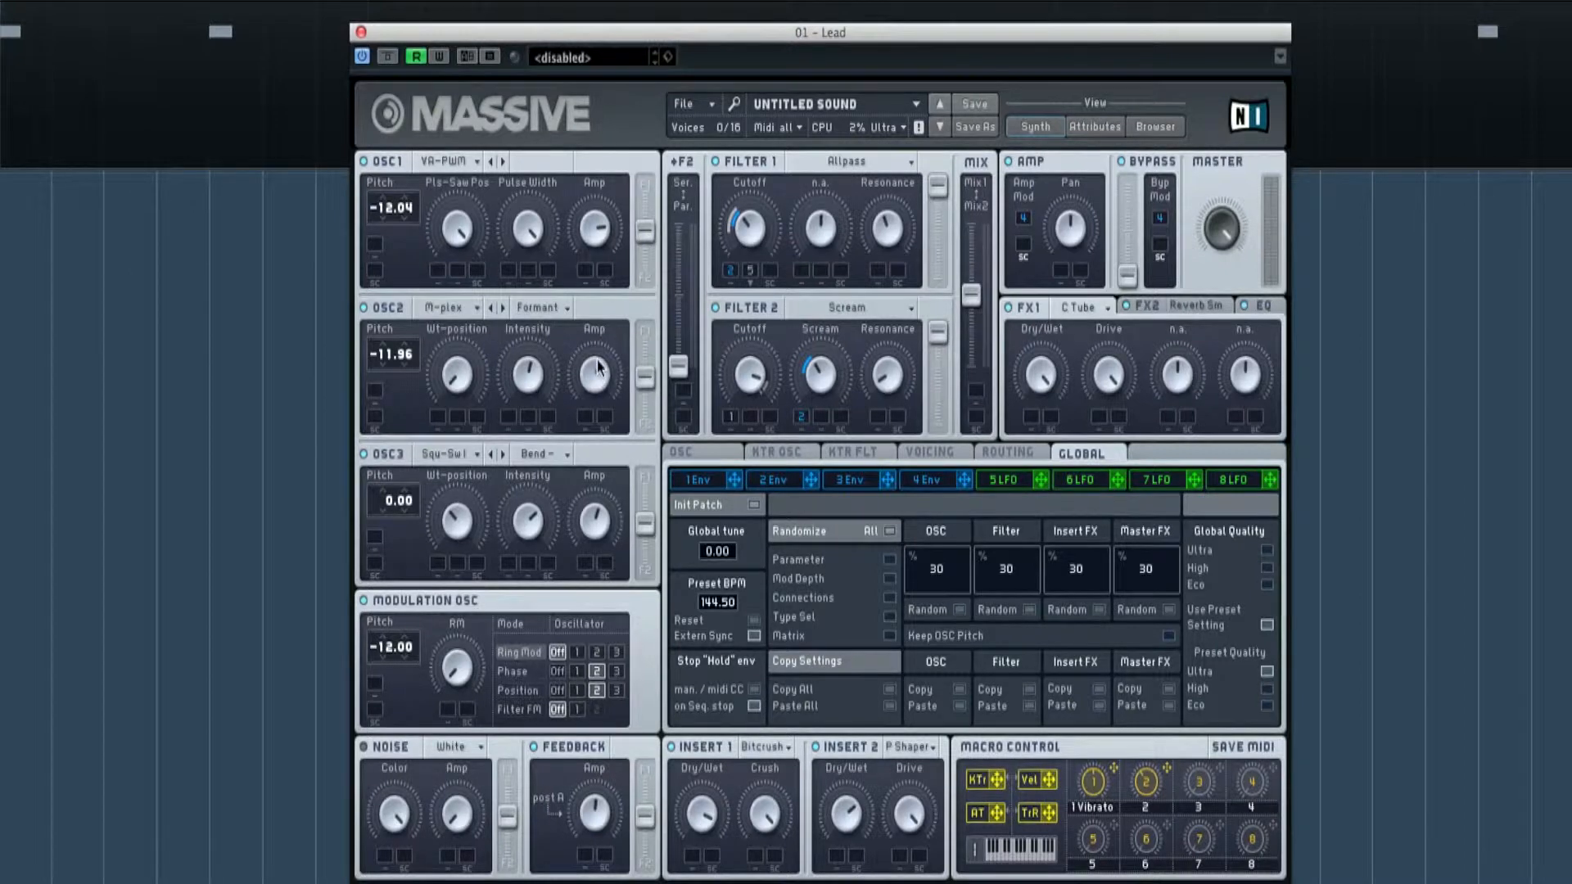
pyautogui.moveTo(397, 480)
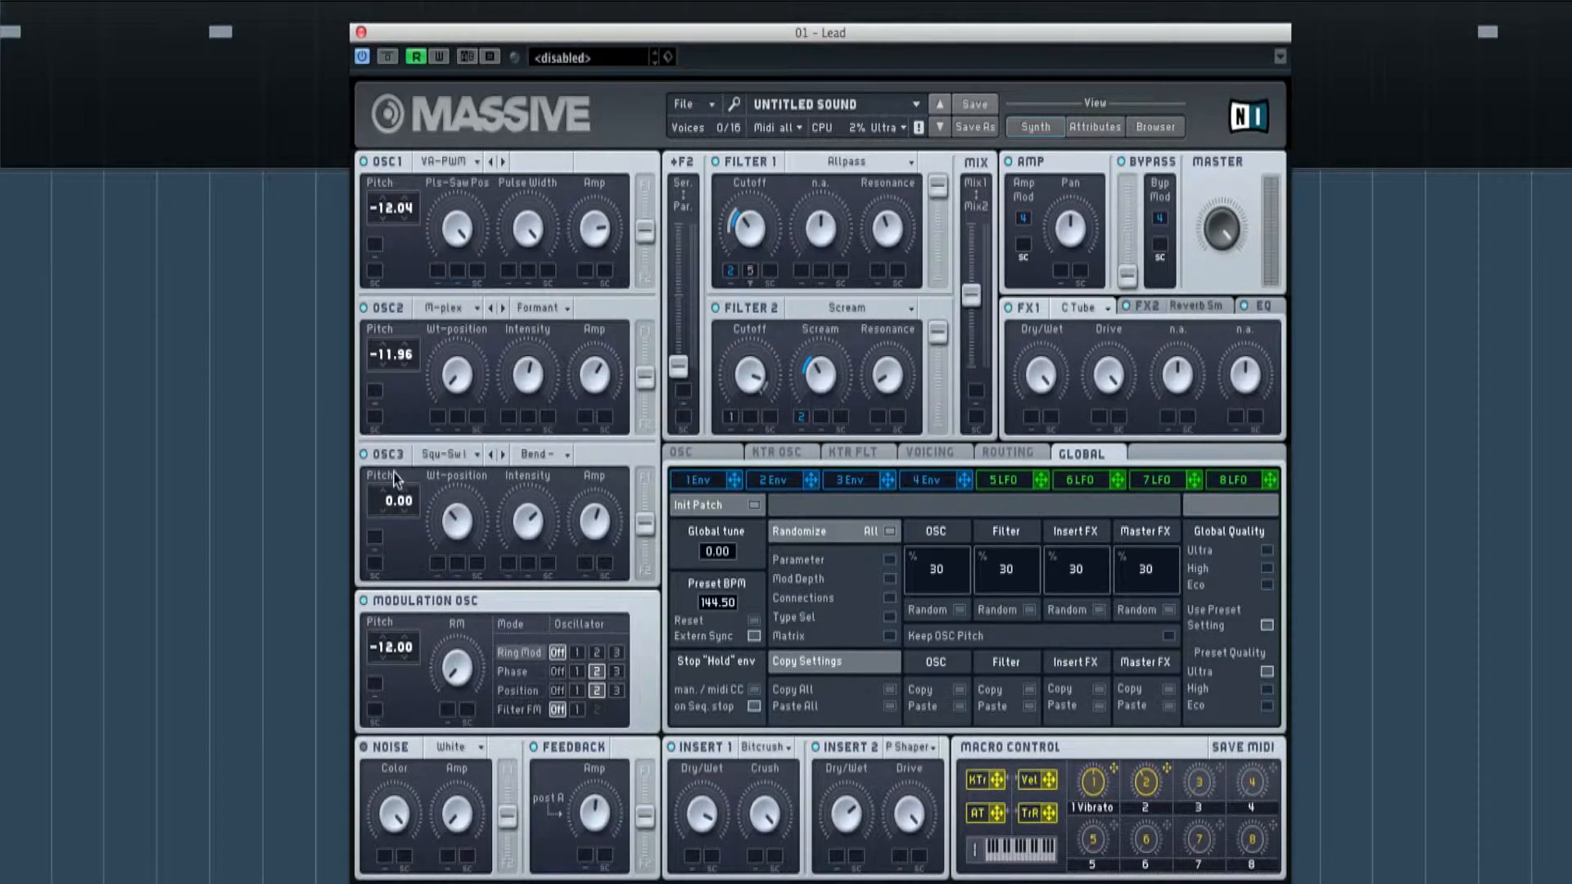
pyautogui.moveTo(395, 369)
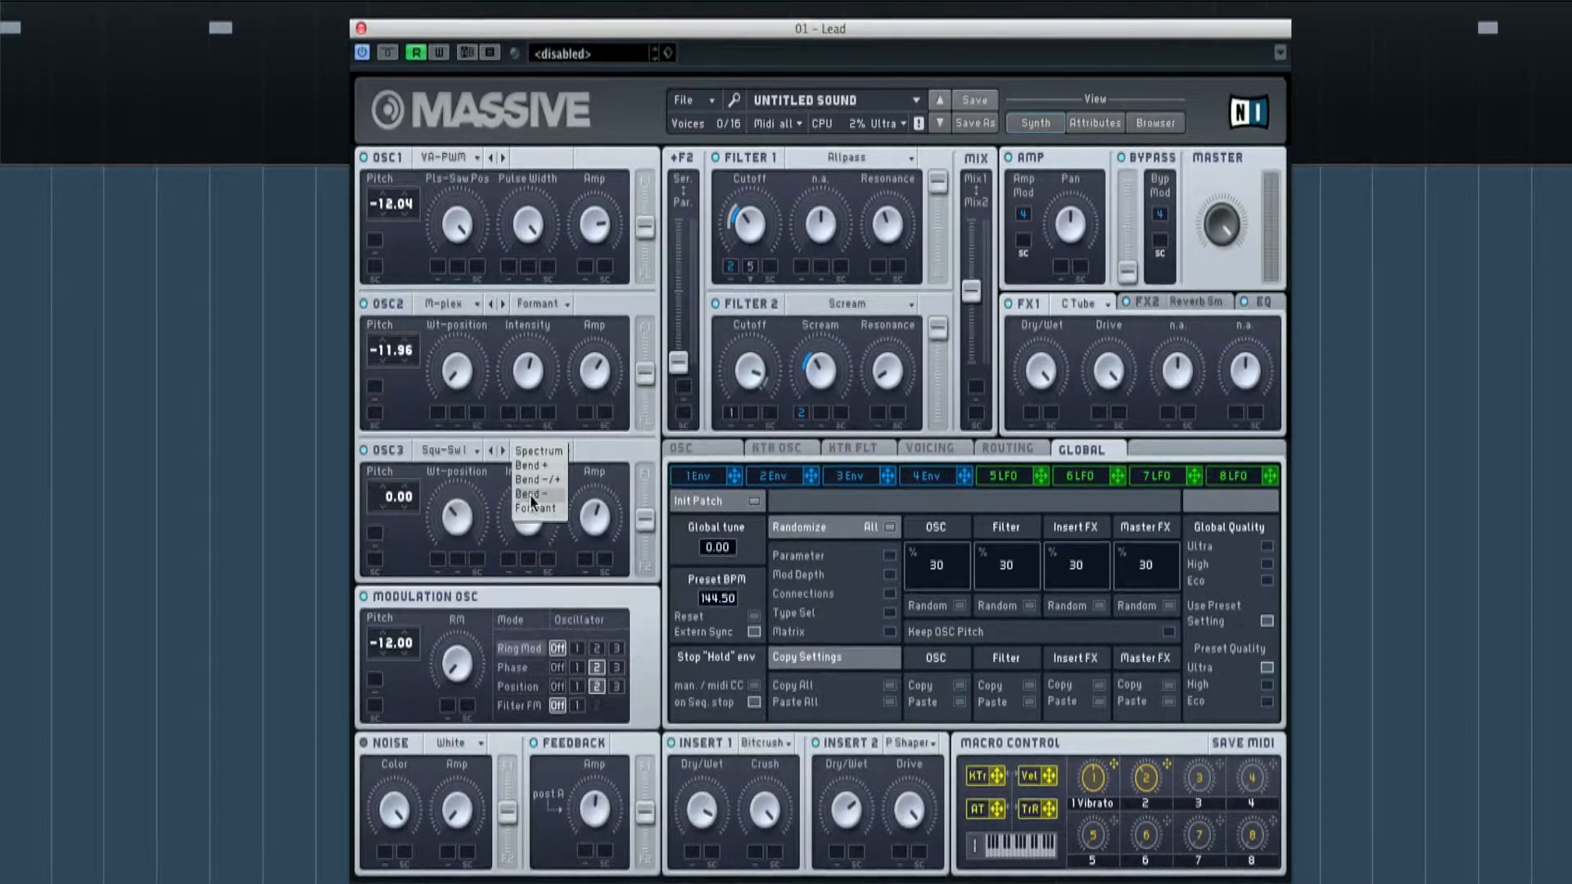
pyautogui.click(539, 480)
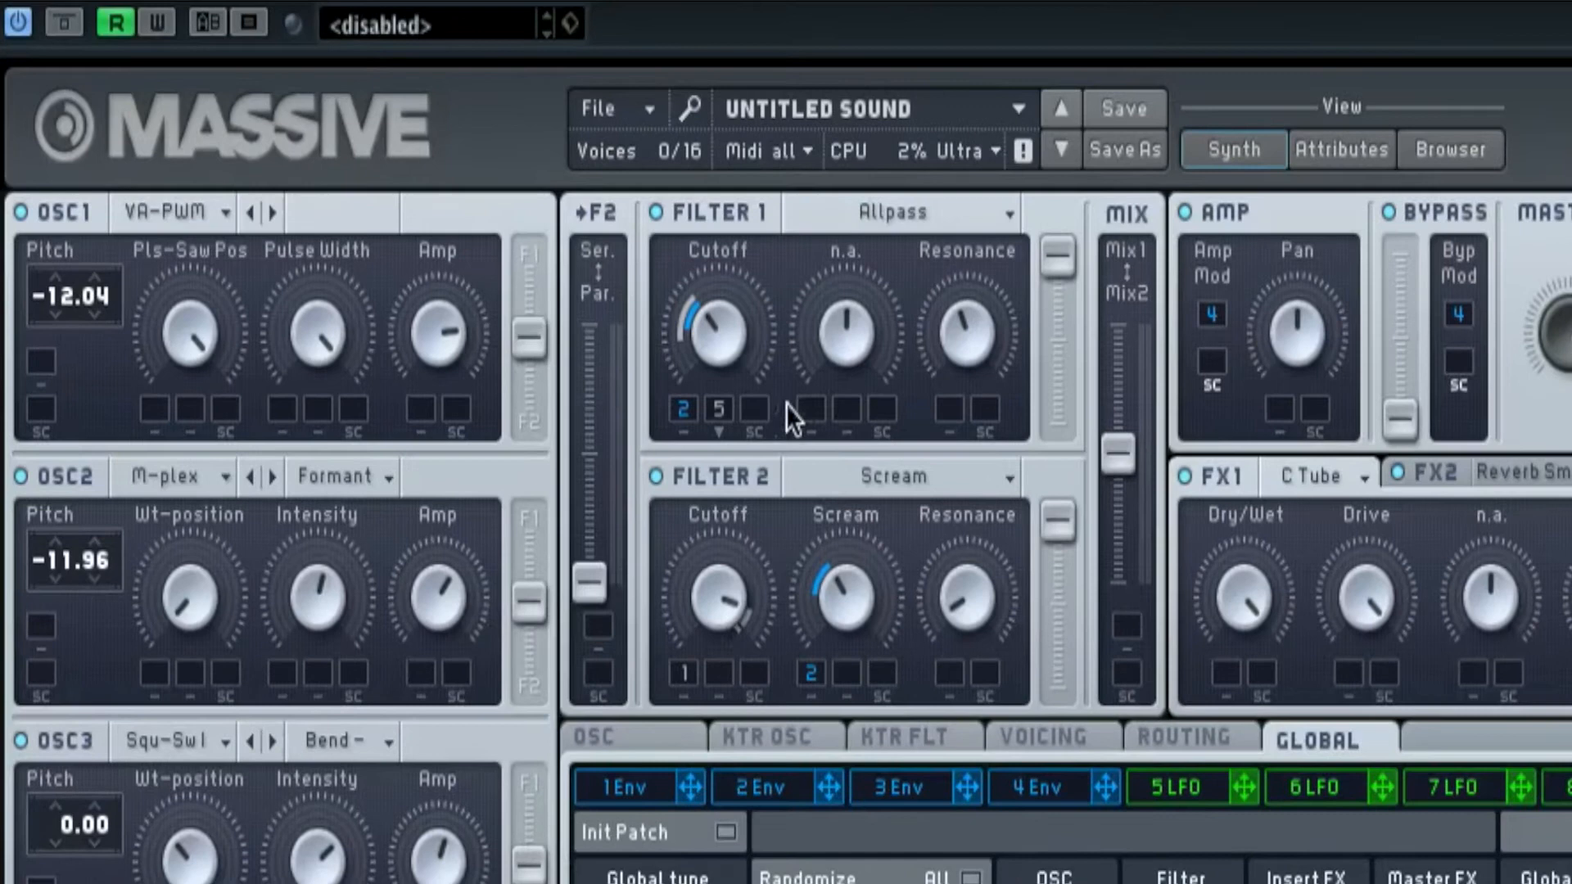
pyautogui.moveTo(927, 216)
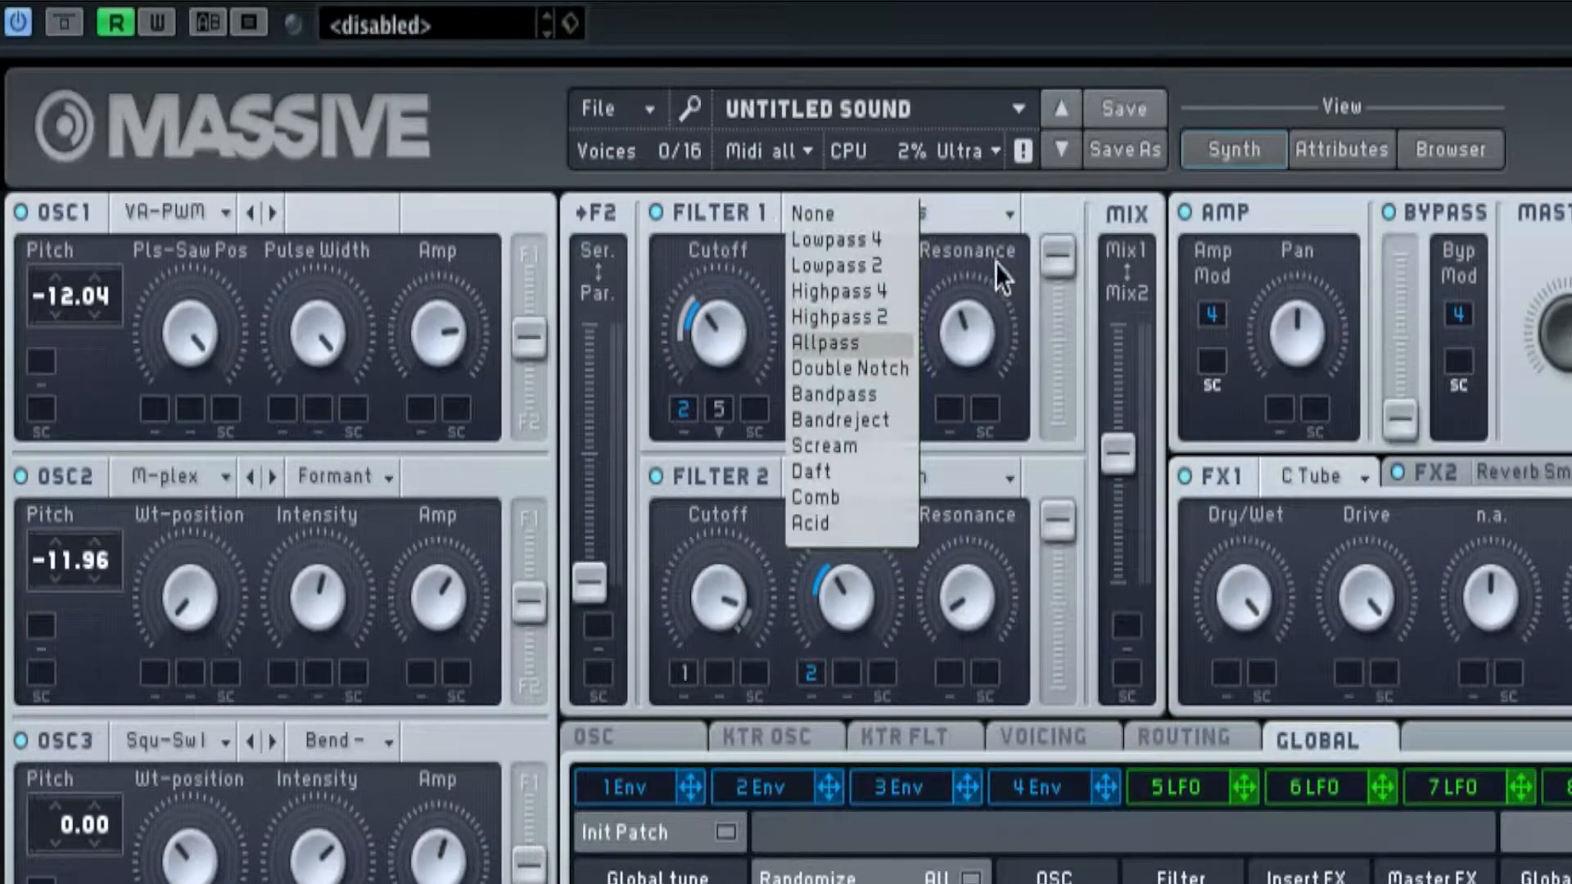
pyautogui.click(825, 342)
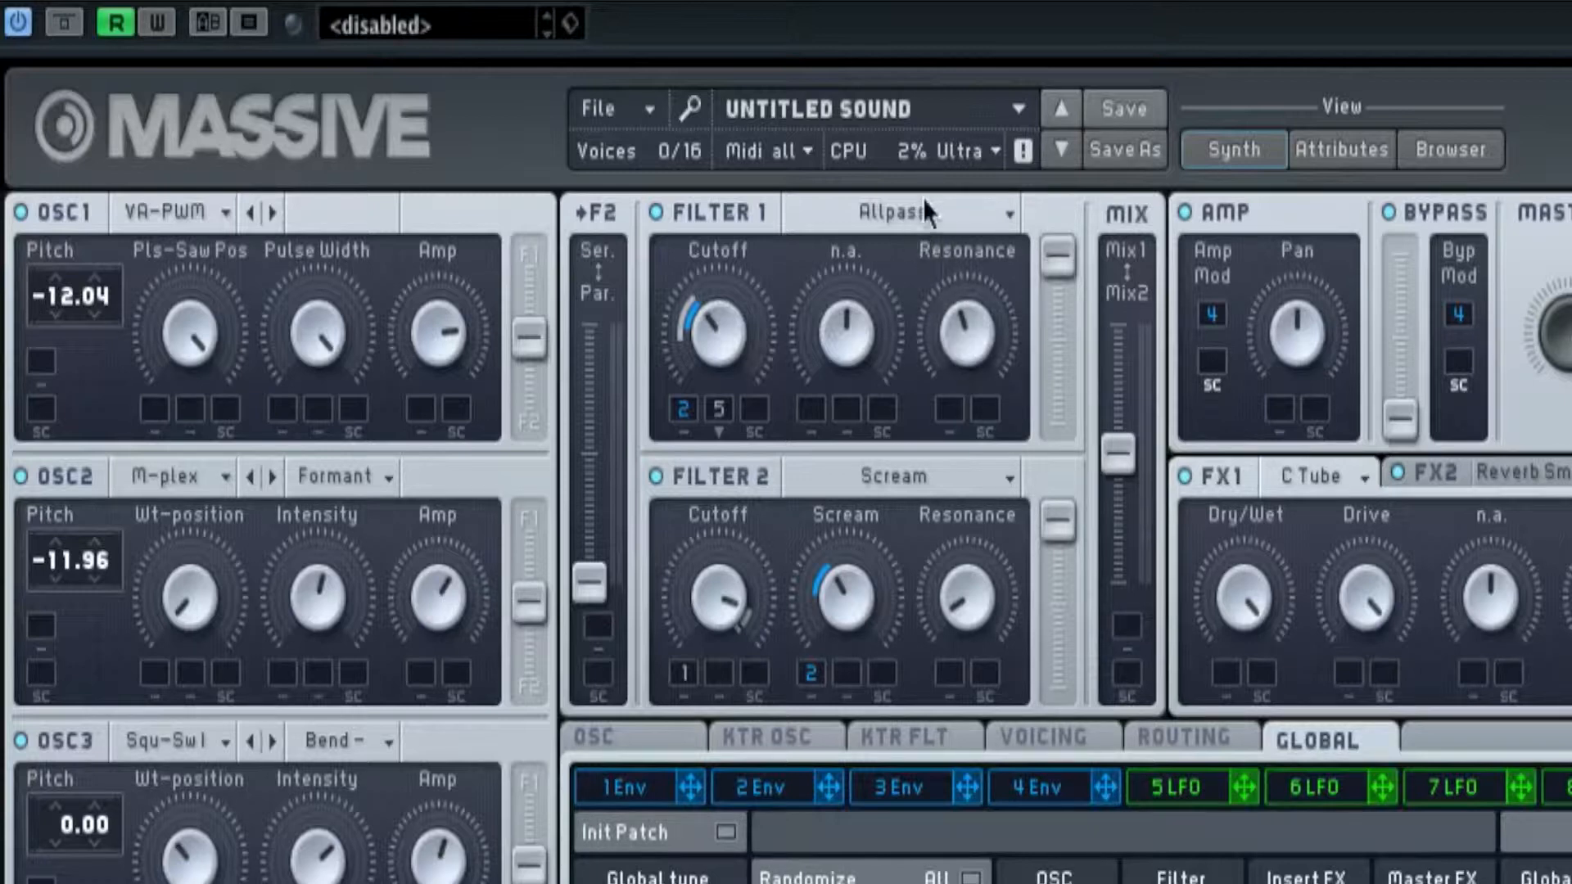
pyautogui.moveTo(952, 292)
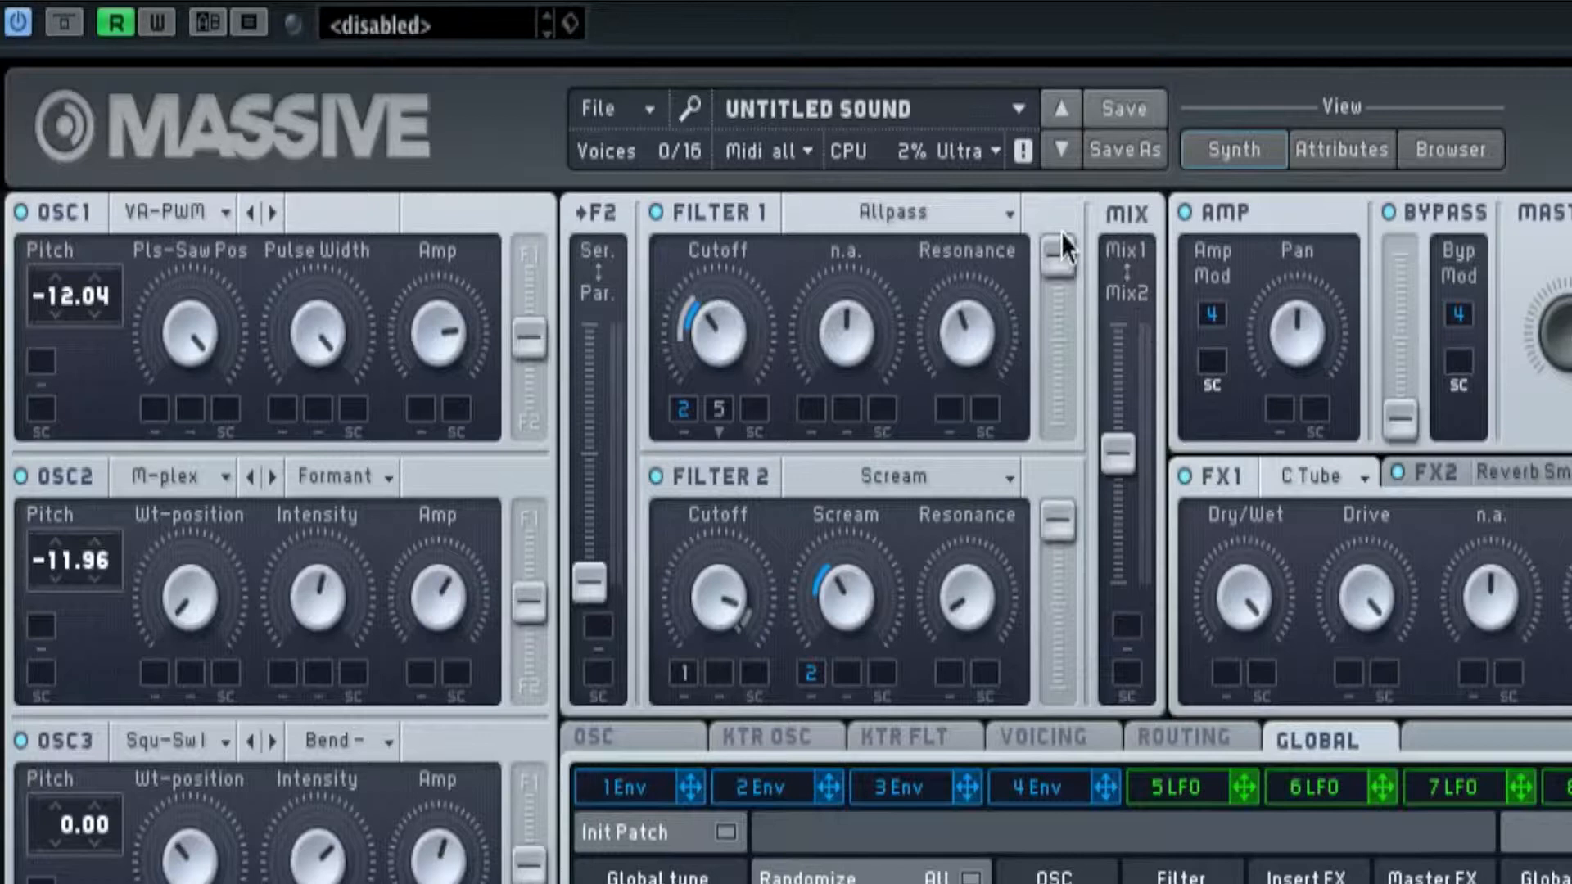
pyautogui.moveTo(657, 483)
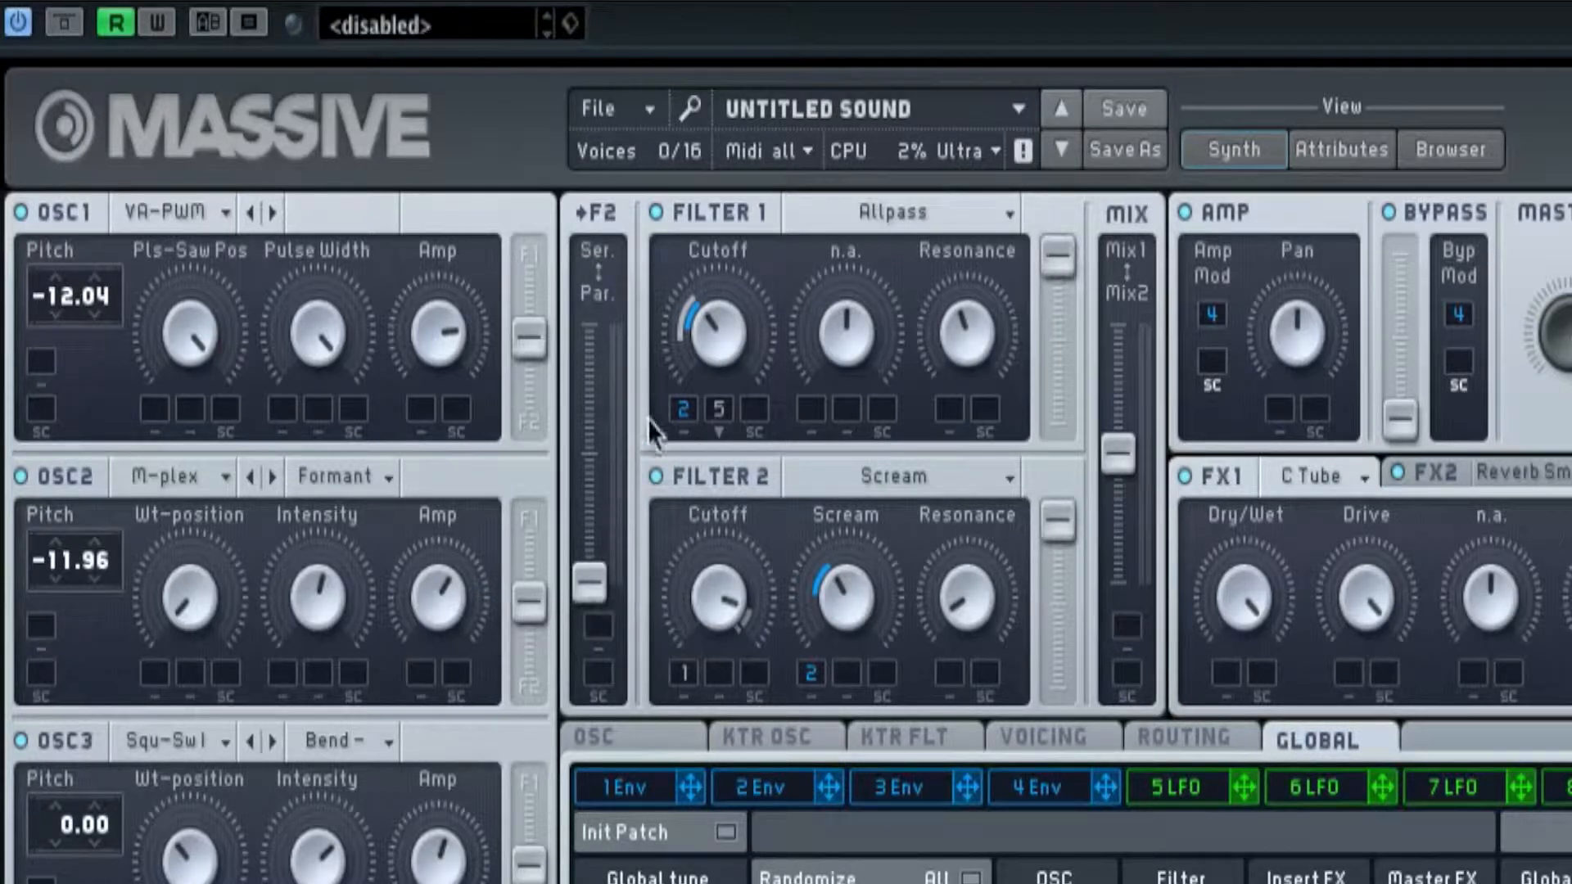
pyautogui.moveTo(586, 587)
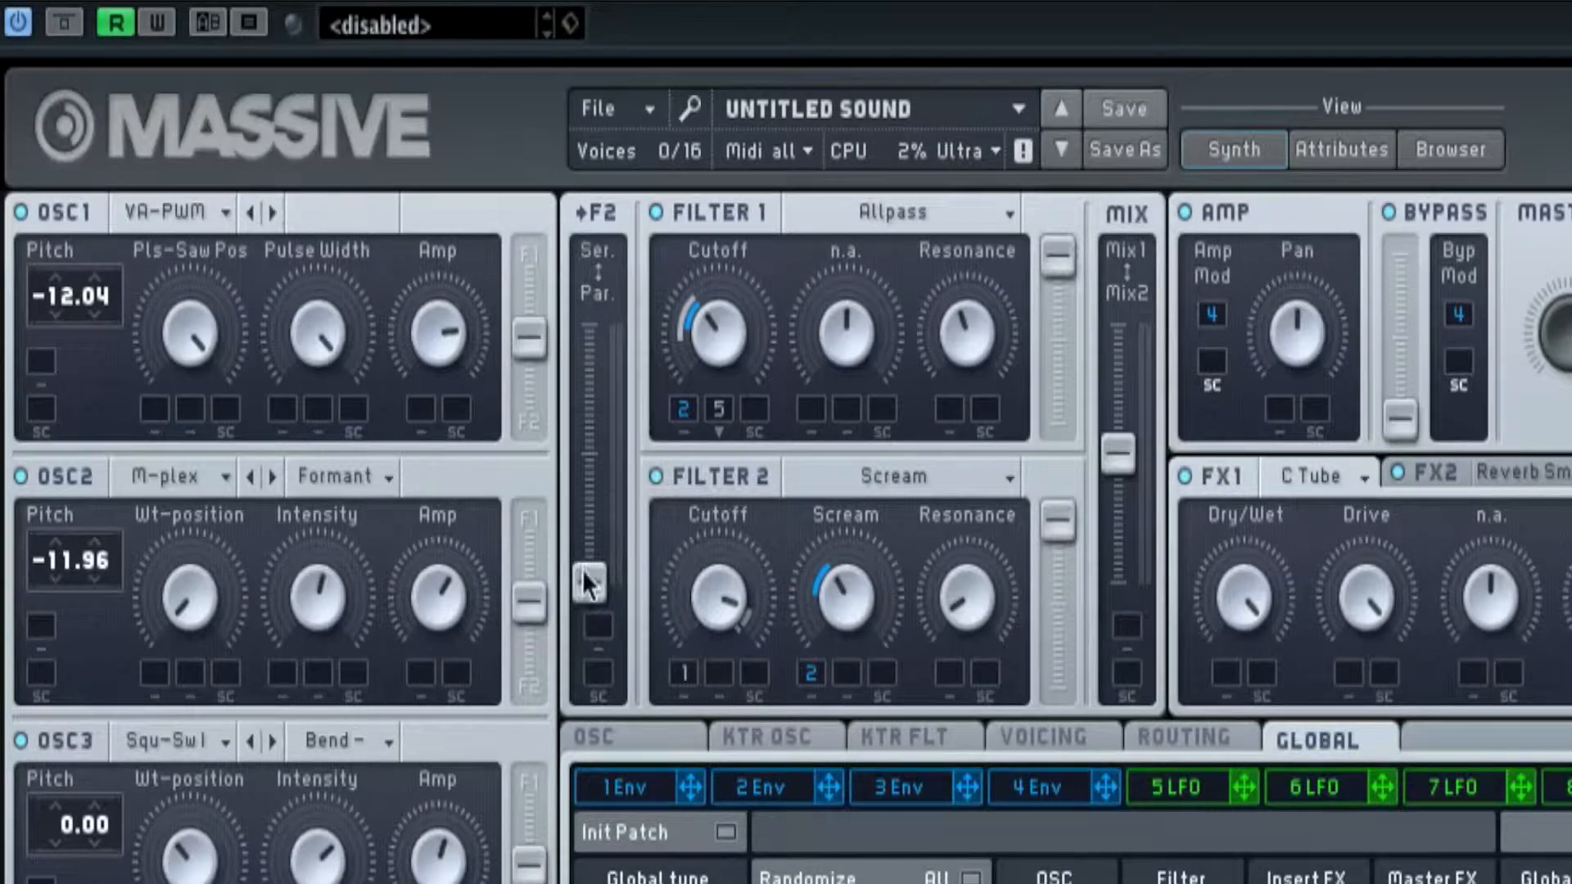
pyautogui.moveTo(874, 496)
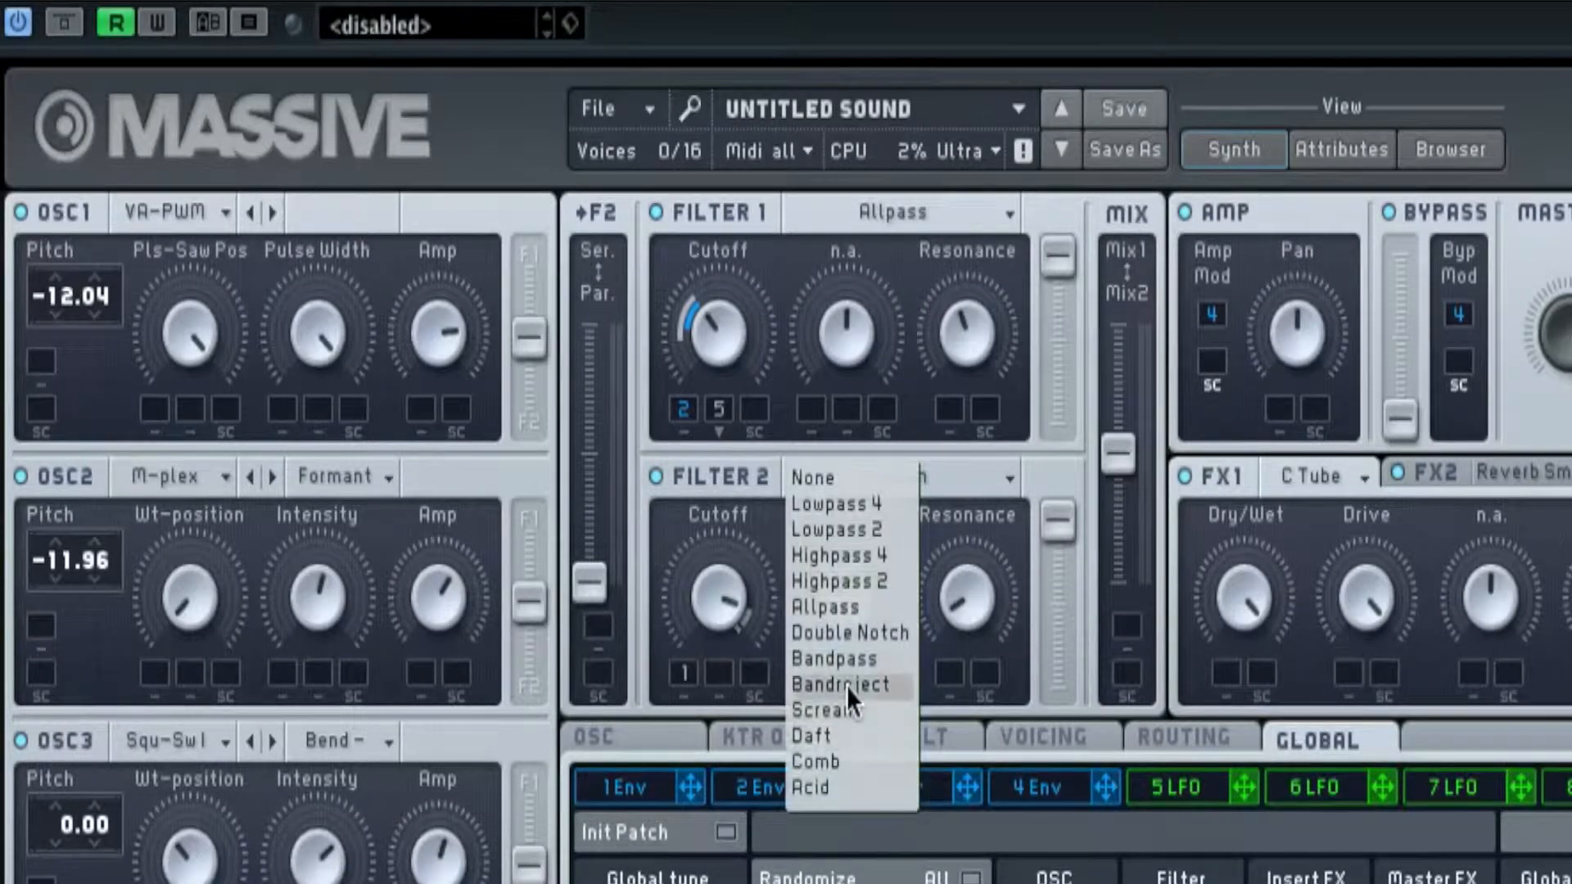
pyautogui.click(820, 710)
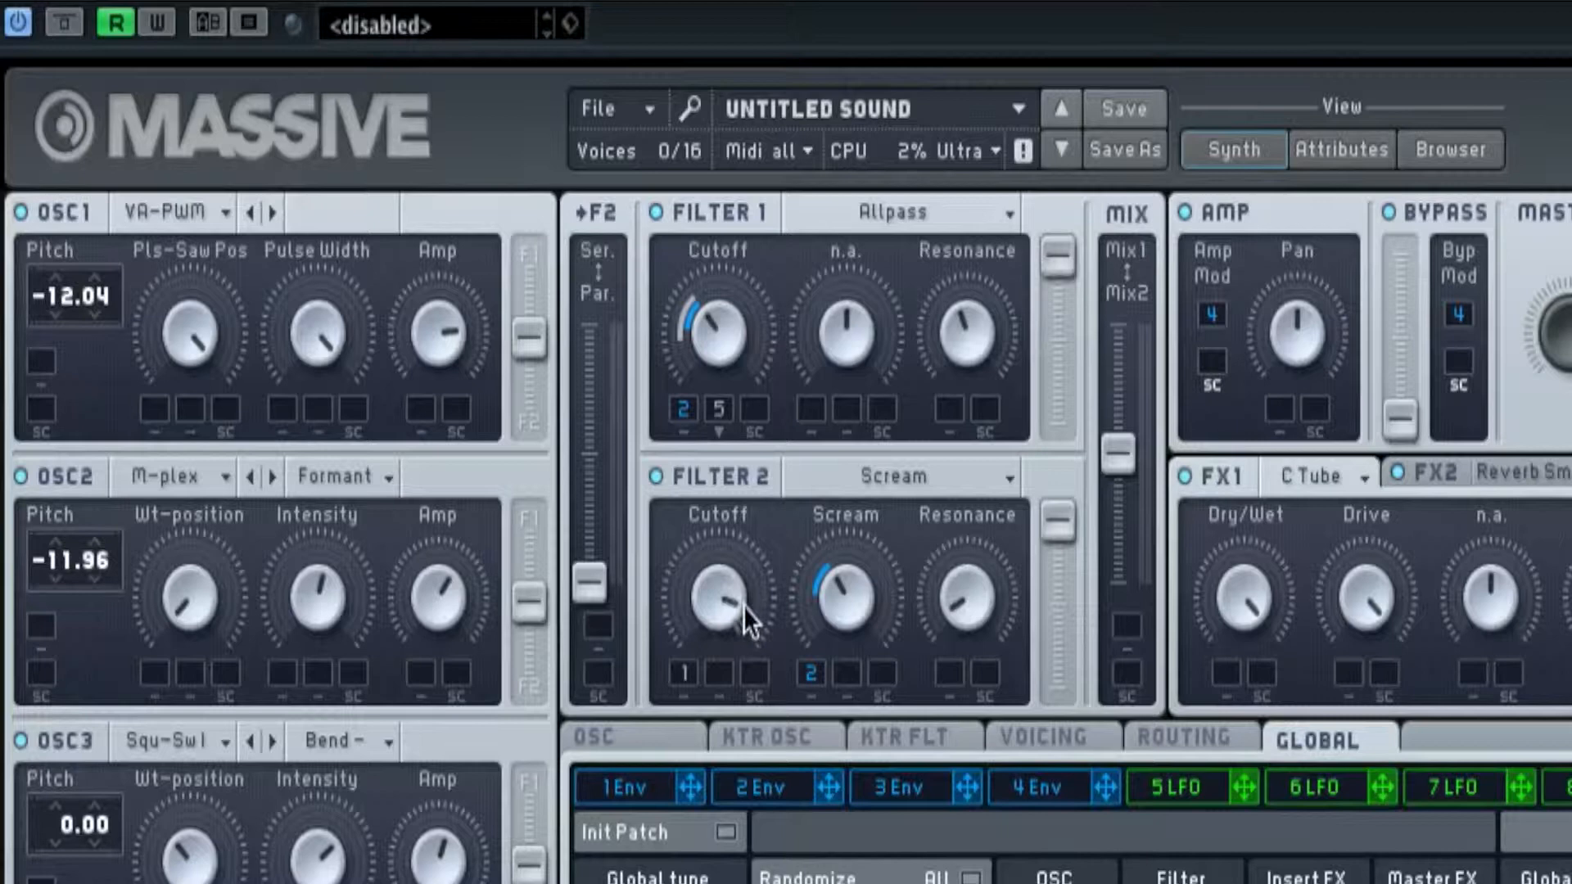
pyautogui.moveTo(837, 642)
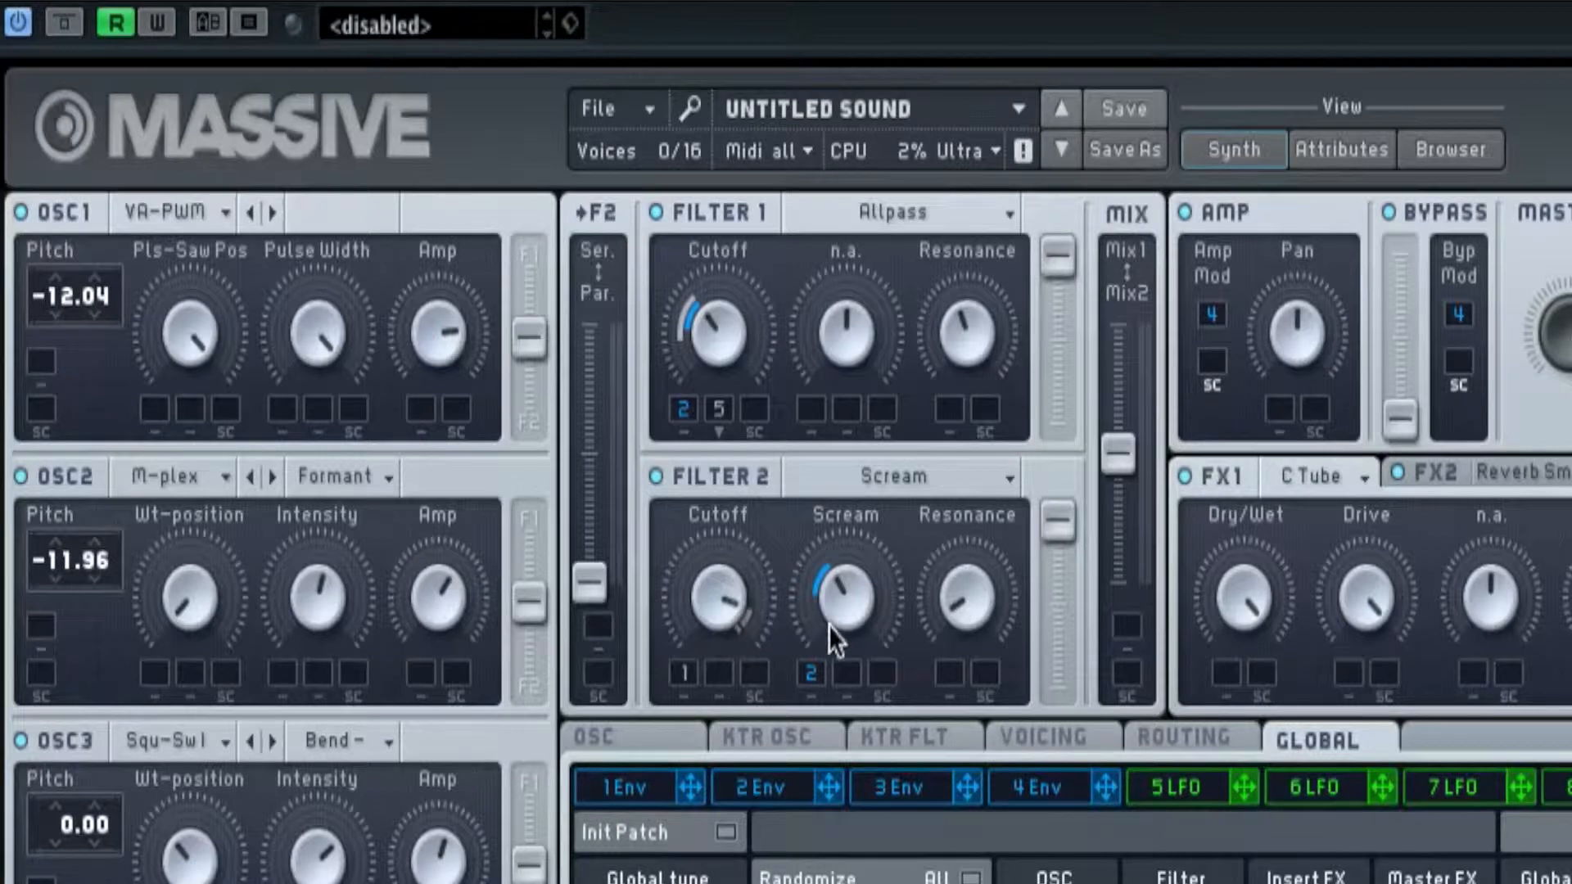
pyautogui.moveTo(948, 622)
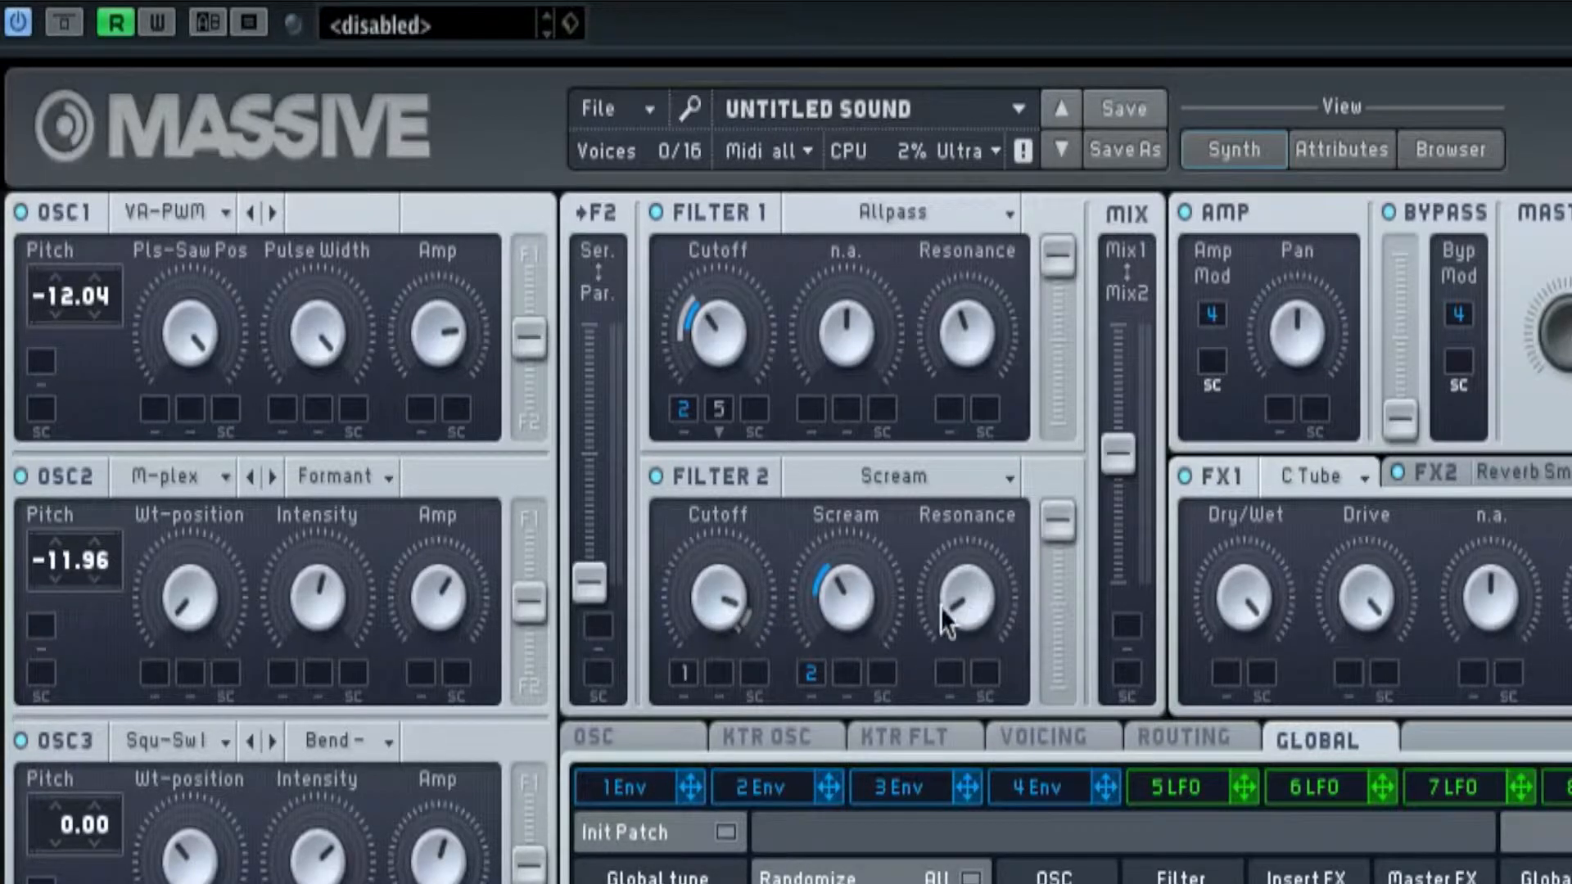
pyautogui.moveTo(978, 642)
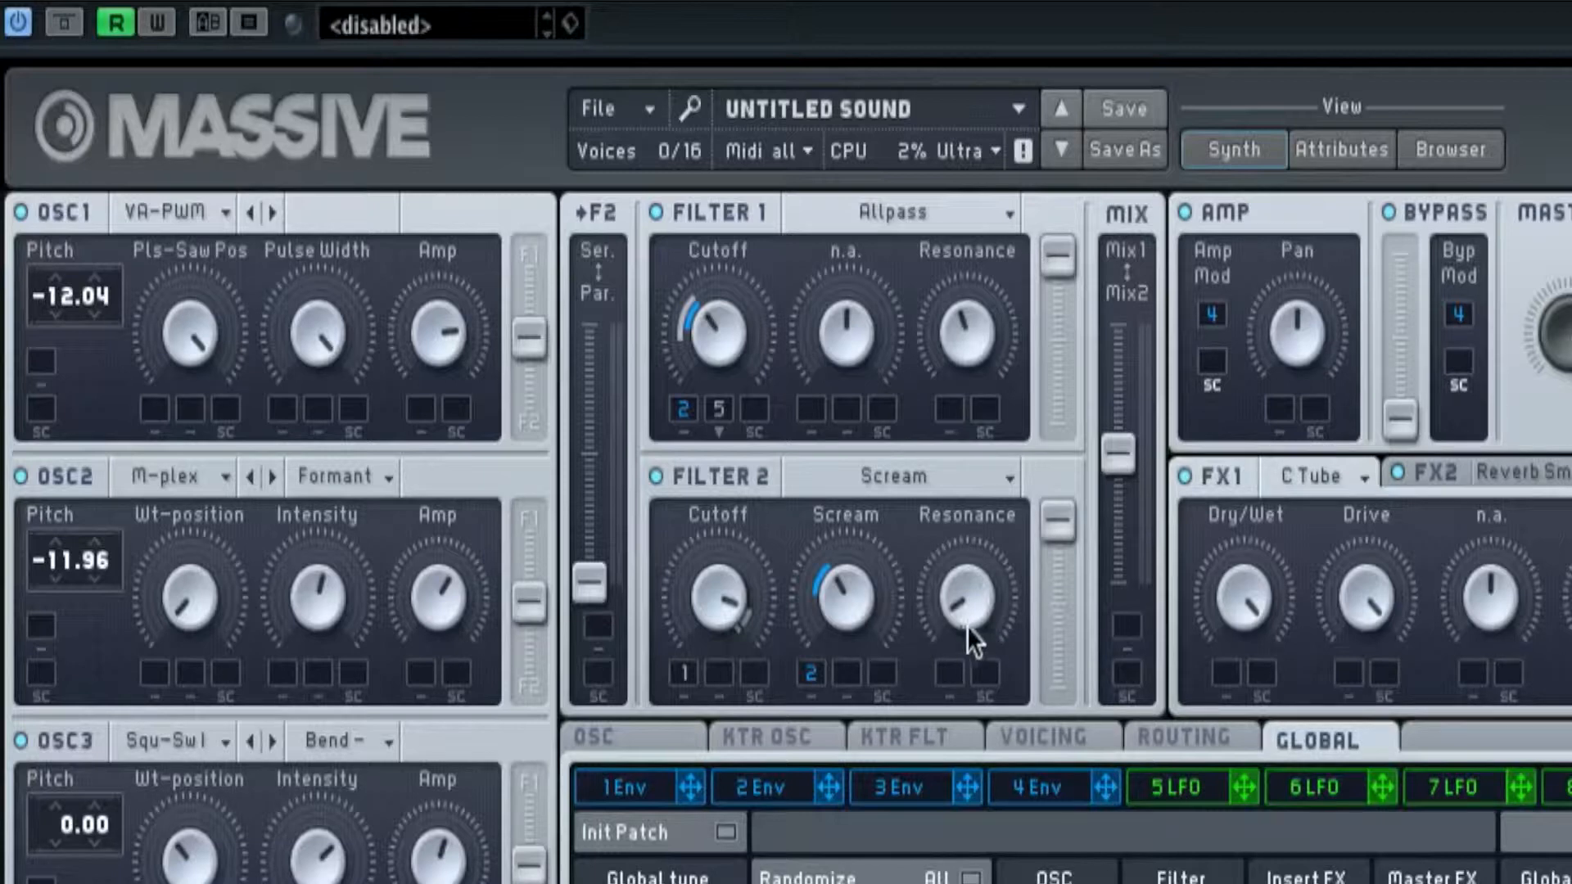
pyautogui.moveTo(966, 627)
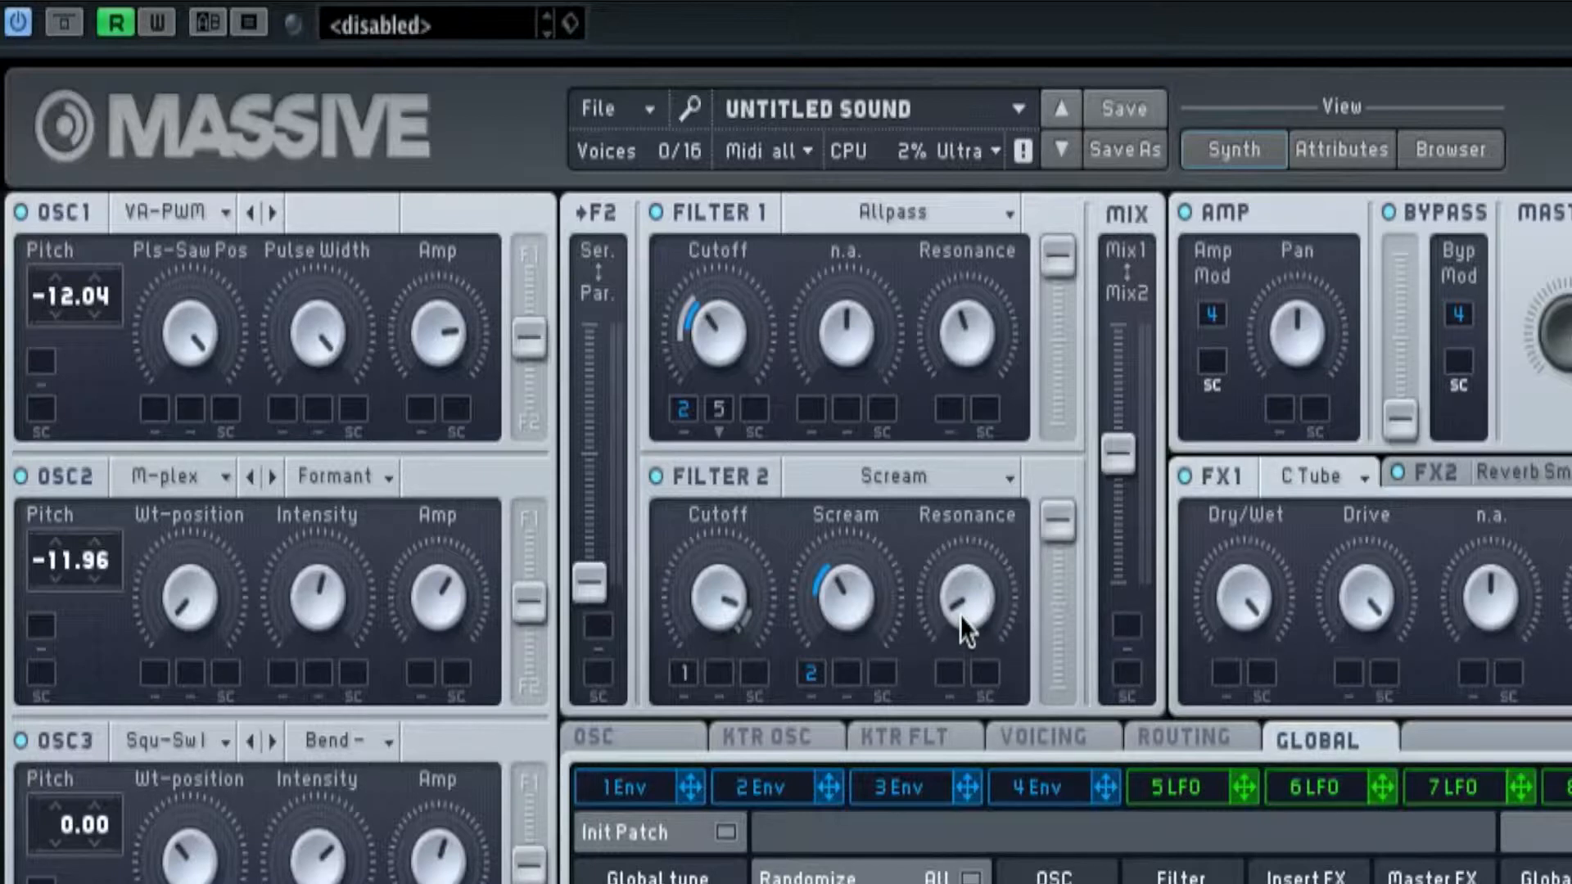
pyautogui.moveTo(842, 618)
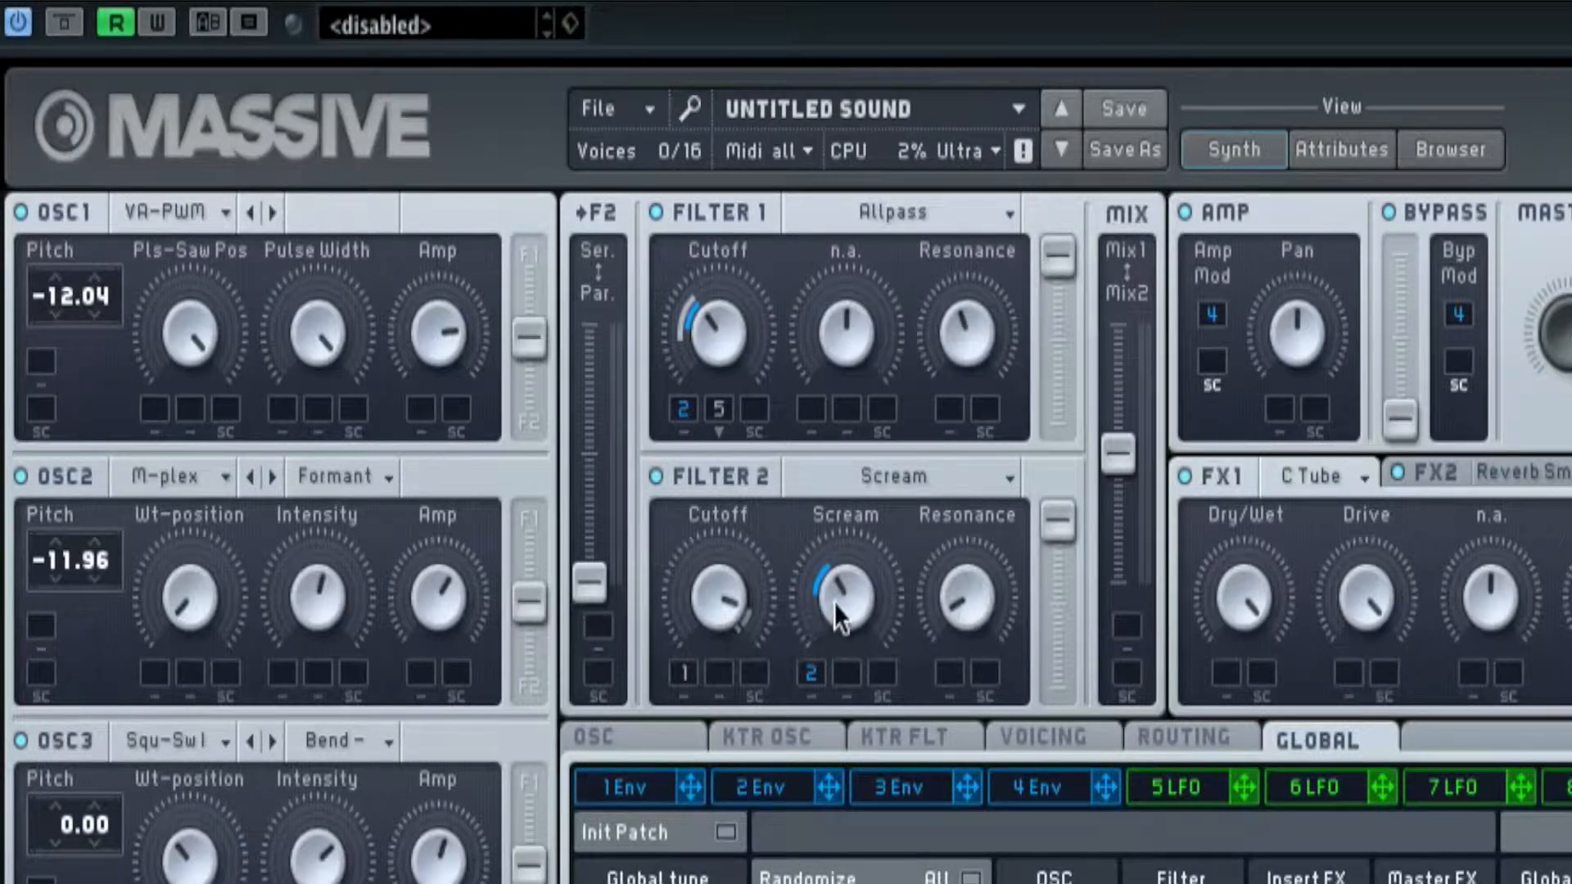
pyautogui.moveTo(1018, 591)
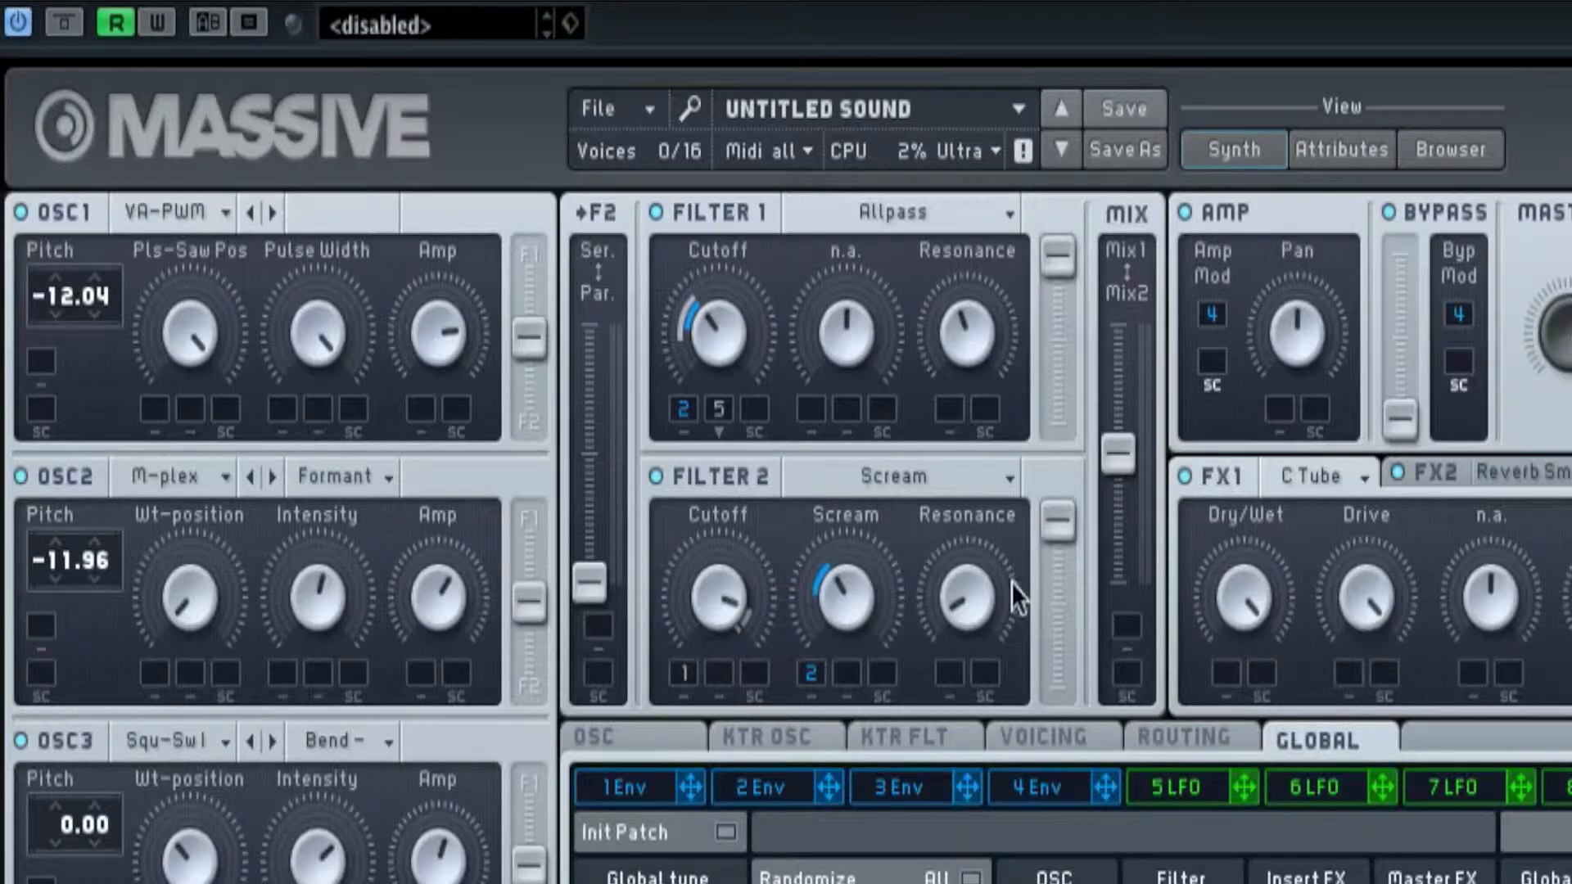
pyautogui.moveTo(827, 686)
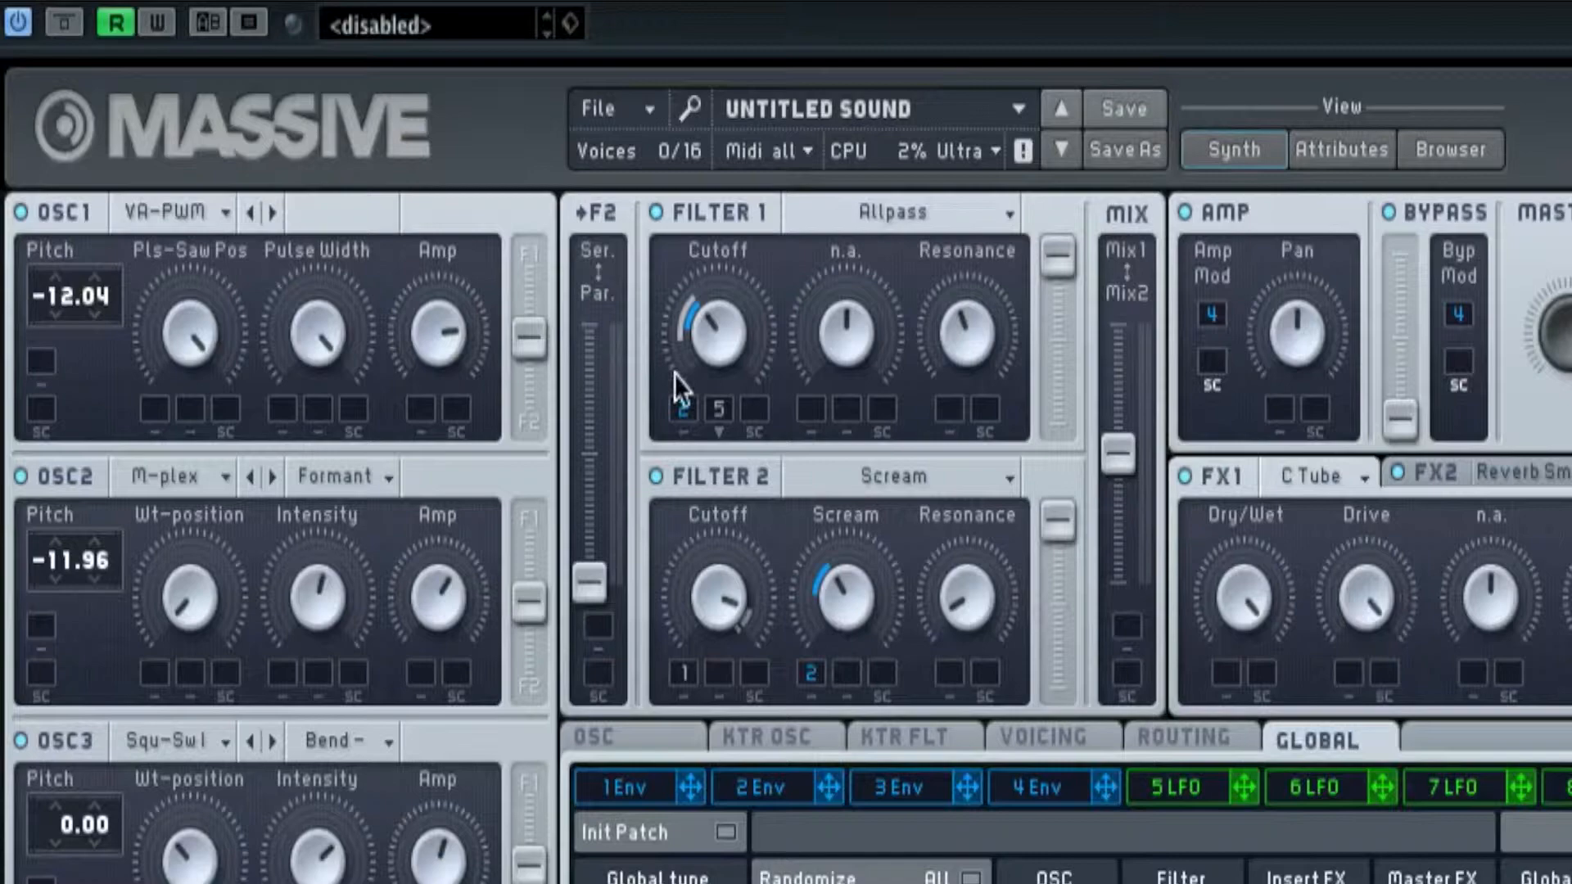
# Set the modulation oscillator to Position mode targeting oscillator 2
pyautogui.scroll(-3)
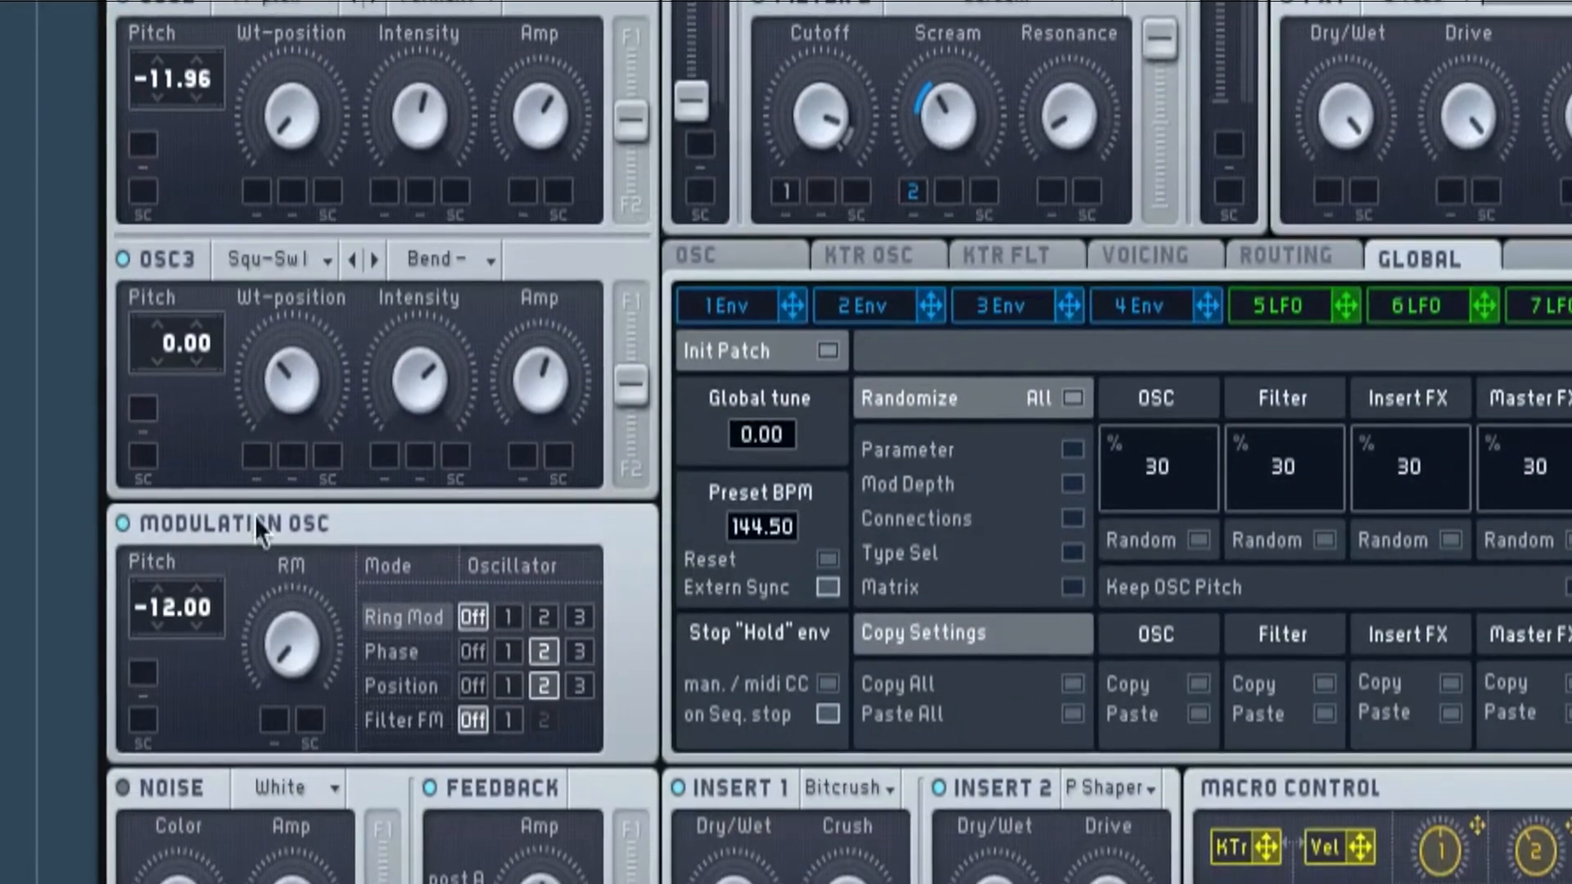
pyautogui.scroll(-3)
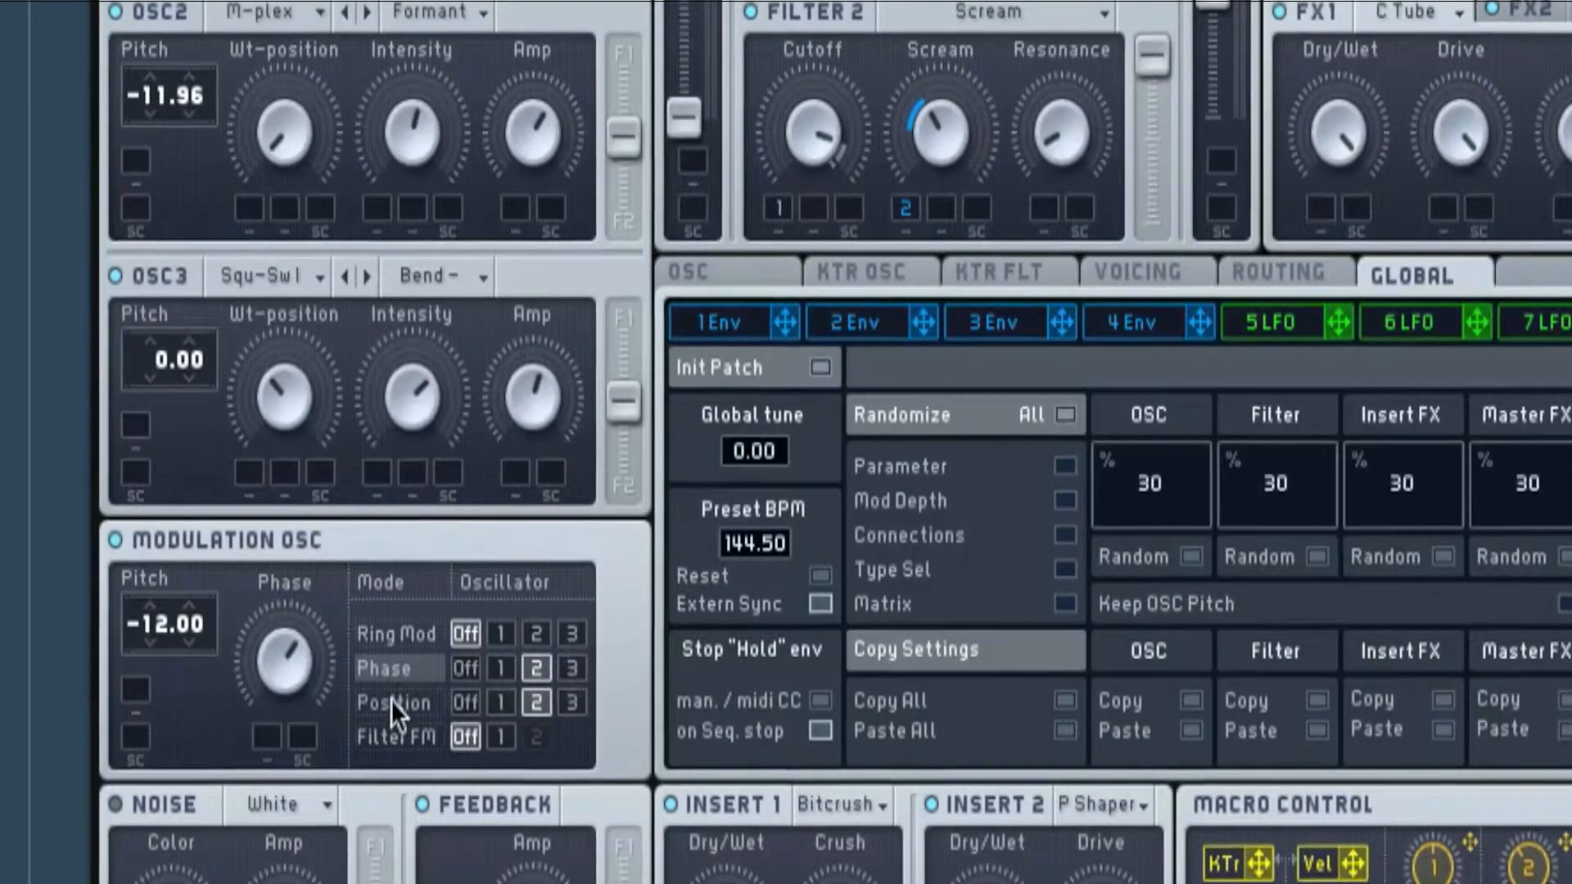
pyautogui.moveTo(356, 582)
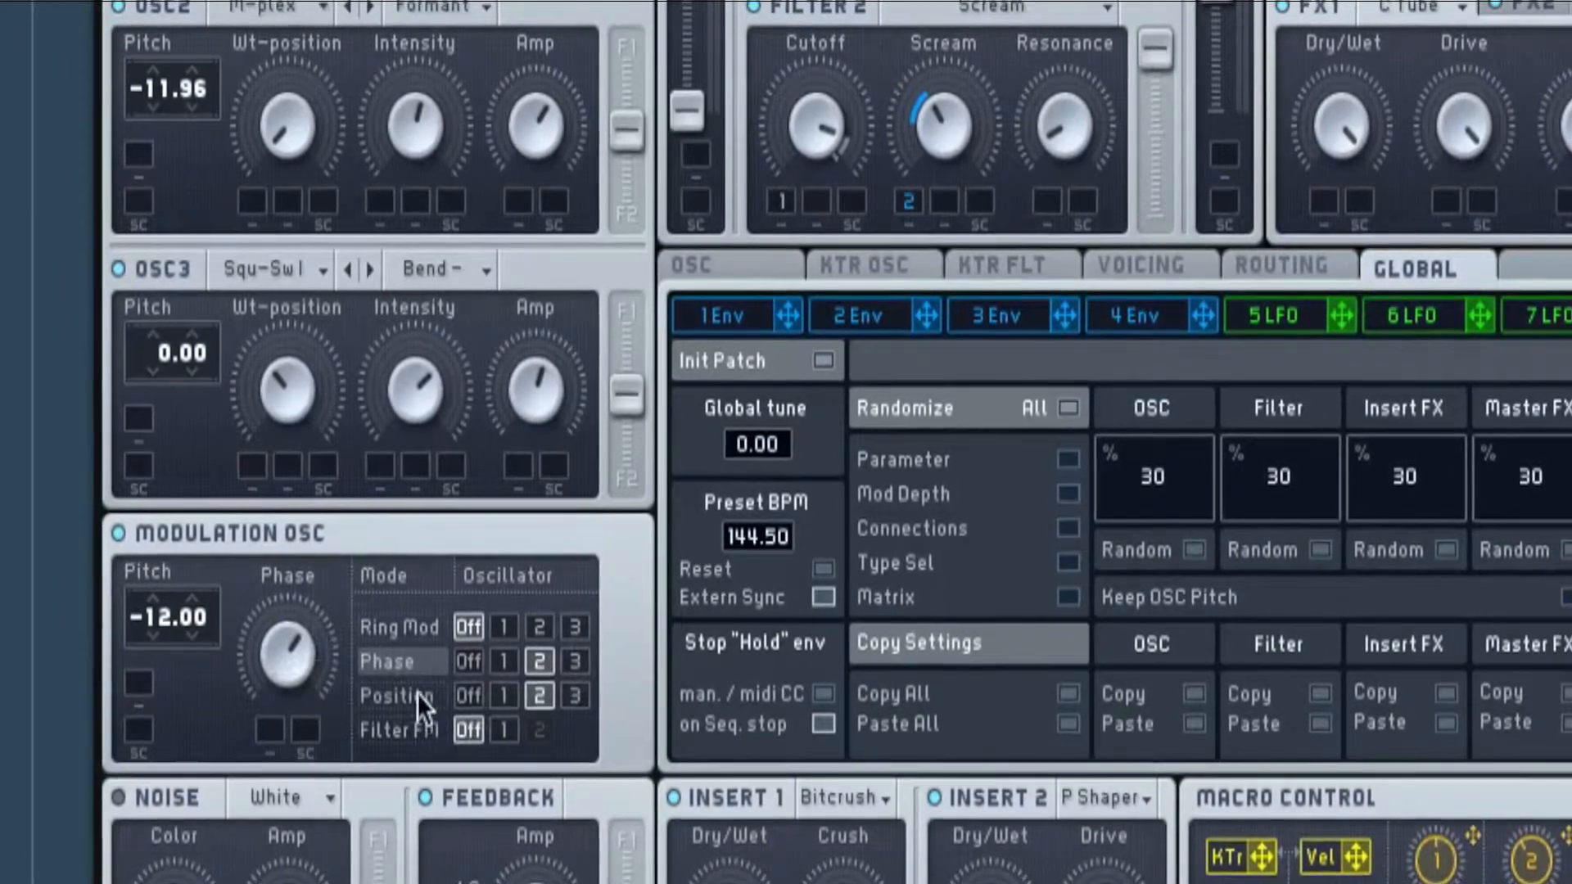
pyautogui.click(468, 691)
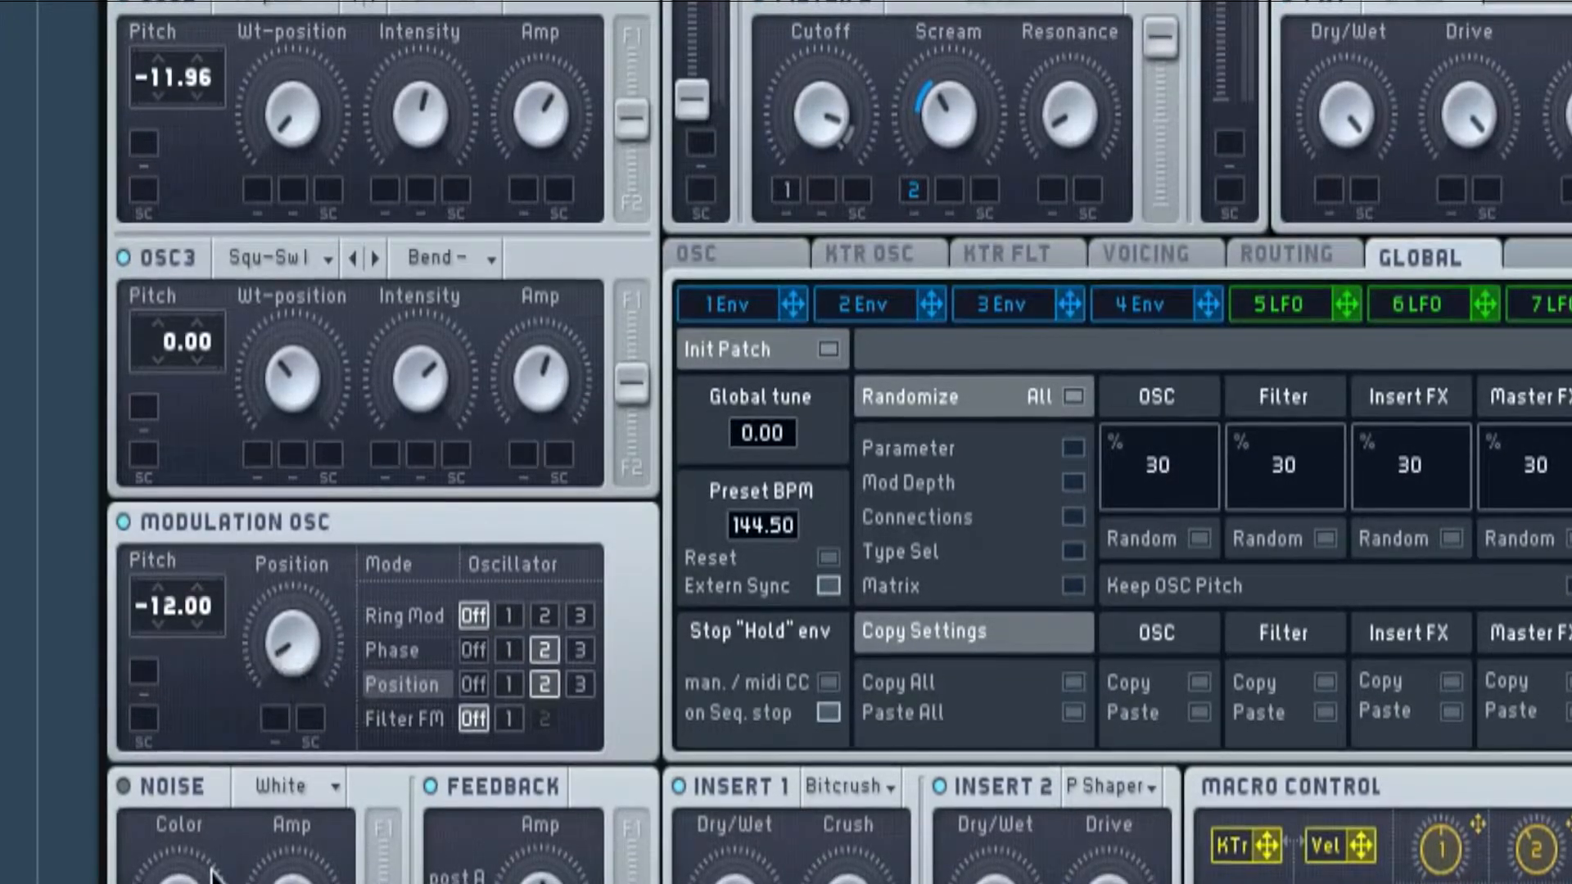
# Browse Insert 1's effect list keeping Bitcrush, then show Insert 2's effect choices
pyautogui.scroll(-3)
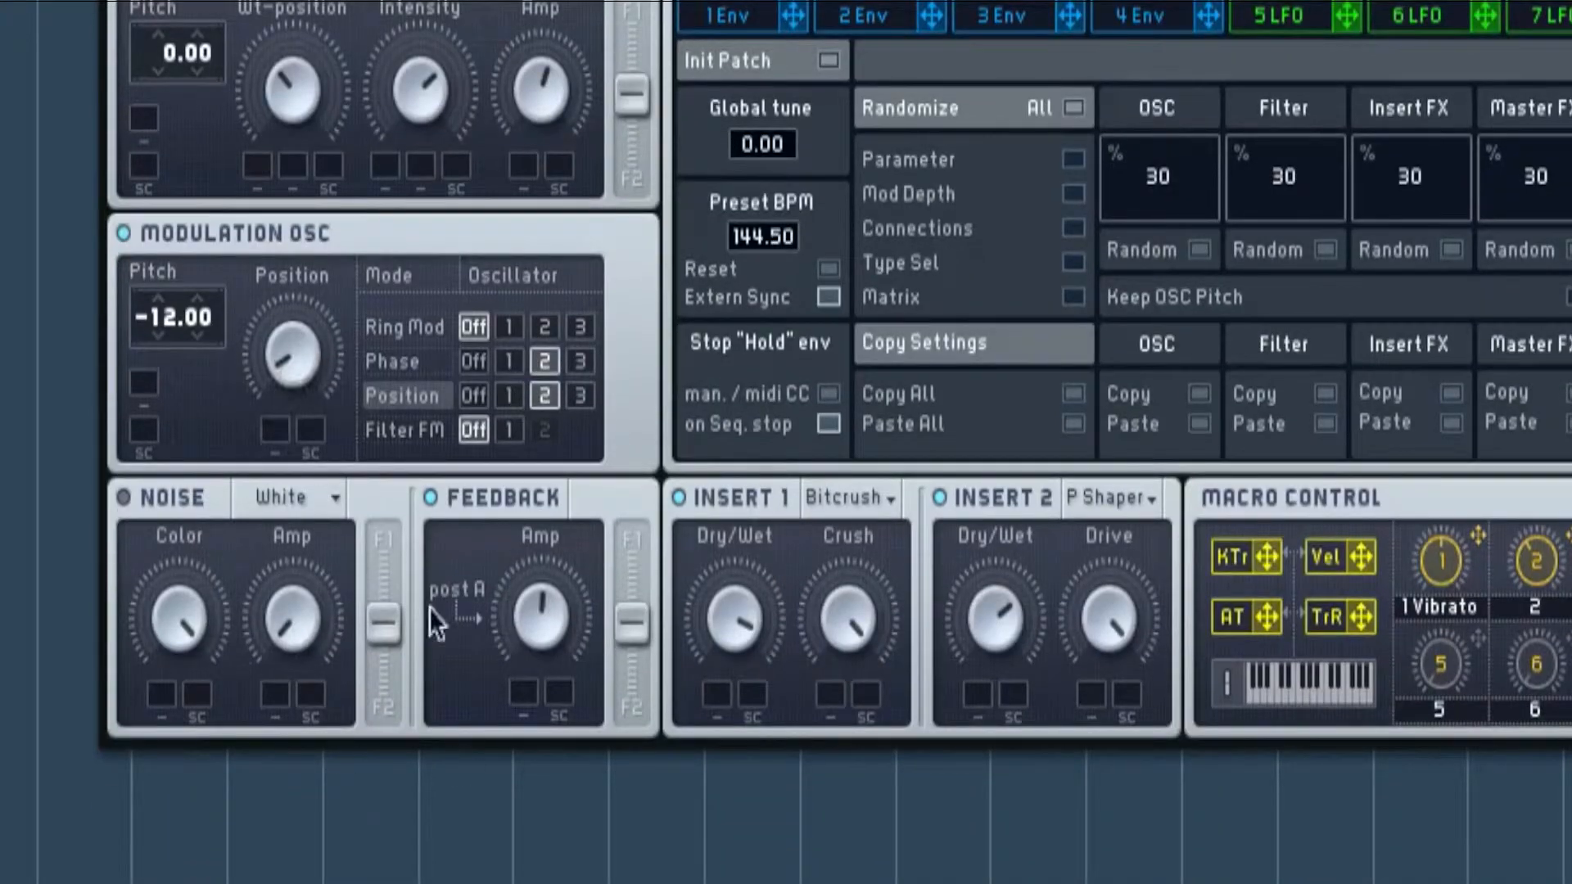
pyautogui.moveTo(377, 618)
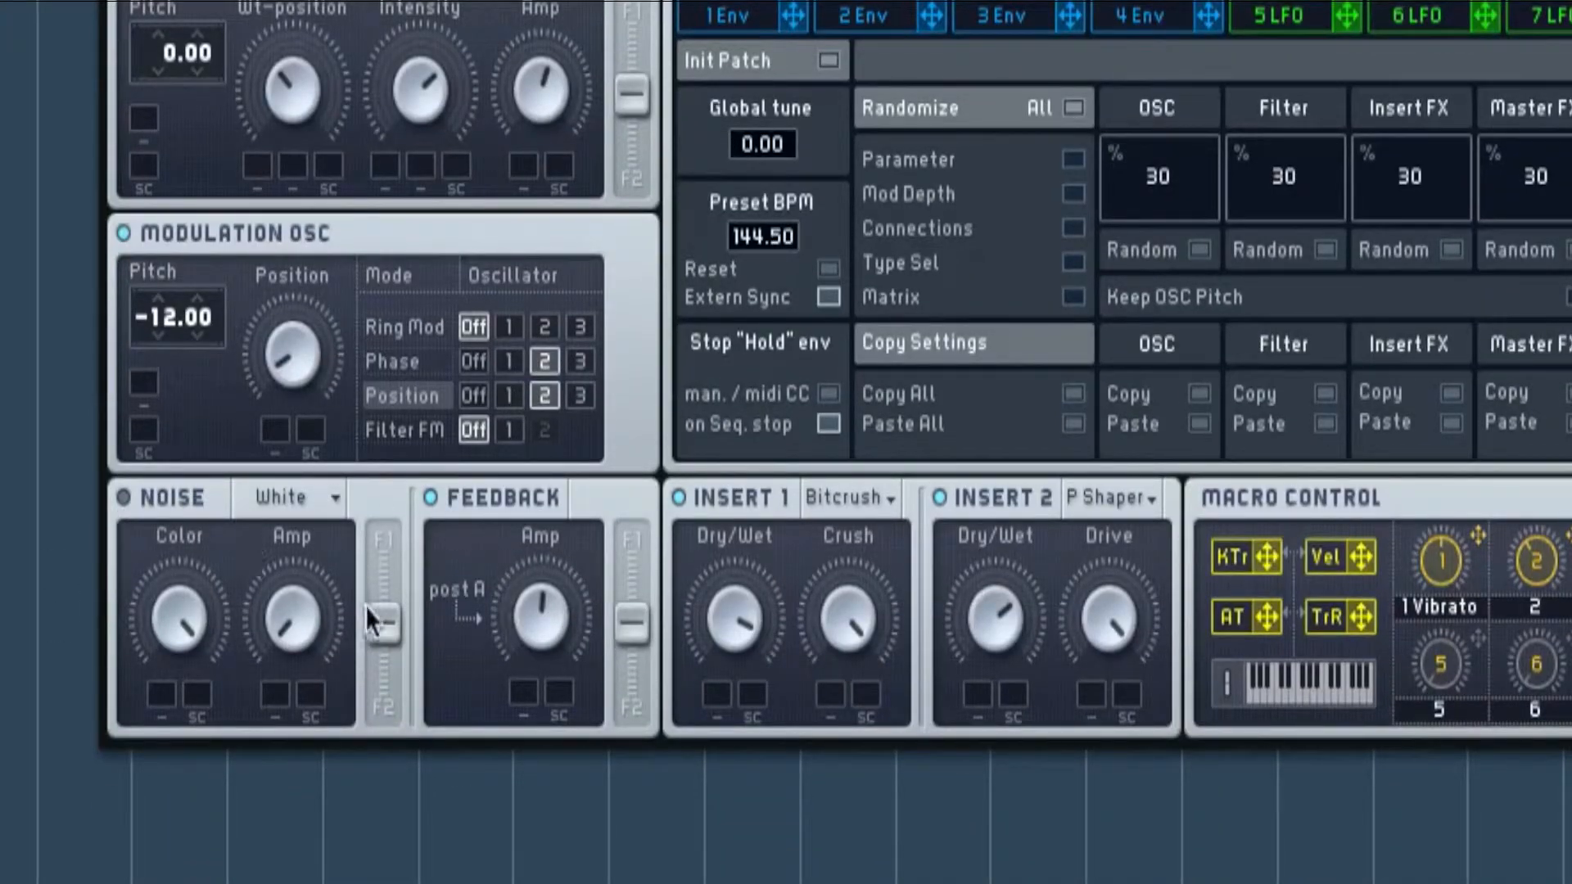
pyautogui.moveTo(493, 618)
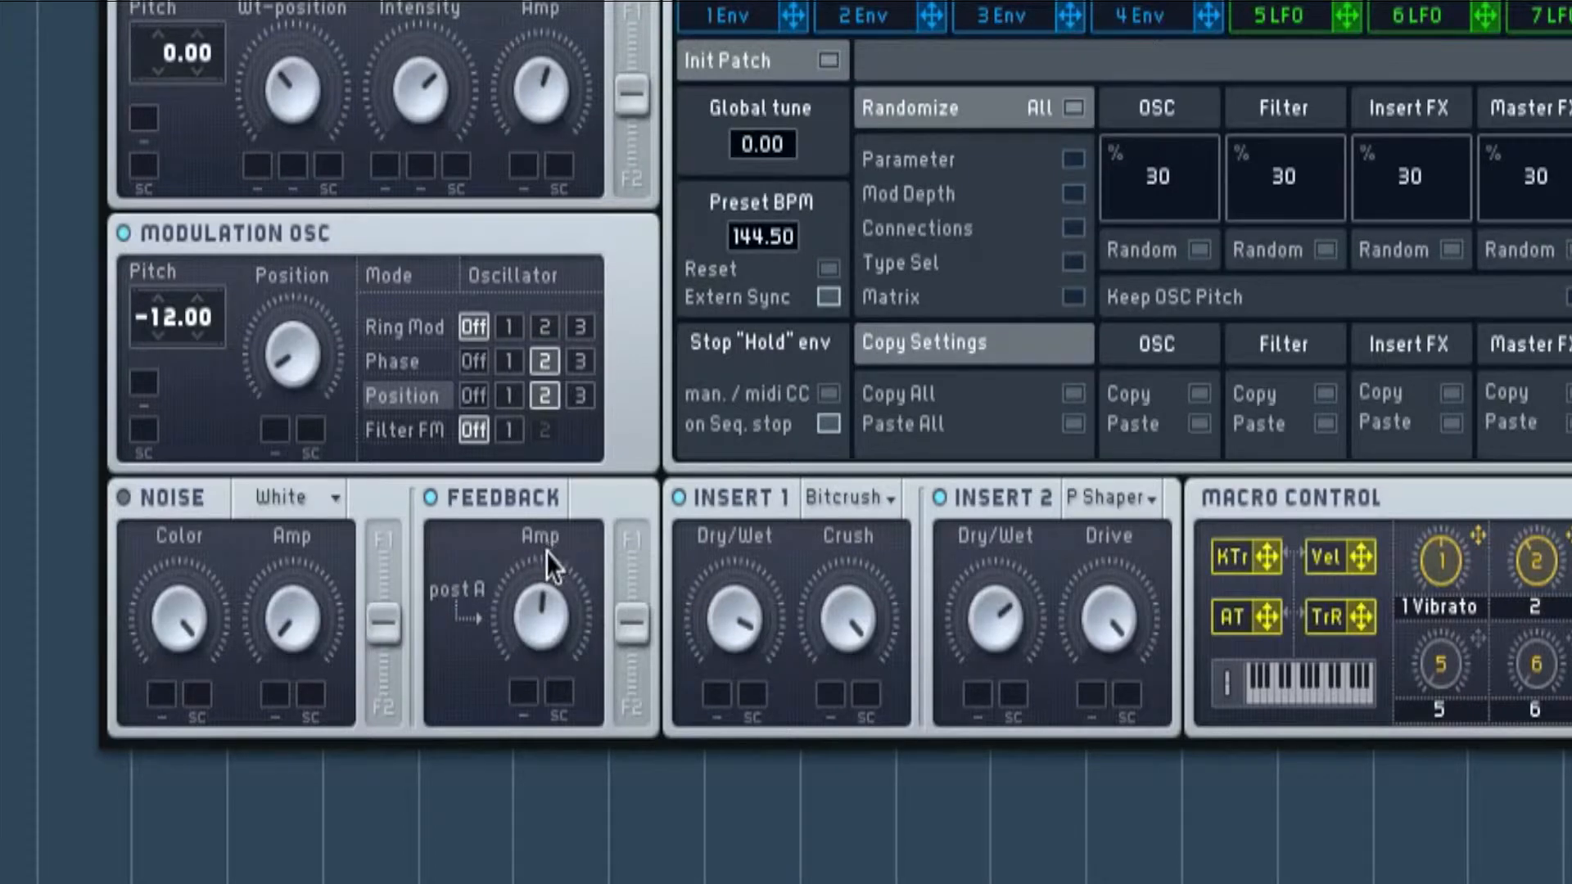
pyautogui.moveTo(619, 622)
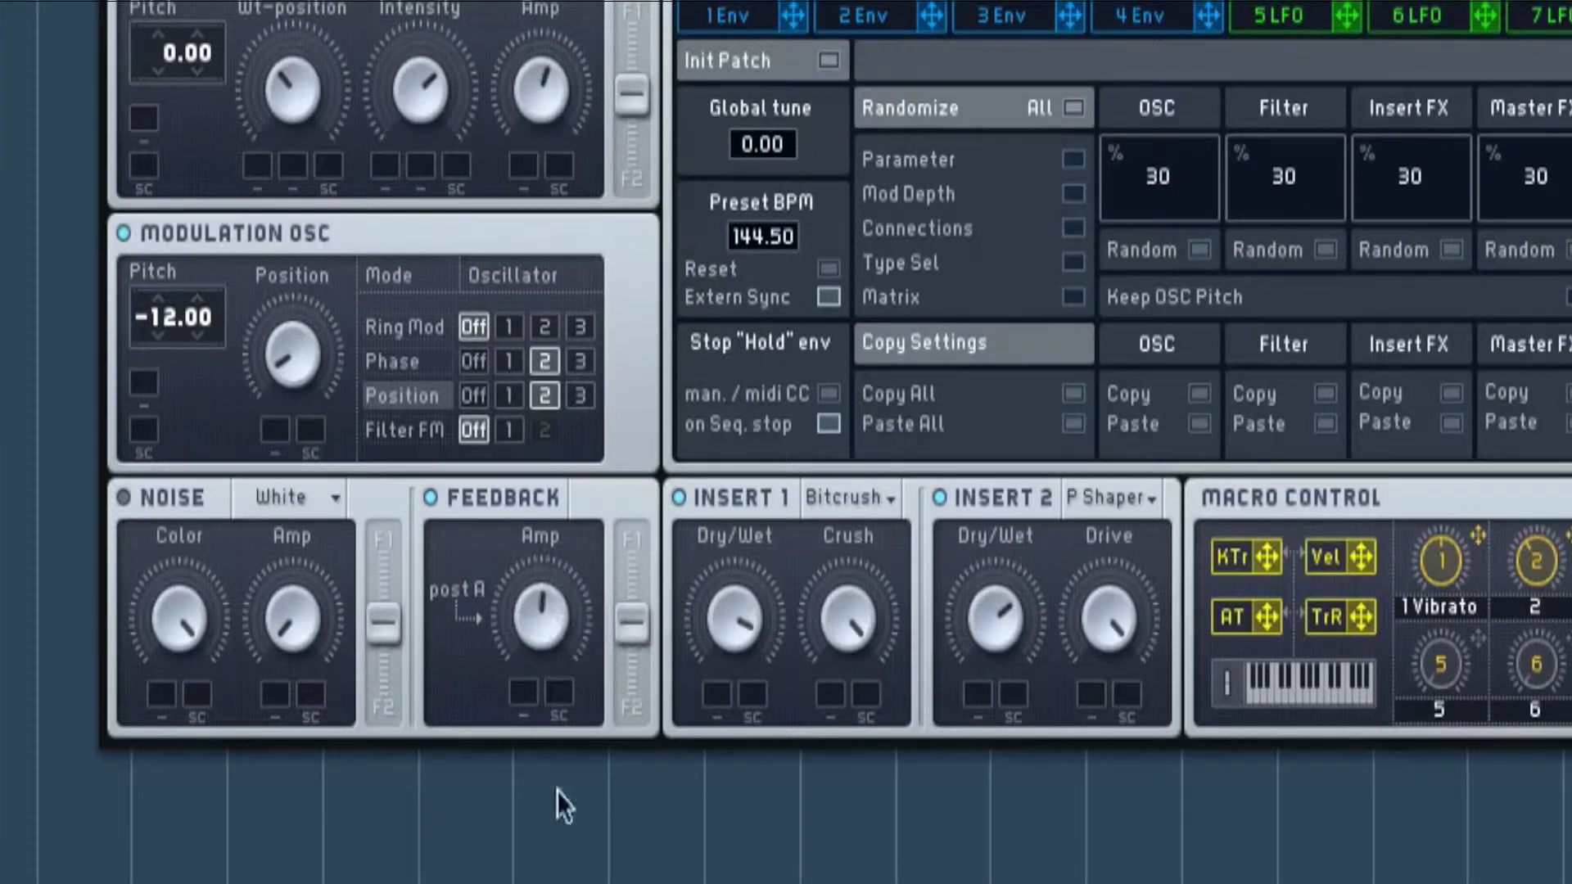
pyautogui.moveTo(907, 144)
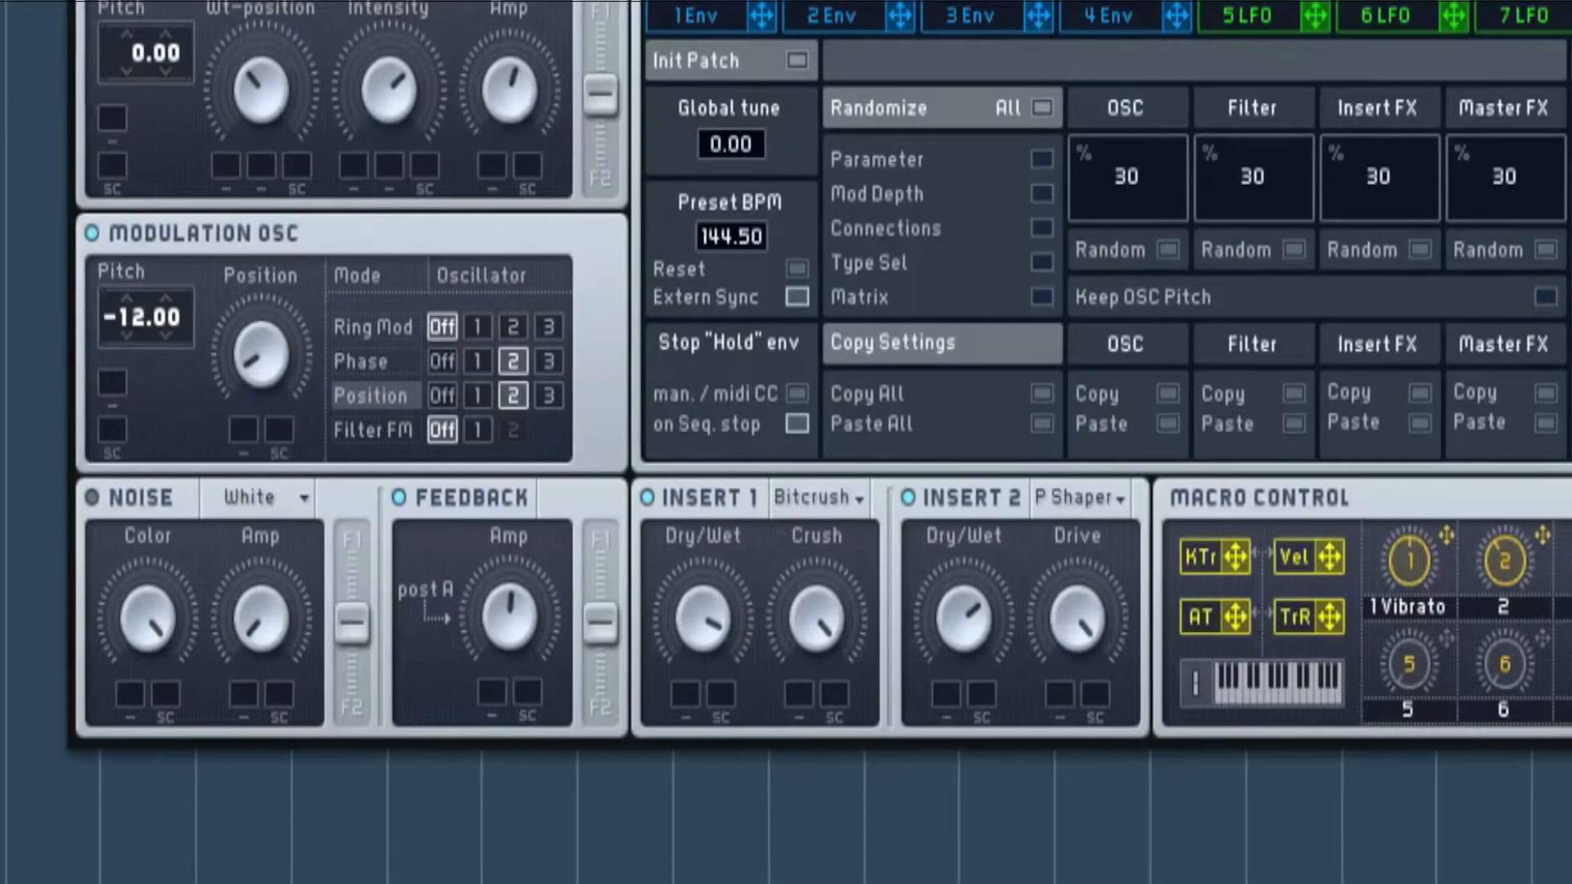
pyautogui.hscroll(3)
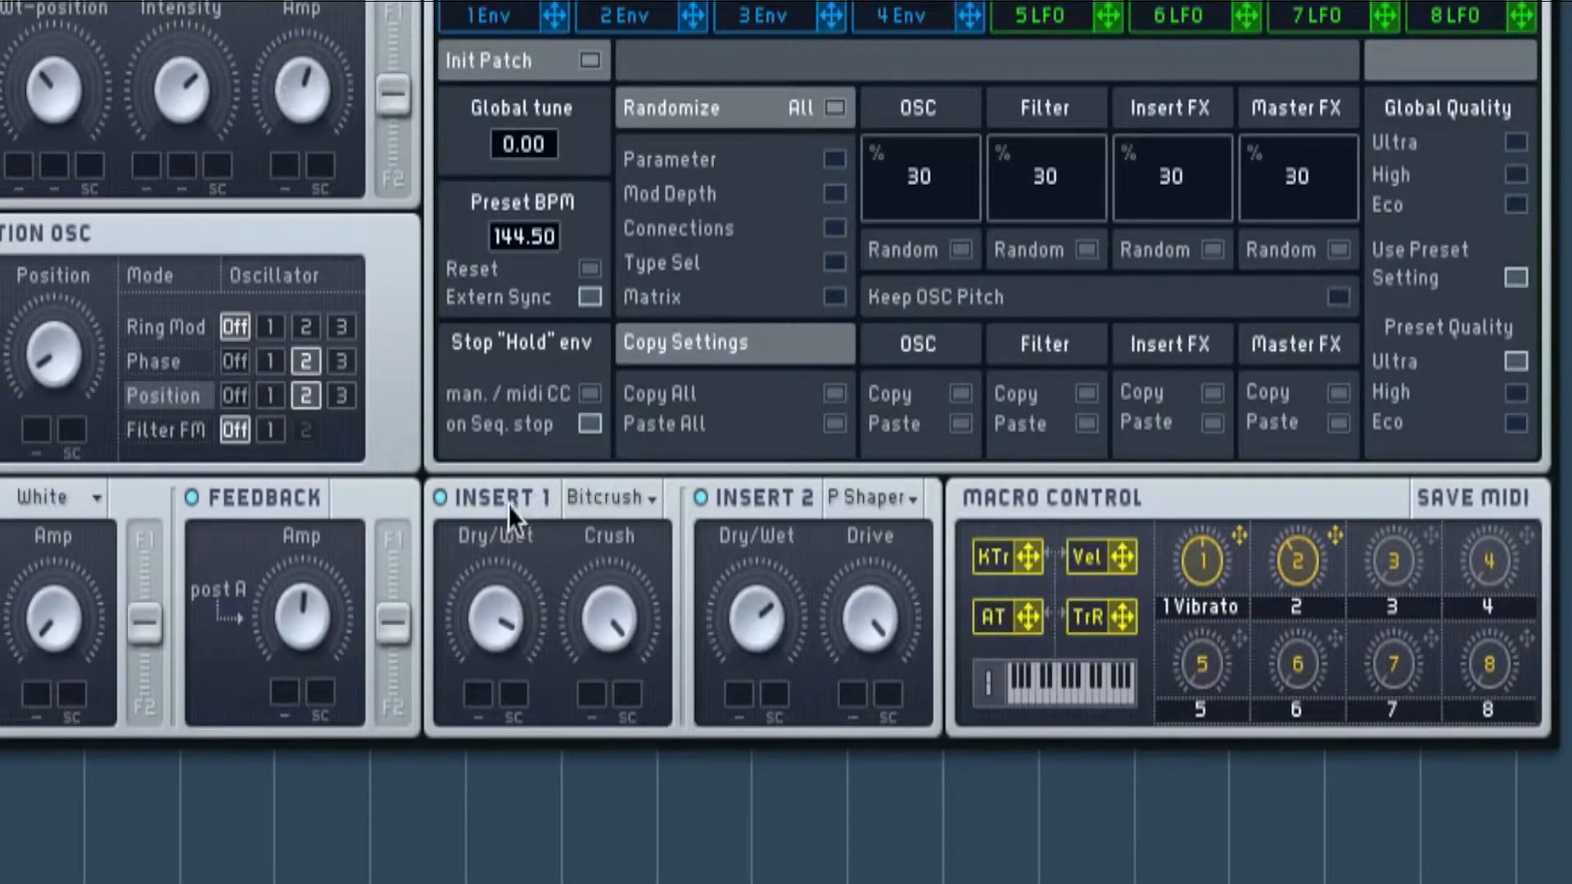
pyautogui.click(611, 498)
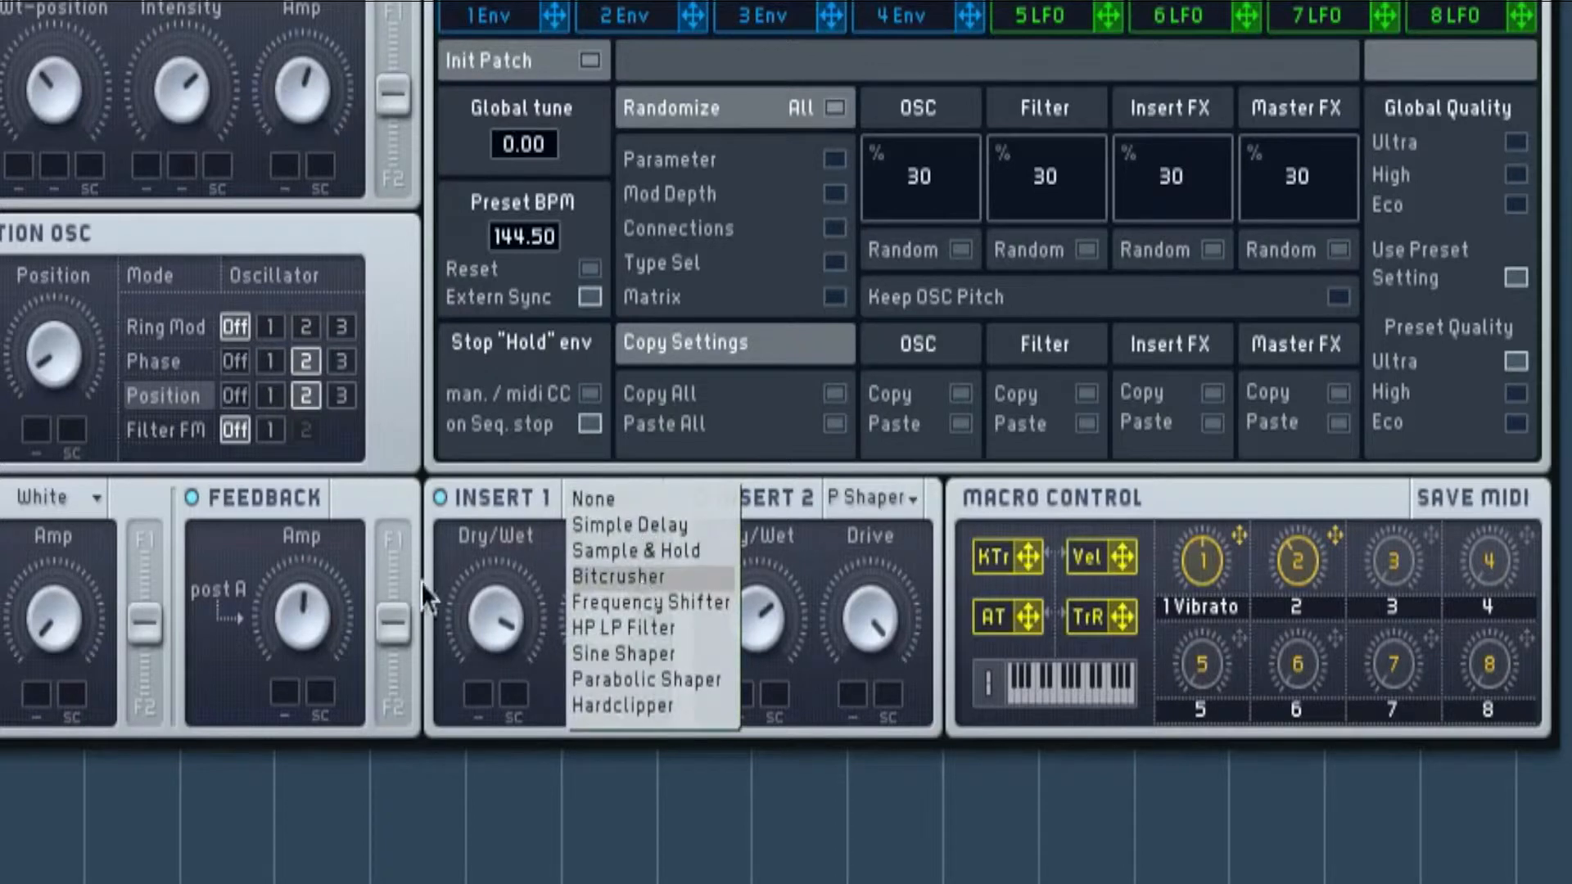
pyautogui.click(617, 575)
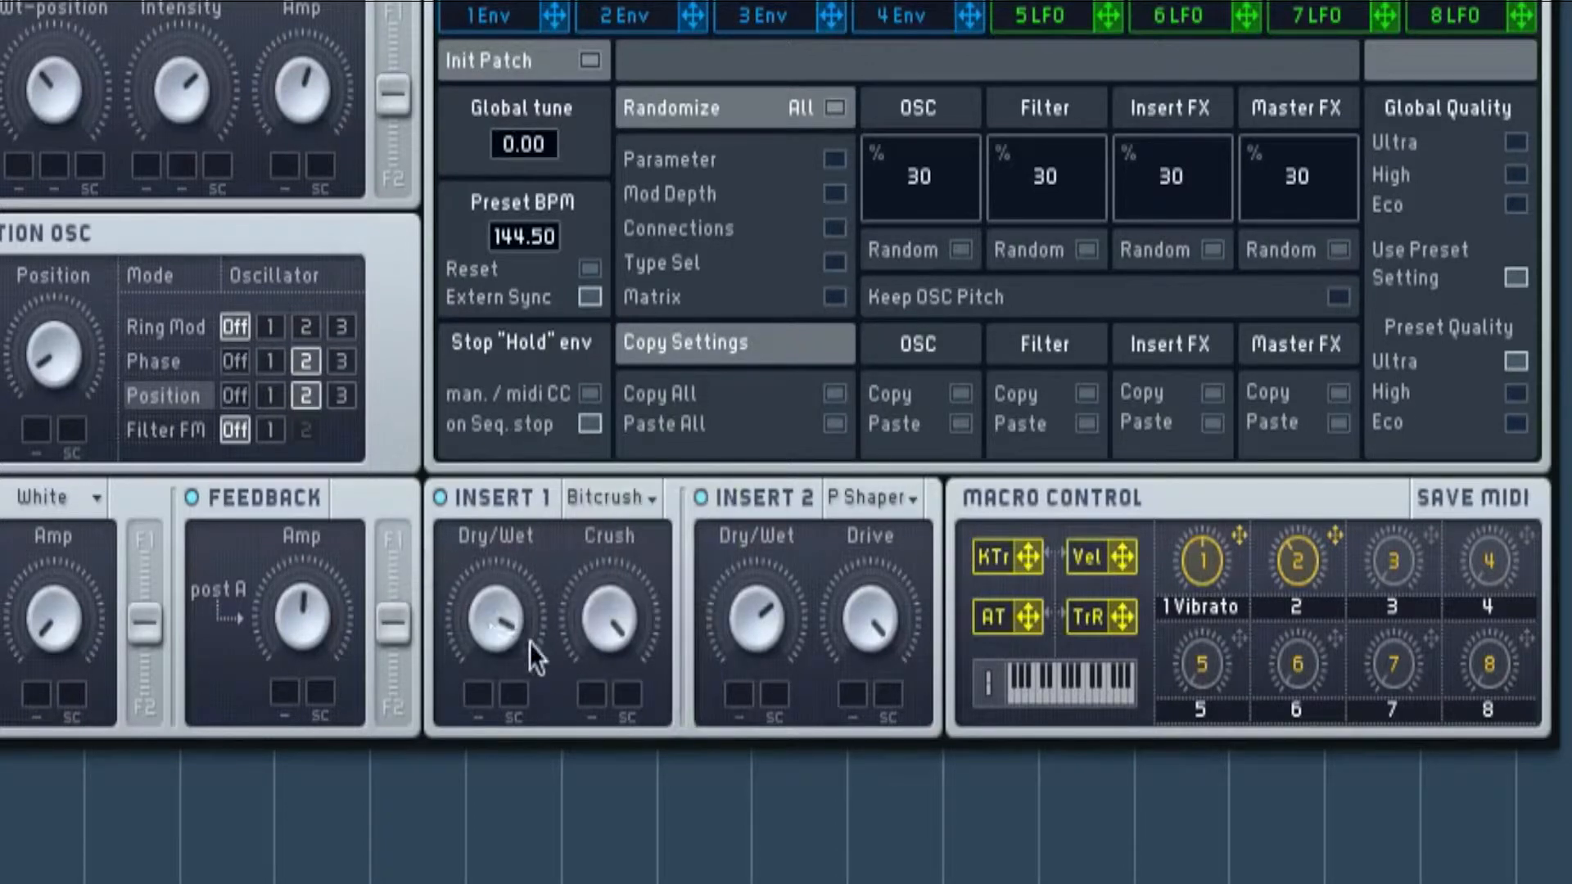
pyautogui.moveTo(519, 650)
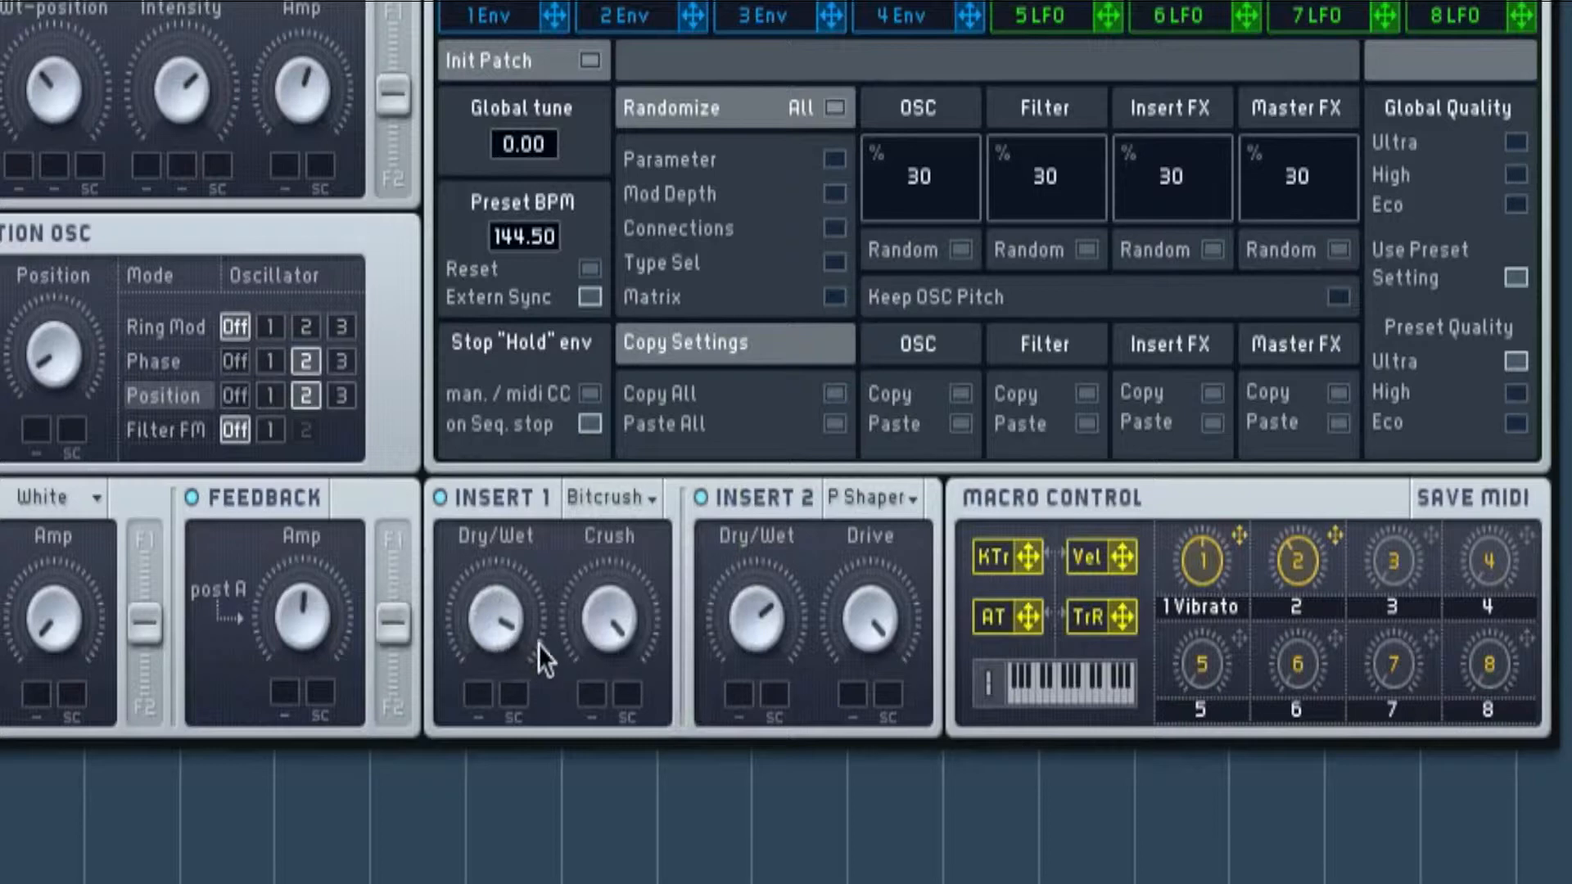
pyautogui.moveTo(617, 606)
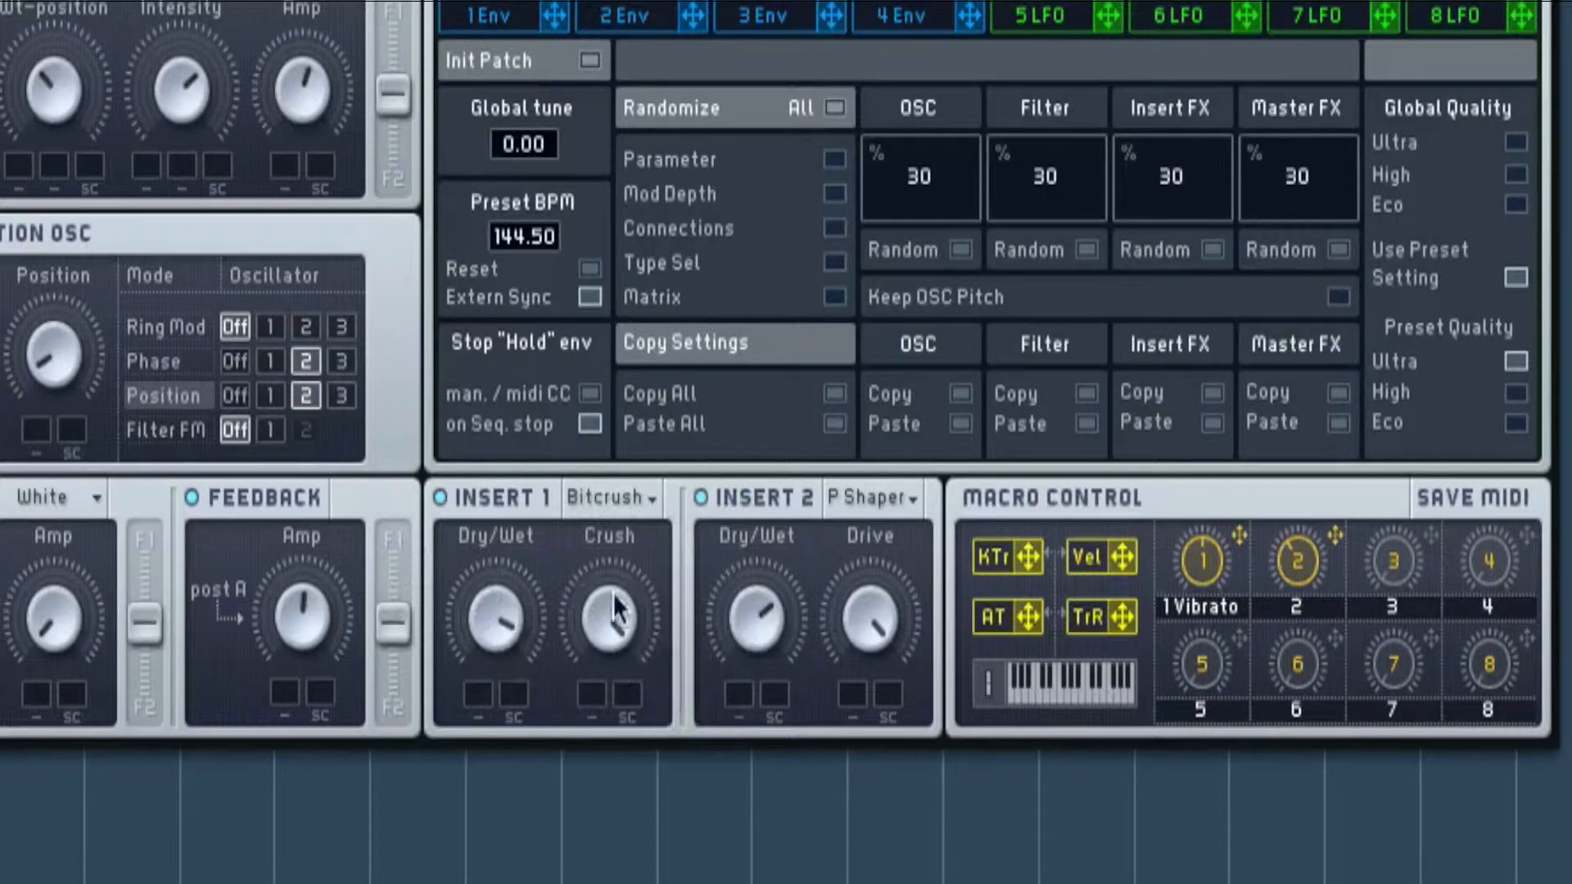
pyautogui.moveTo(883, 496)
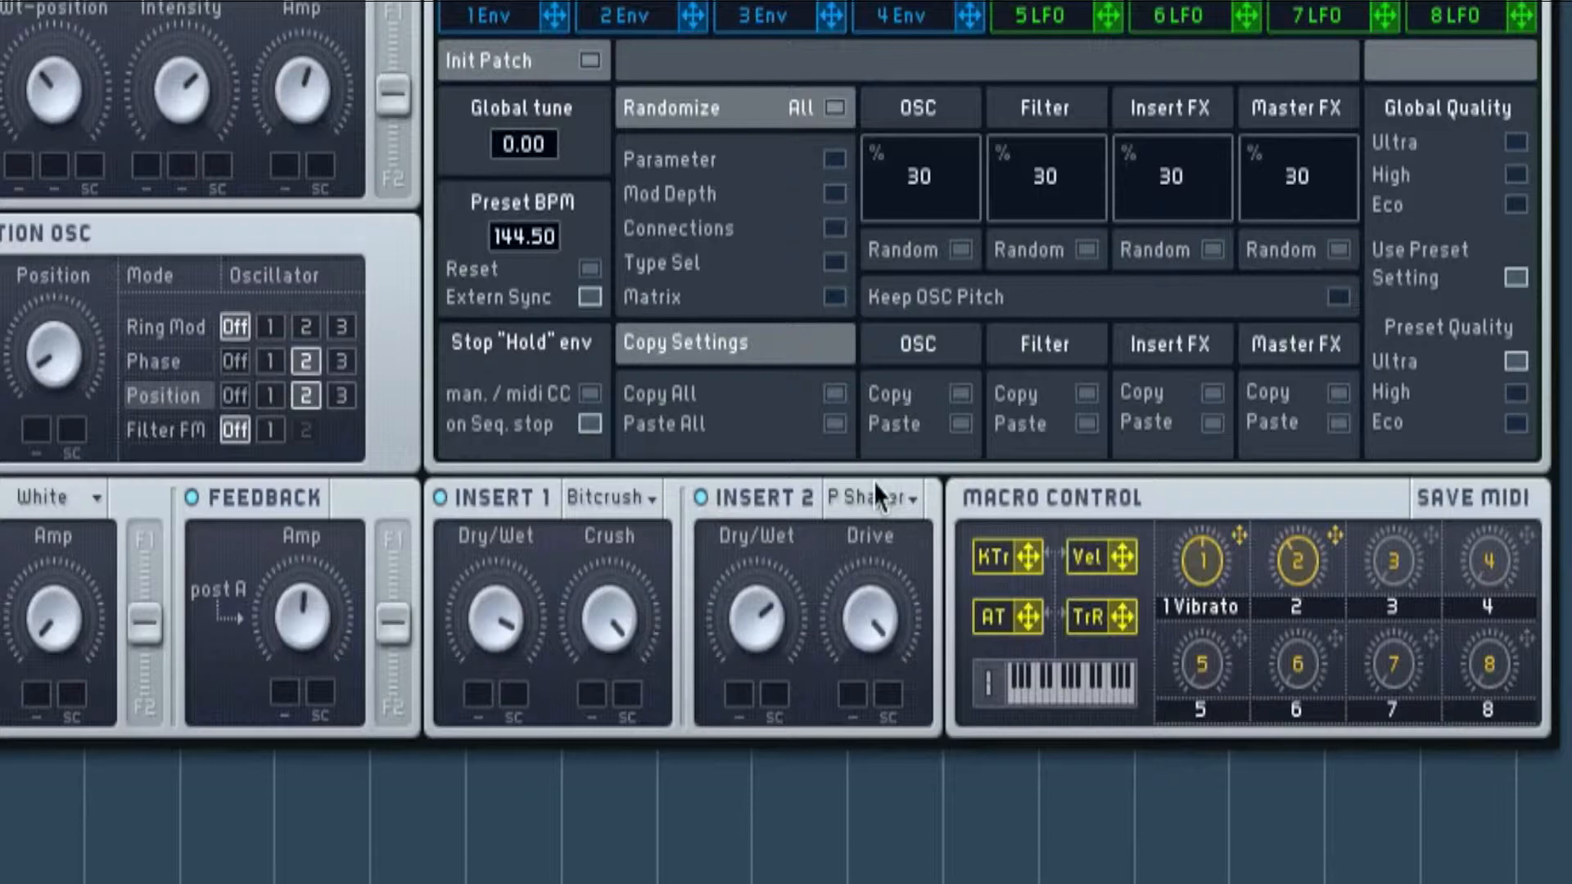
pyautogui.click(871, 498)
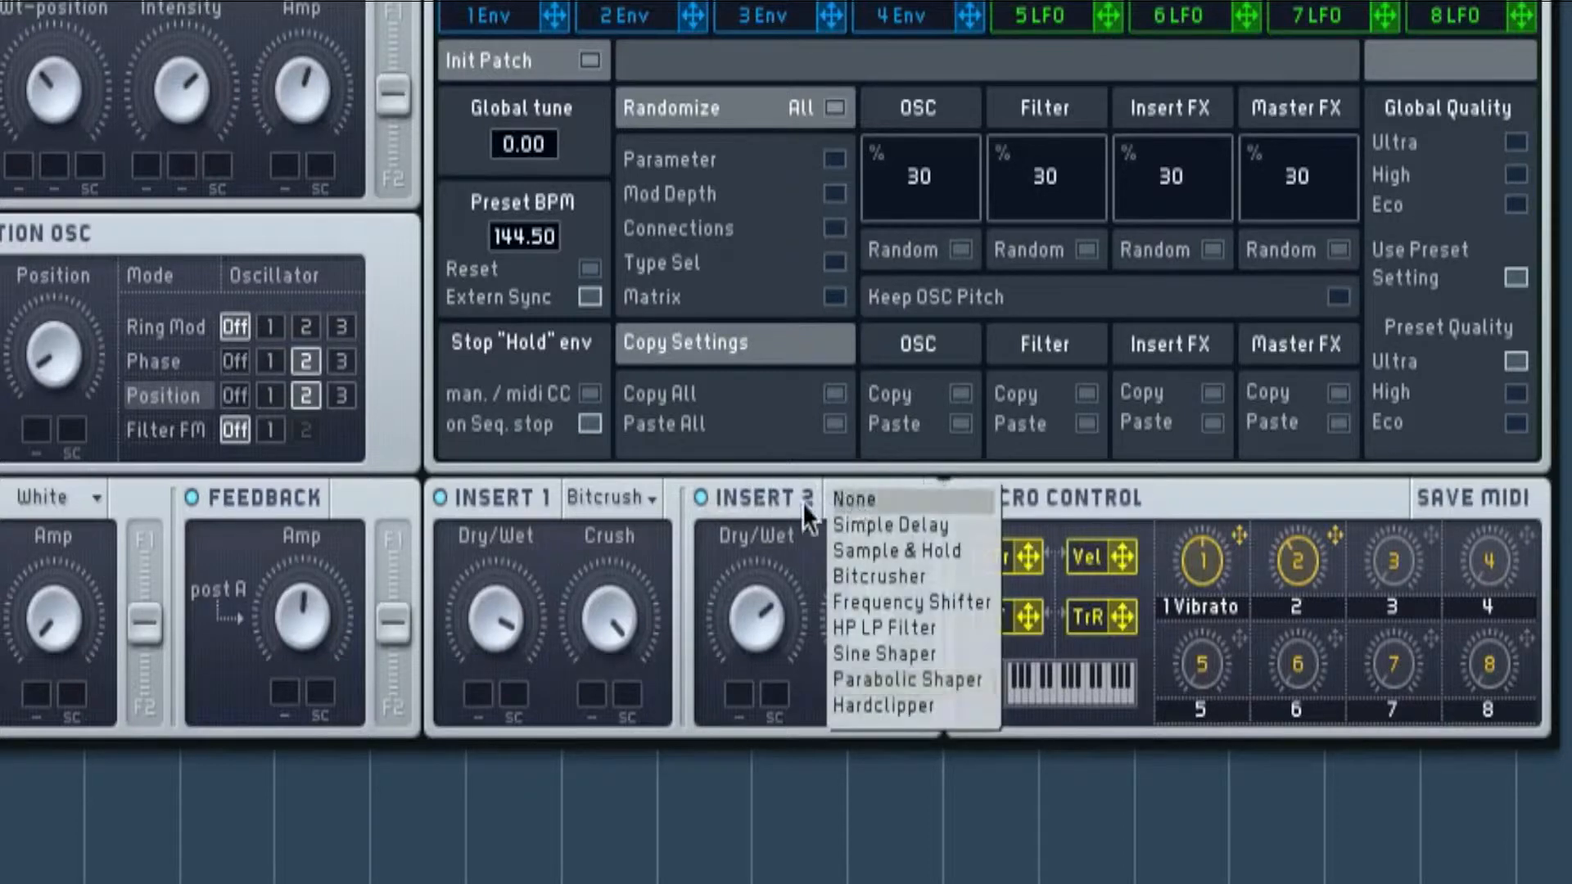
pyautogui.moveTo(825, 691)
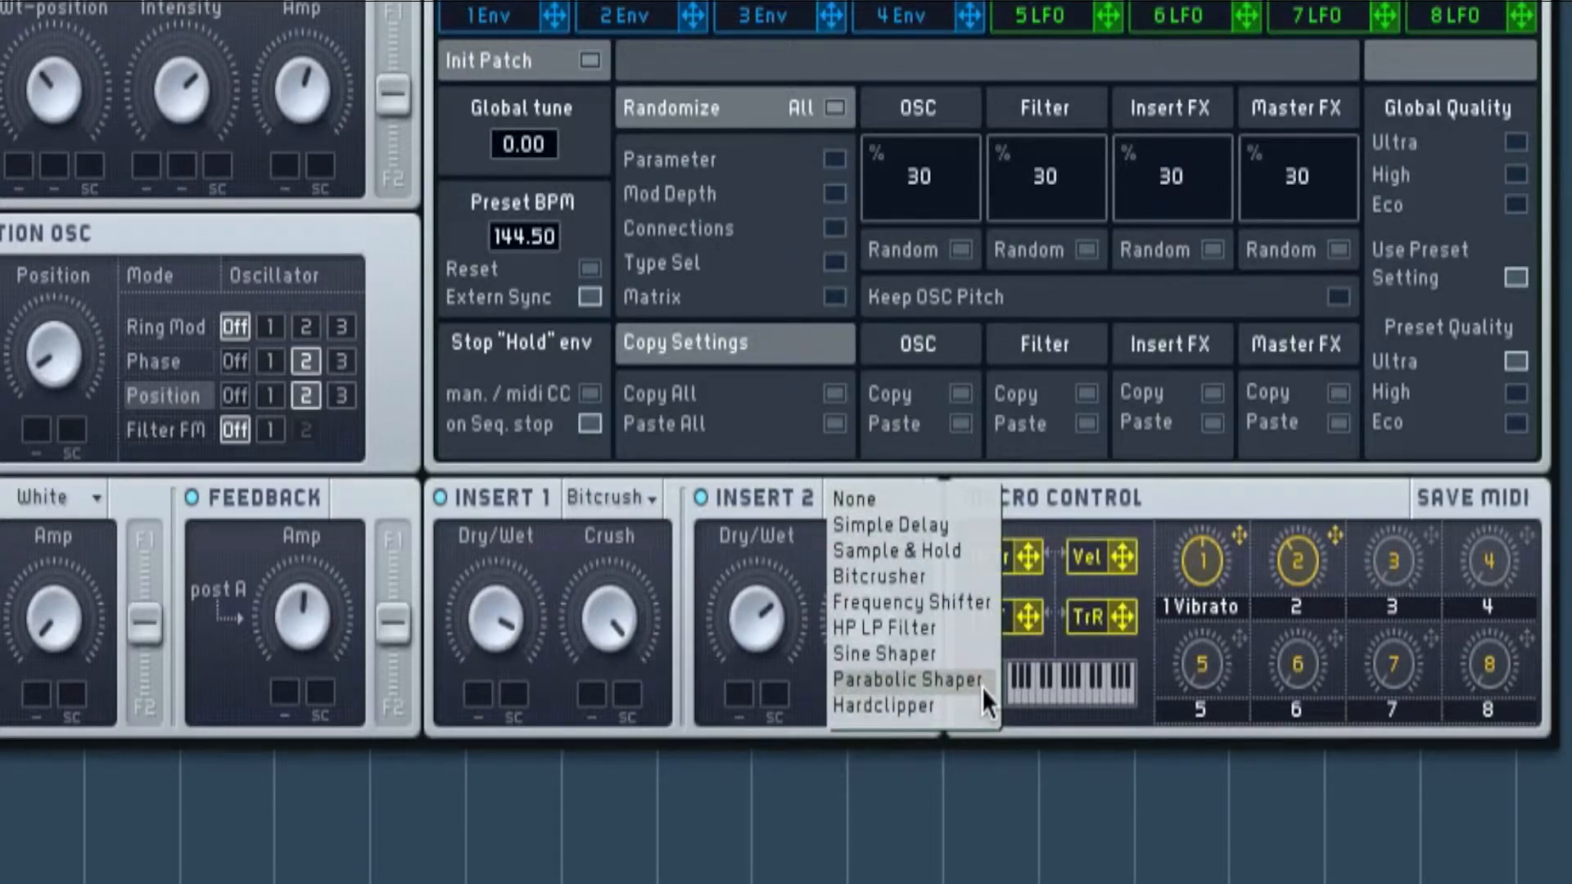
pyautogui.moveTo(965, 703)
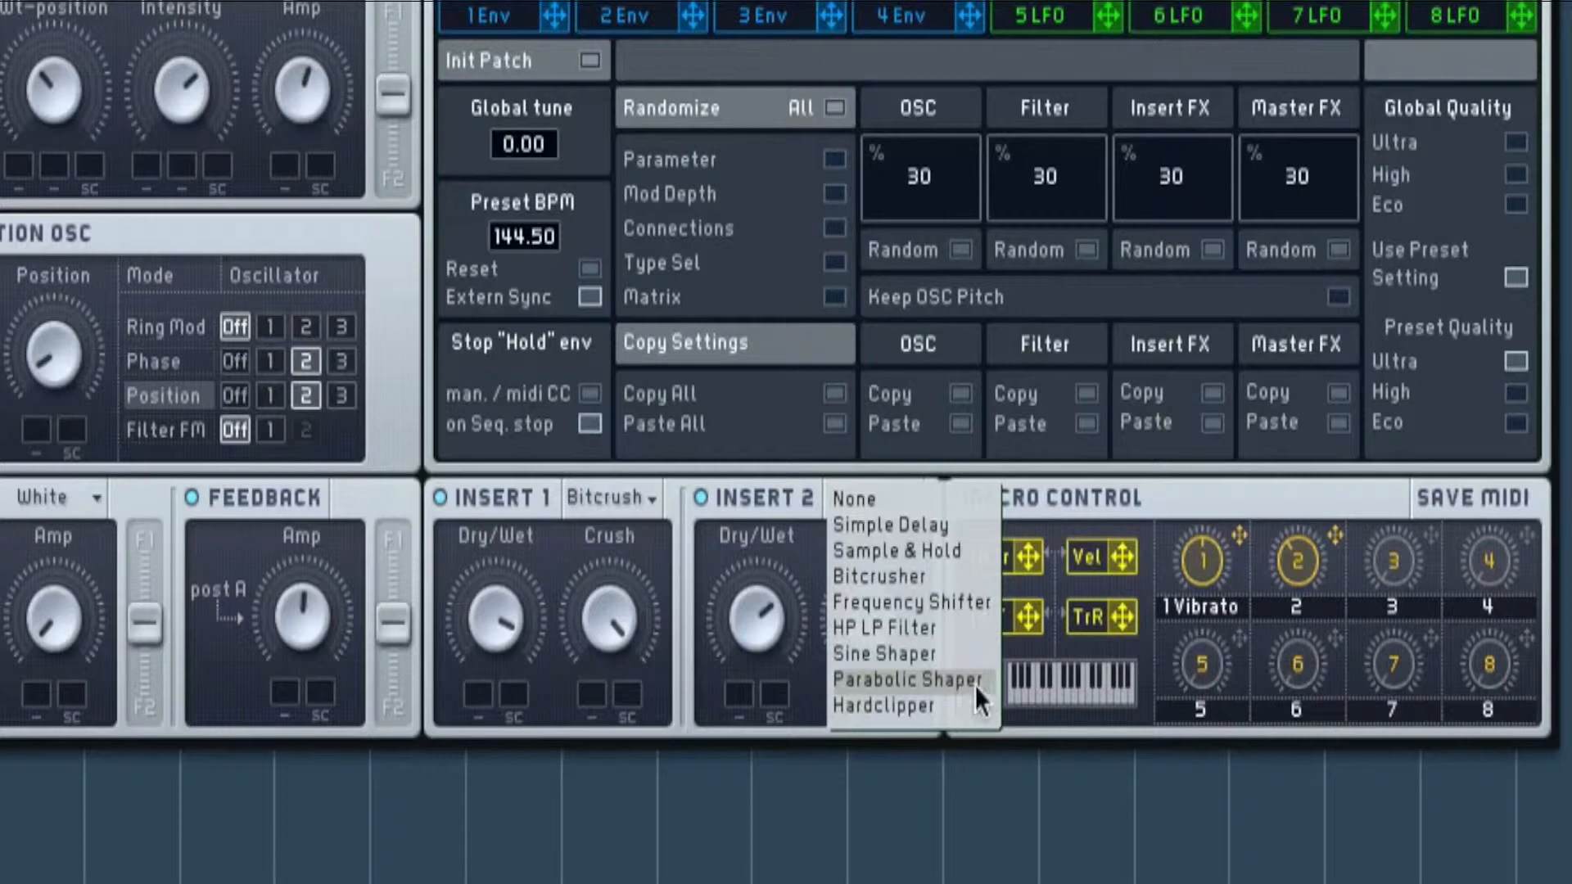
# Keep Parabolic Shaper as the Insert 2 effect
pyautogui.click(907, 679)
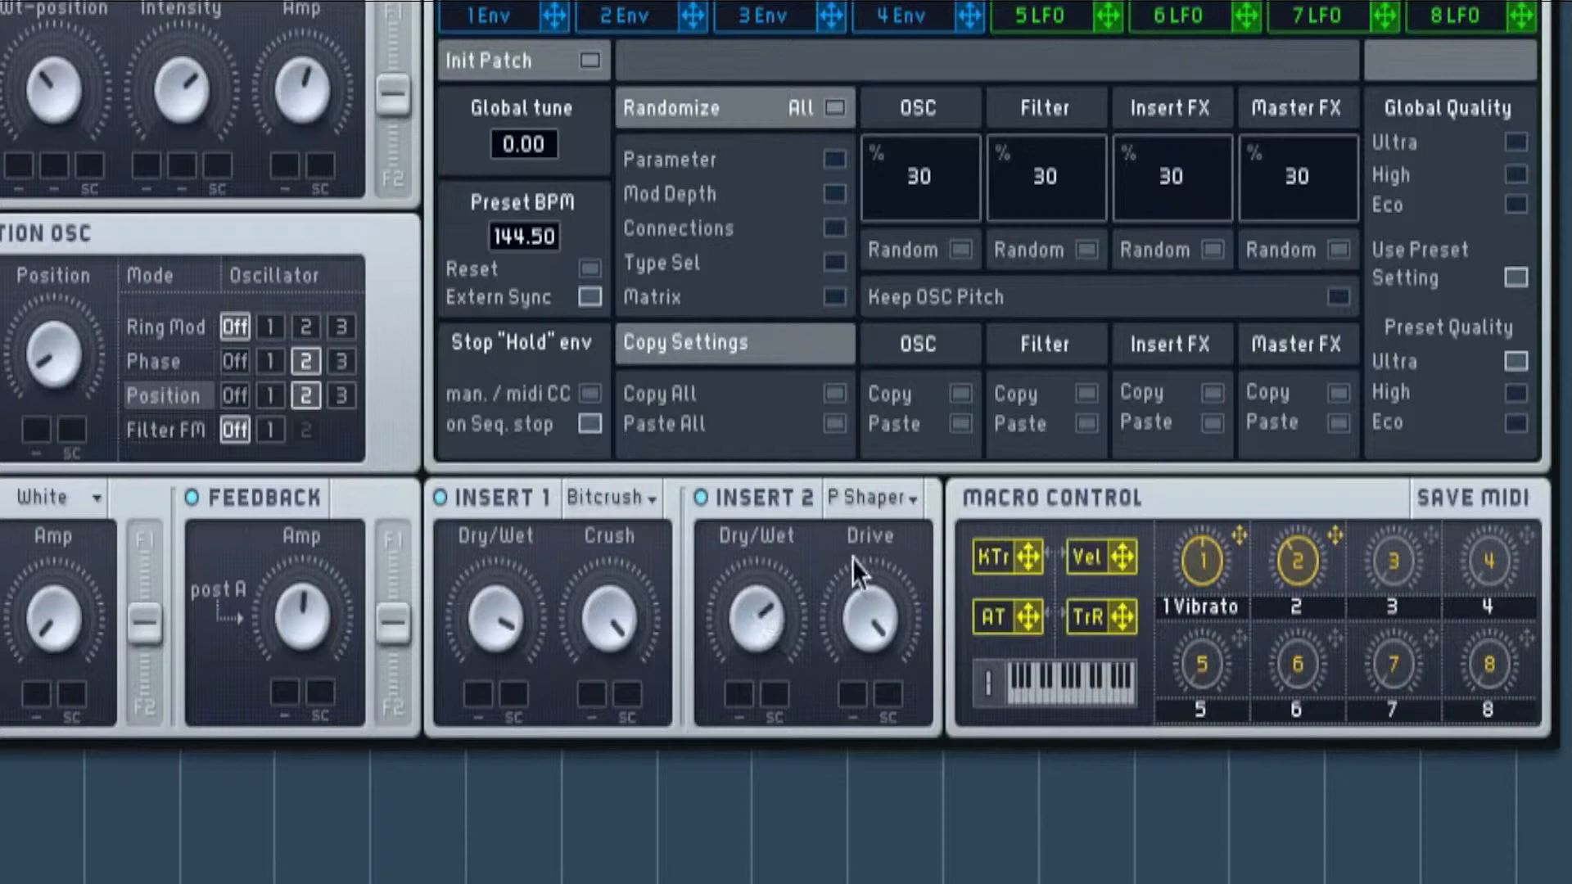
pyautogui.moveTo(866, 747)
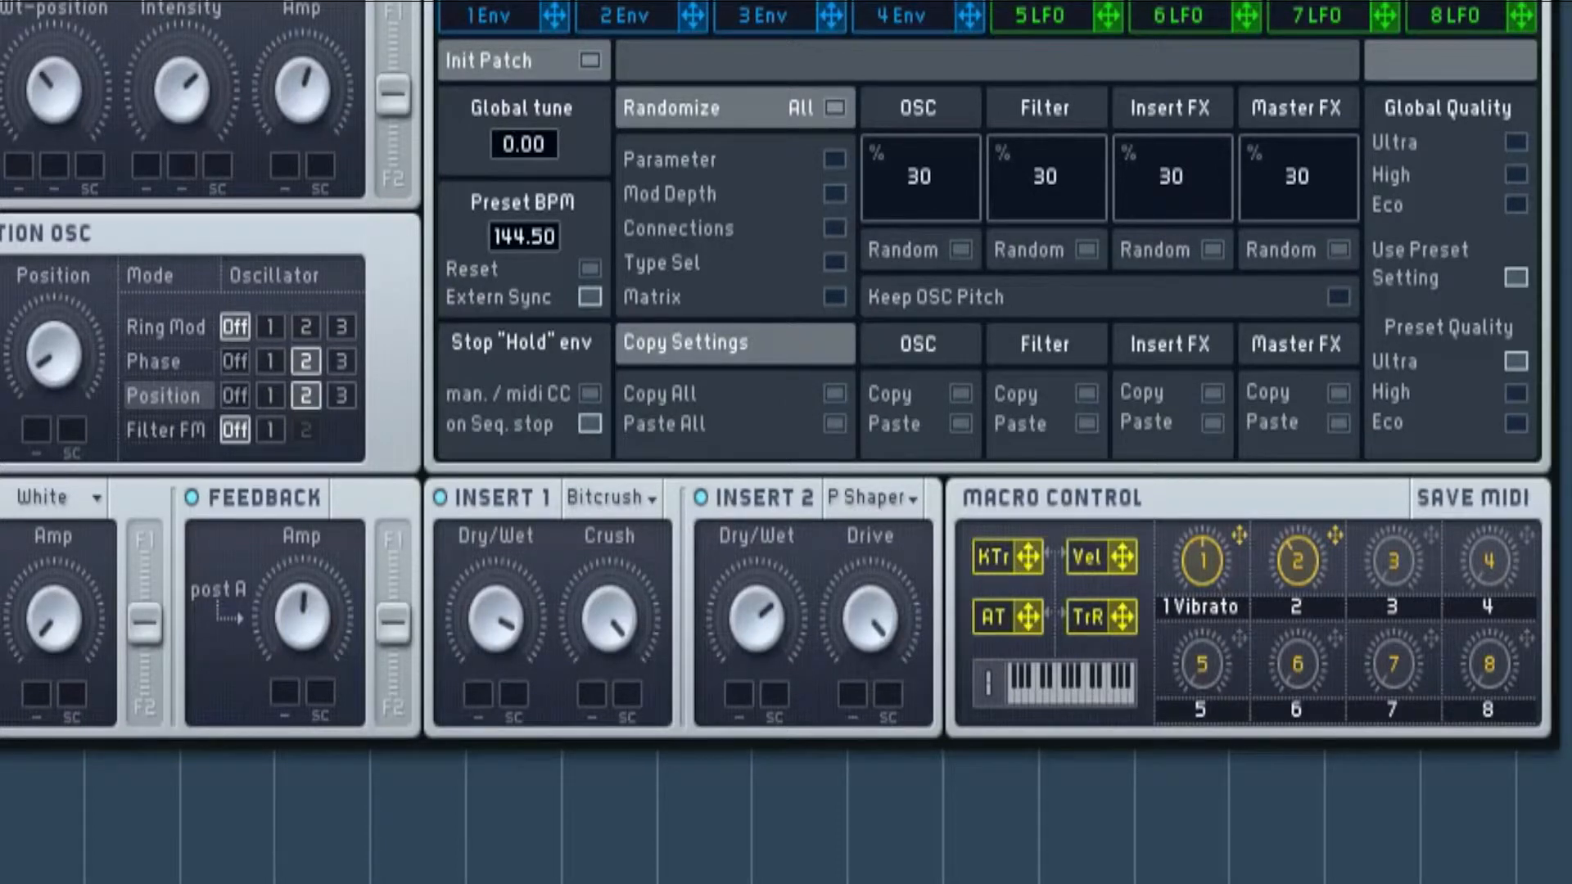
pyautogui.moveTo(742, 606)
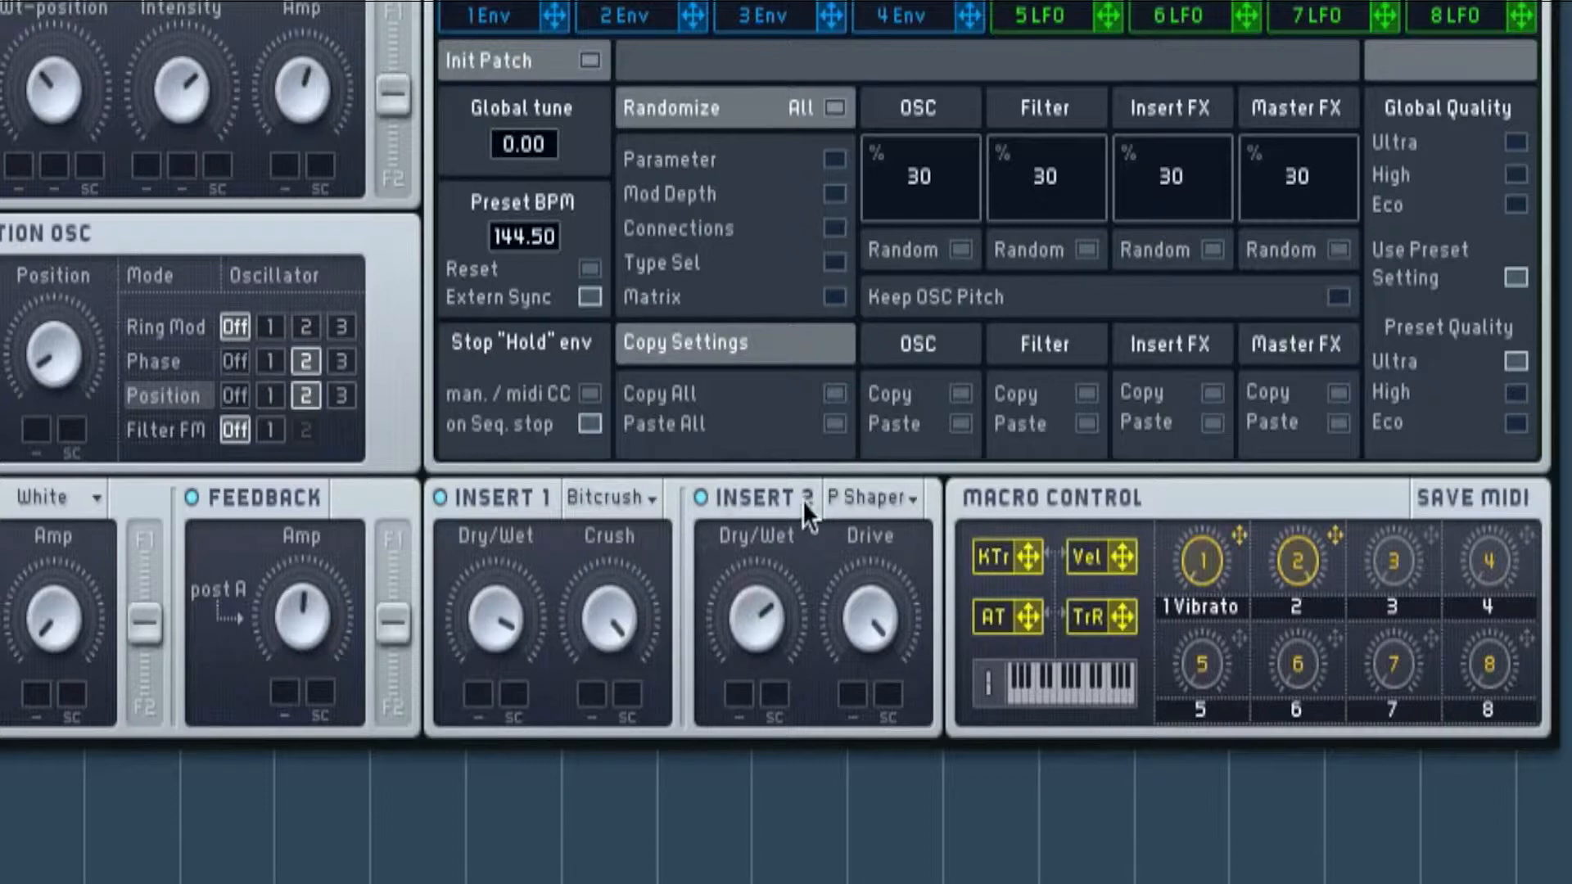
pyautogui.moveTo(738, 509)
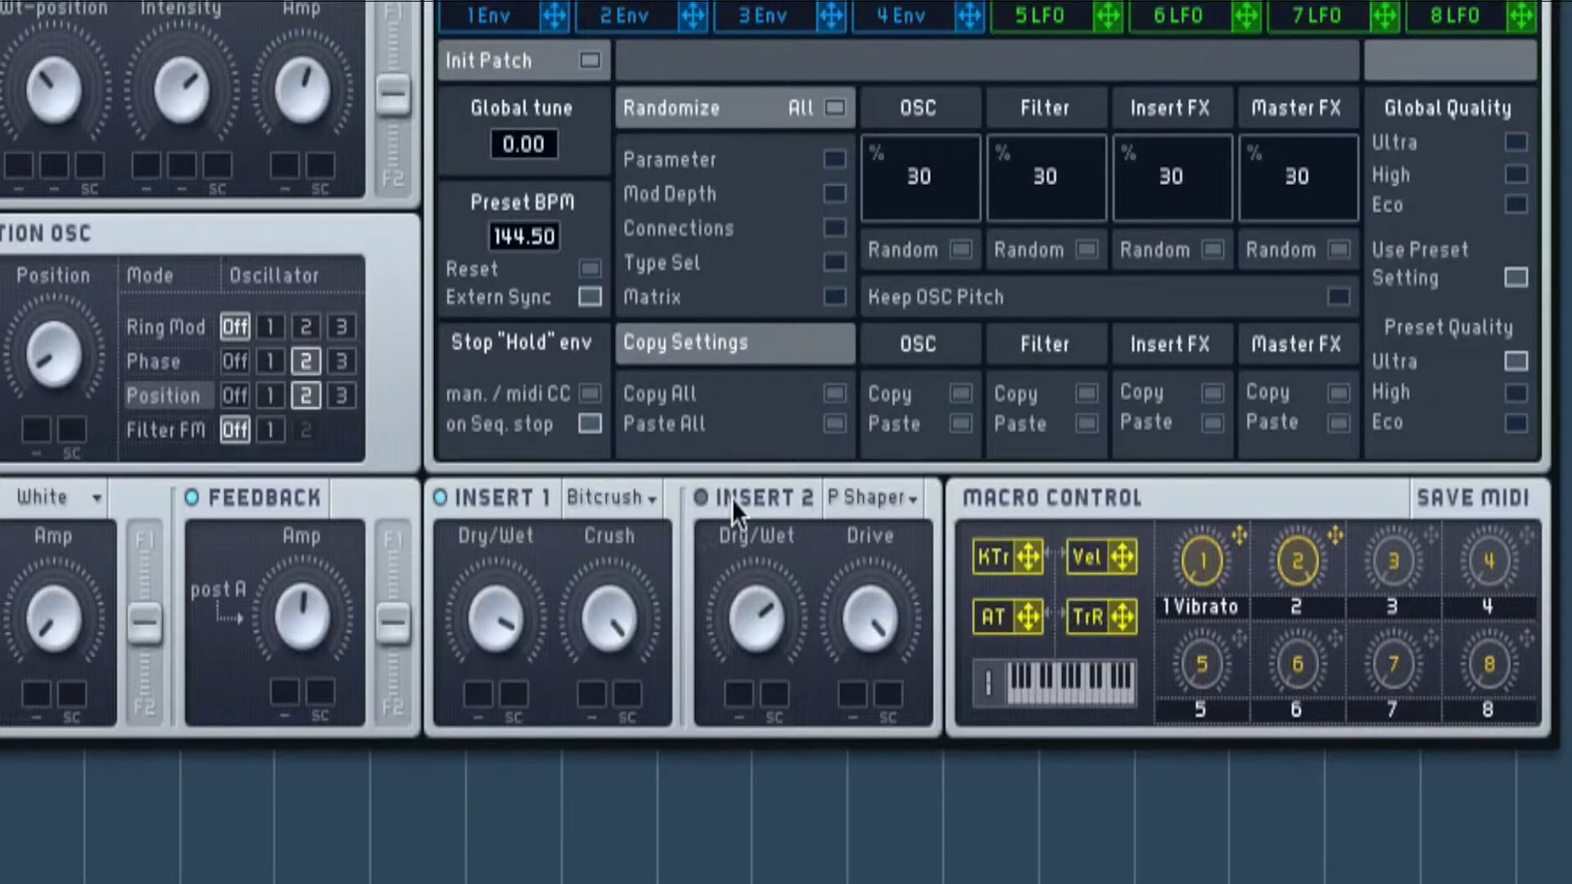
pyautogui.moveTo(776, 510)
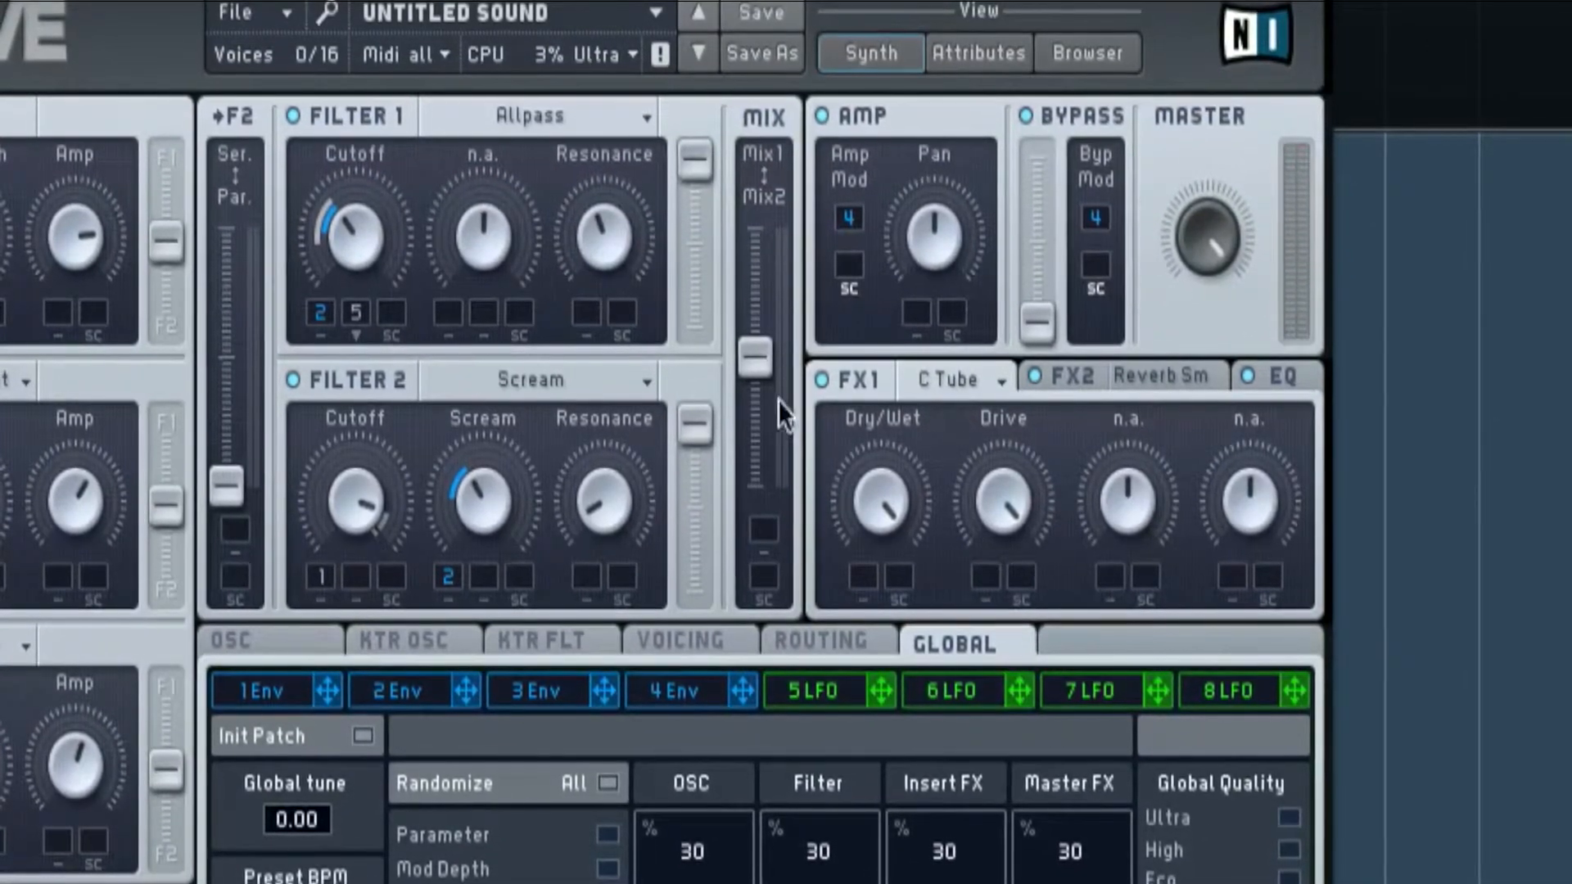
# Keep Classic Tube as FX1 and show FX2's reverb settings
pyautogui.click(953, 379)
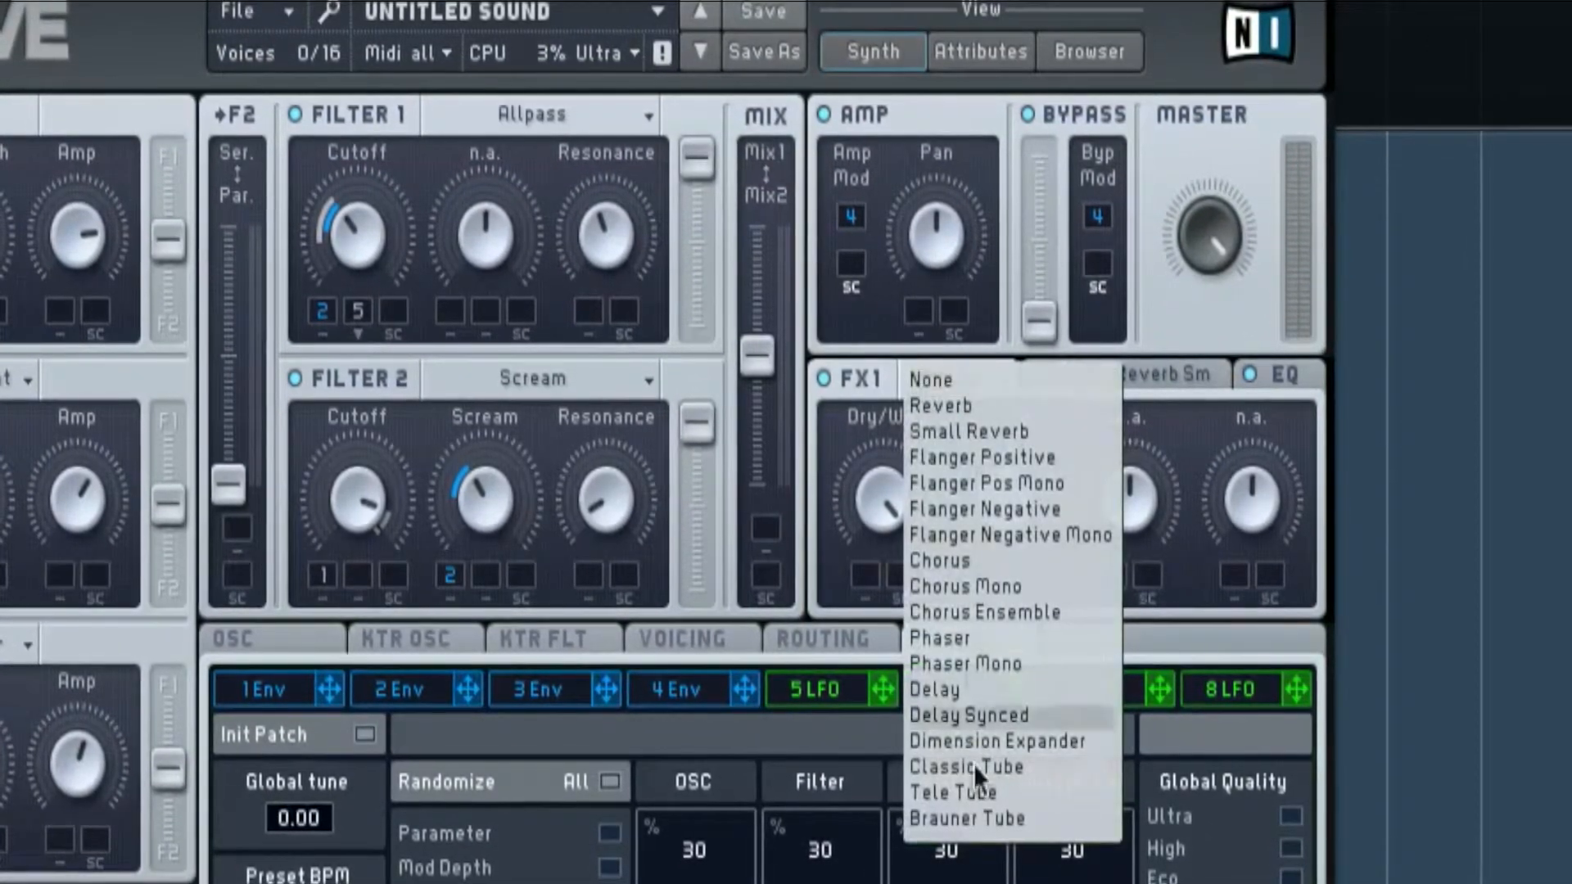
pyautogui.moveTo(1078, 784)
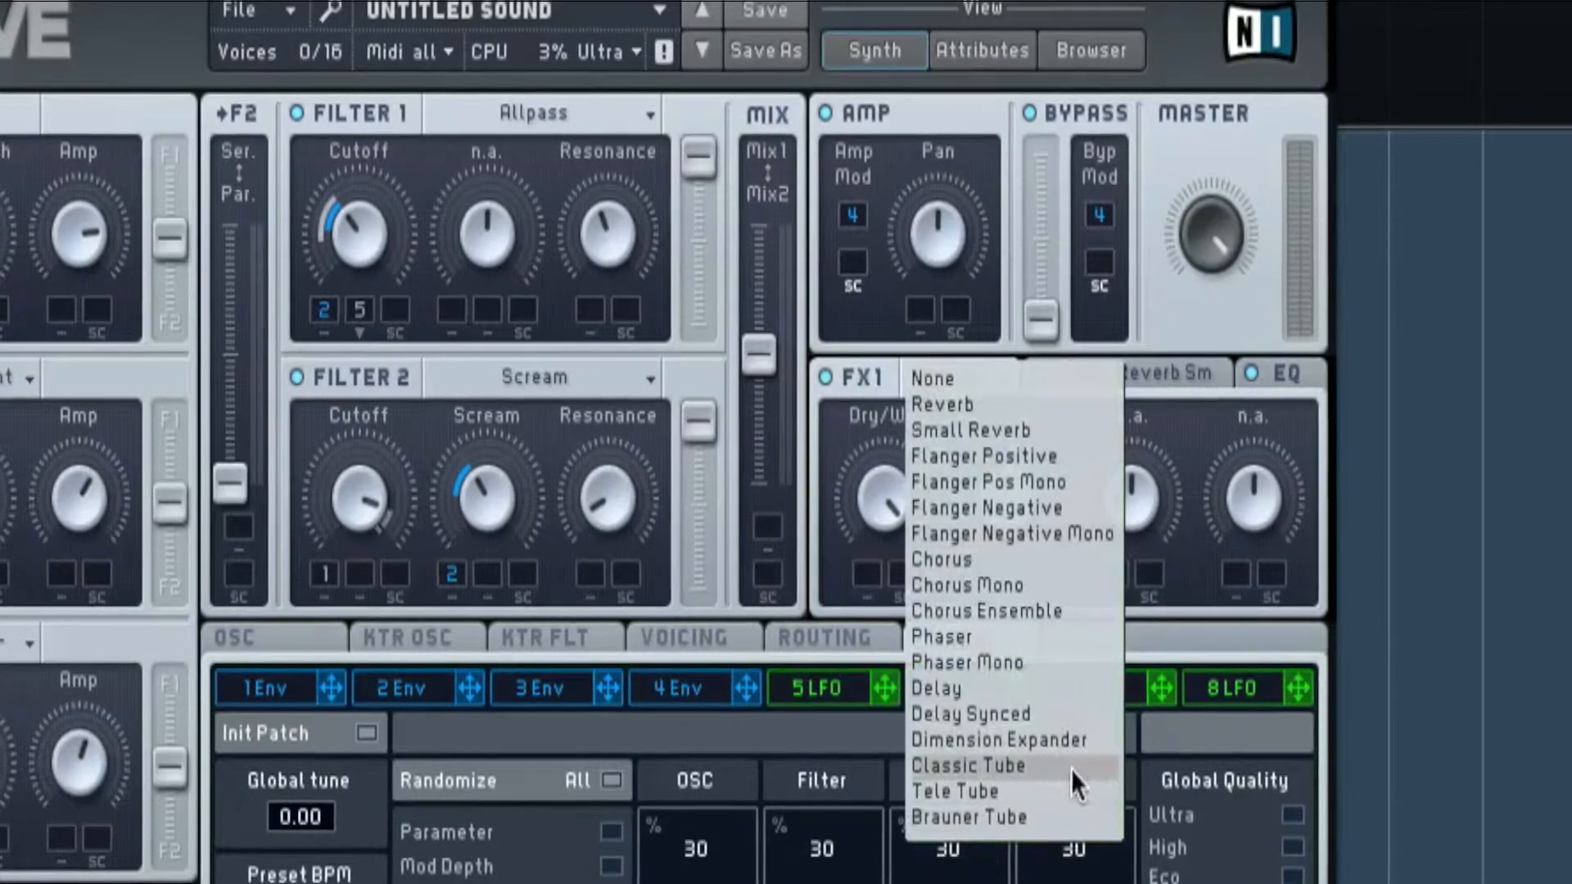
pyautogui.click(968, 765)
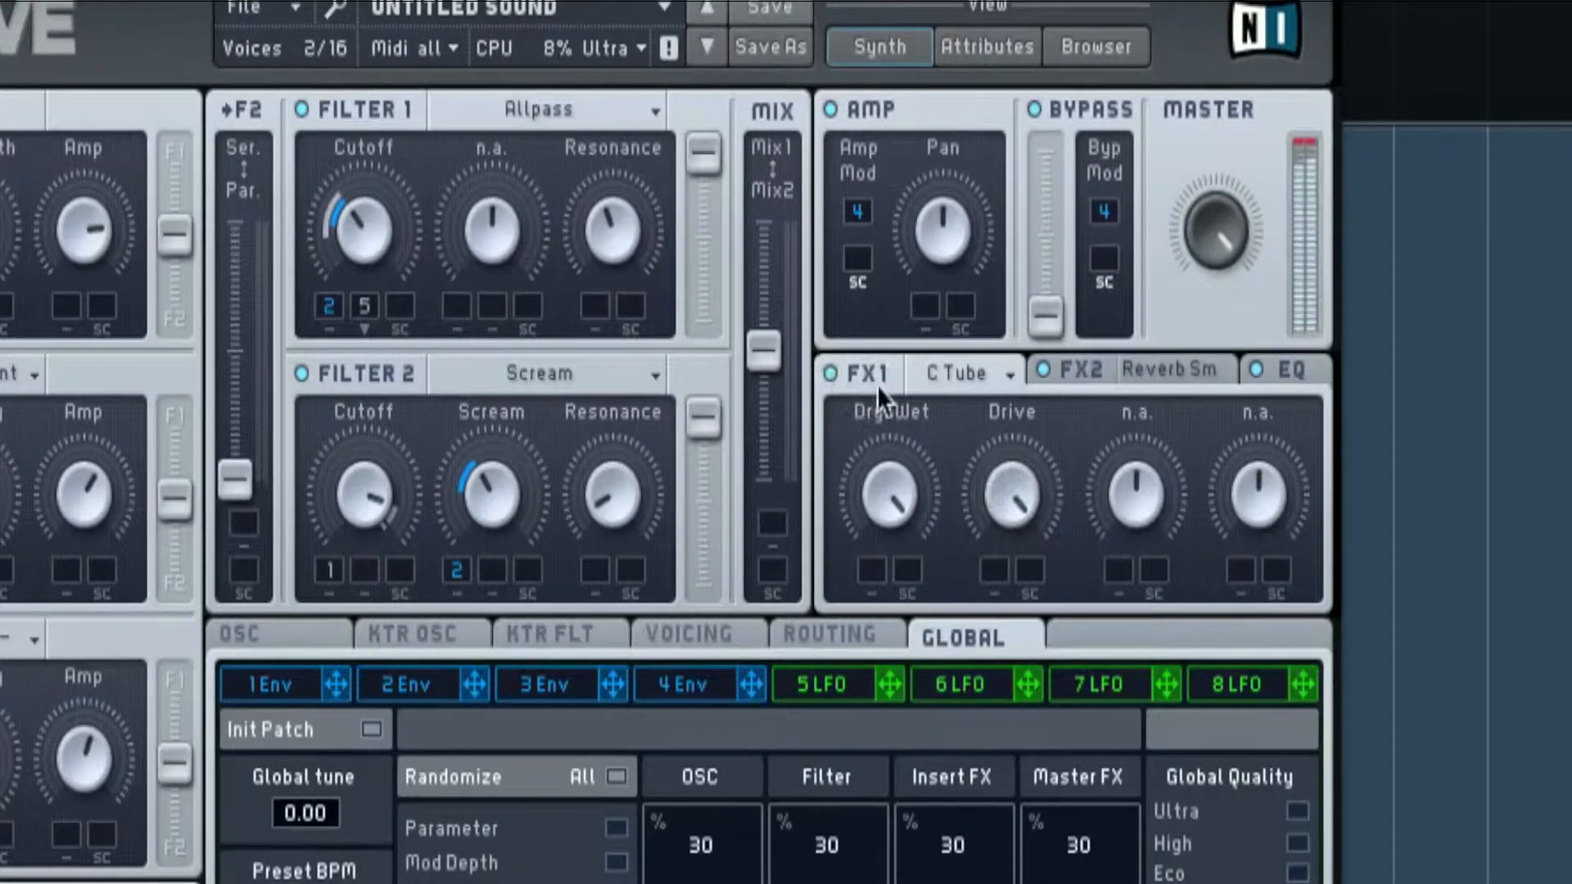
pyautogui.click(1071, 371)
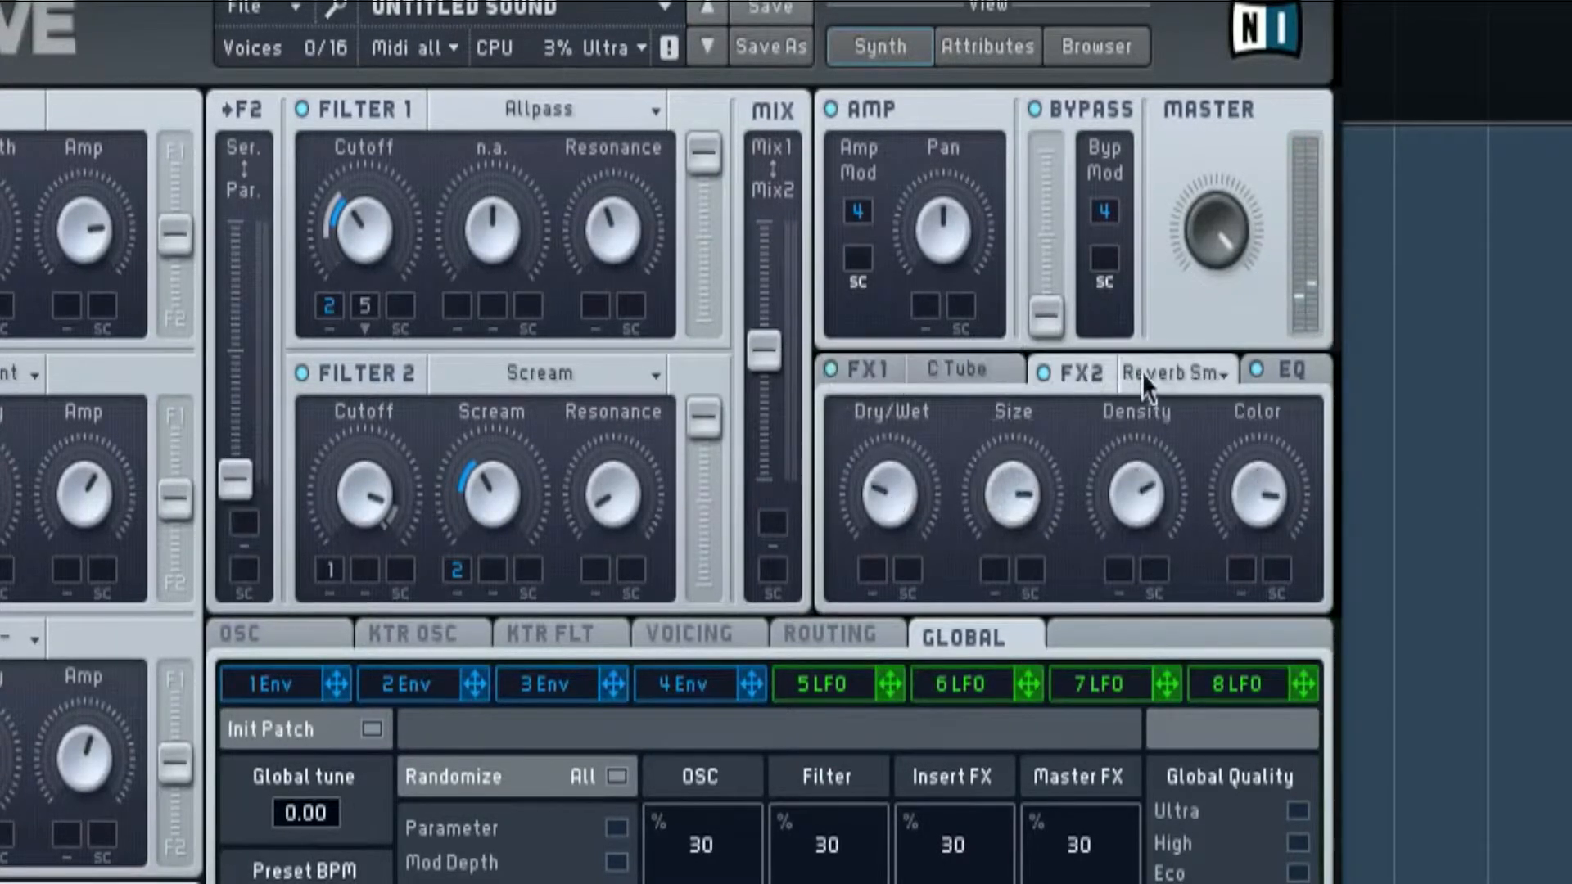
# Keep Reverb Small as FX2 and show the master EQ settings
pyautogui.click(1173, 374)
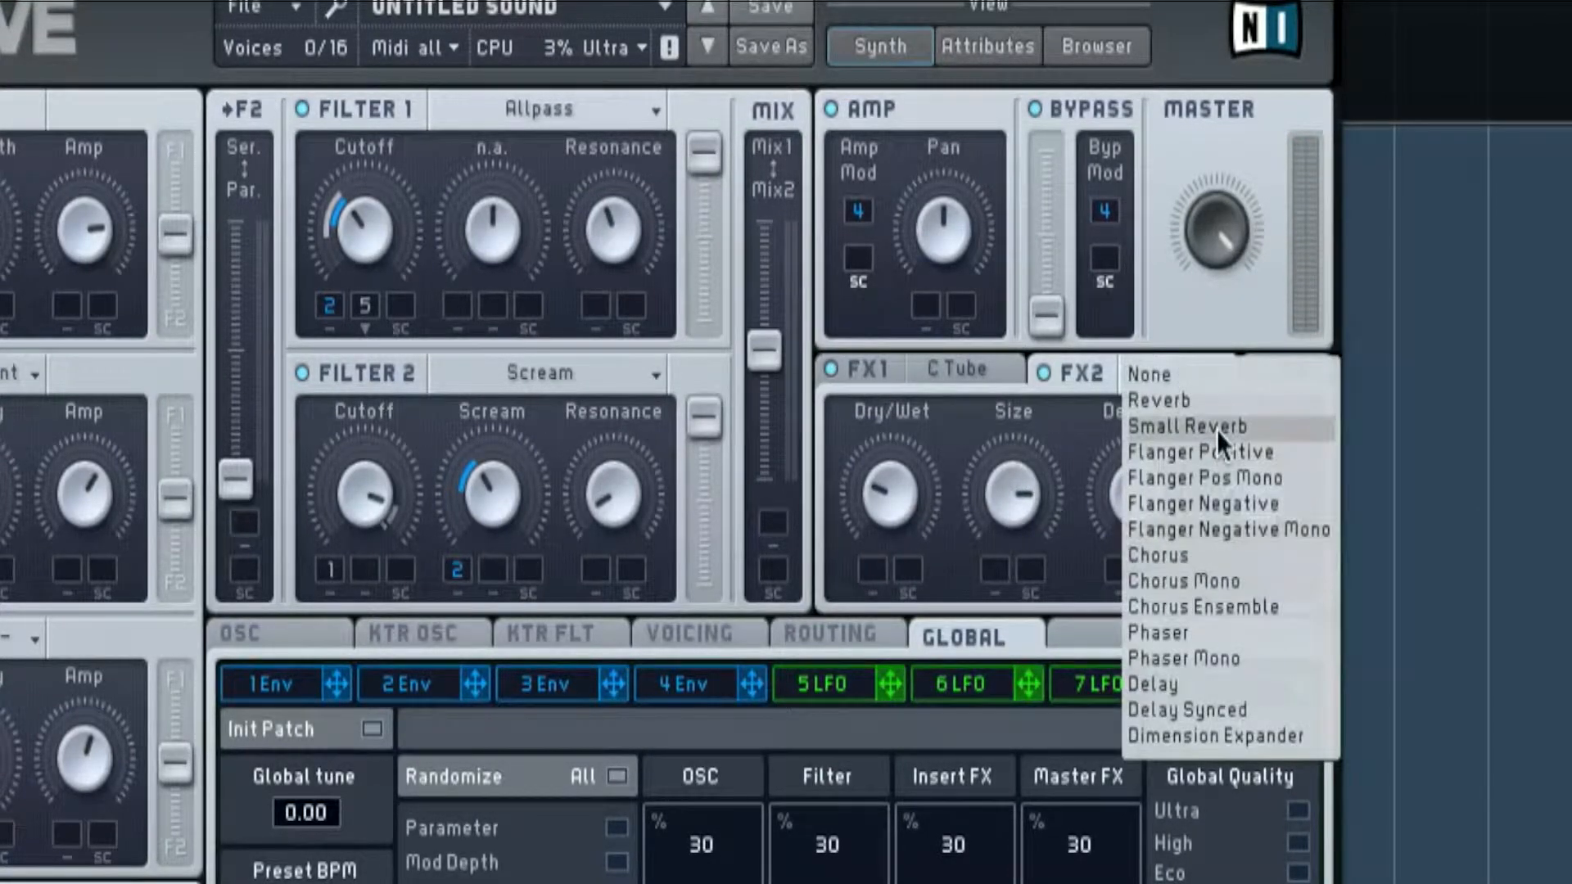
pyautogui.click(1187, 425)
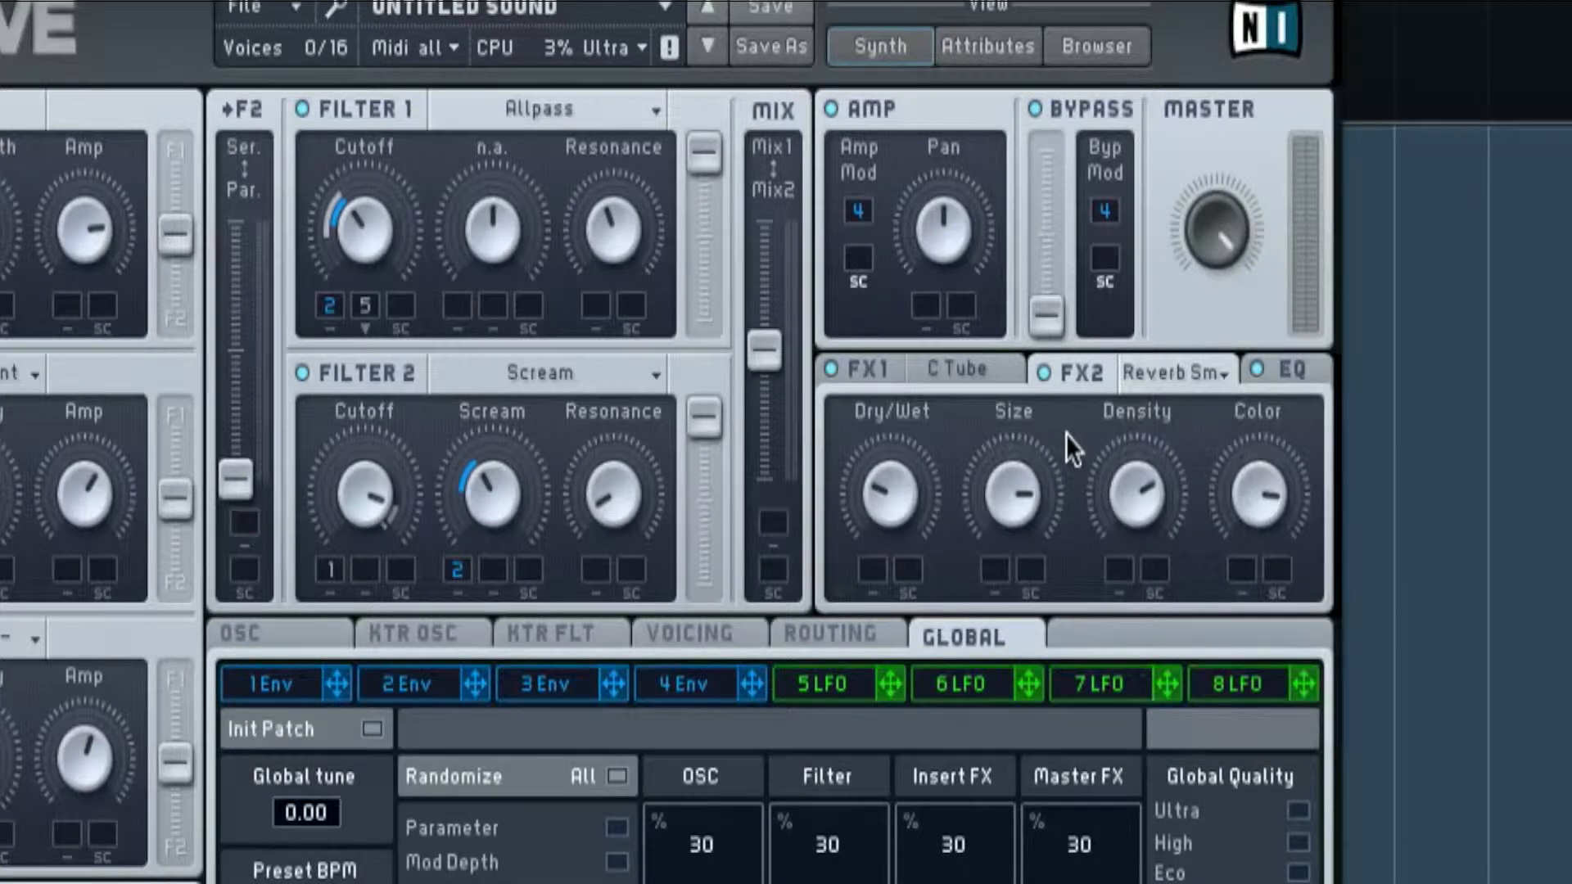
pyautogui.moveTo(1029, 516)
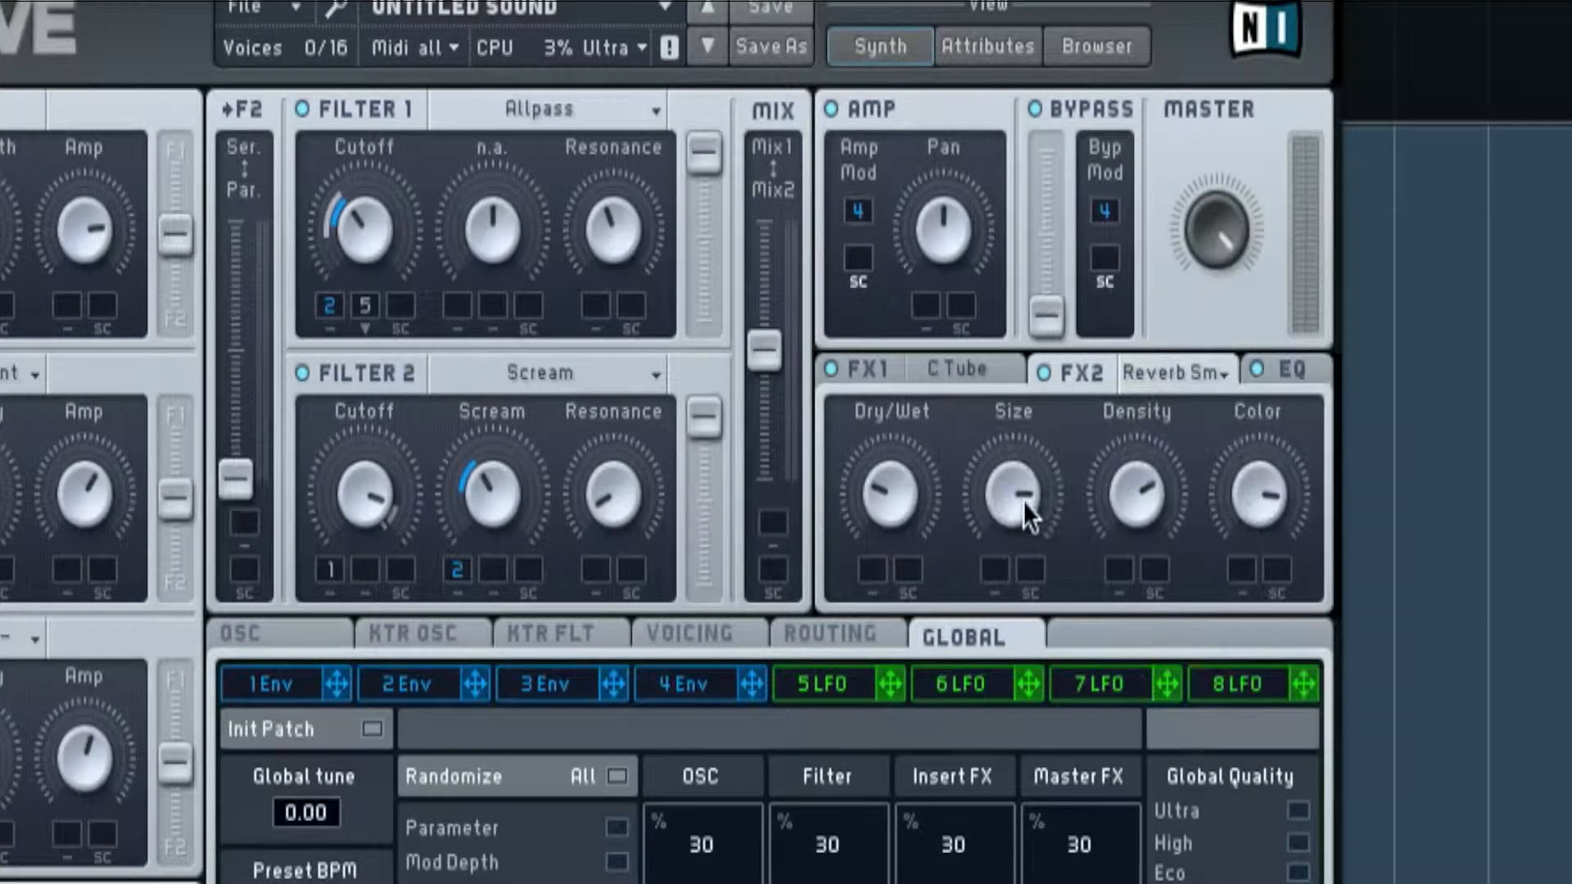
pyautogui.moveTo(1038, 506)
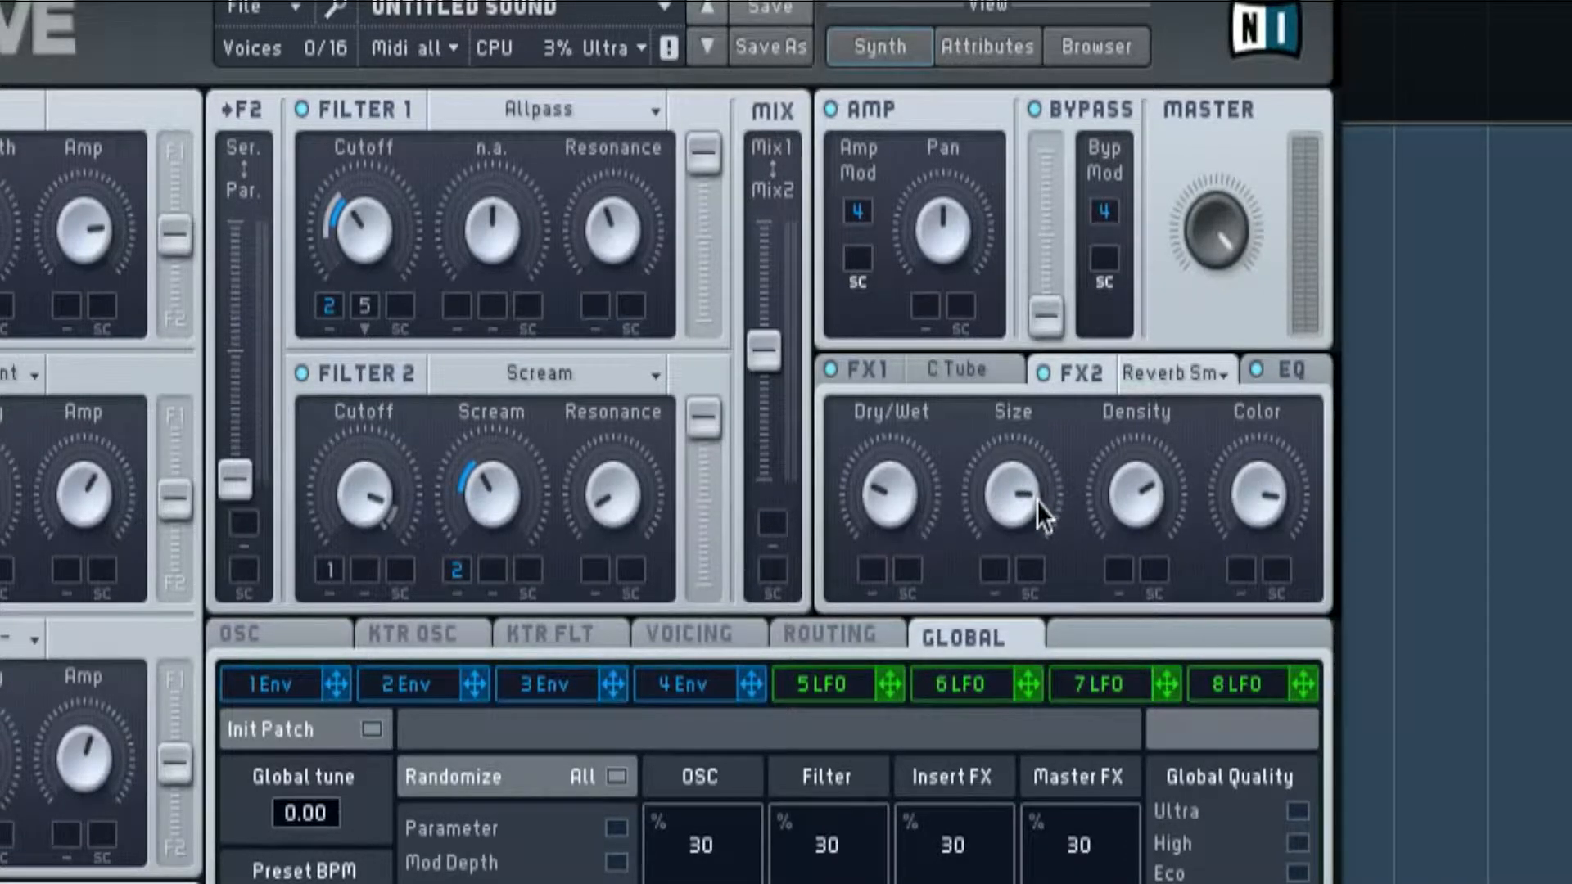
pyautogui.moveTo(898, 516)
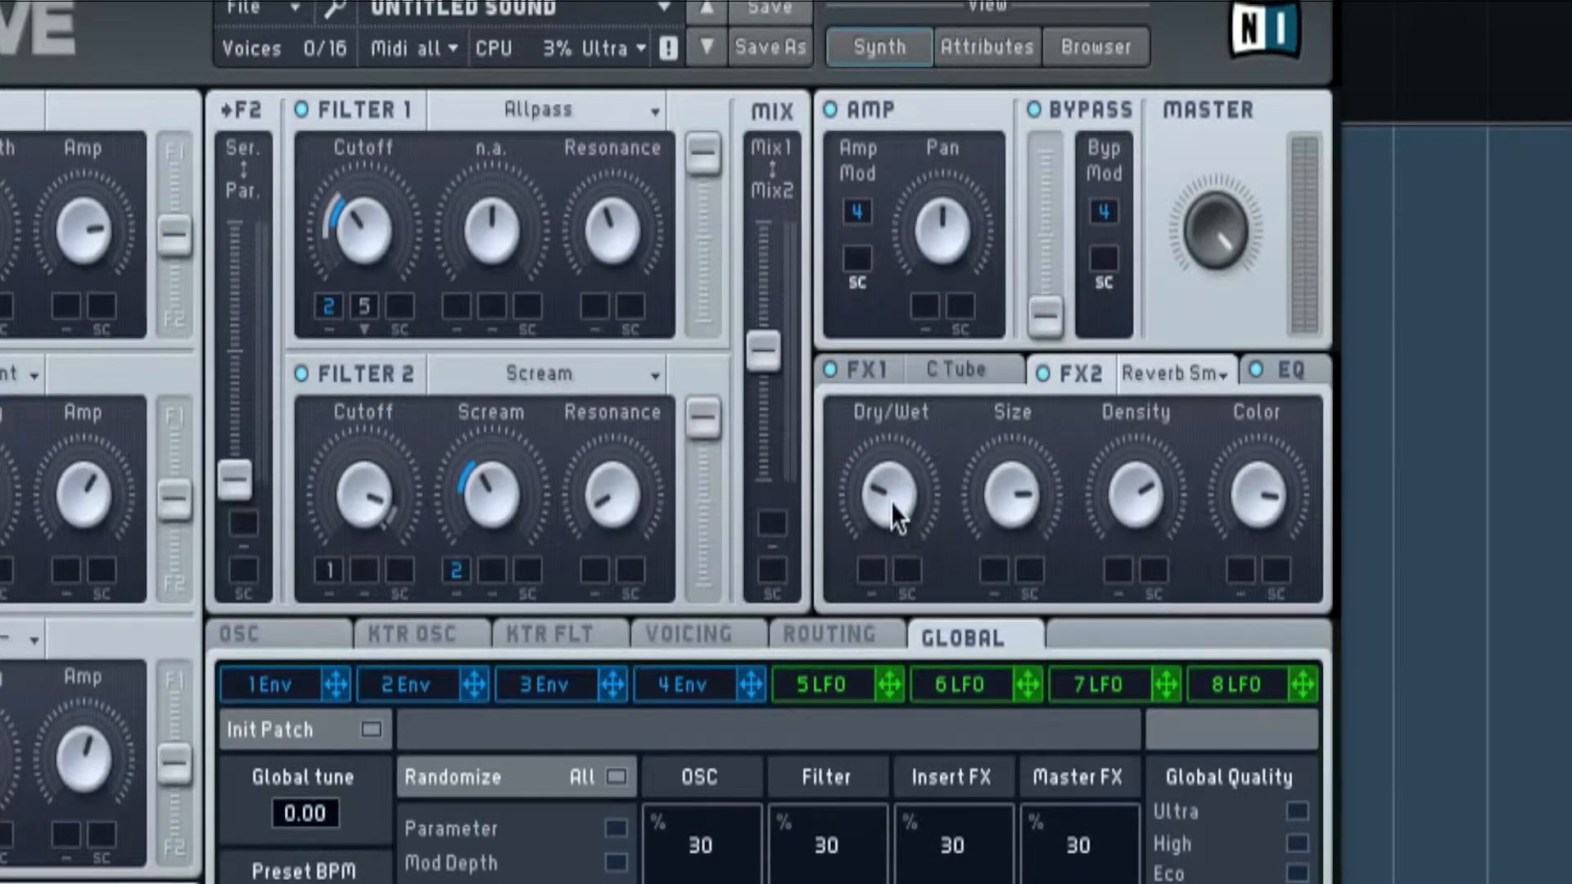
pyautogui.moveTo(832, 492)
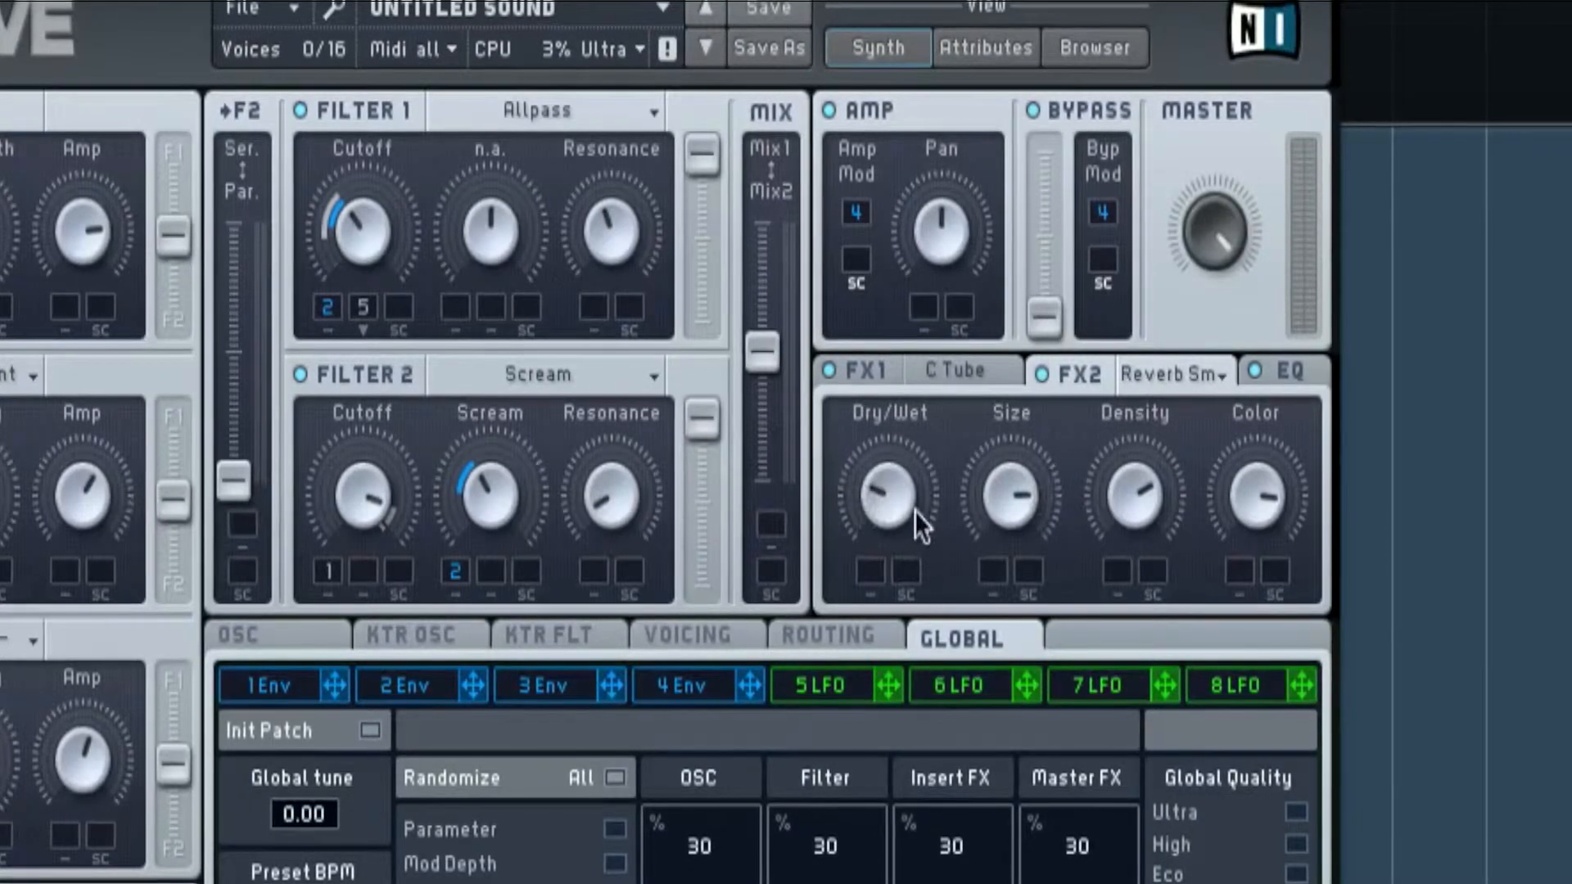
pyautogui.moveTo(1181, 472)
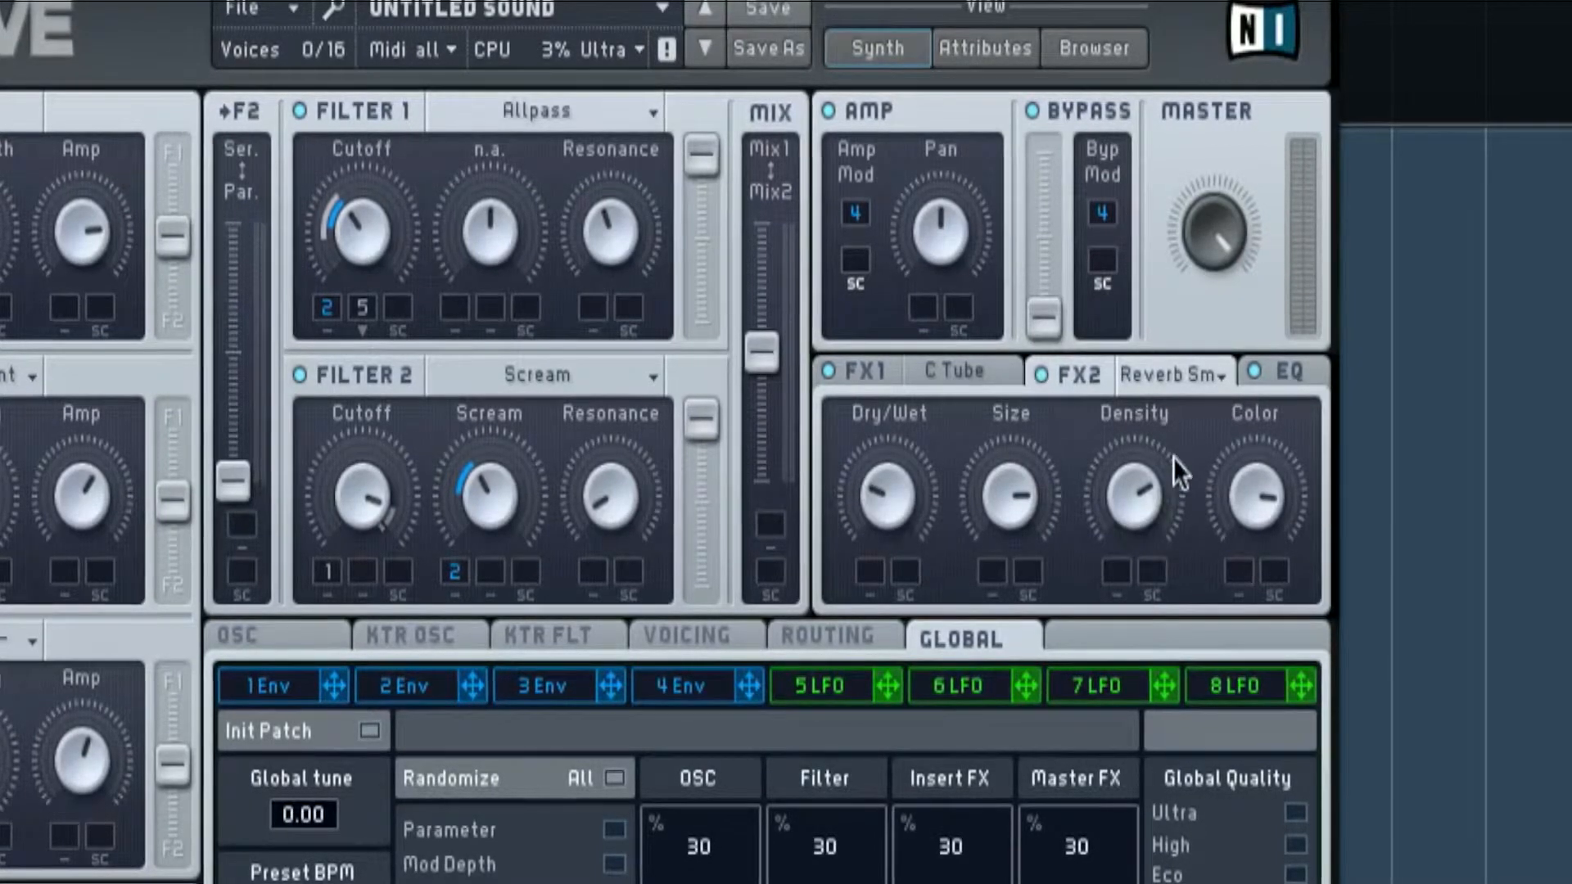
pyautogui.moveTo(1261, 514)
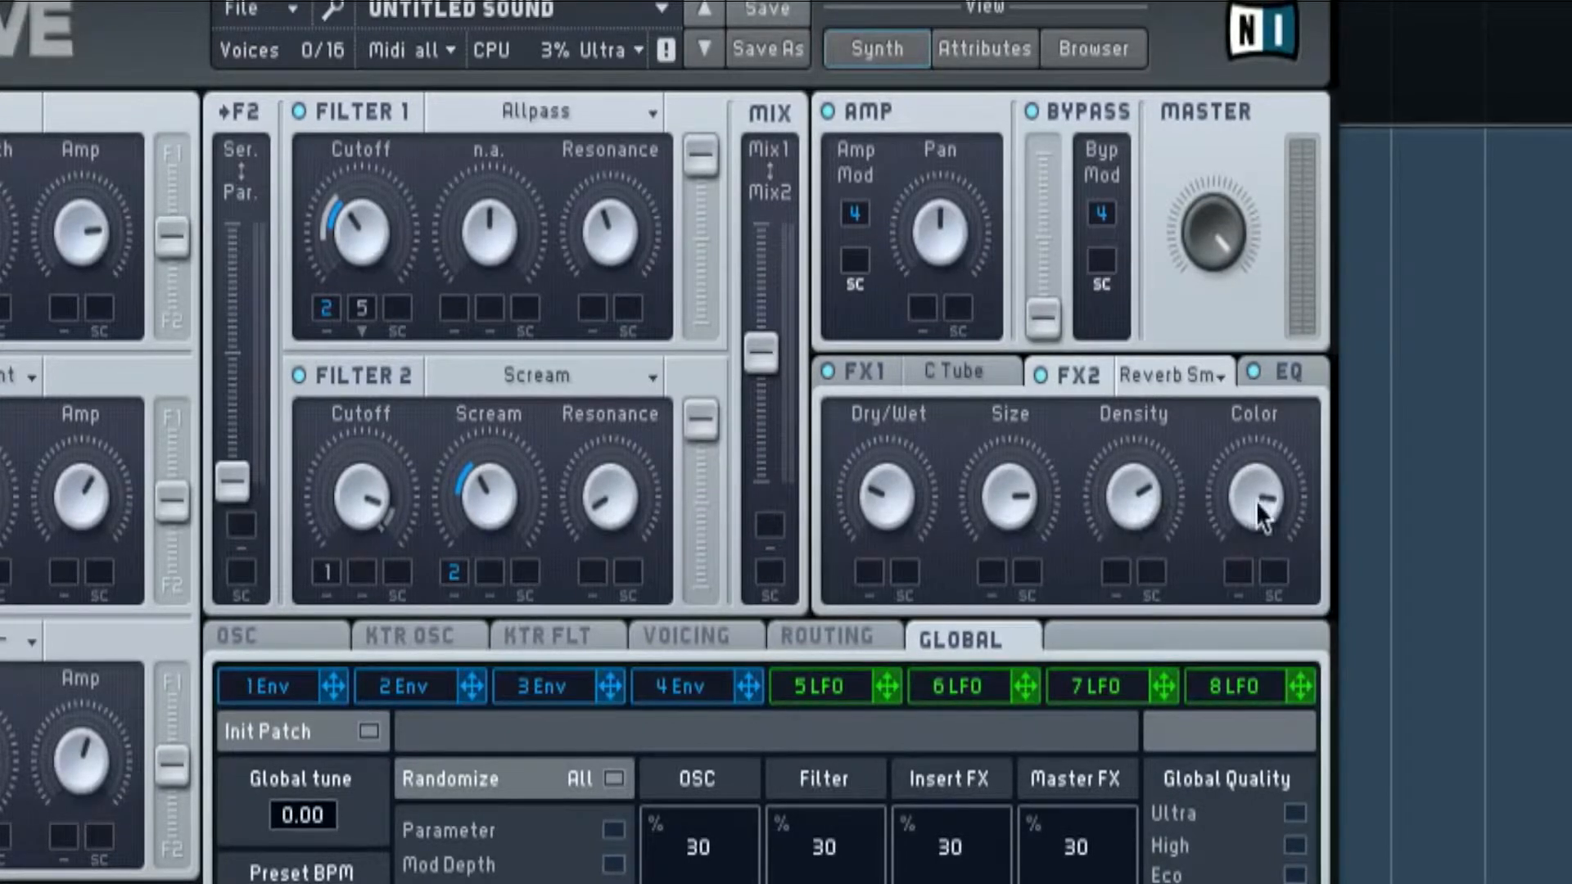
pyautogui.moveTo(1129, 506)
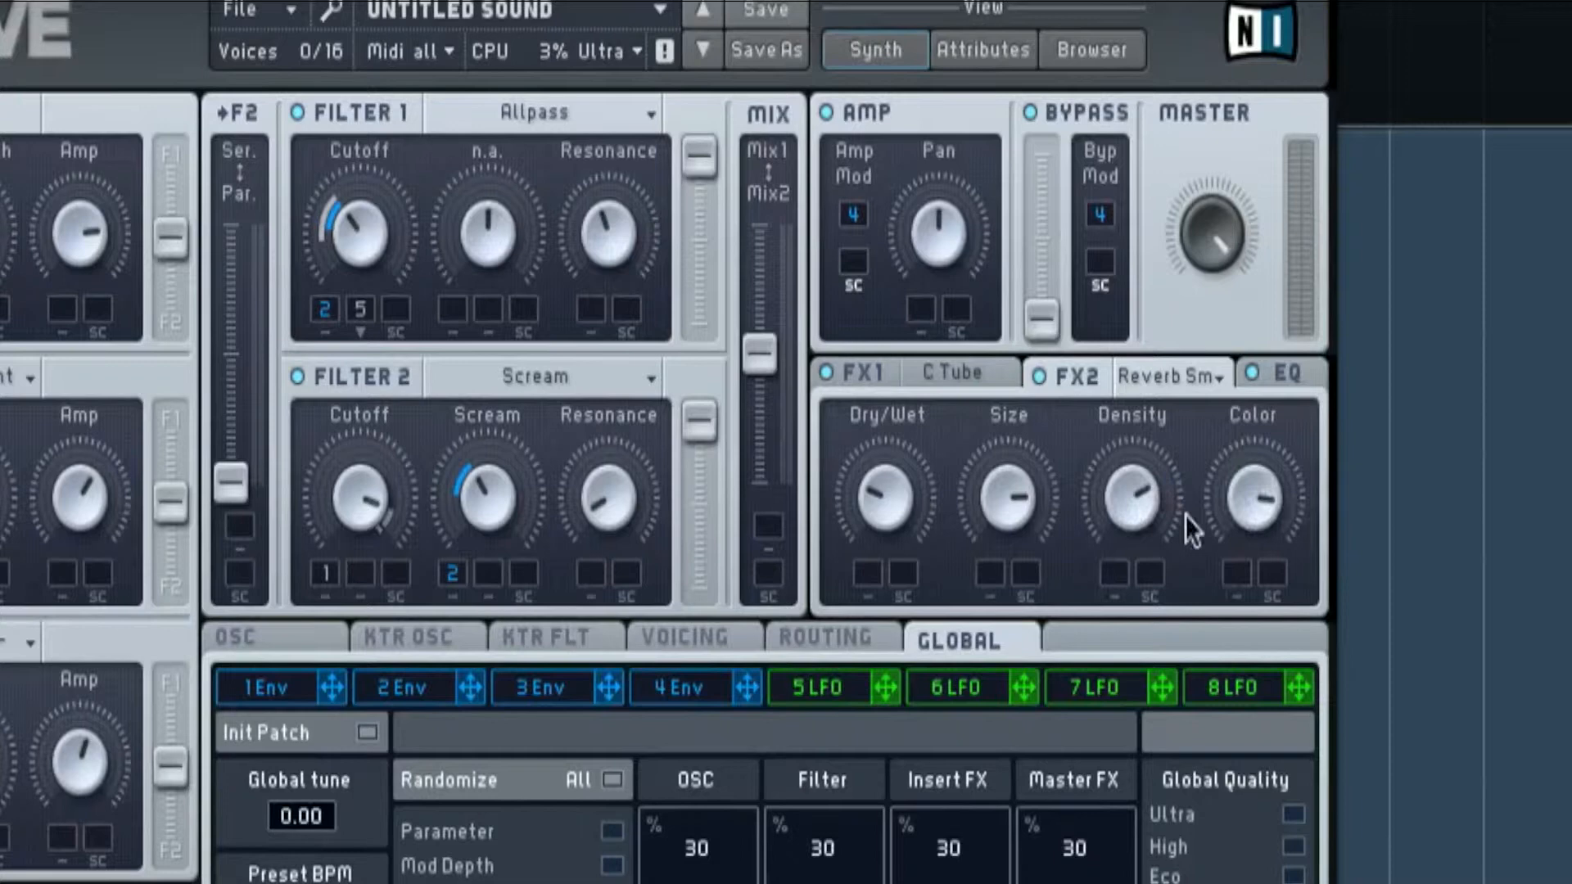
pyautogui.click(1286, 374)
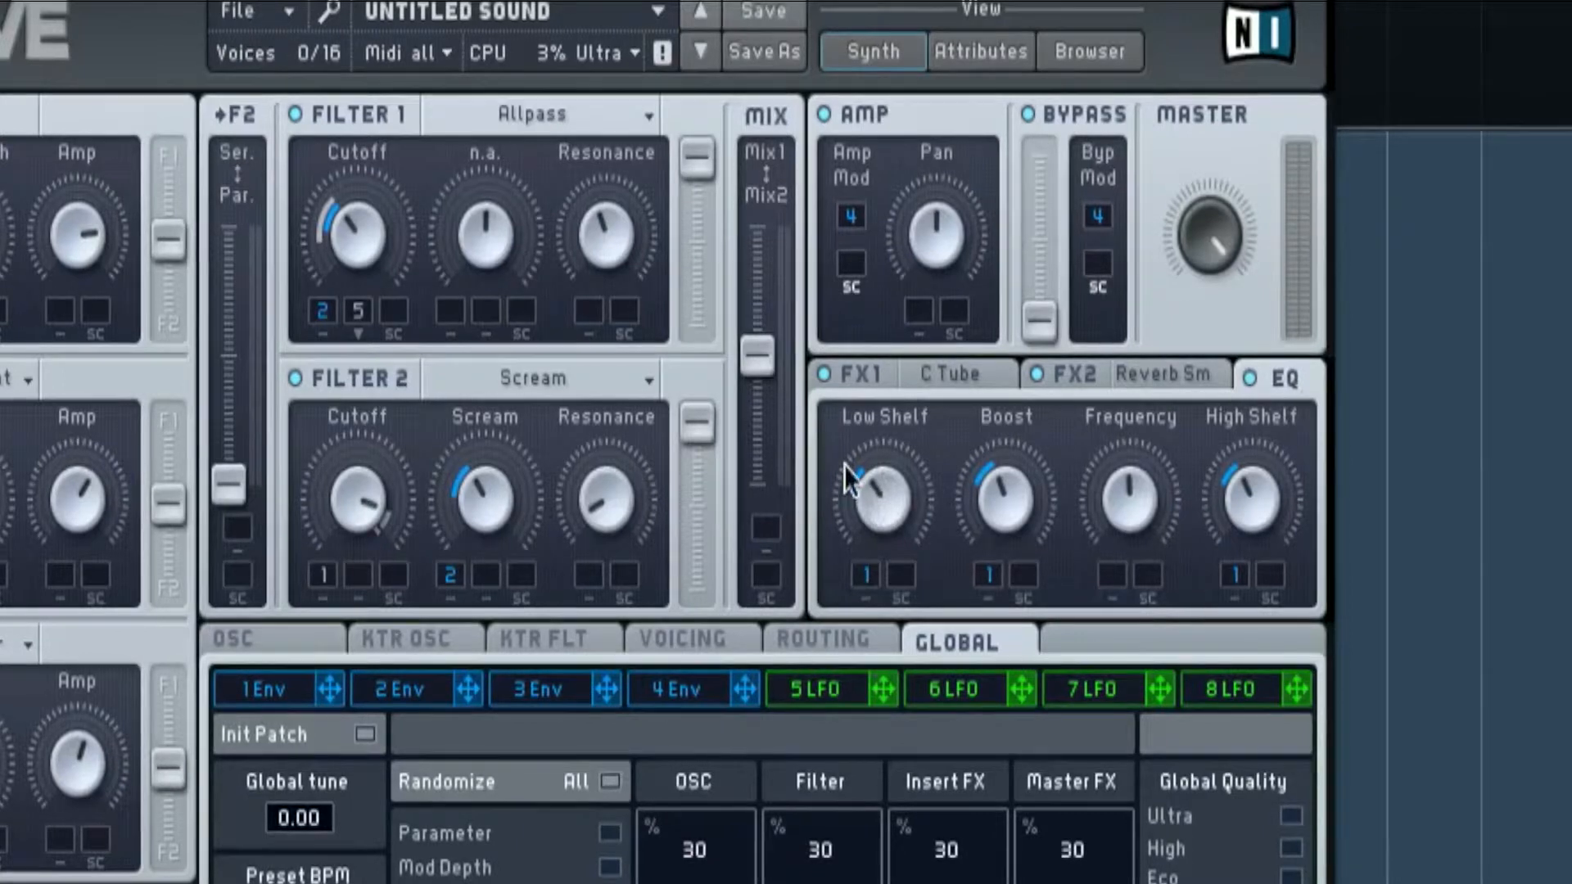
pyautogui.moveTo(1245, 494)
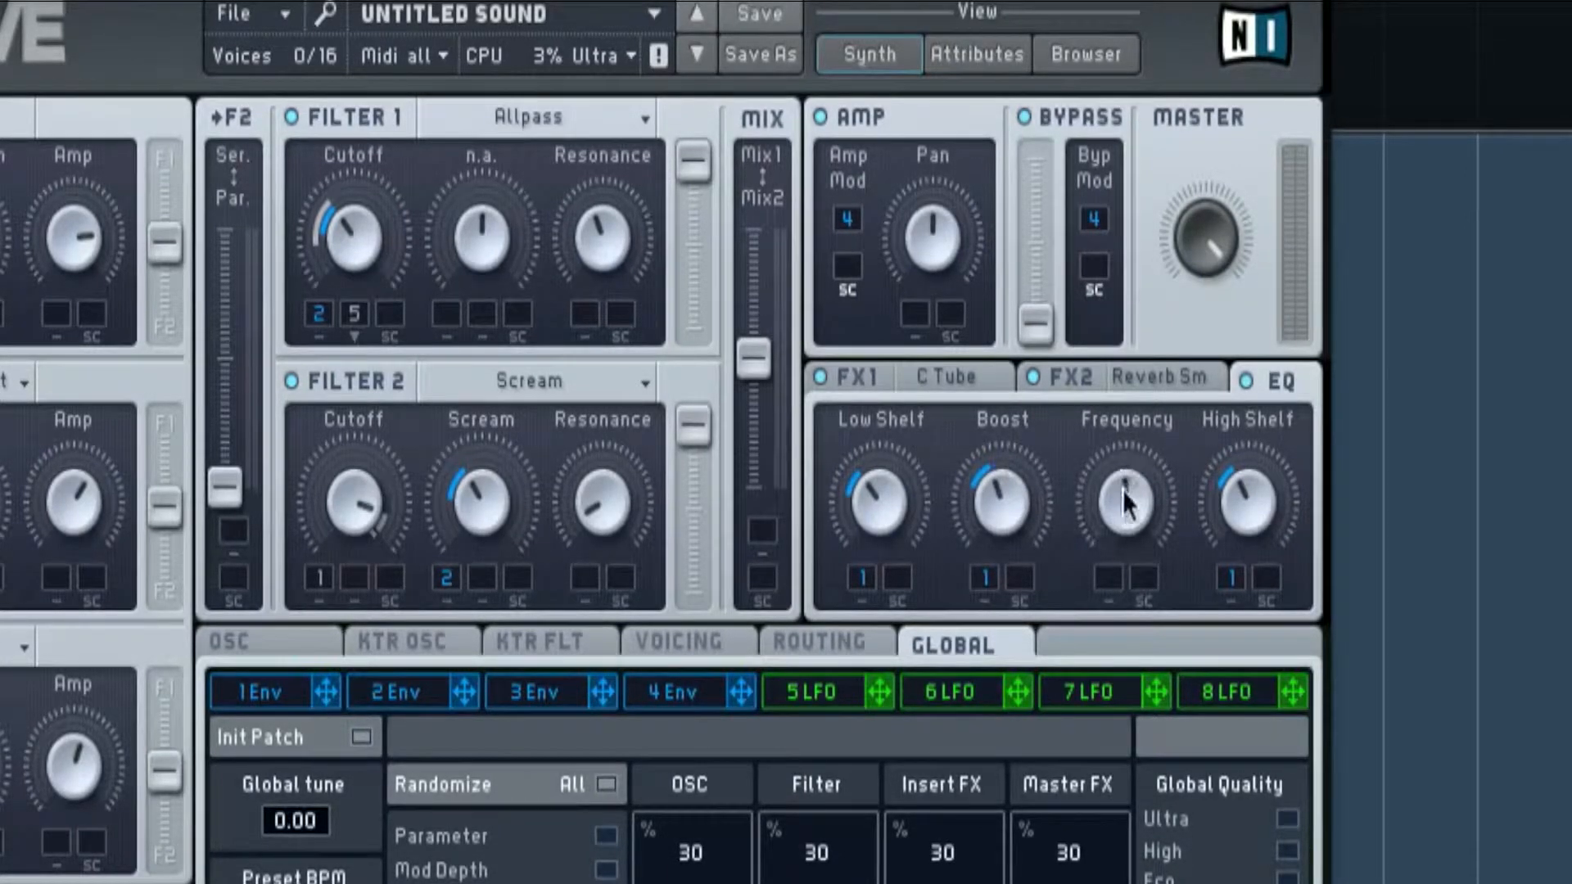
pyautogui.moveTo(1148, 547)
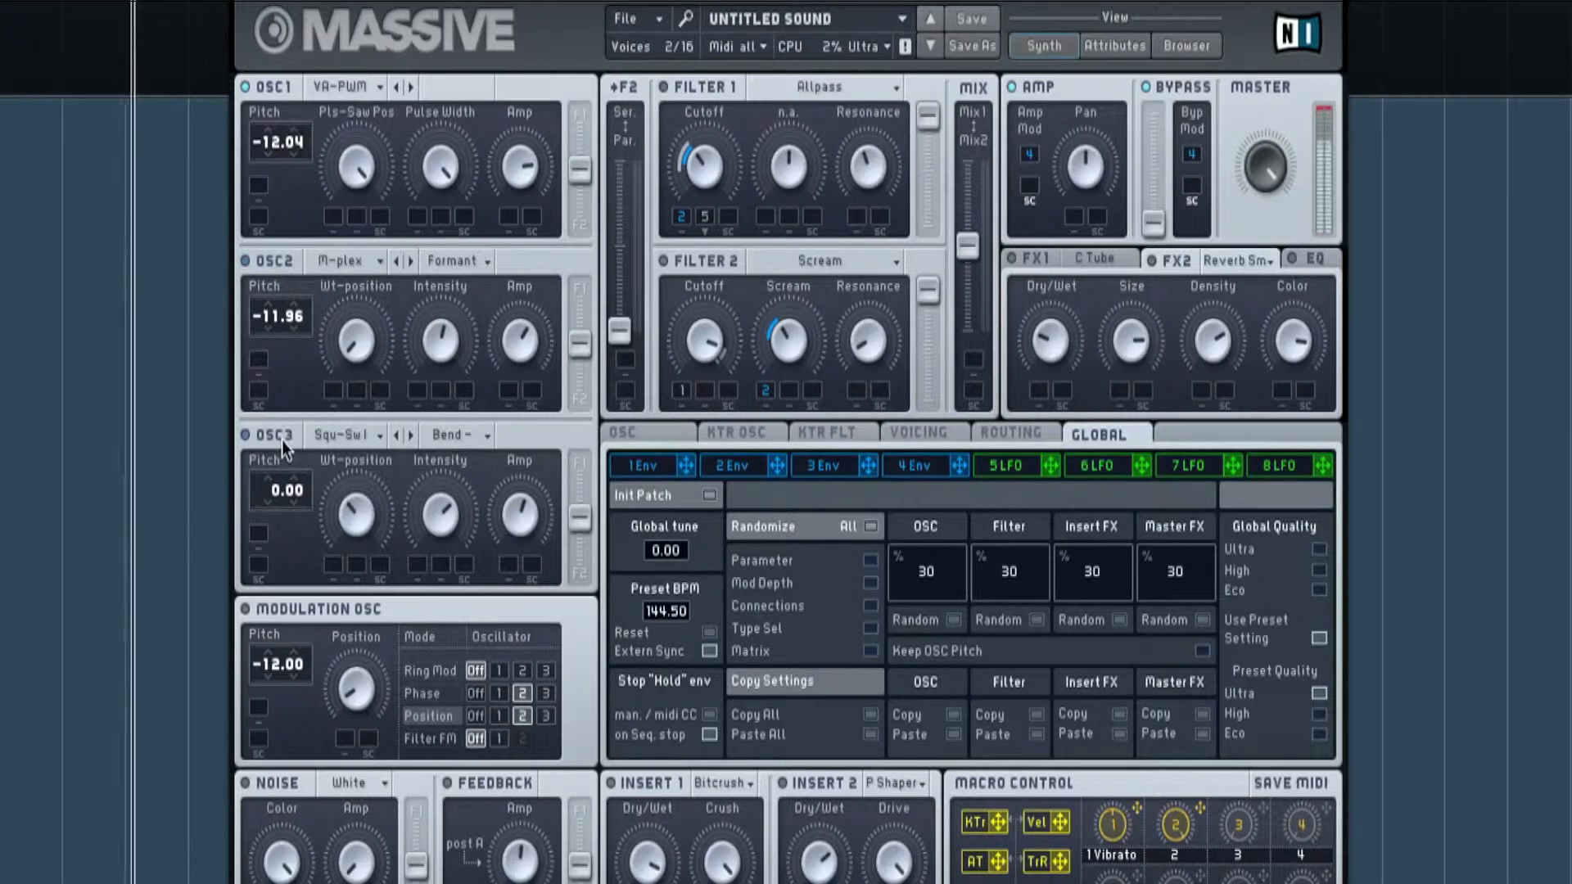
pyautogui.moveTo(285, 260)
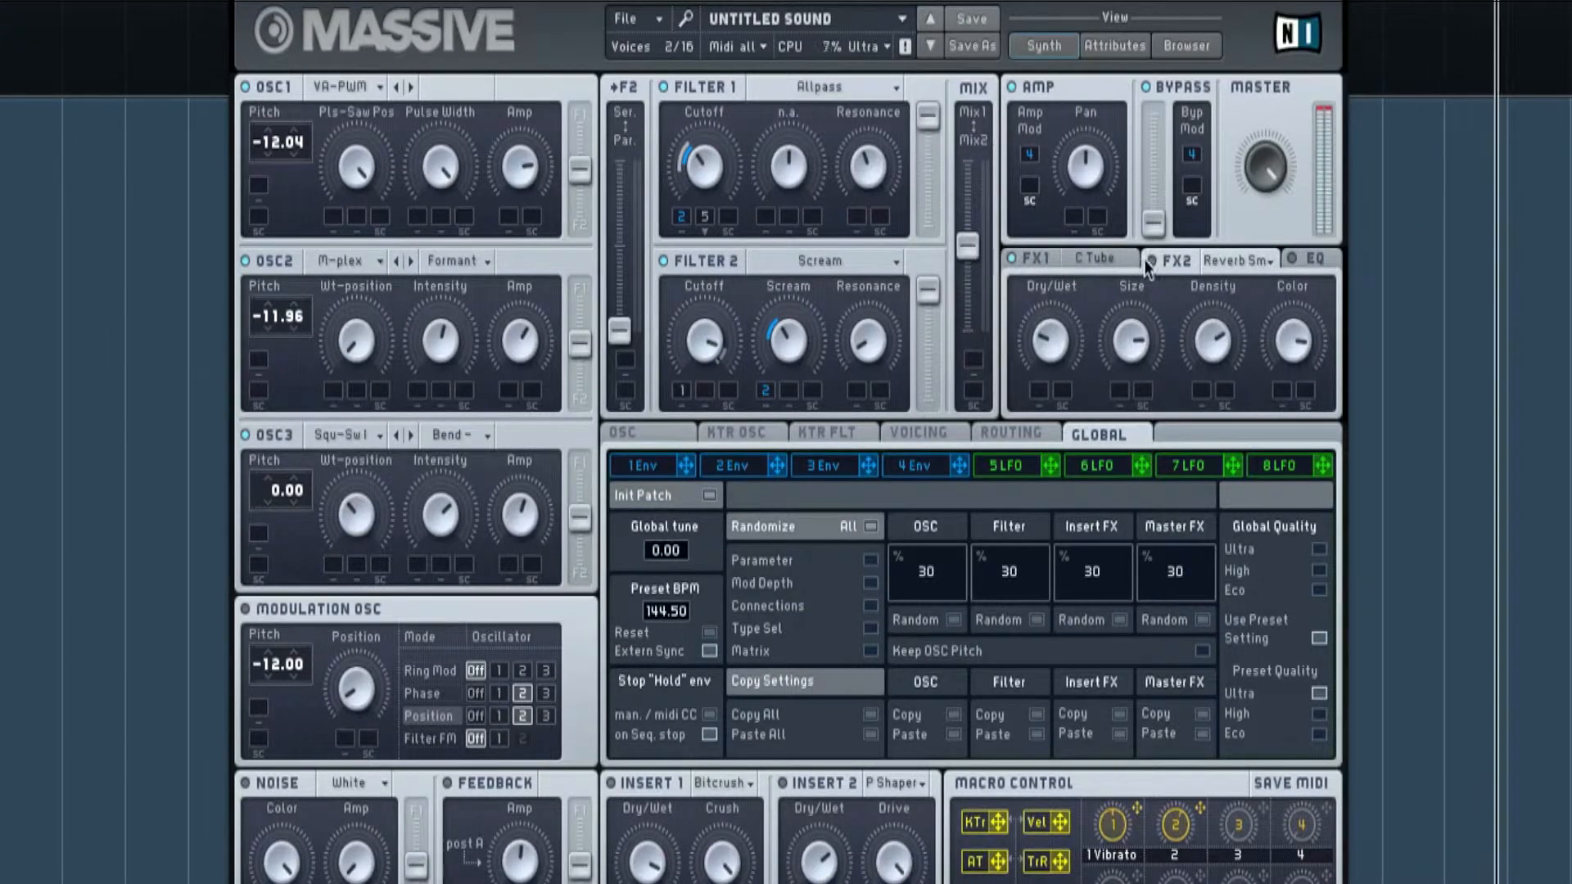
pyautogui.moveTo(1061, 588)
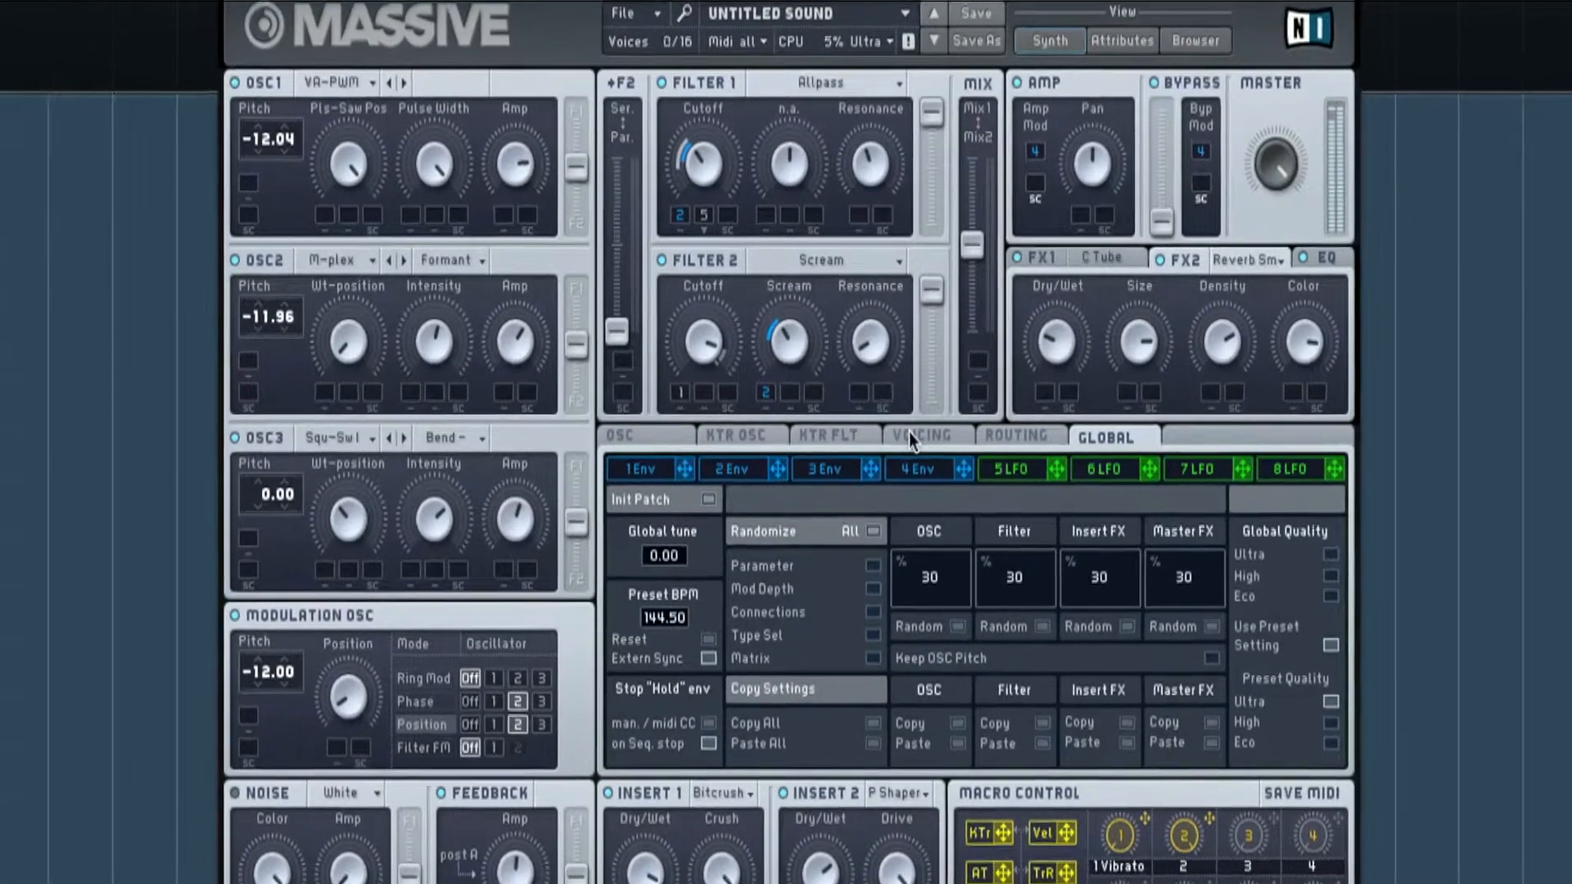
# Show the voicing page with 2 unison voices and pitch/pan spread on
pyautogui.click(922, 436)
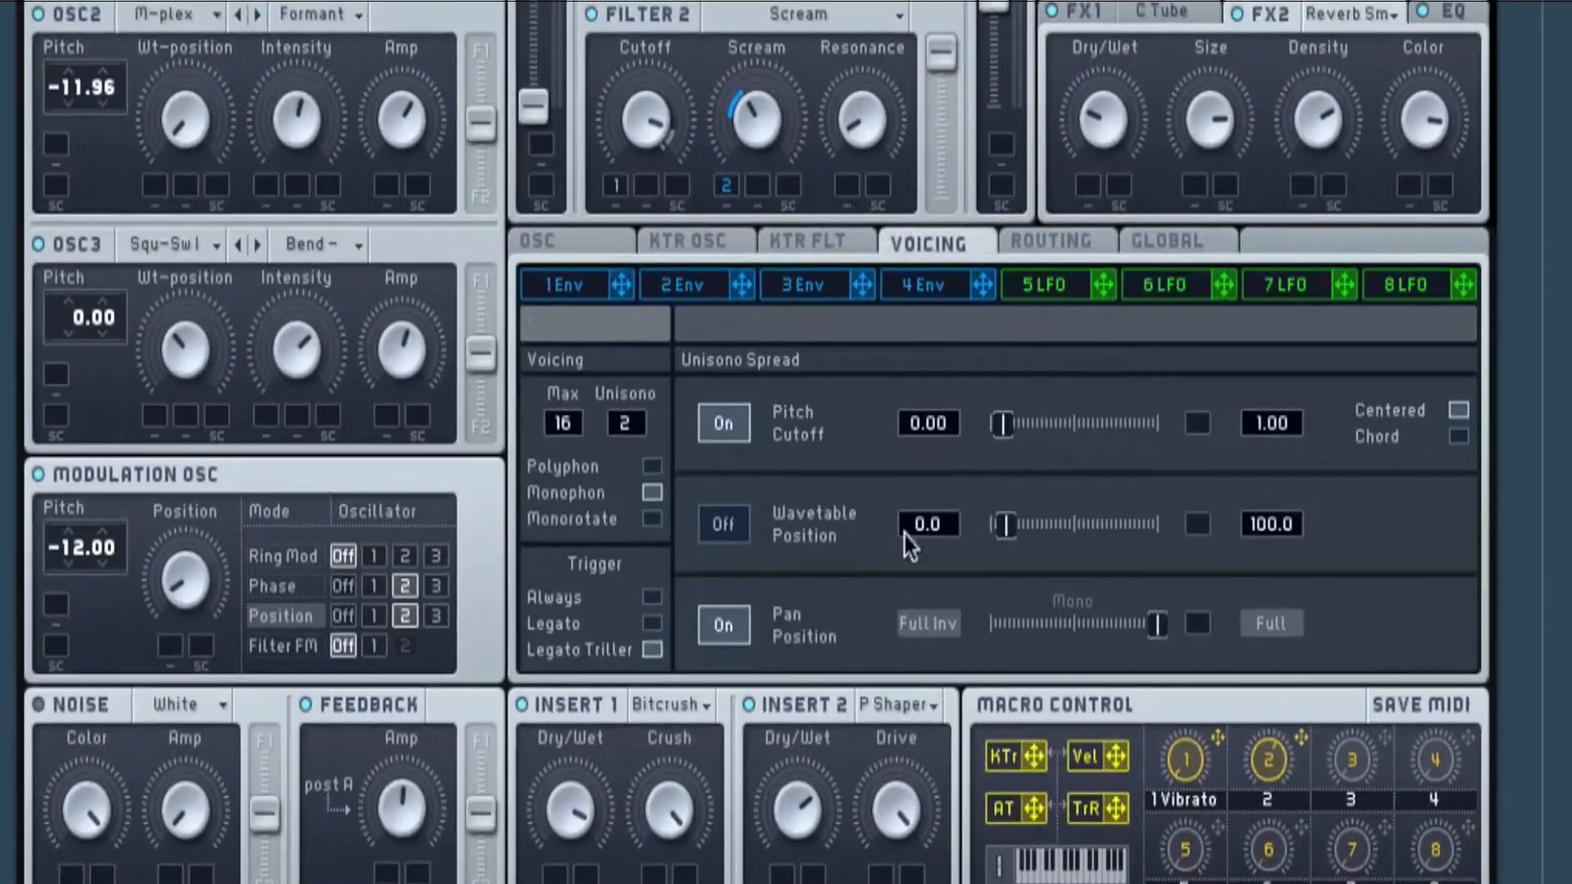
pyautogui.moveTo(897, 254)
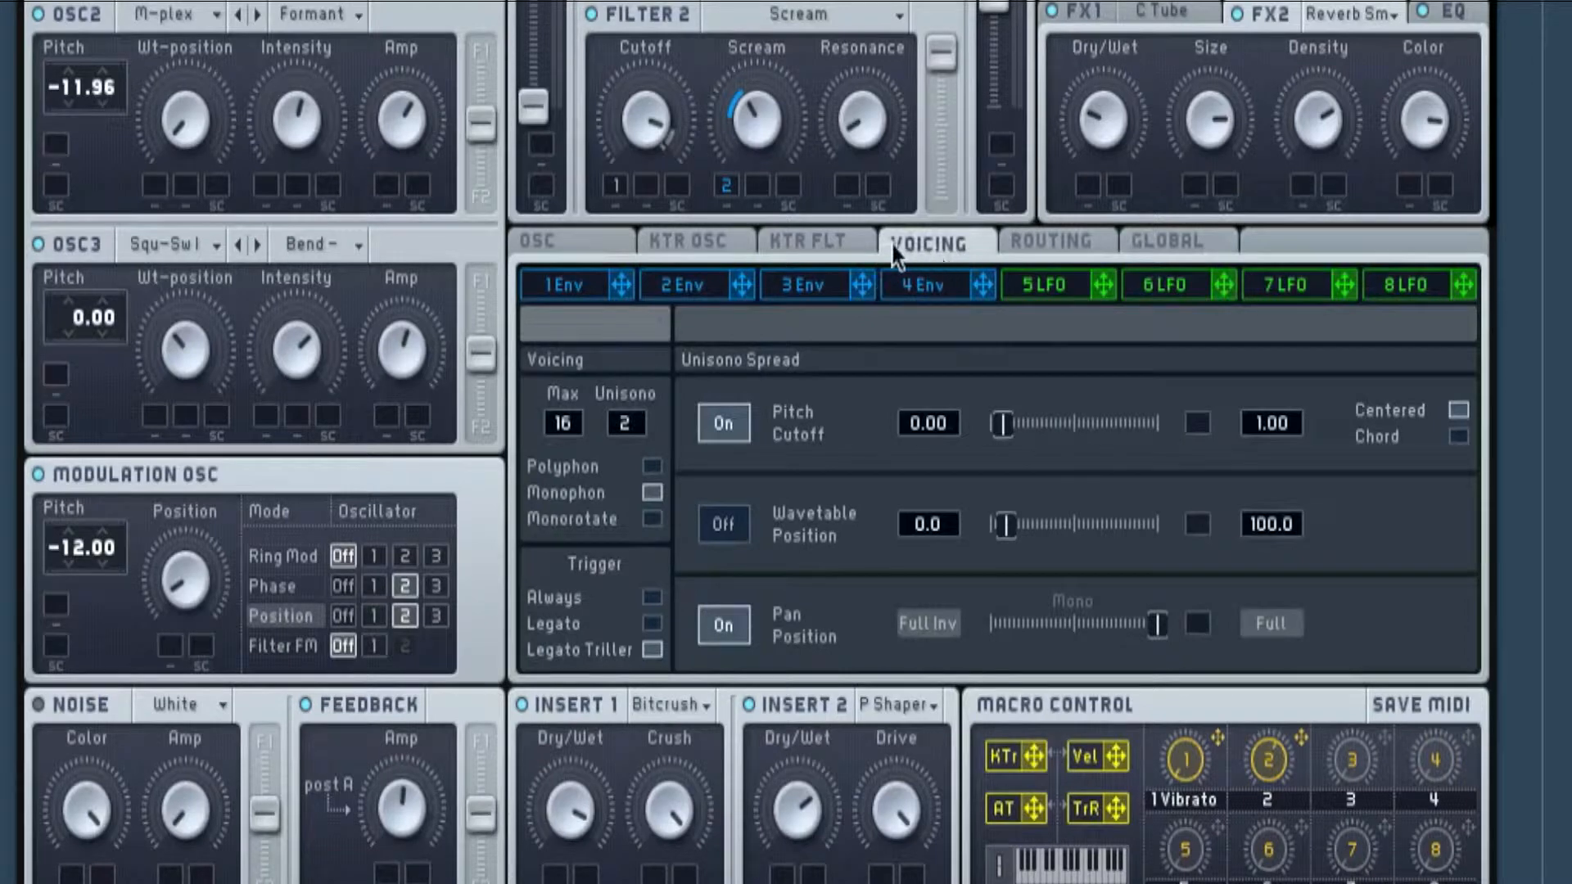
pyautogui.moveTo(606, 411)
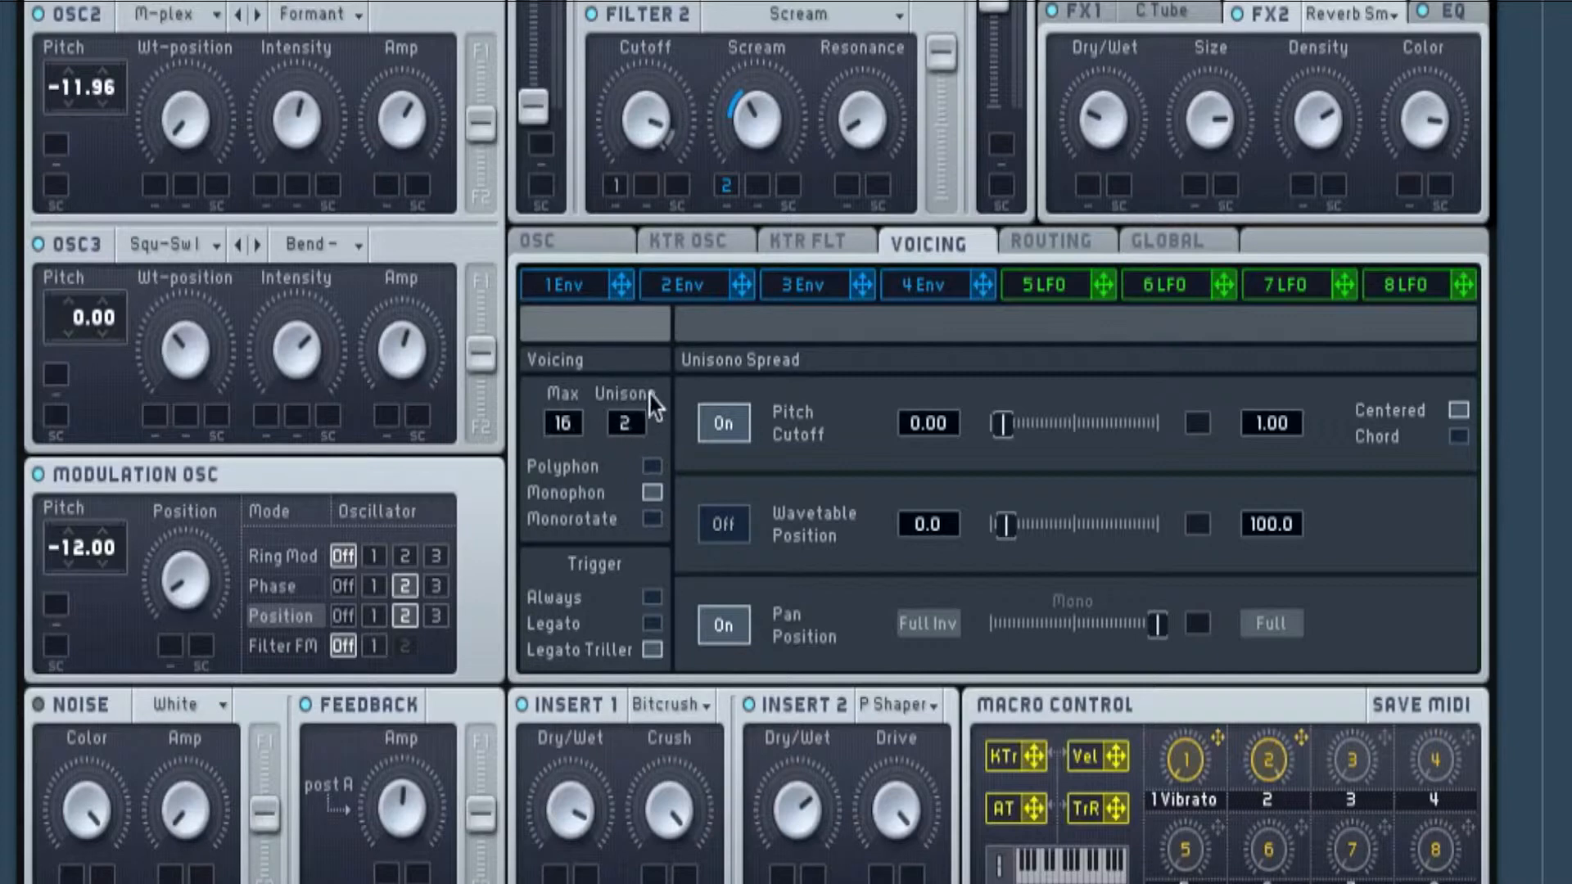
pyautogui.moveTo(639, 439)
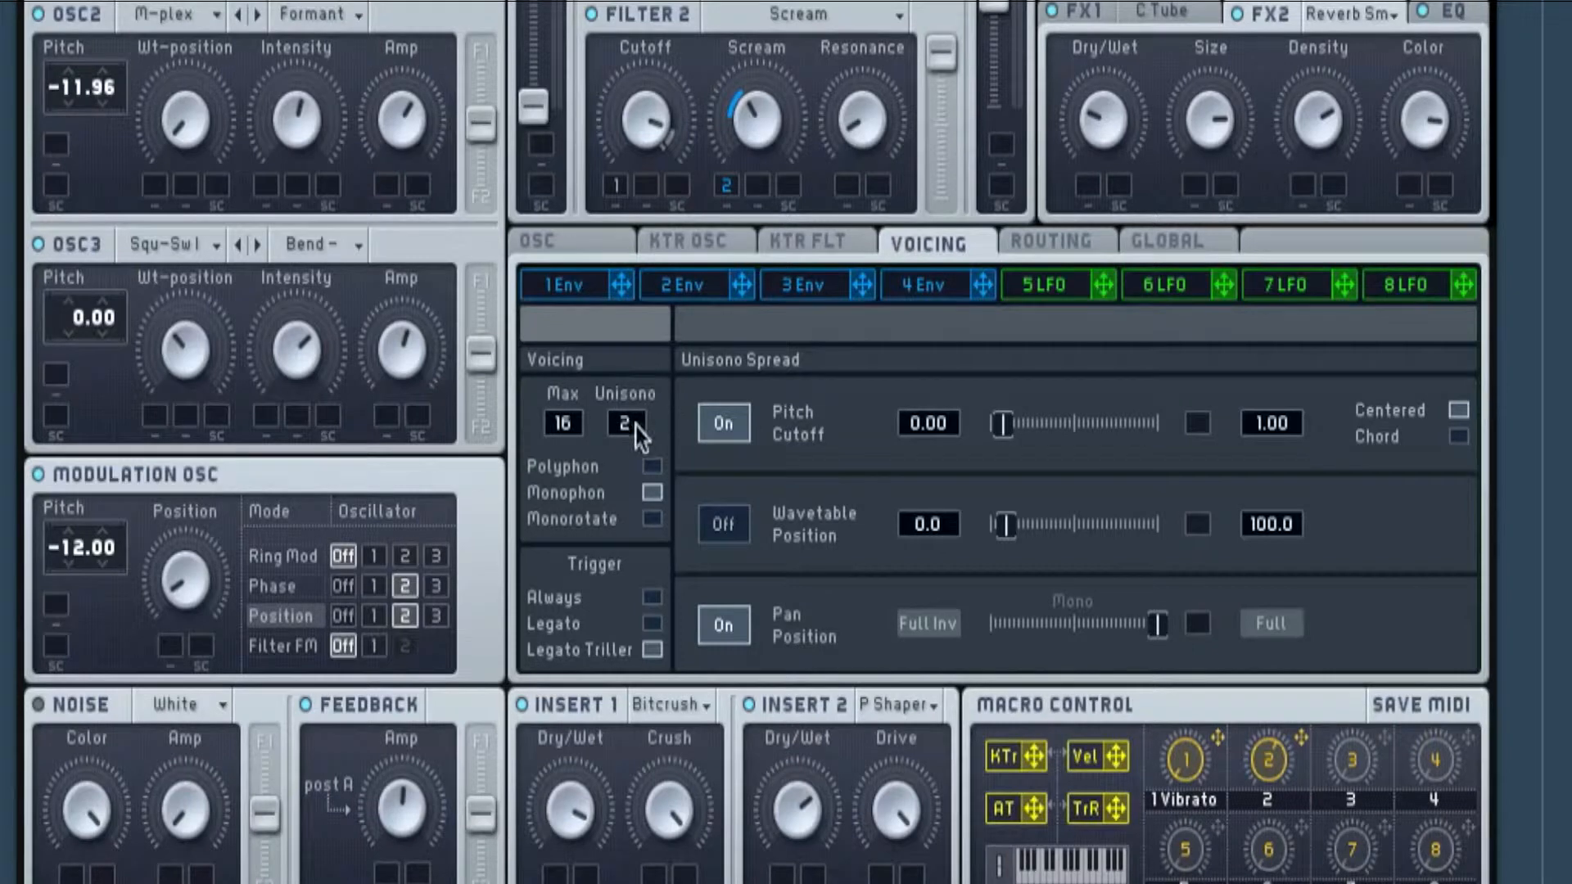
pyautogui.moveTo(724, 451)
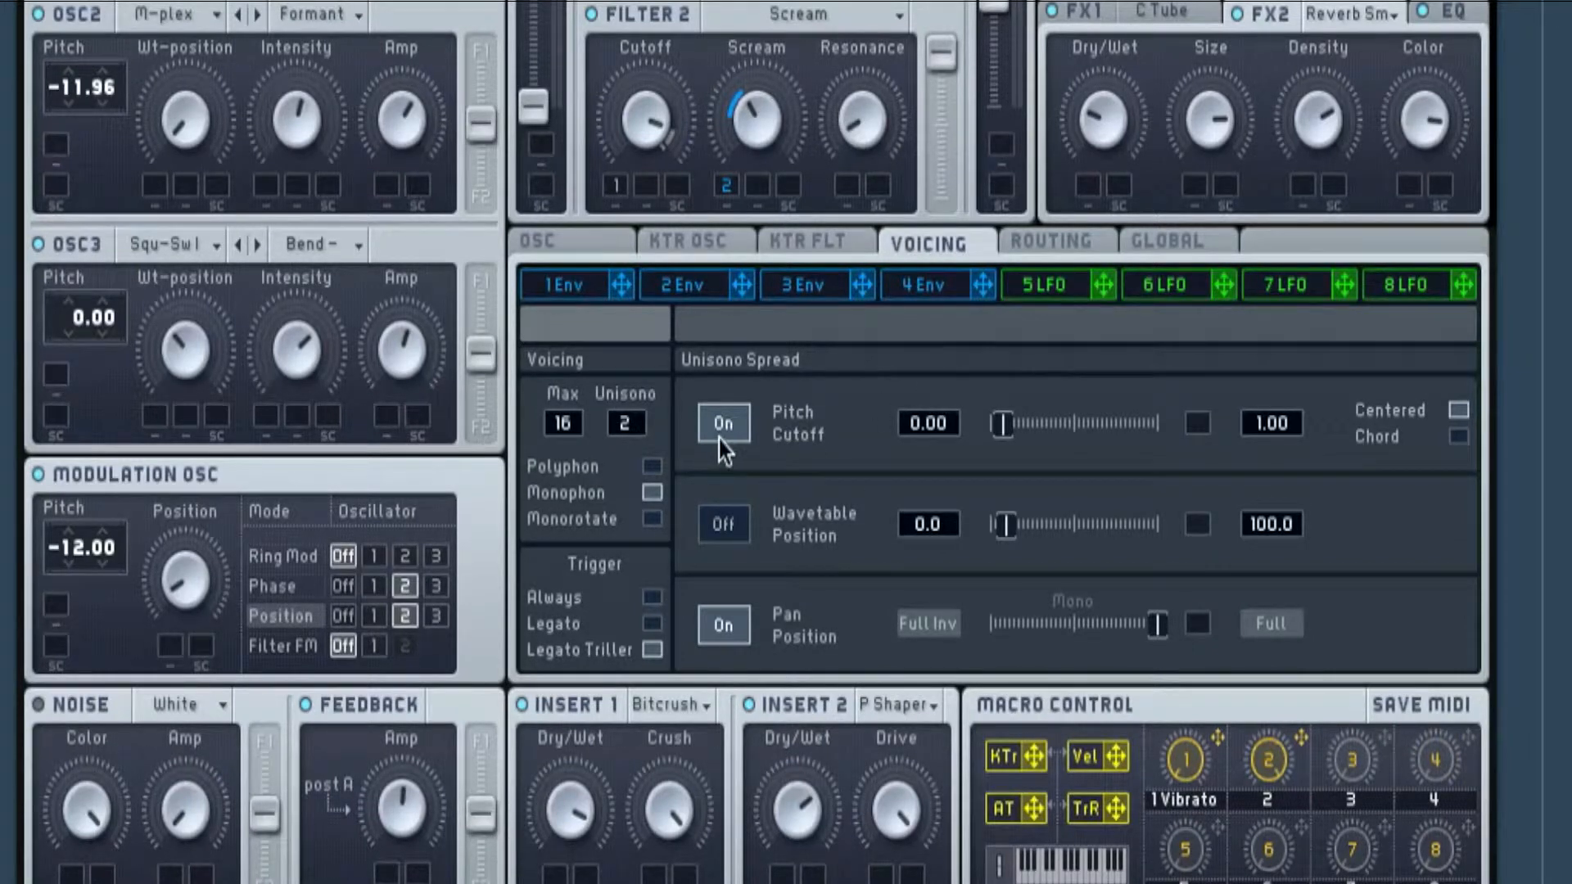
pyautogui.moveTo(1011, 441)
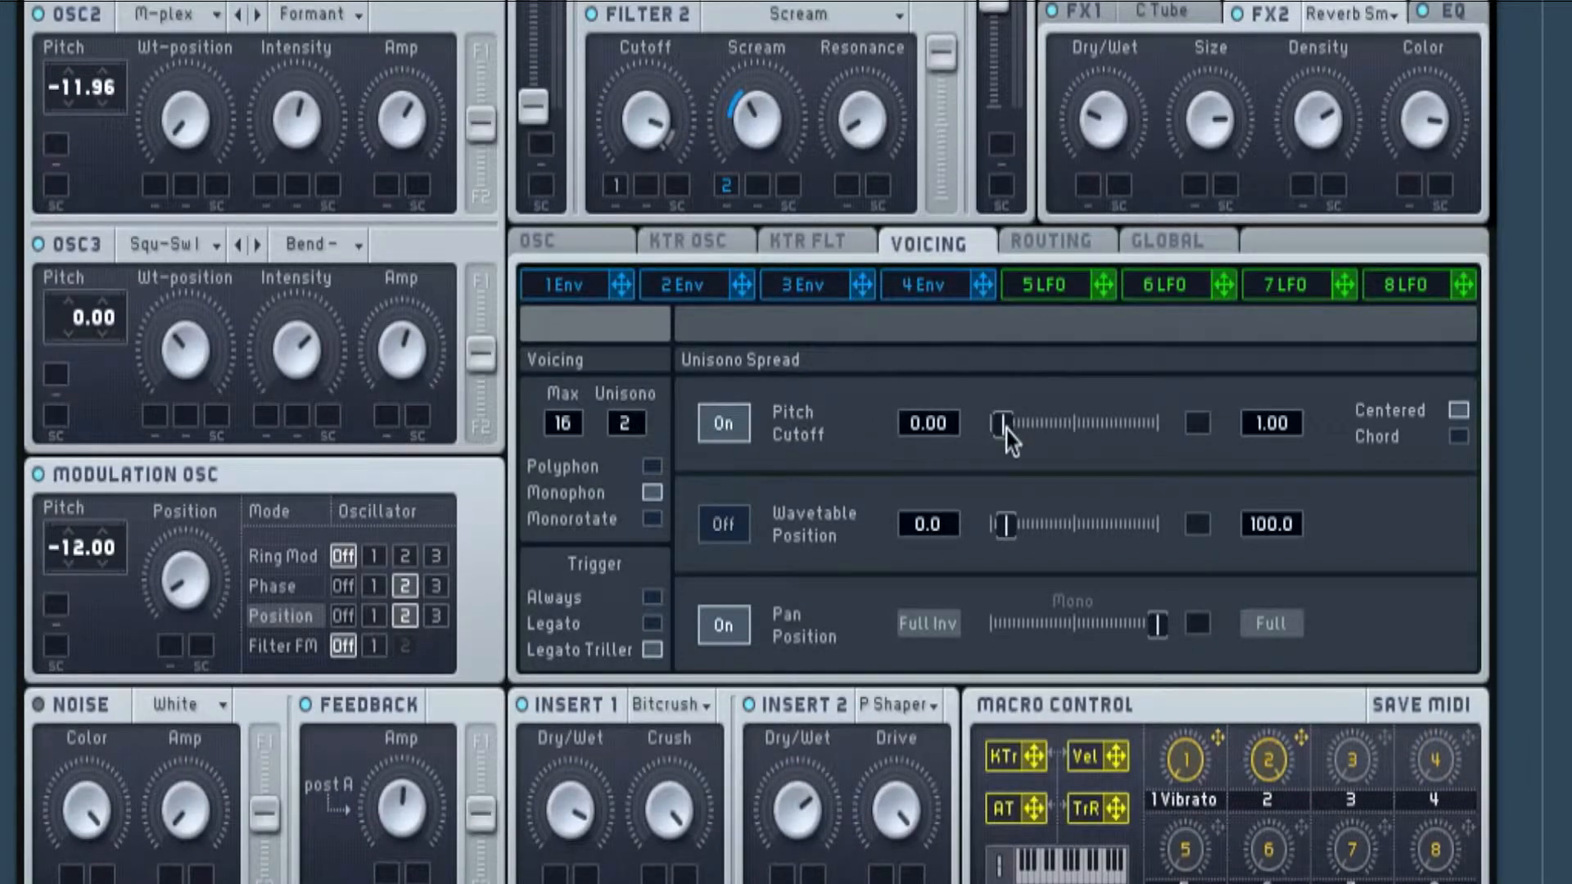
pyautogui.moveTo(999, 439)
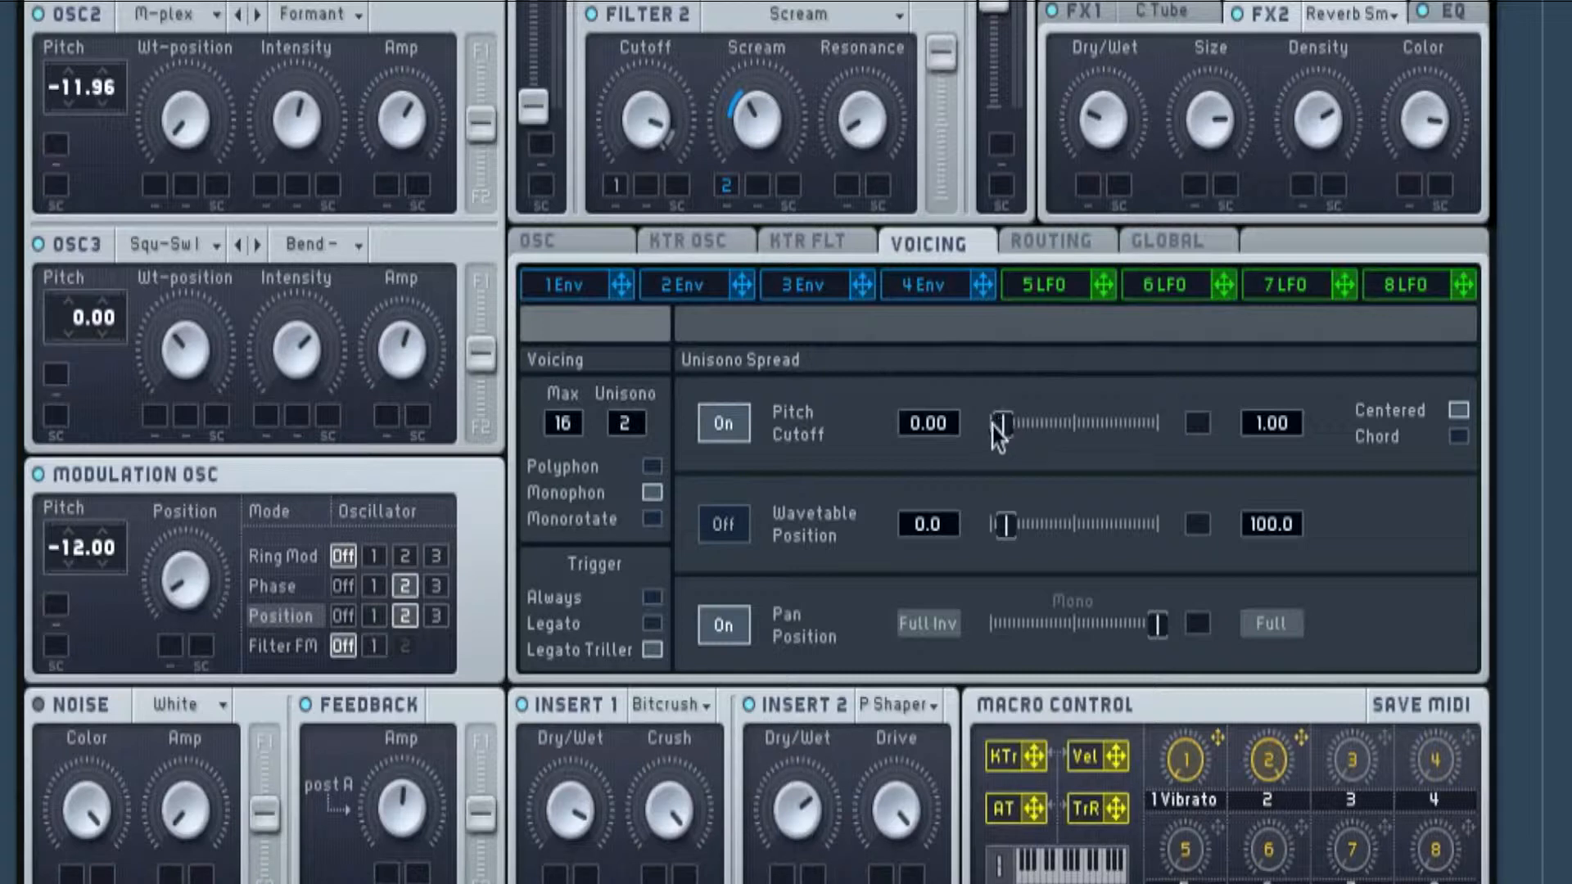
pyautogui.moveTo(998, 462)
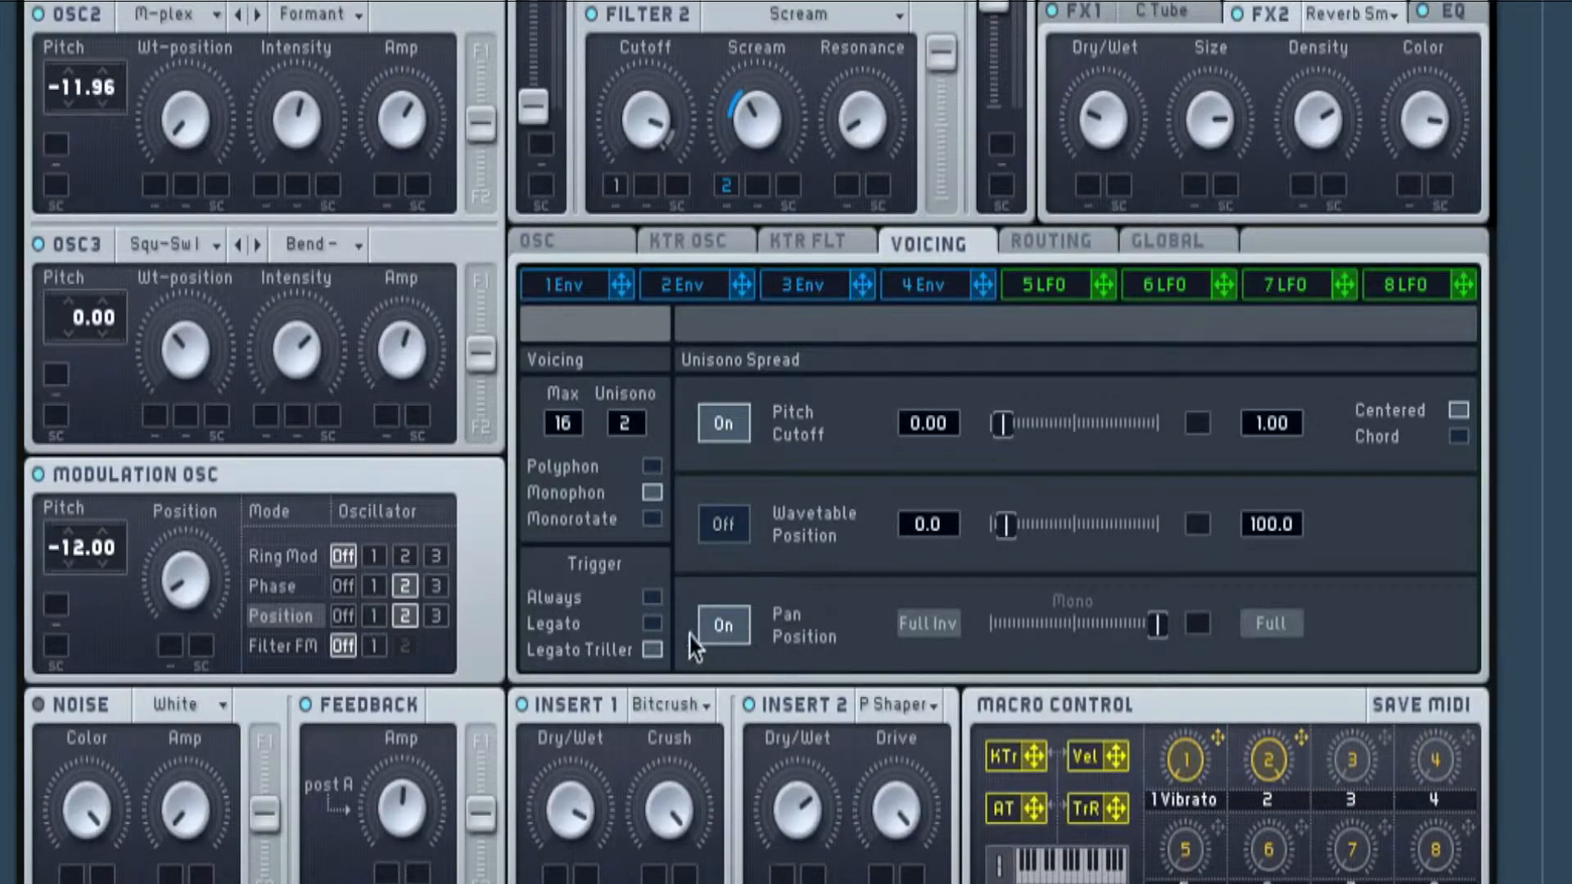
pyautogui.moveTo(1158, 637)
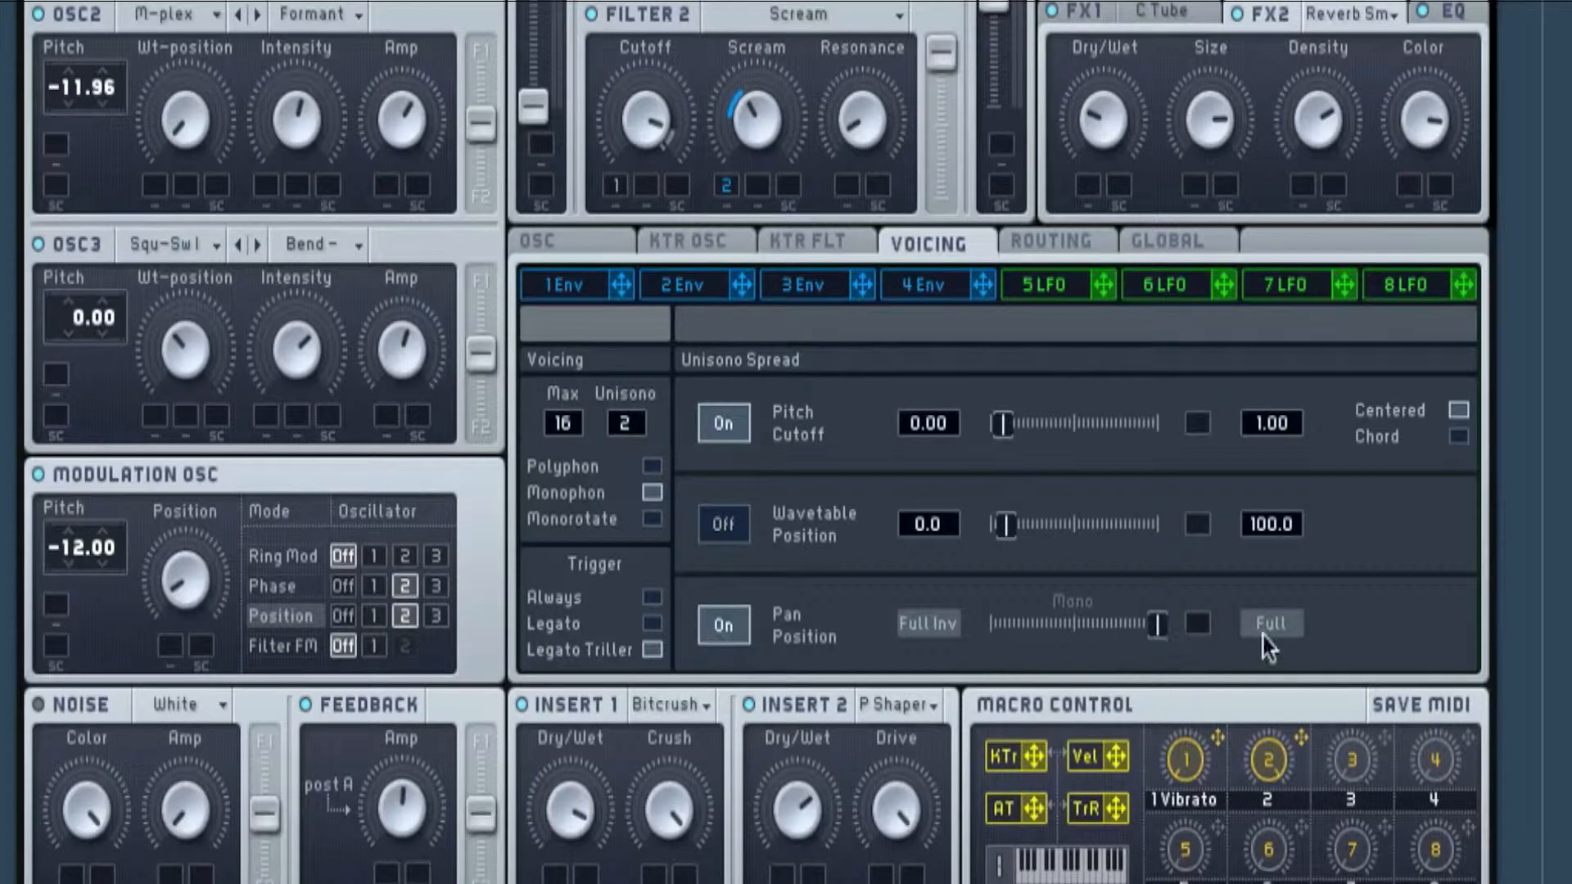
pyautogui.moveTo(837, 714)
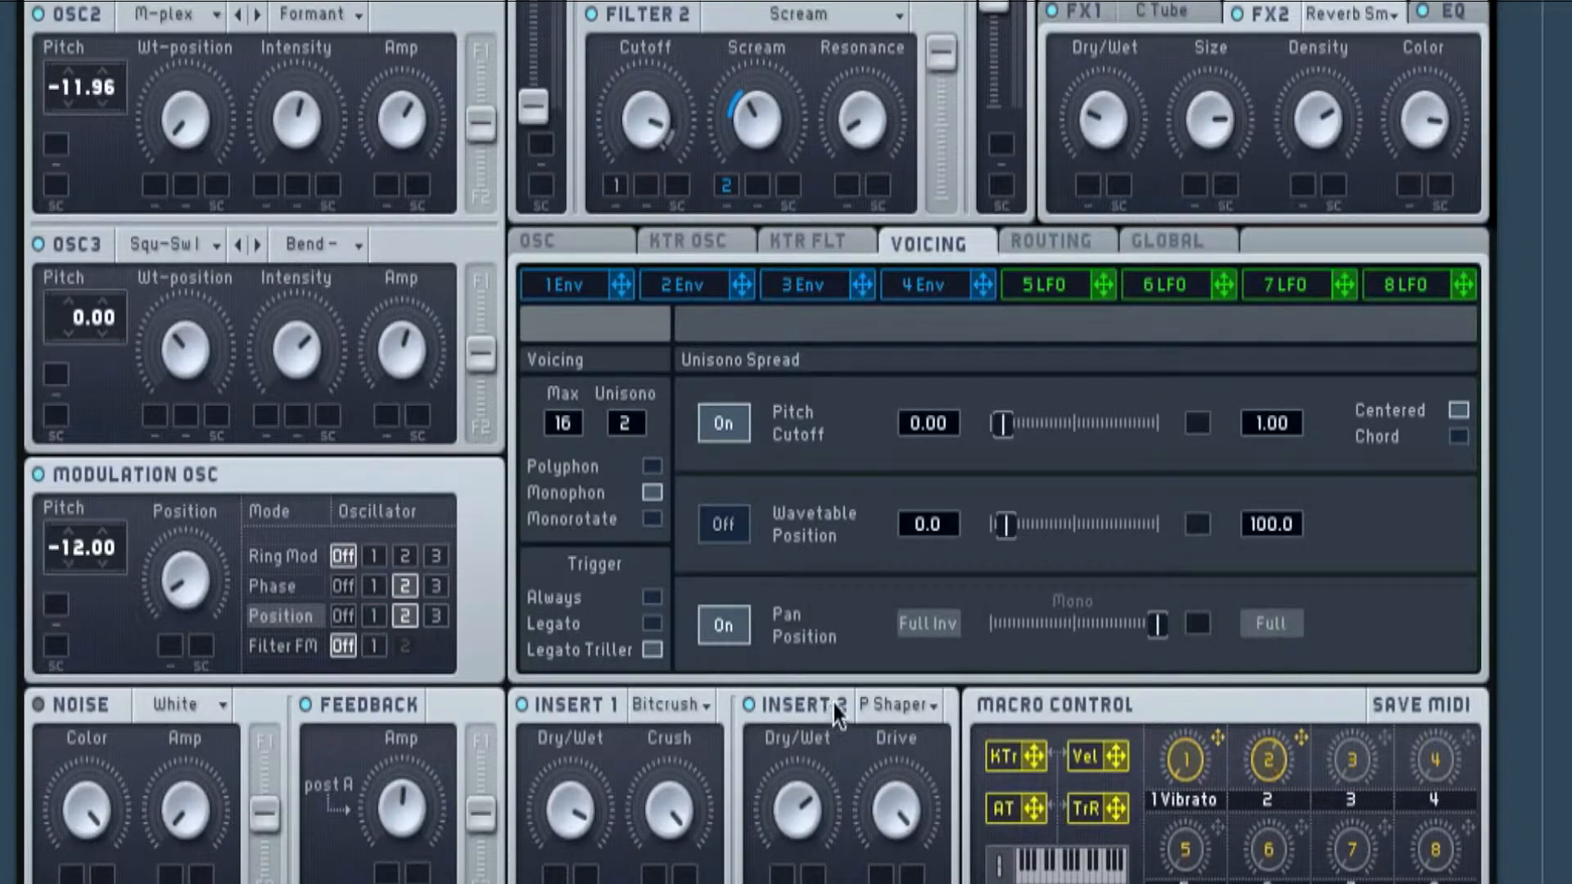
pyautogui.moveTo(1209, 95)
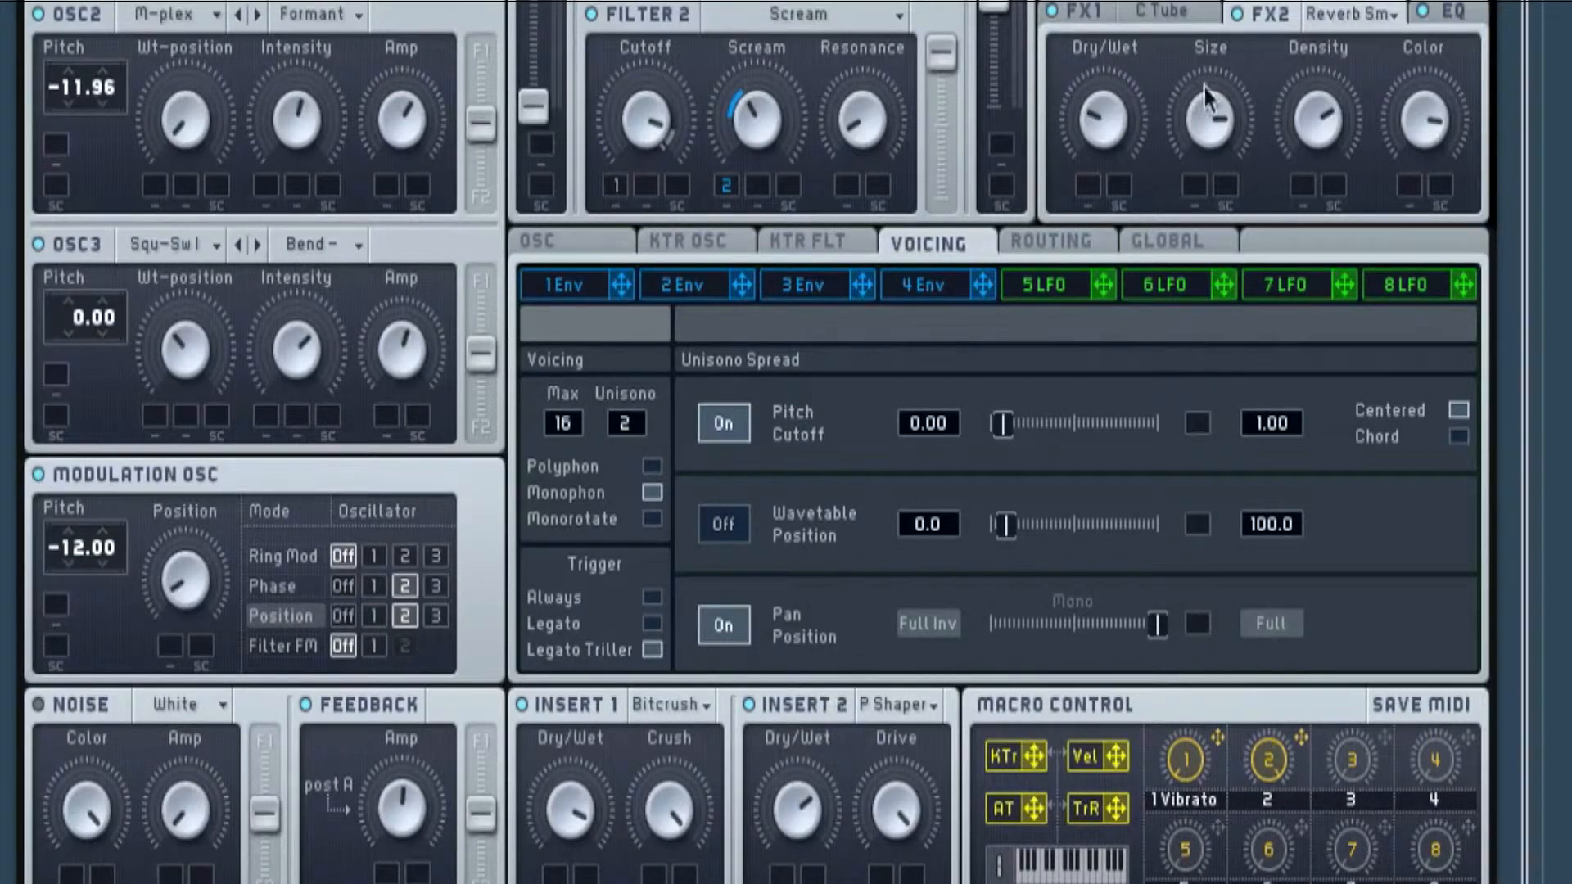
pyautogui.moveTo(561, 275)
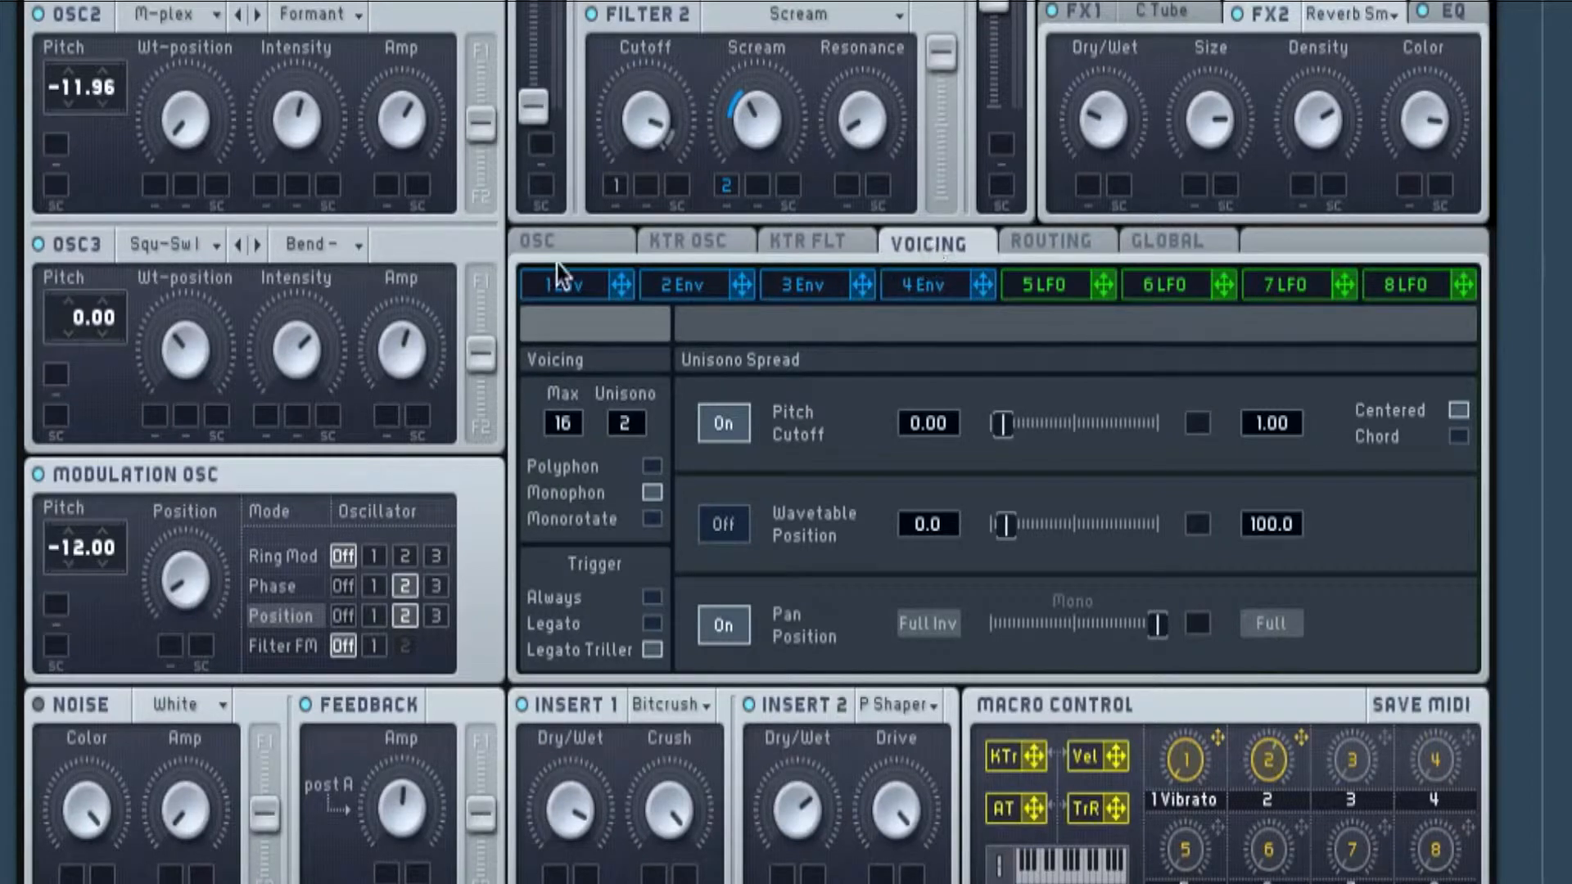
# Show Envelope 1's attack, decay, loop and release stages
pyautogui.click(563, 285)
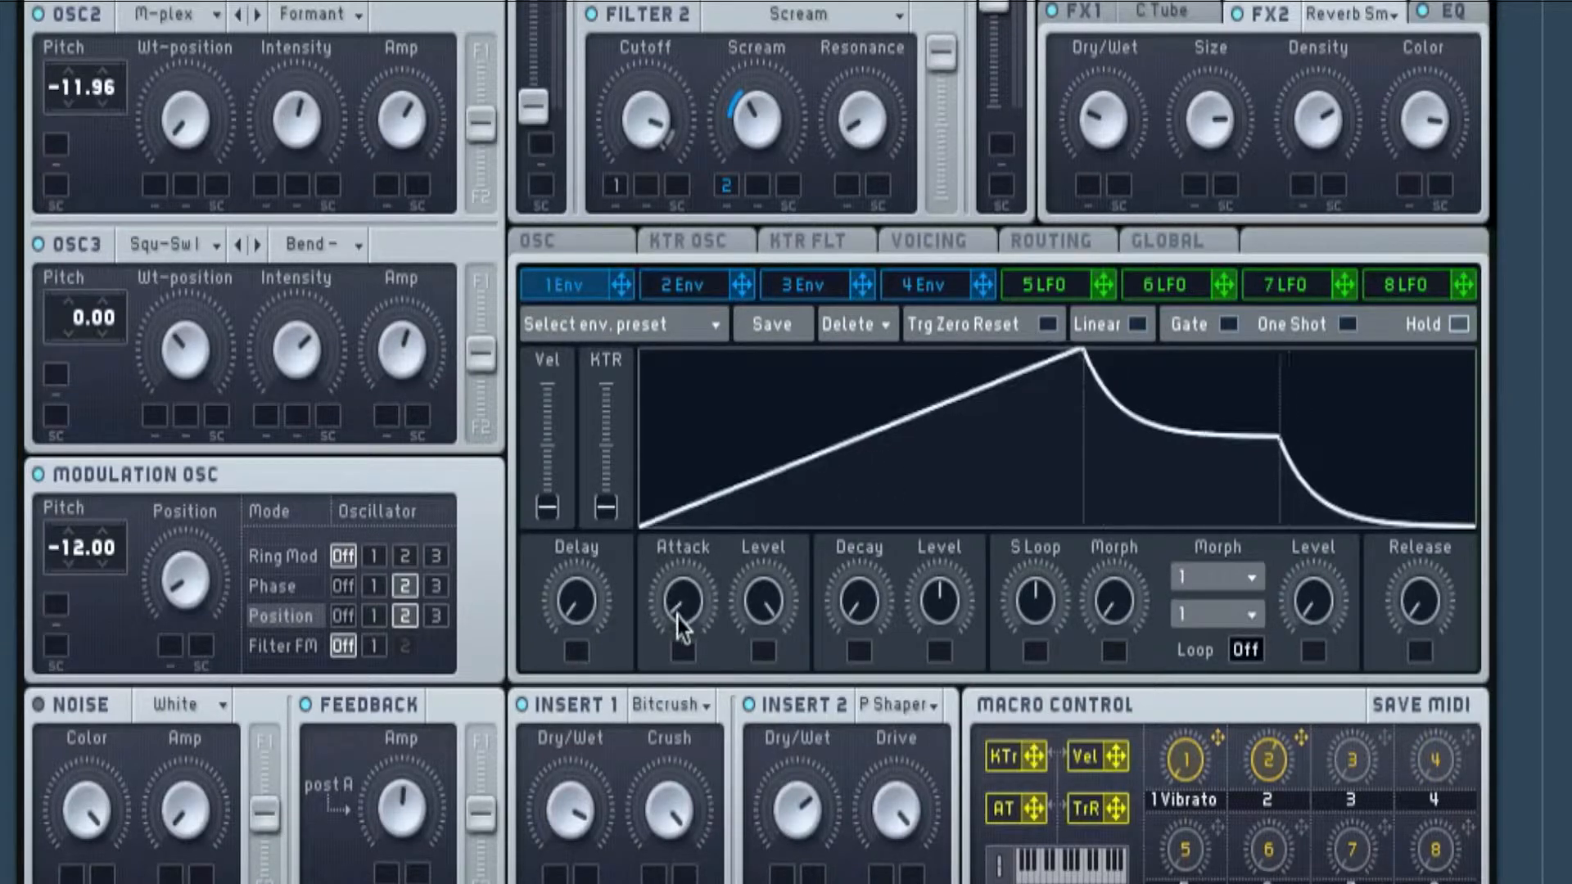
pyautogui.moveTo(726, 590)
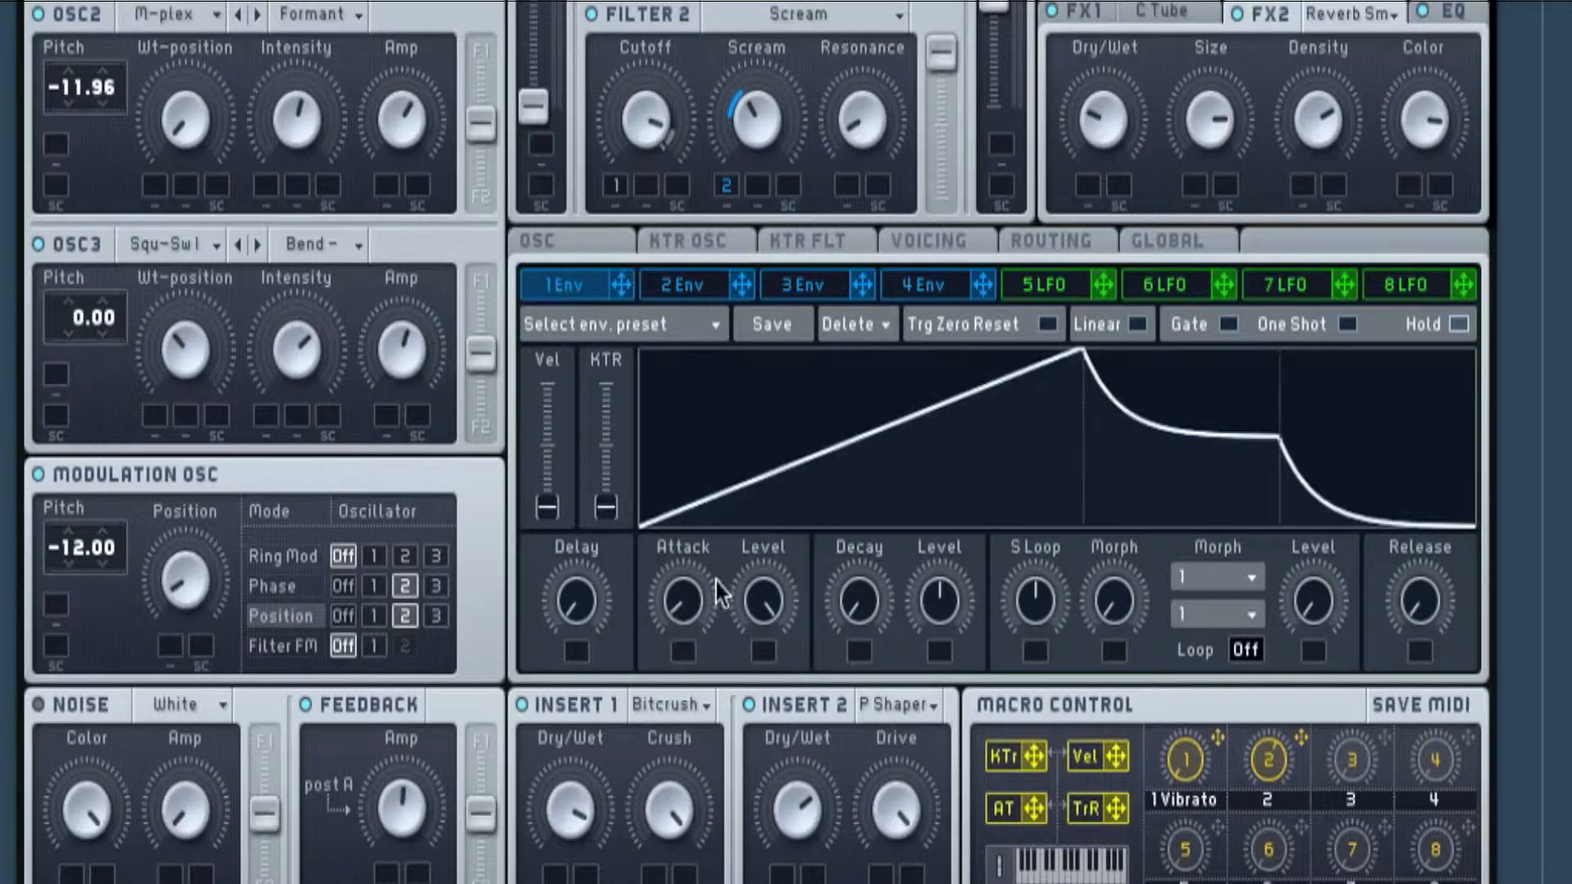
pyautogui.moveTo(769, 610)
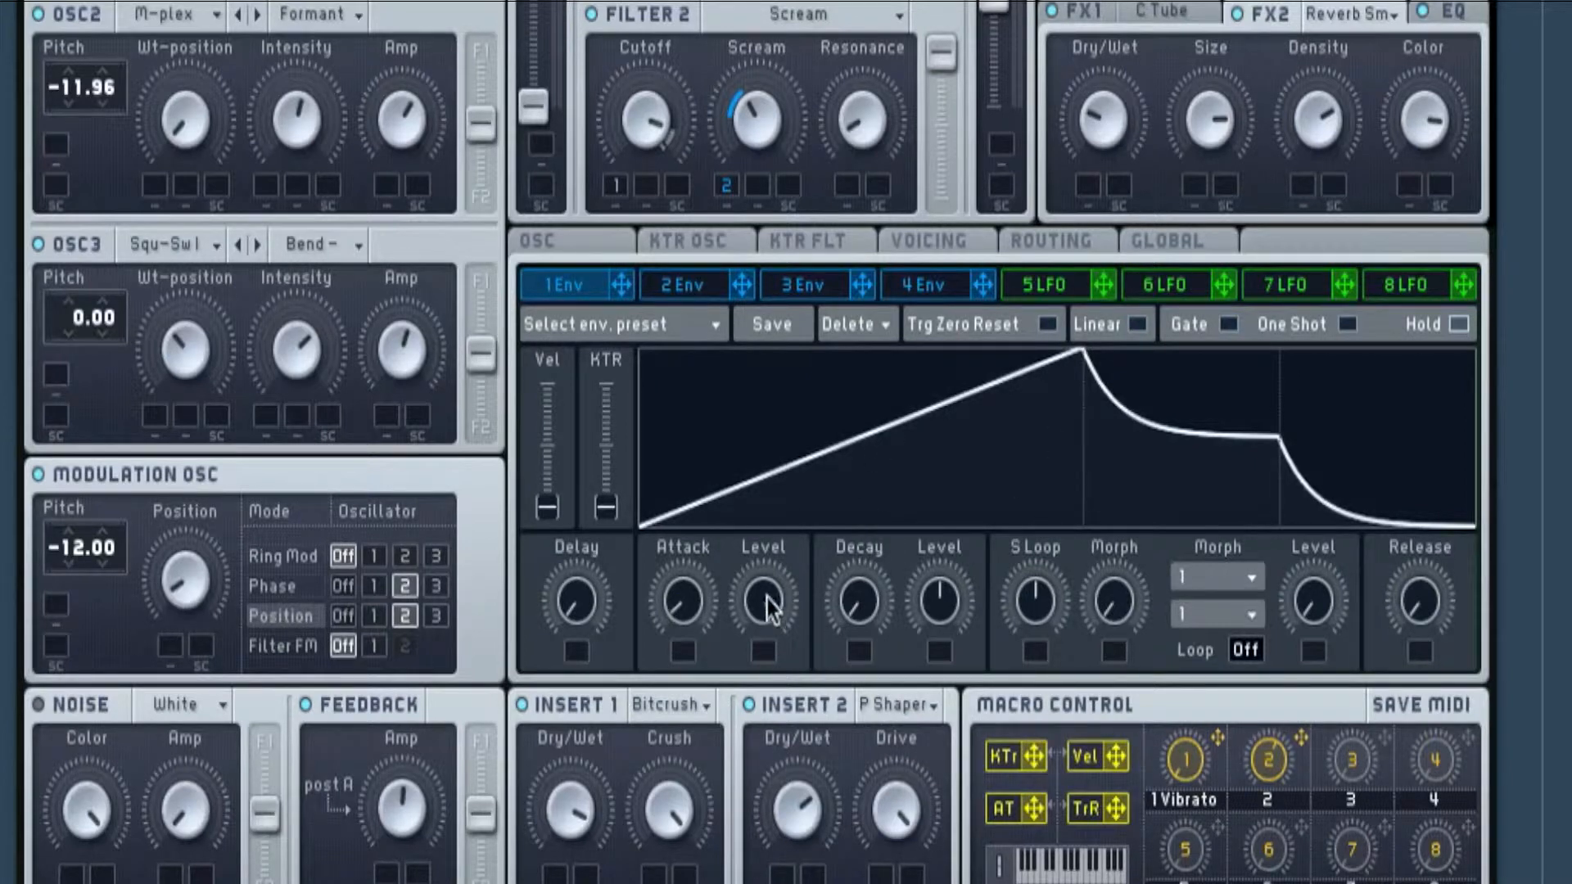
pyautogui.moveTo(860, 619)
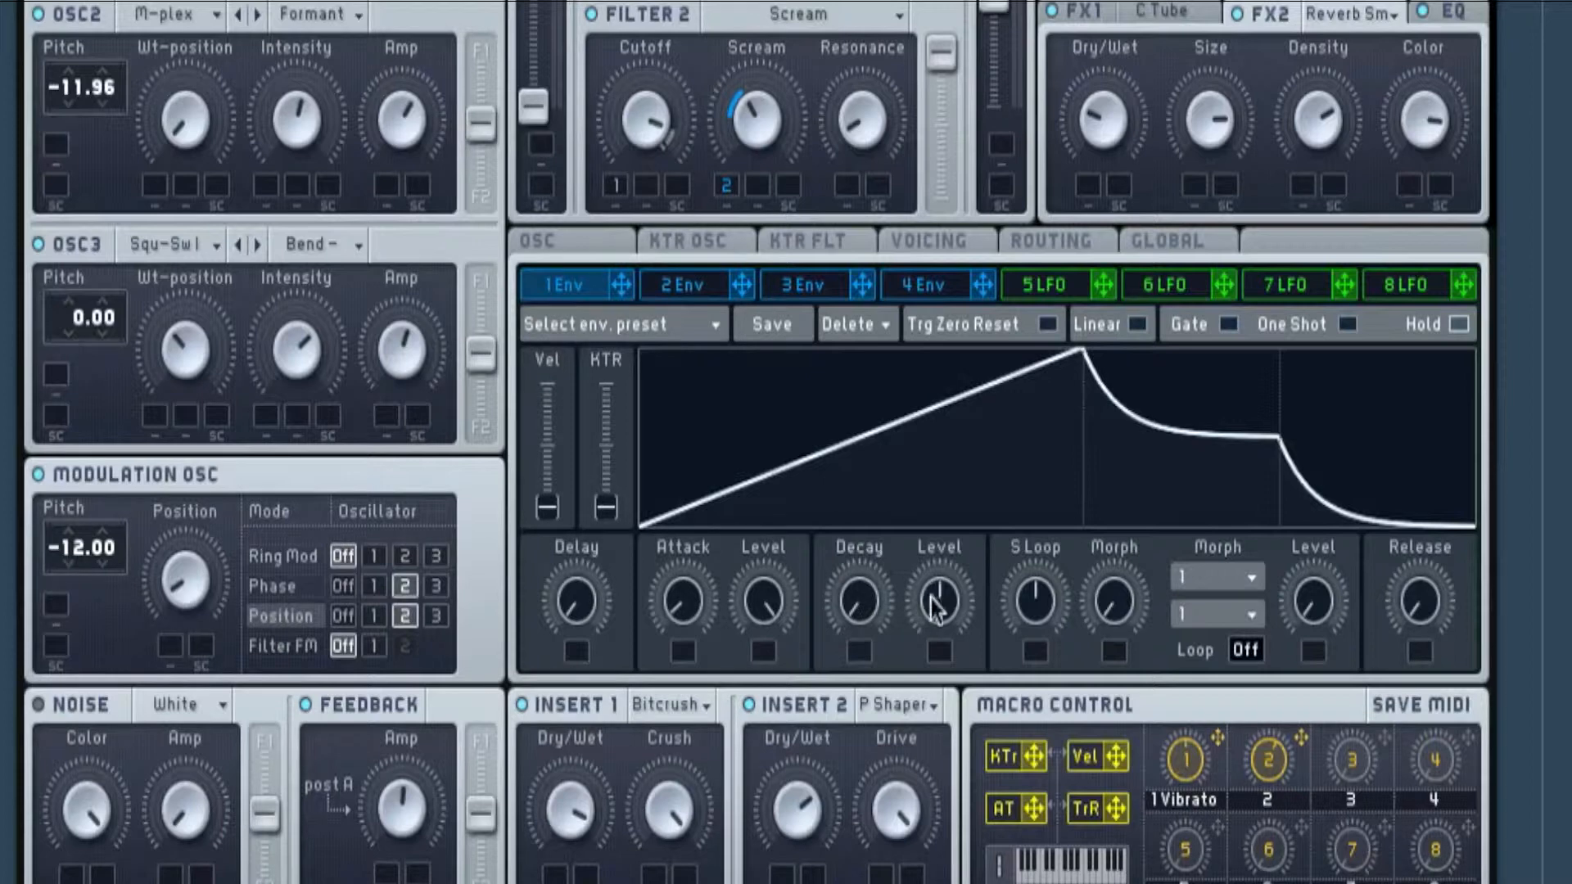
pyautogui.moveTo(1423, 596)
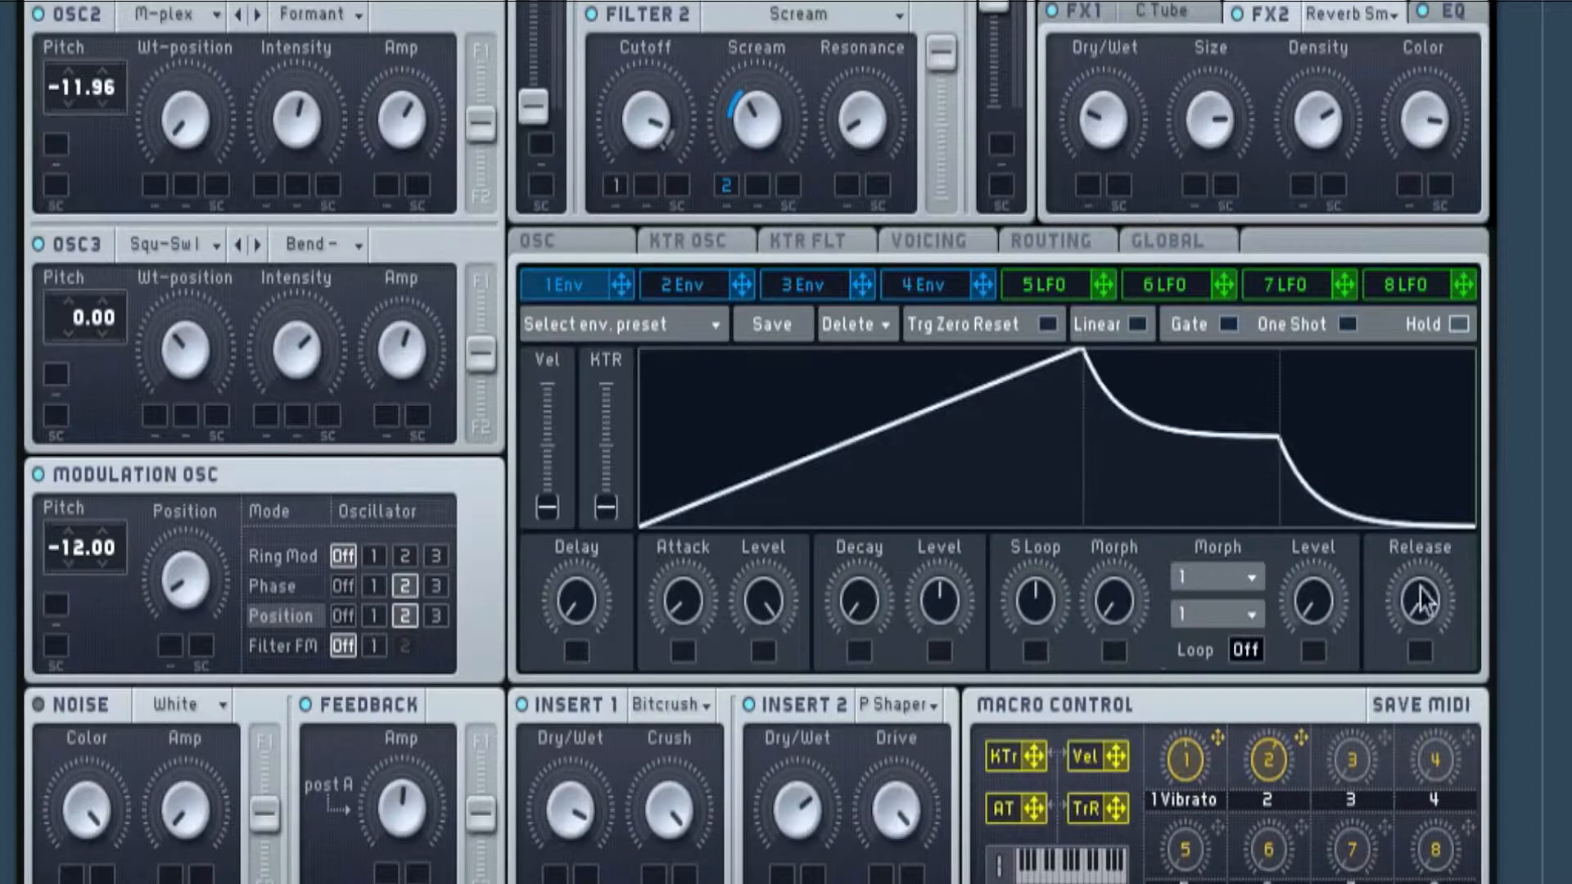
pyautogui.moveTo(1414, 657)
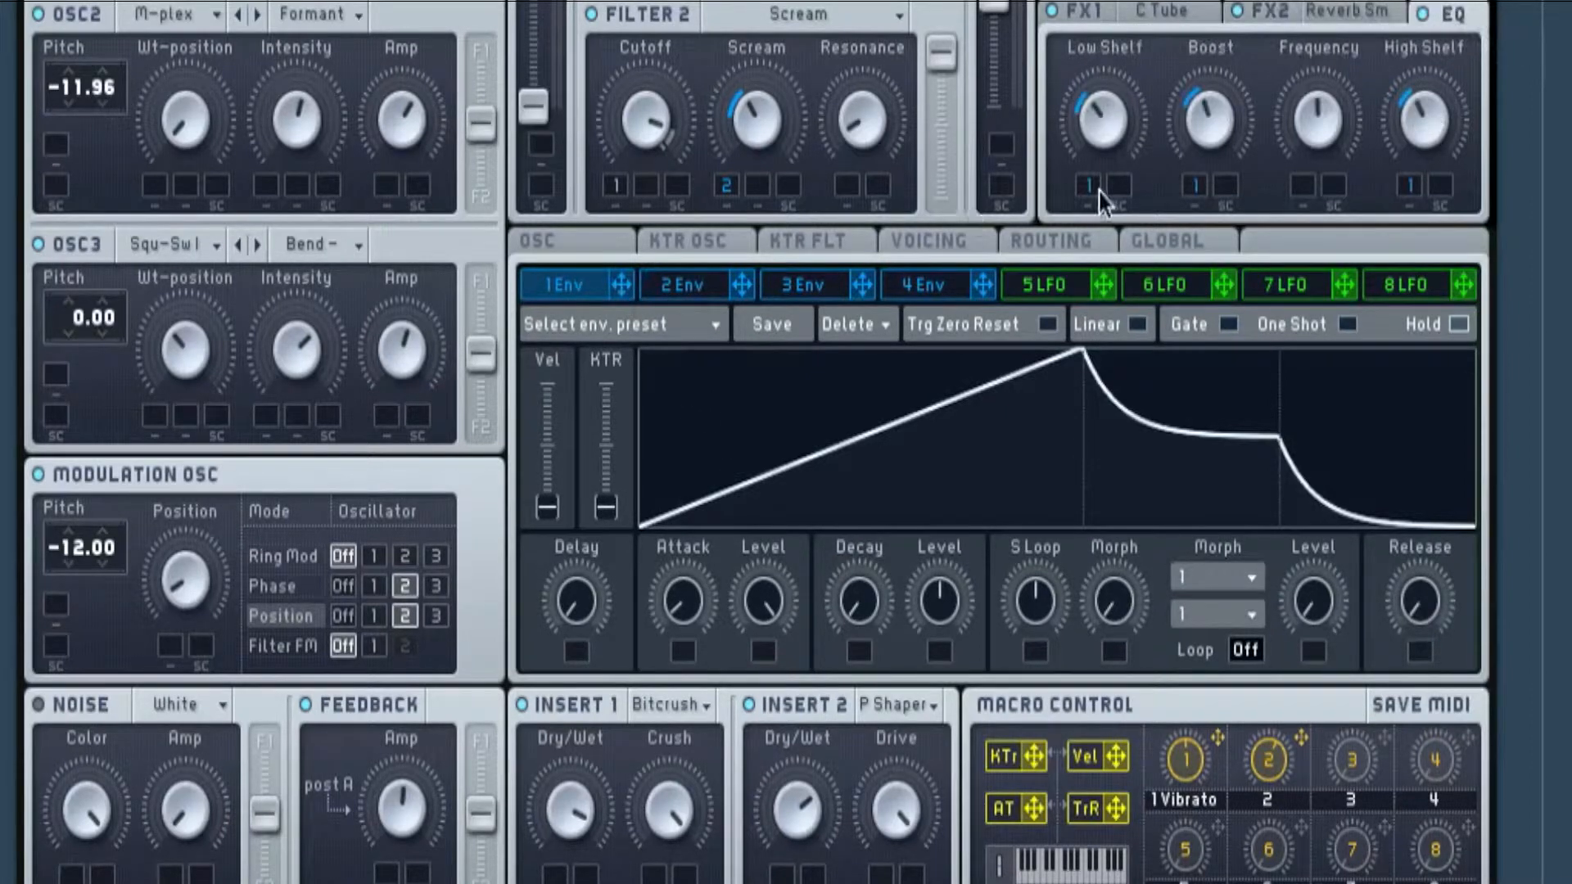
pyautogui.moveTo(1073, 226)
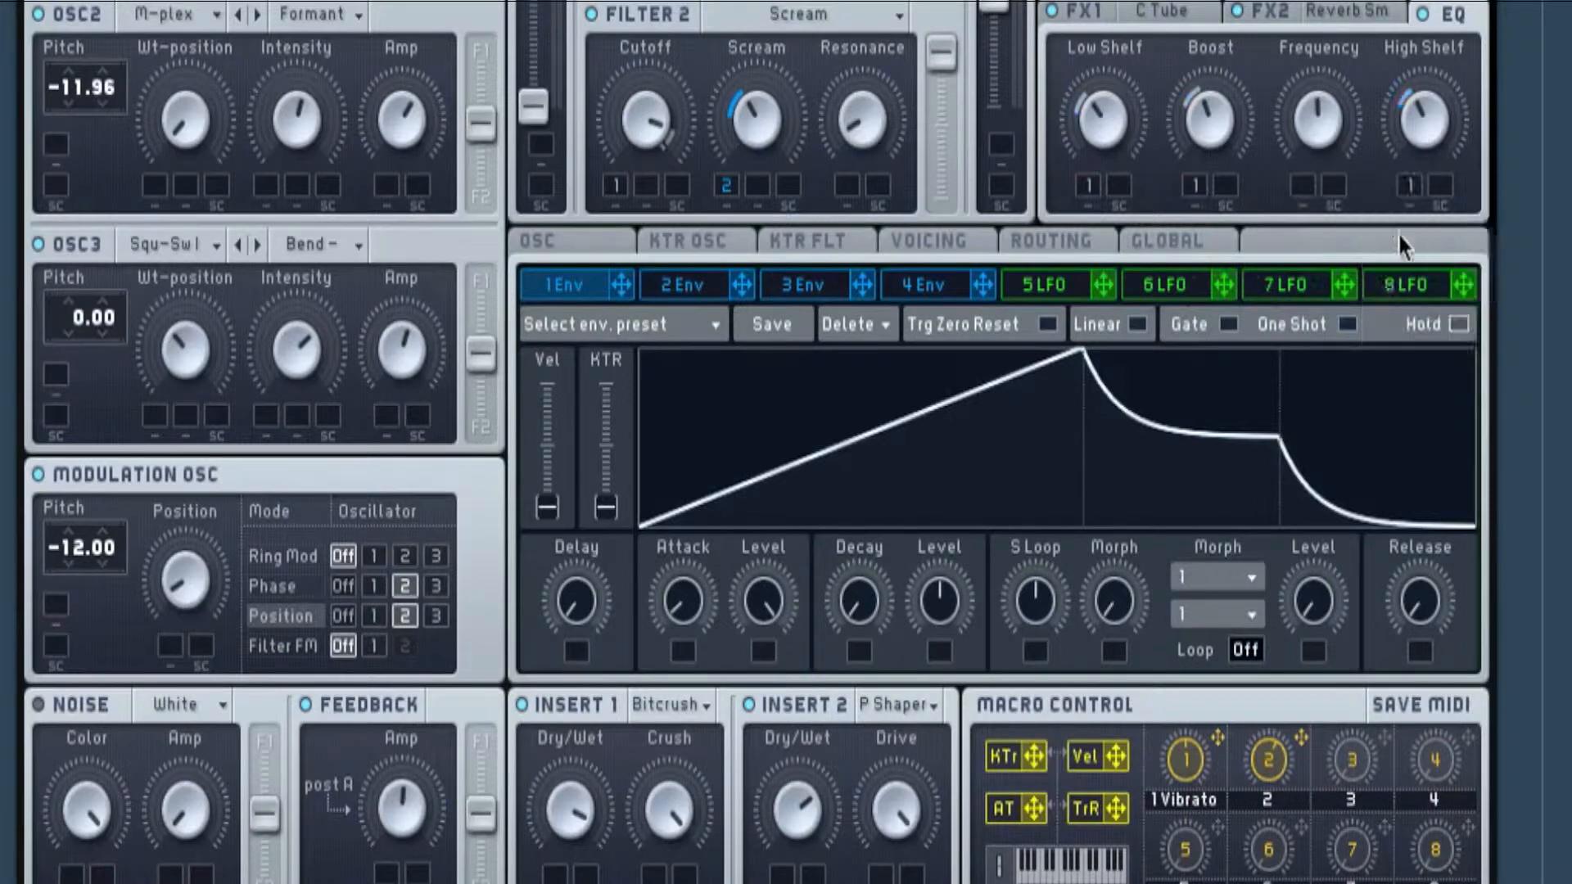
pyautogui.moveTo(1176, 182)
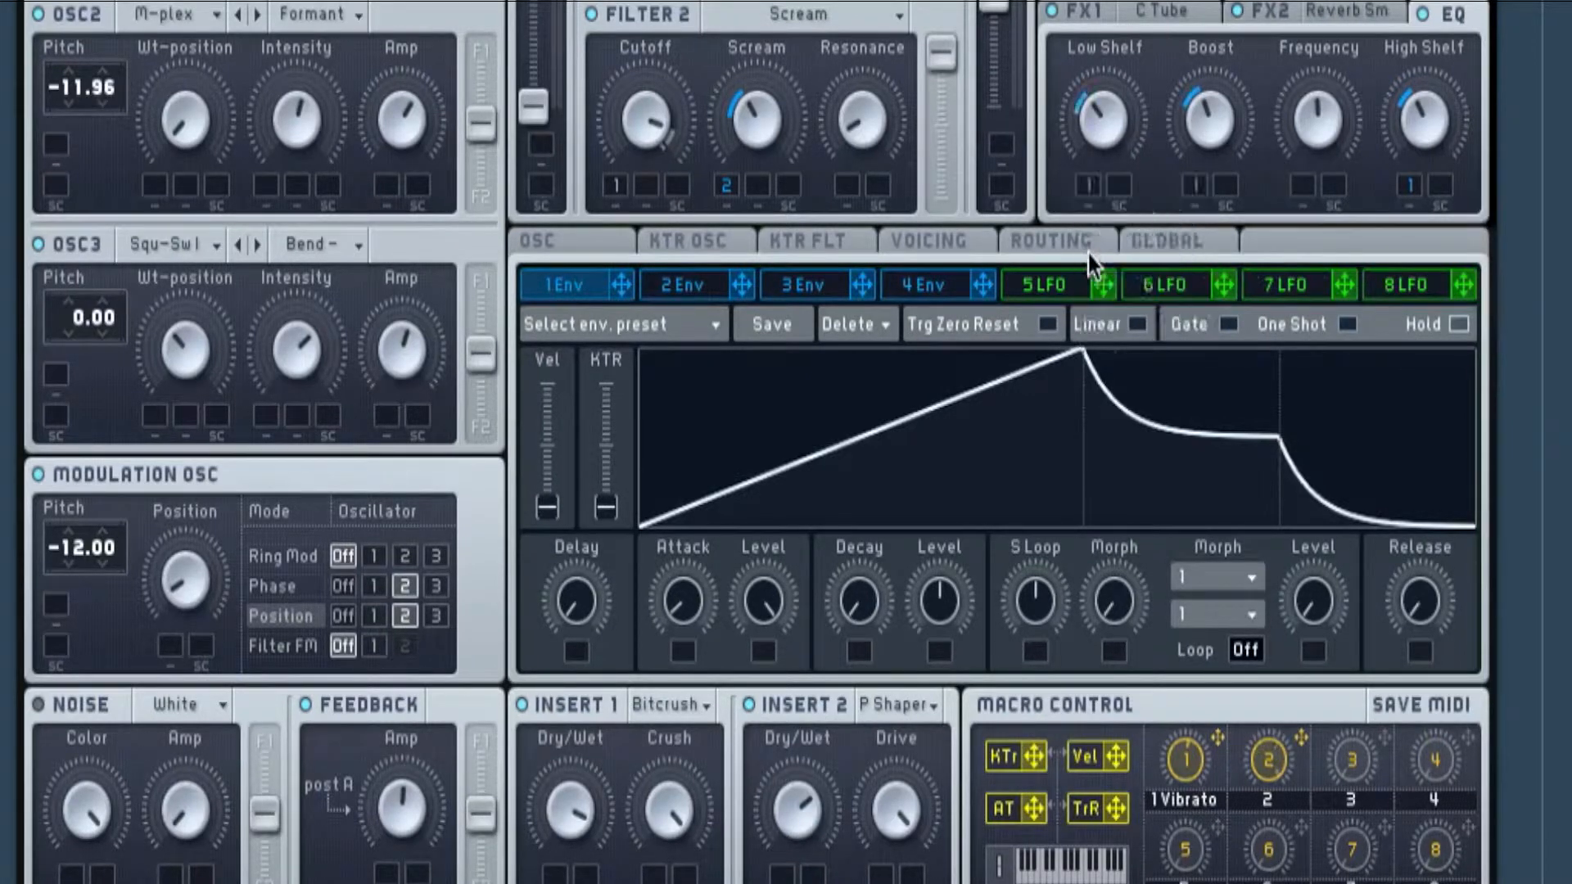
pyautogui.moveTo(1091, 189)
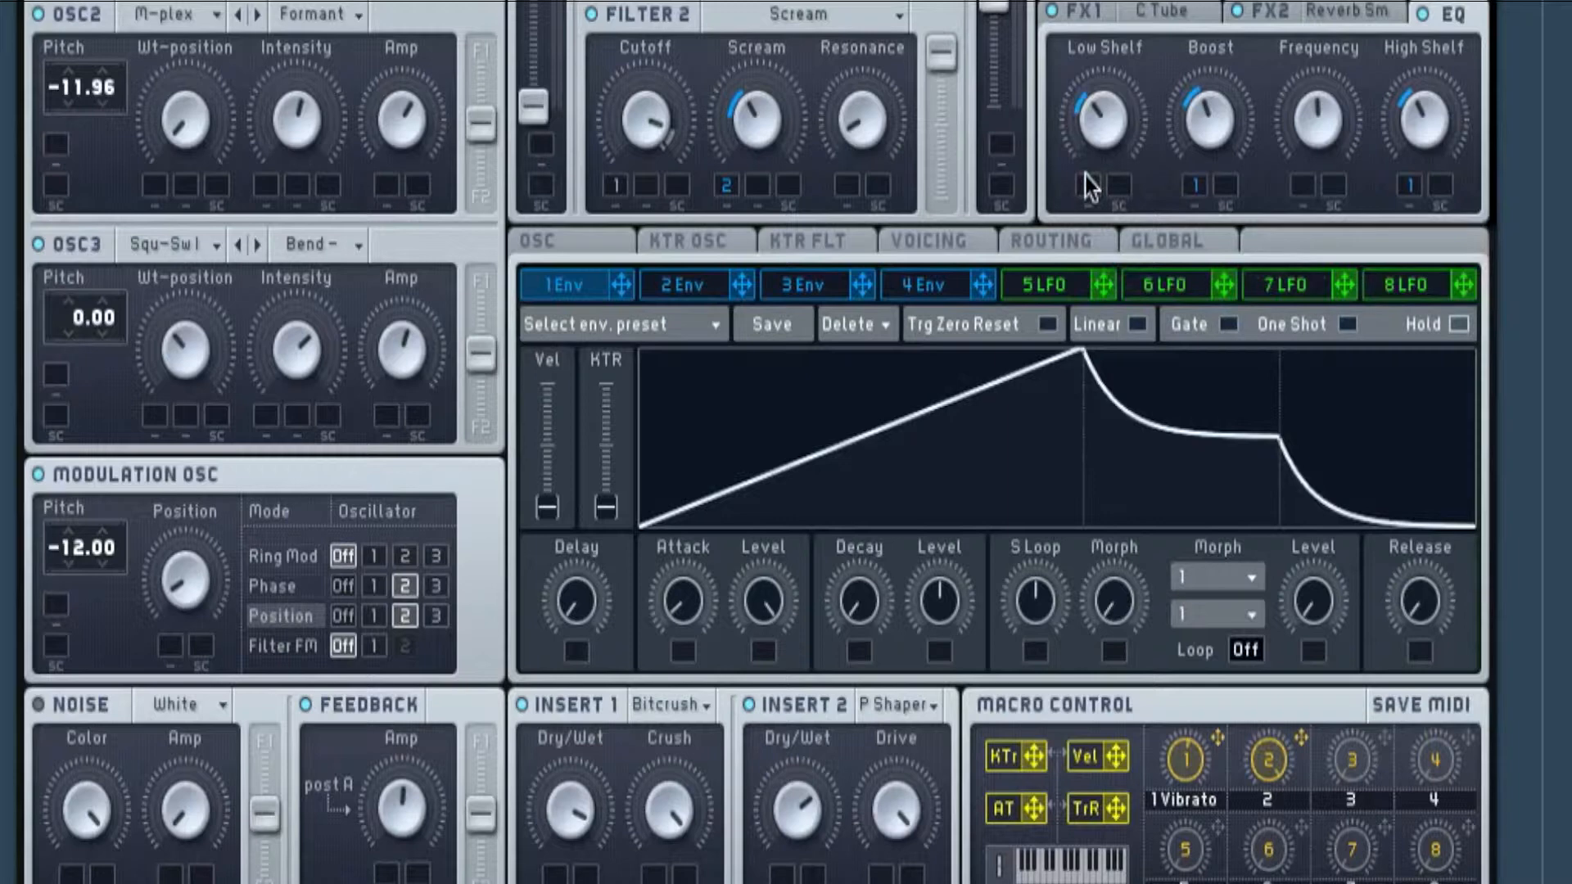
pyautogui.moveTo(1150, 255)
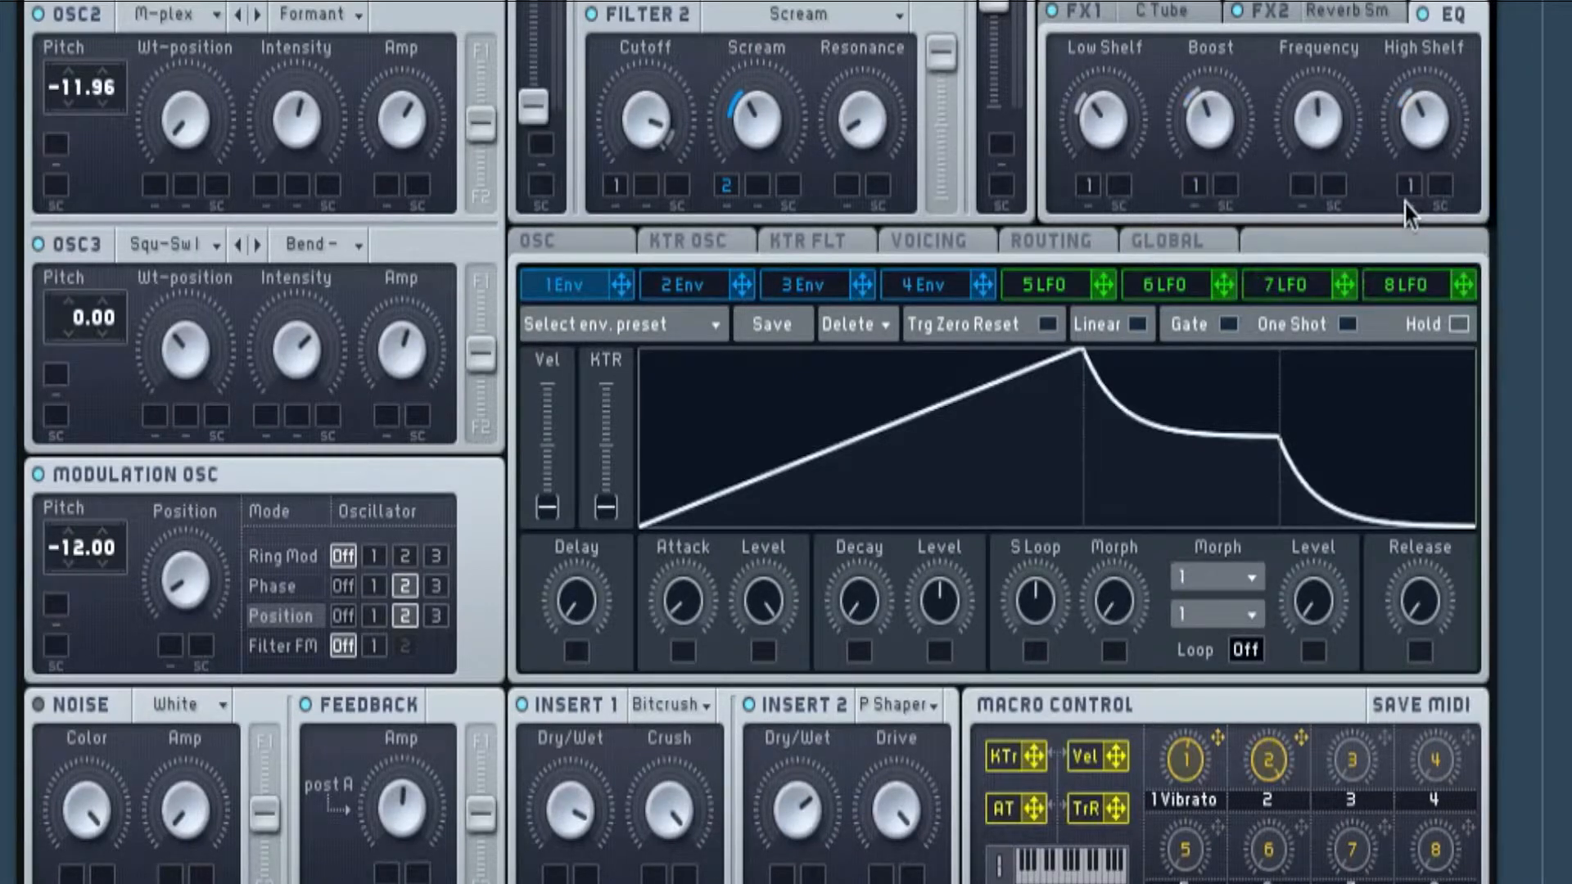
pyautogui.moveTo(661, 316)
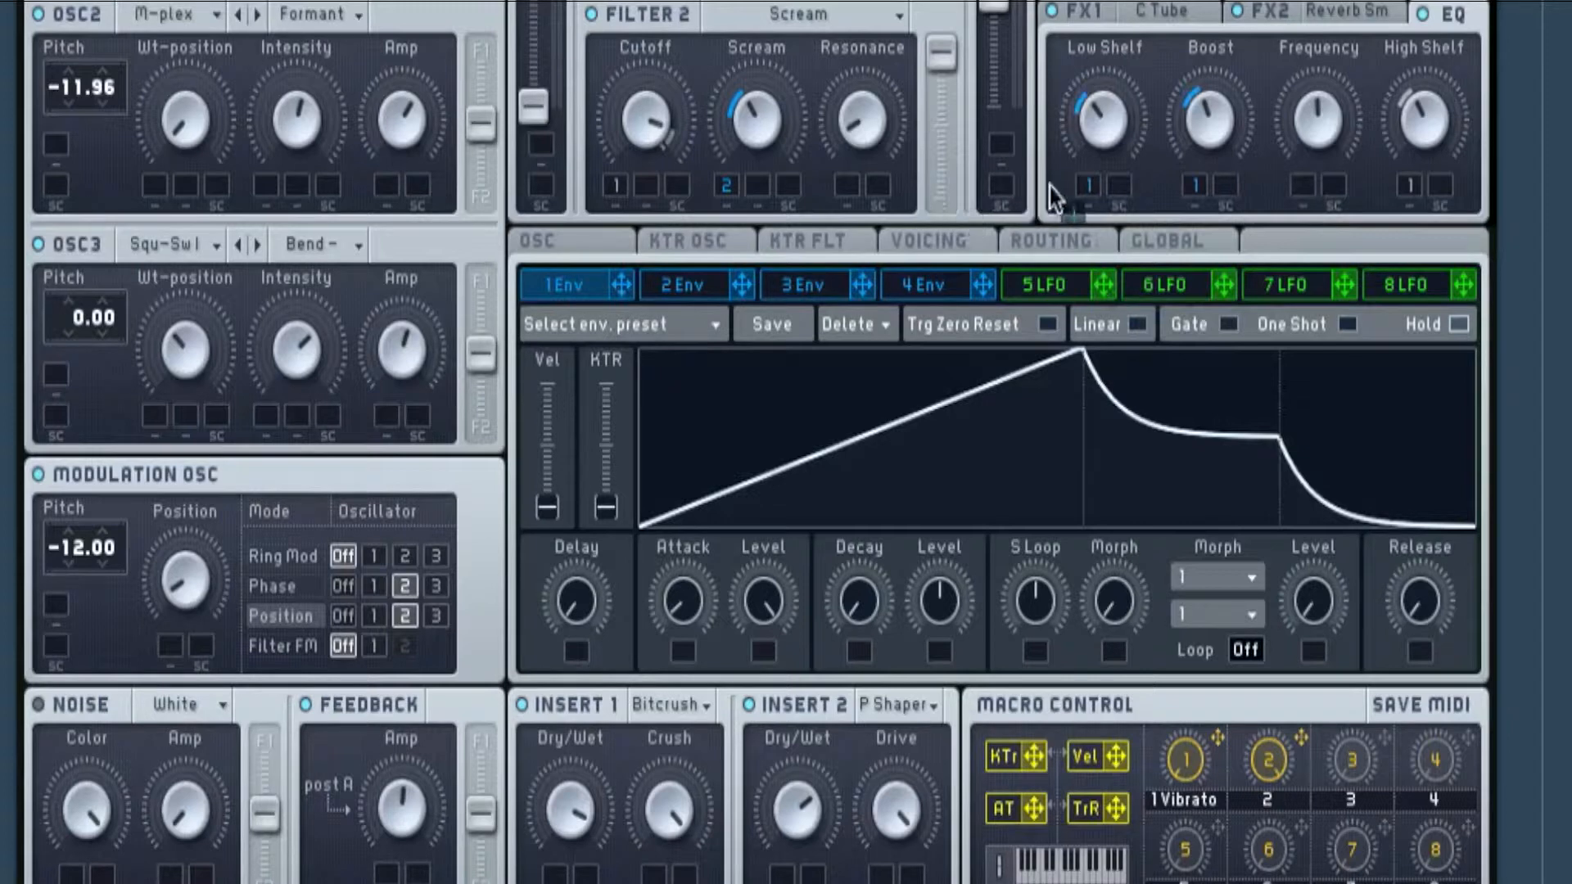
pyautogui.moveTo(1088, 200)
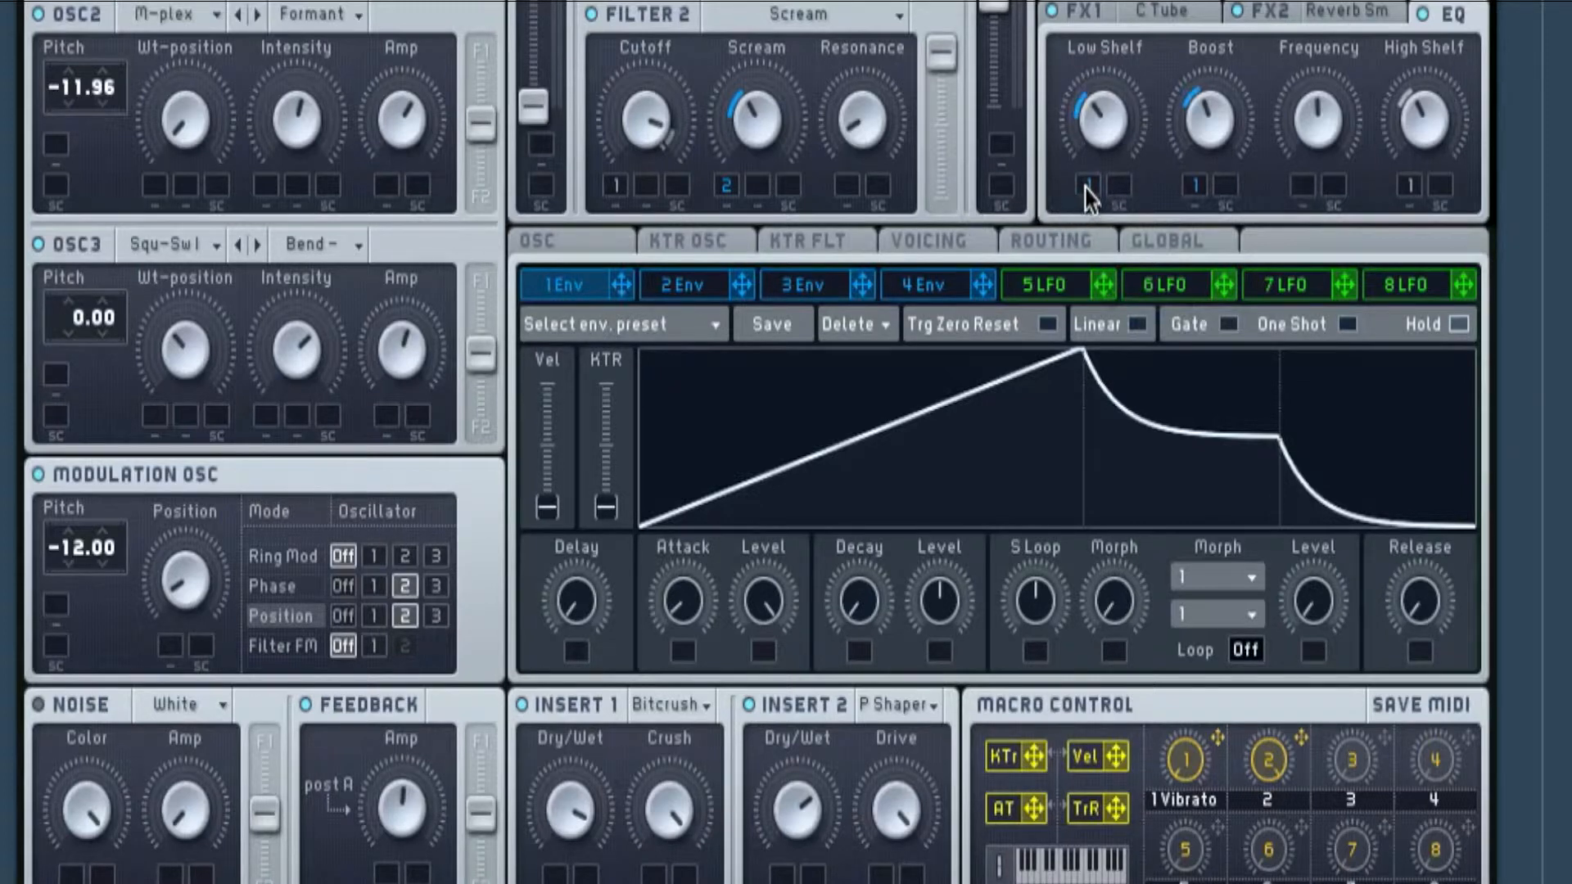
pyautogui.moveTo(1204, 138)
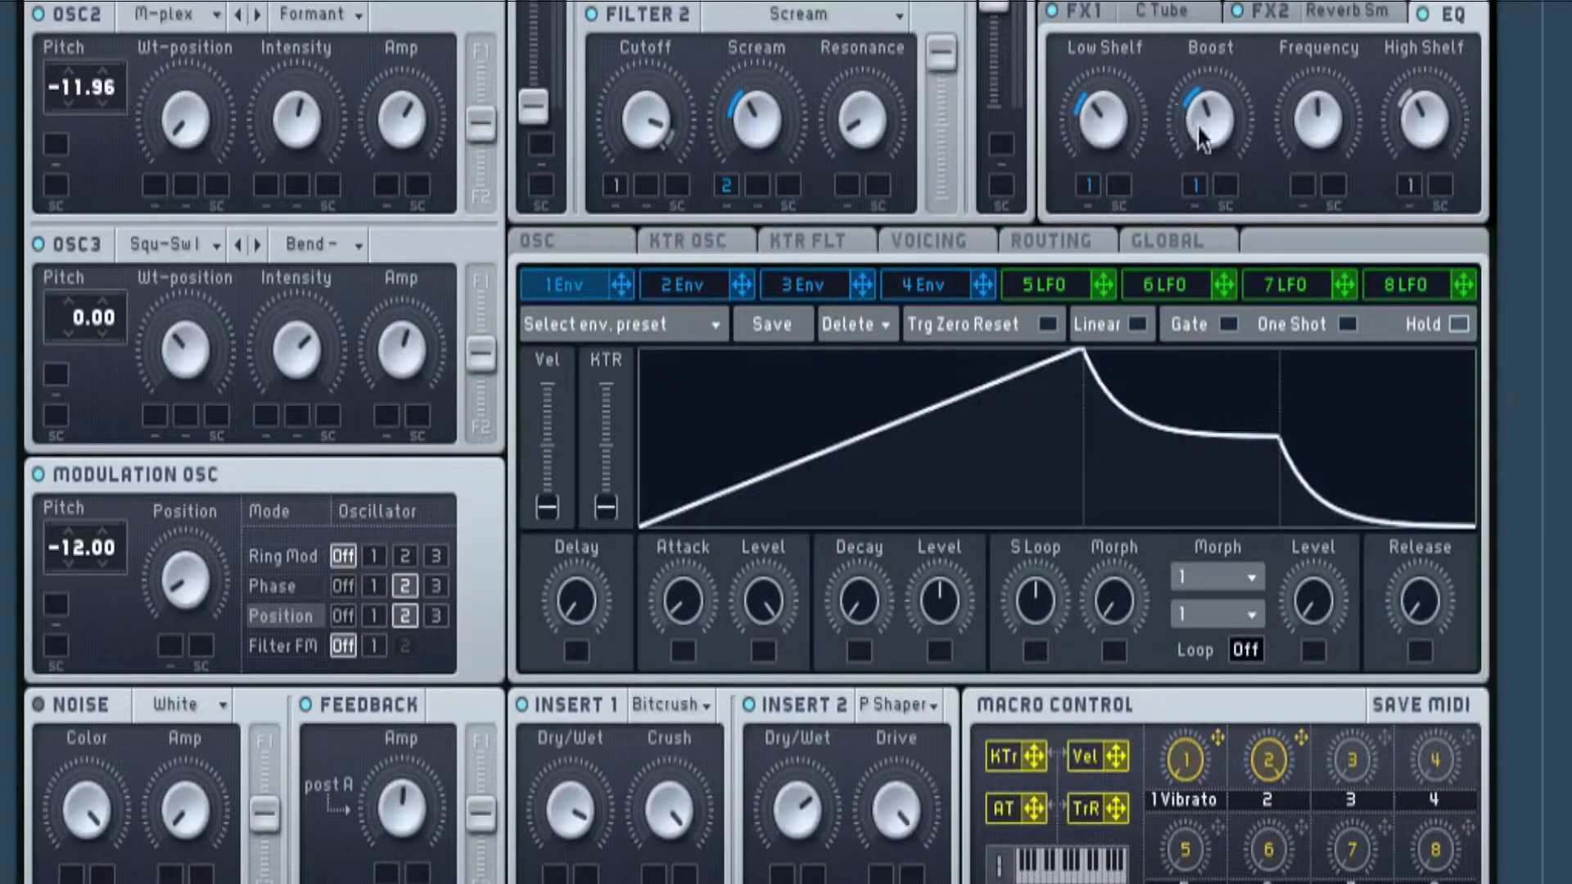
# Inspect Envelope 1's modulation slot on the EQ shelf and boost knobs
pyautogui.rightClick(1204, 136)
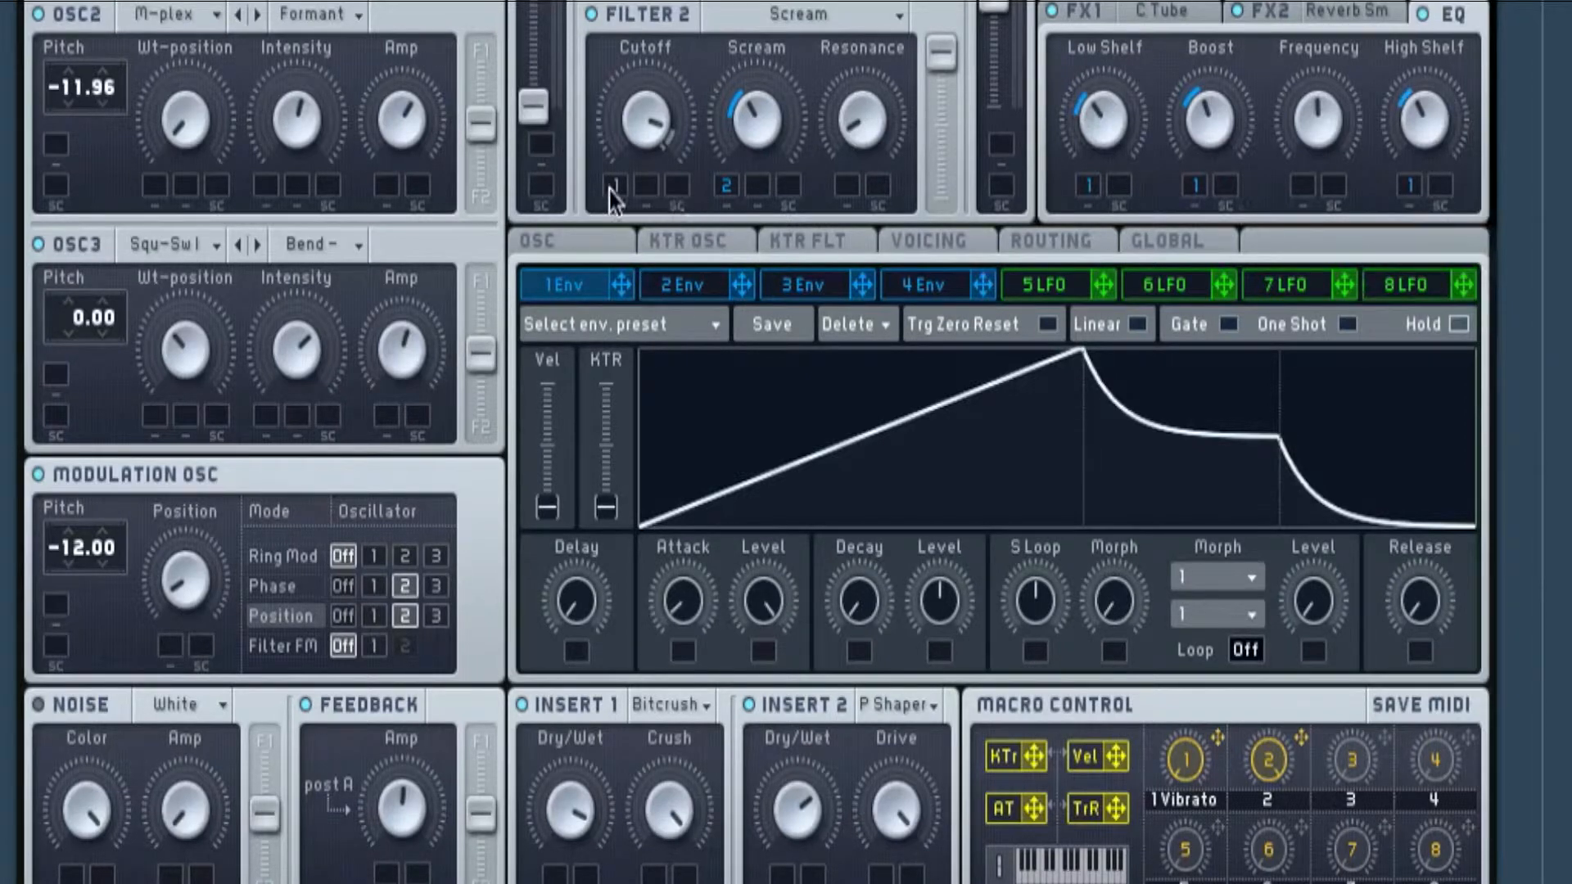
pyautogui.moveTo(703, 280)
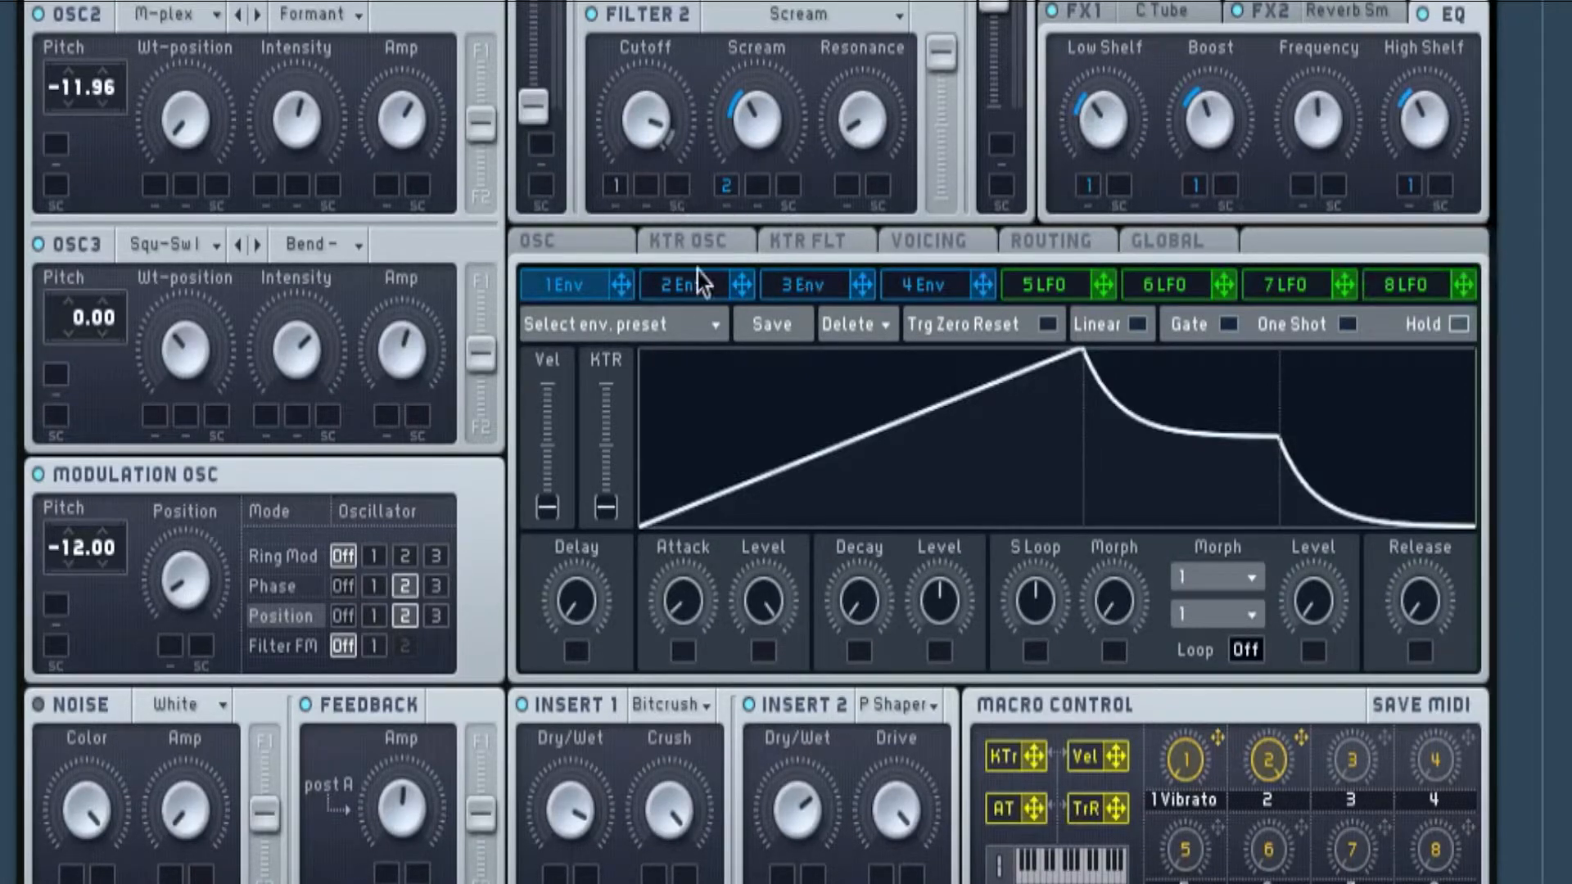
# Show Envelope 2's shape and settings, which drive Filter 2's Scream
pyautogui.click(686, 285)
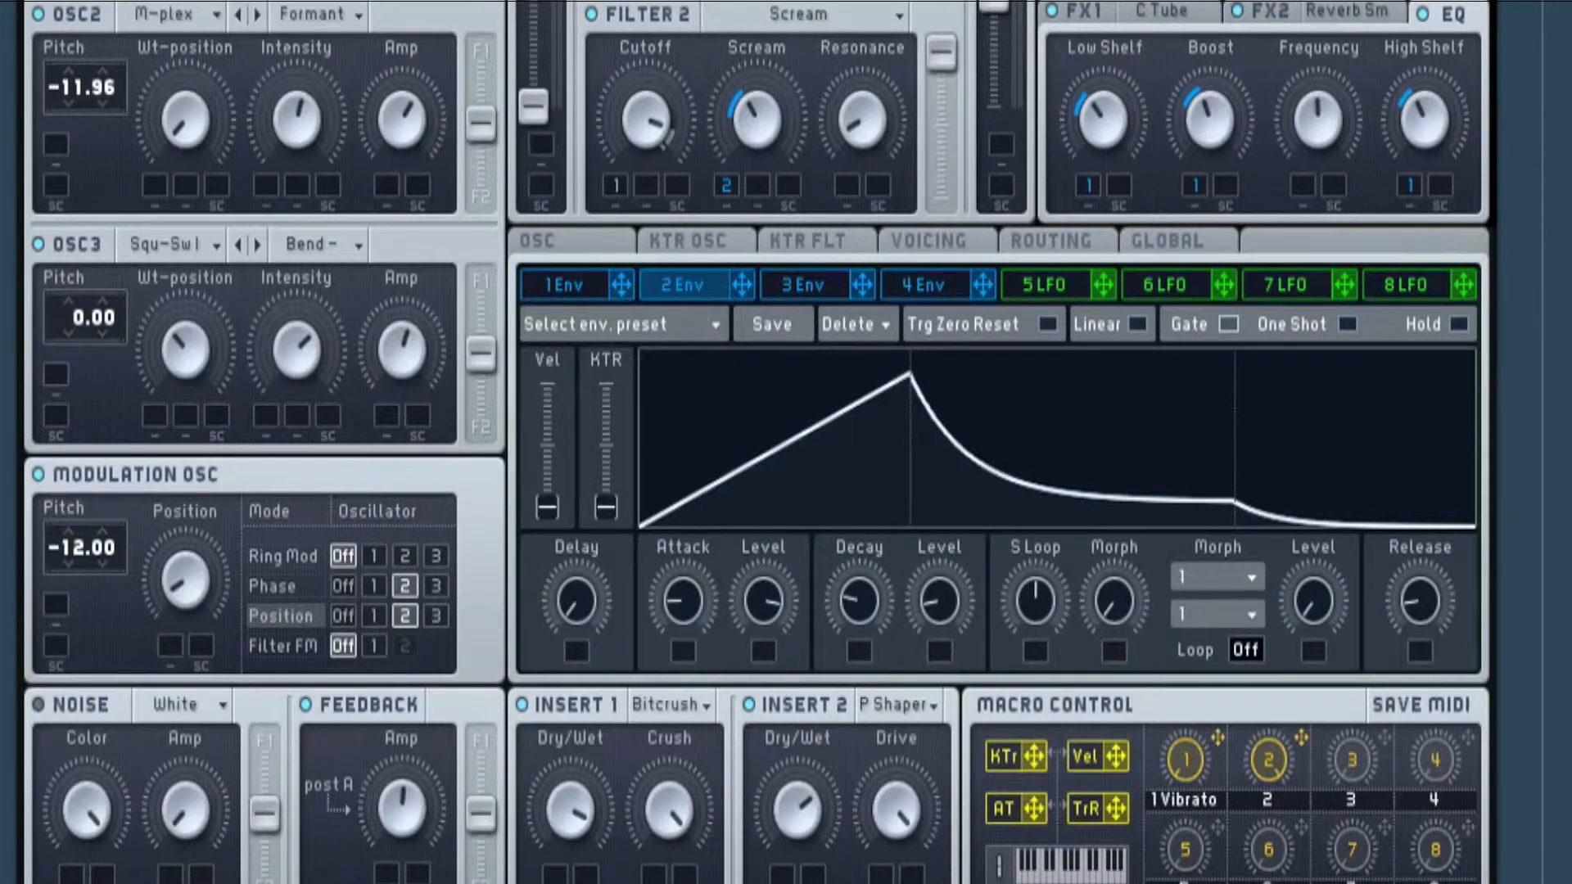
pyautogui.moveTo(766, 186)
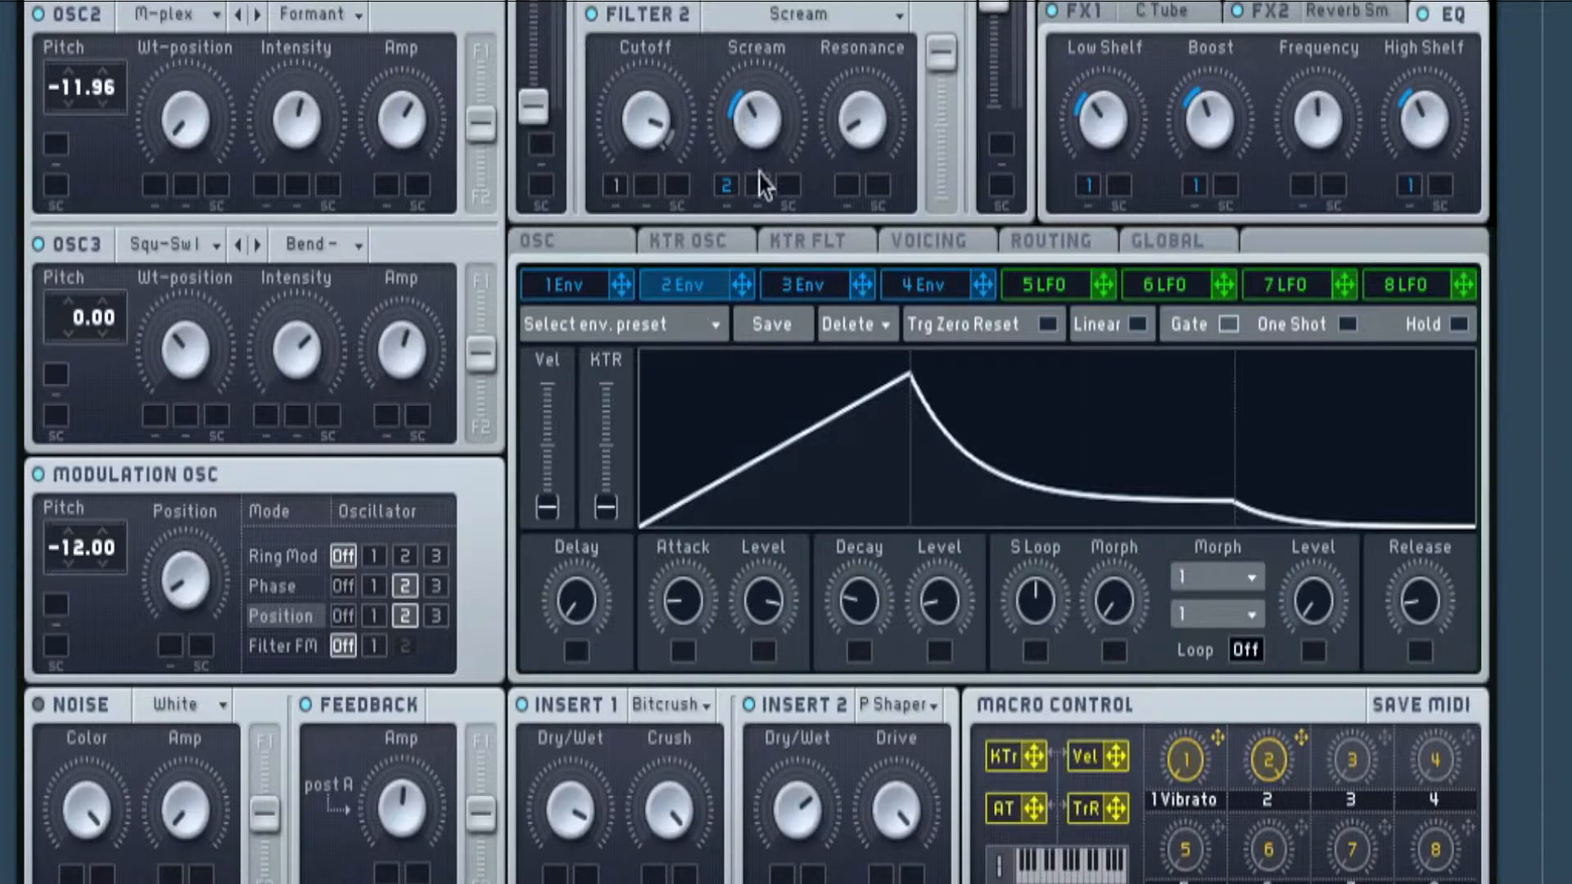
pyautogui.moveTo(737, 557)
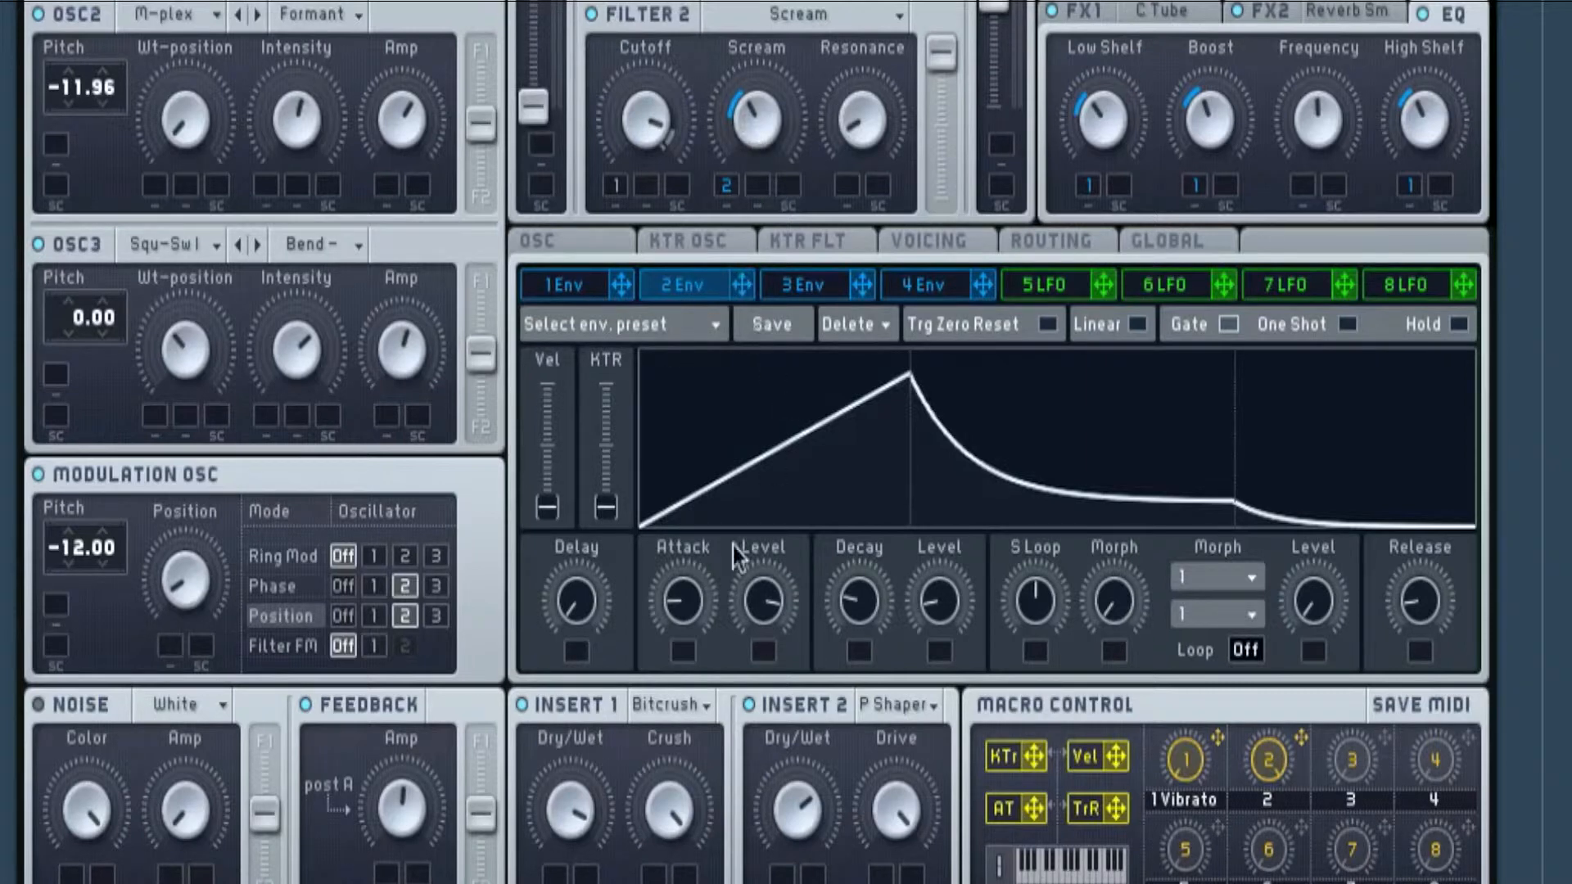
pyautogui.moveTo(1088, 632)
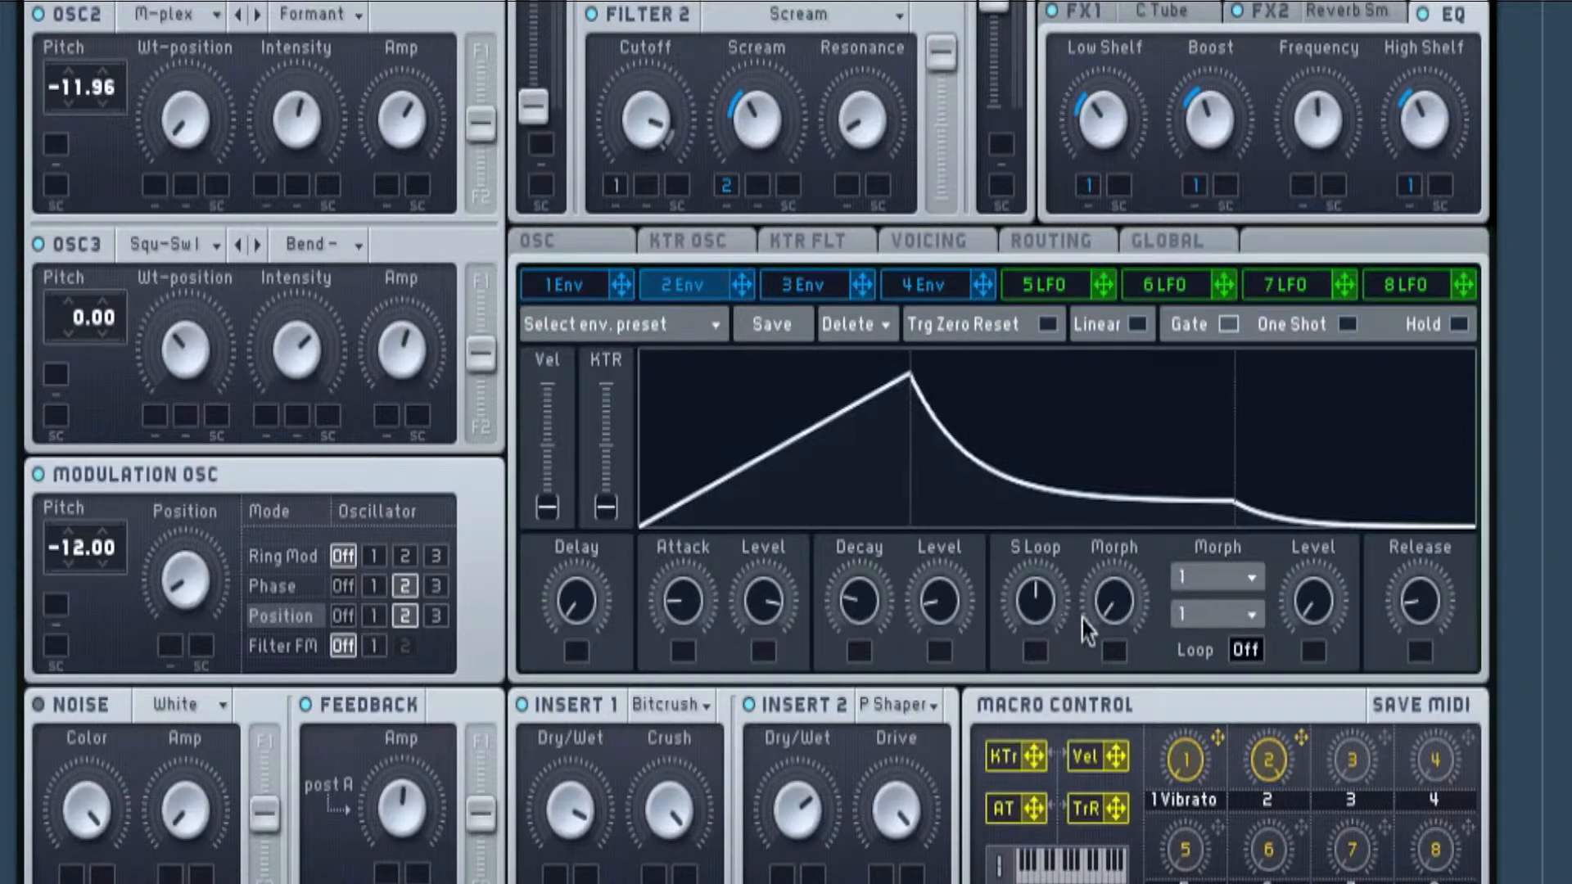
pyautogui.moveTo(650, 644)
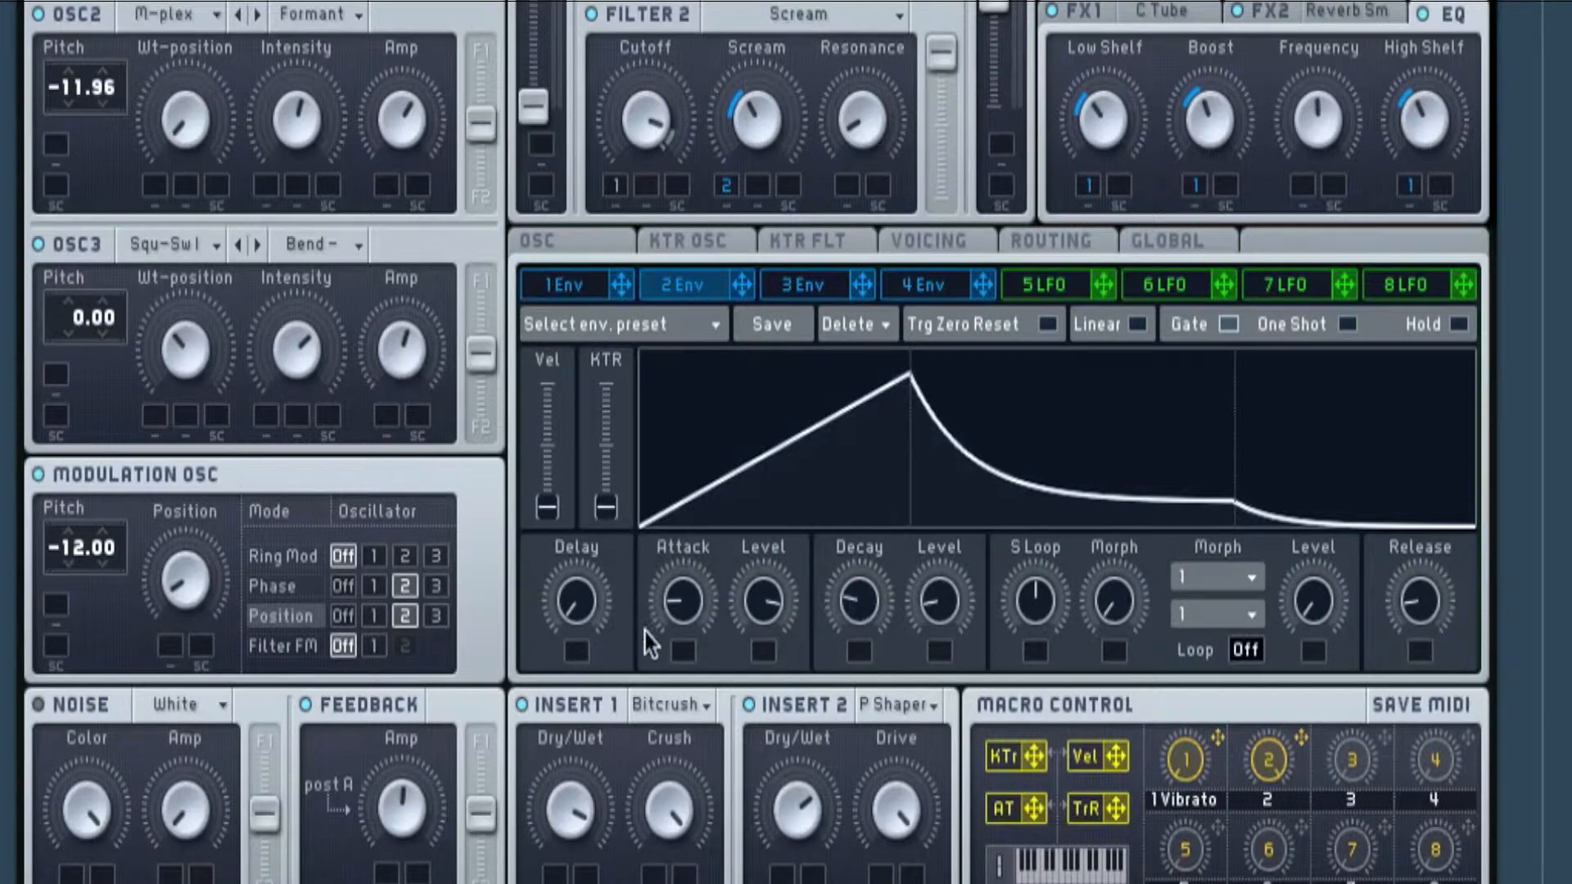
pyautogui.moveTo(812, 677)
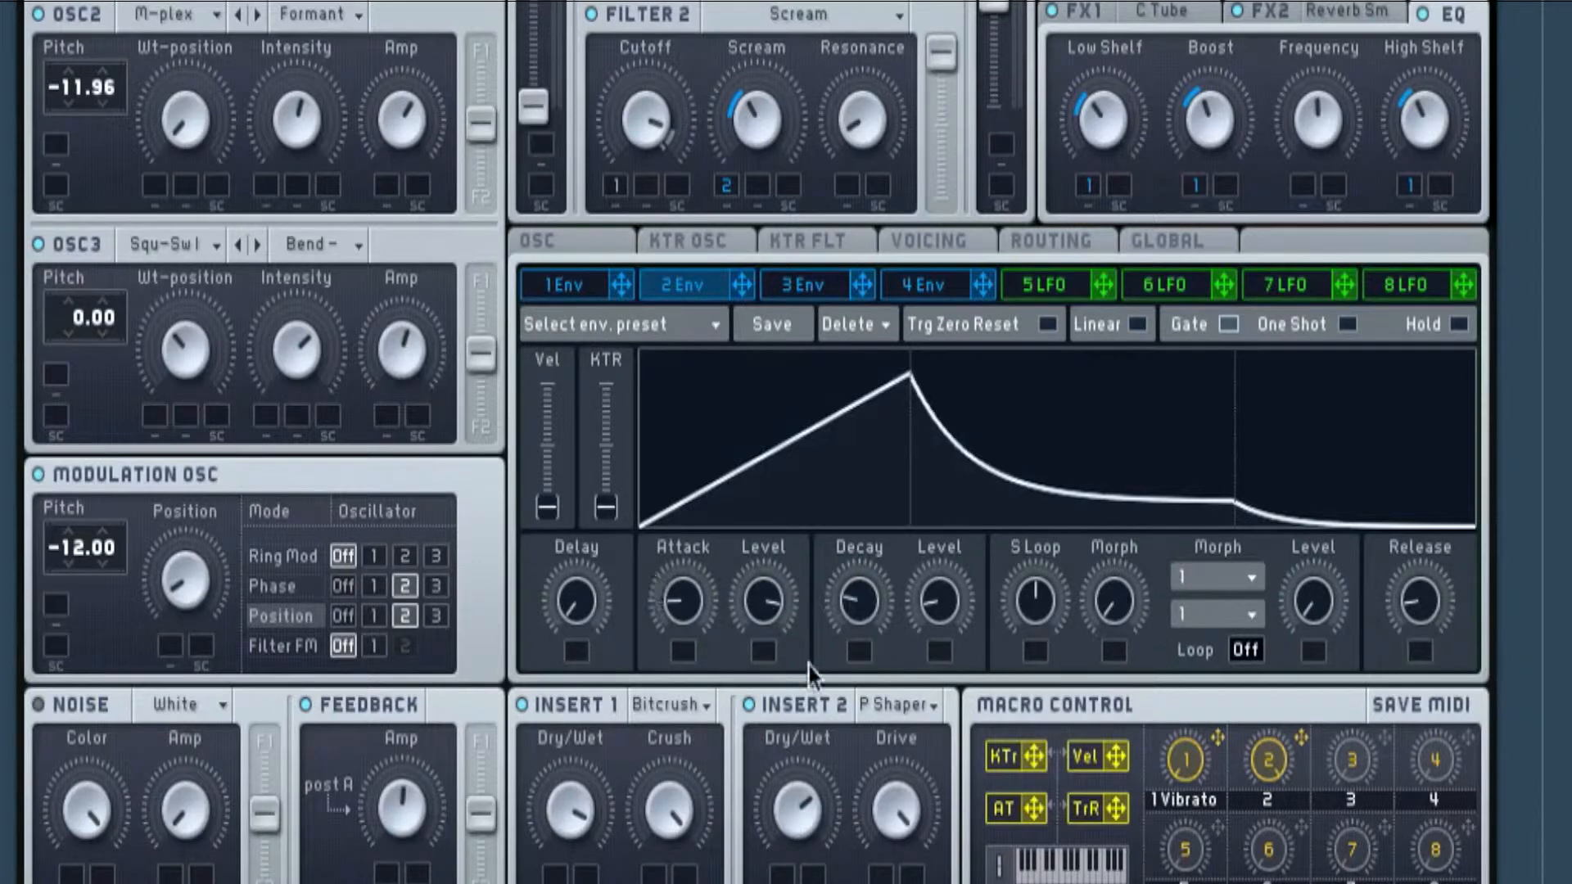
pyautogui.moveTo(672, 562)
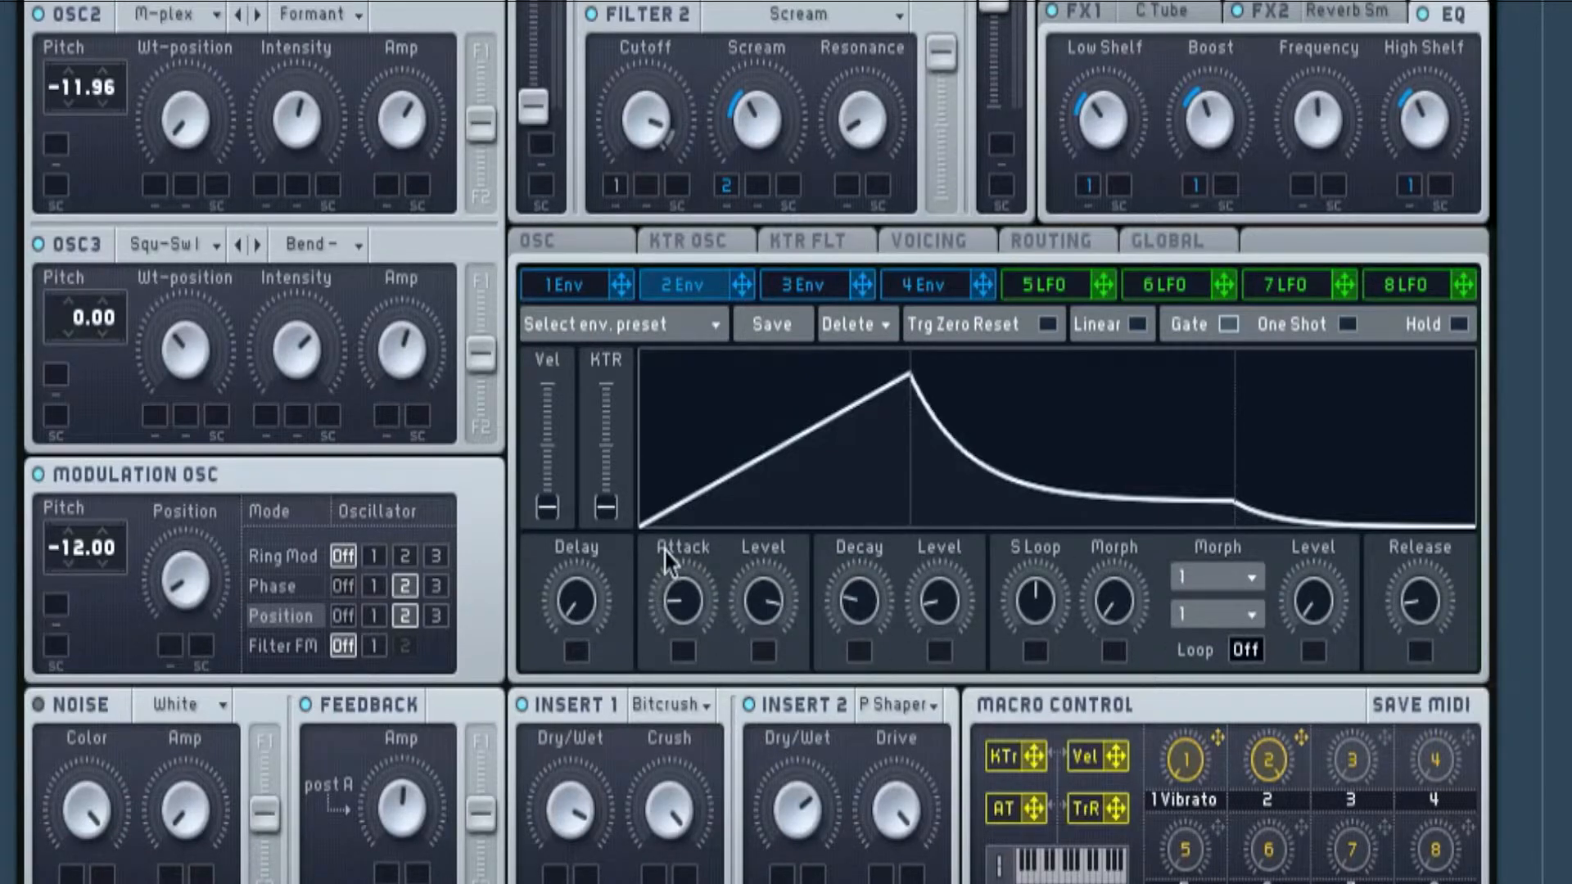
pyautogui.moveTo(647, 614)
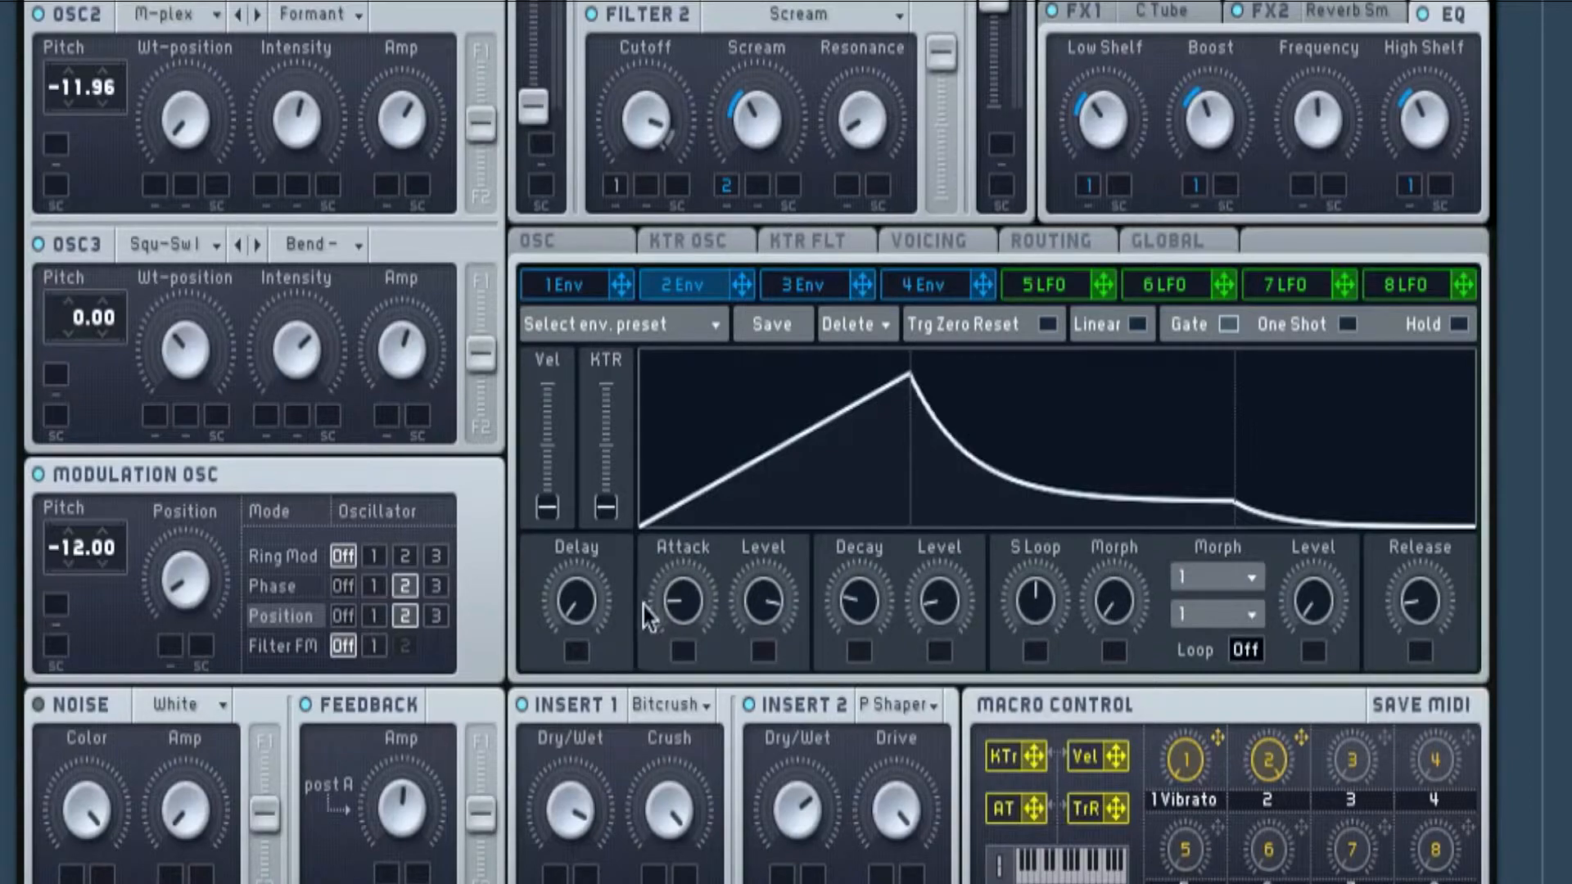
pyautogui.scroll(3)
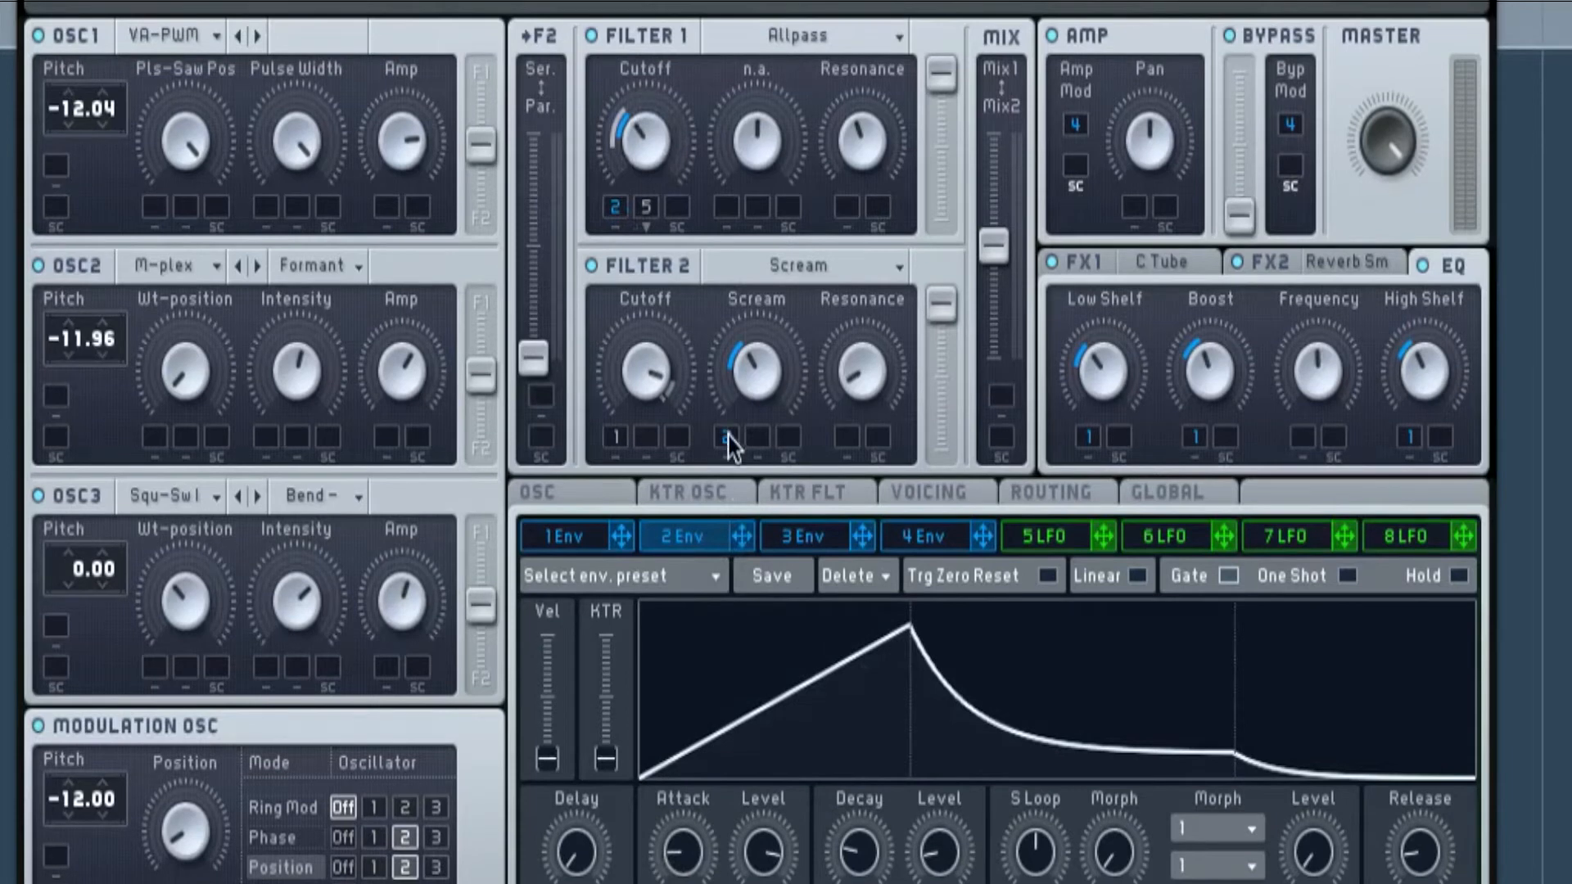
pyautogui.moveTo(1204, 285)
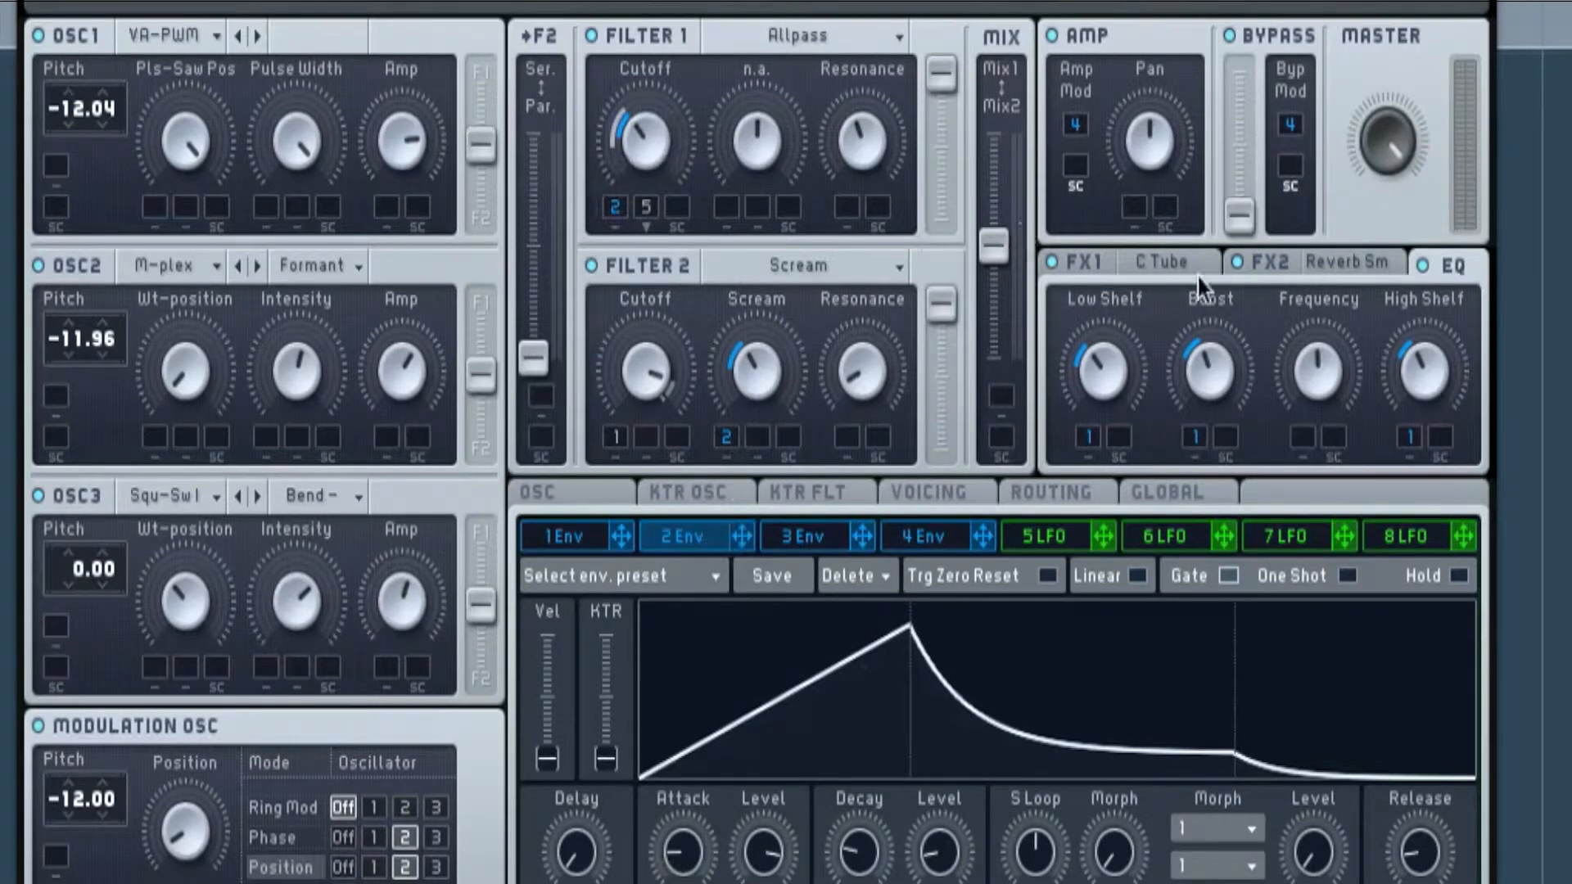
pyautogui.moveTo(599, 82)
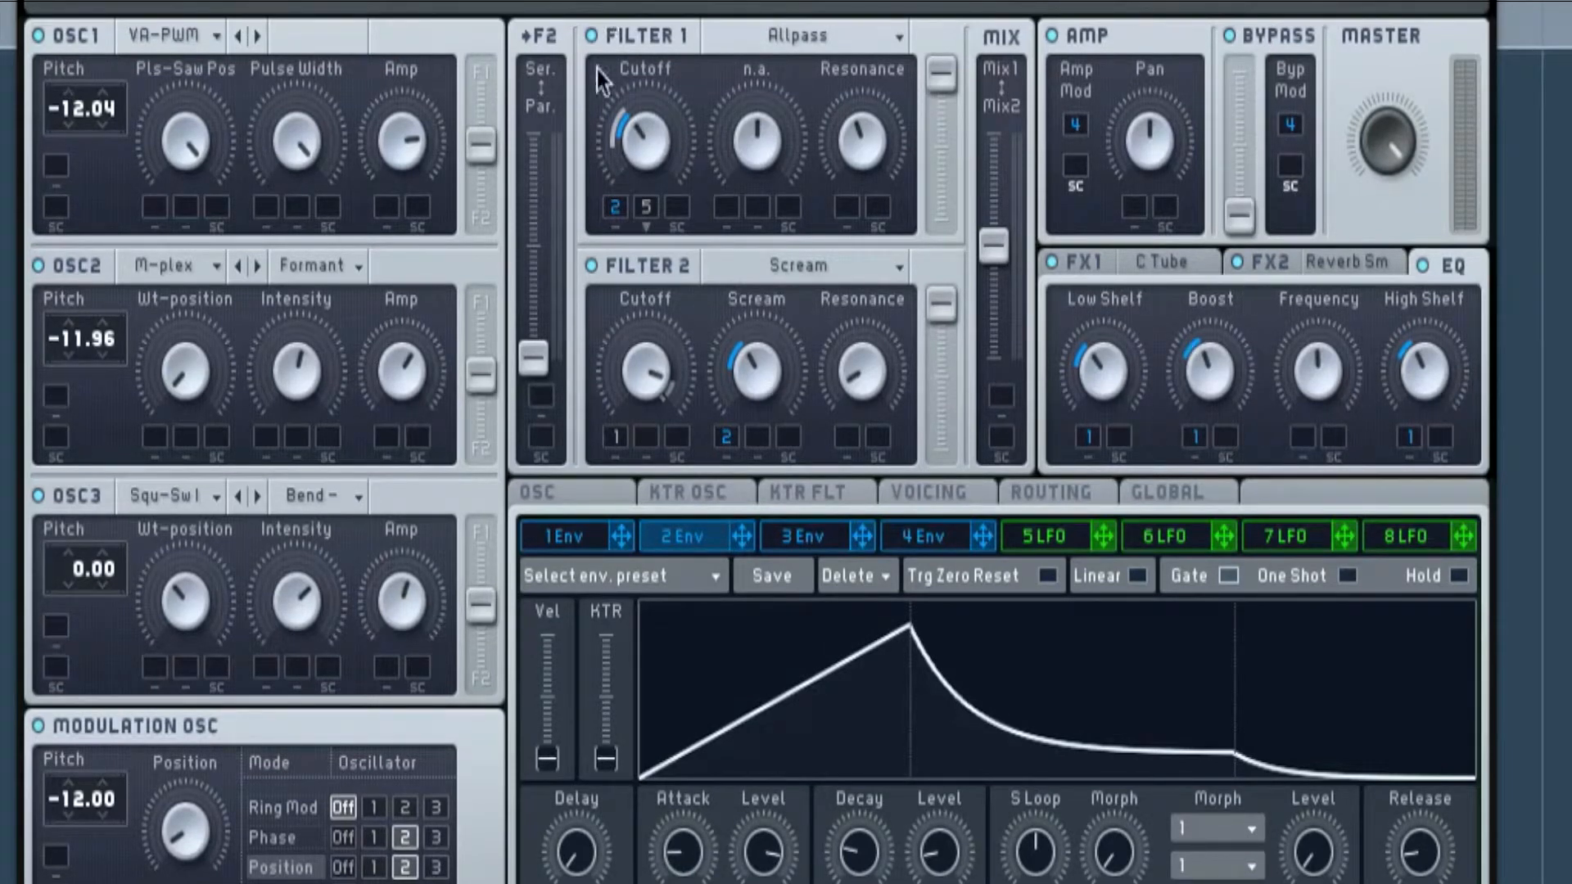
pyautogui.moveTo(762, 547)
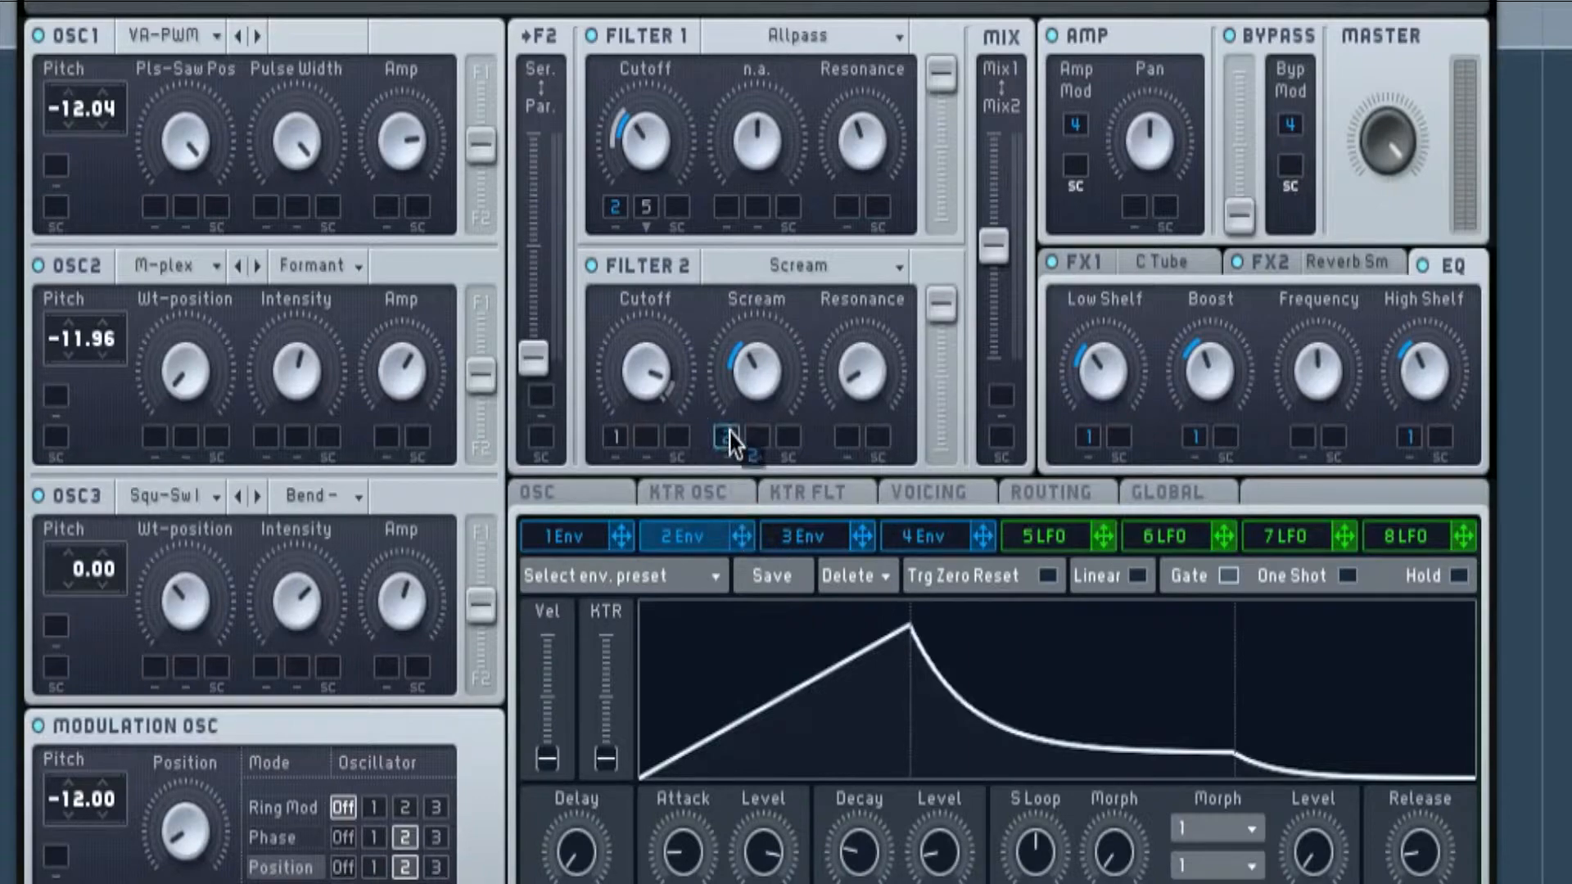
# Scroll through Massive's 4 Env panel to view the looping envelope with attack driven by Macro 2
pyautogui.scroll(-3)
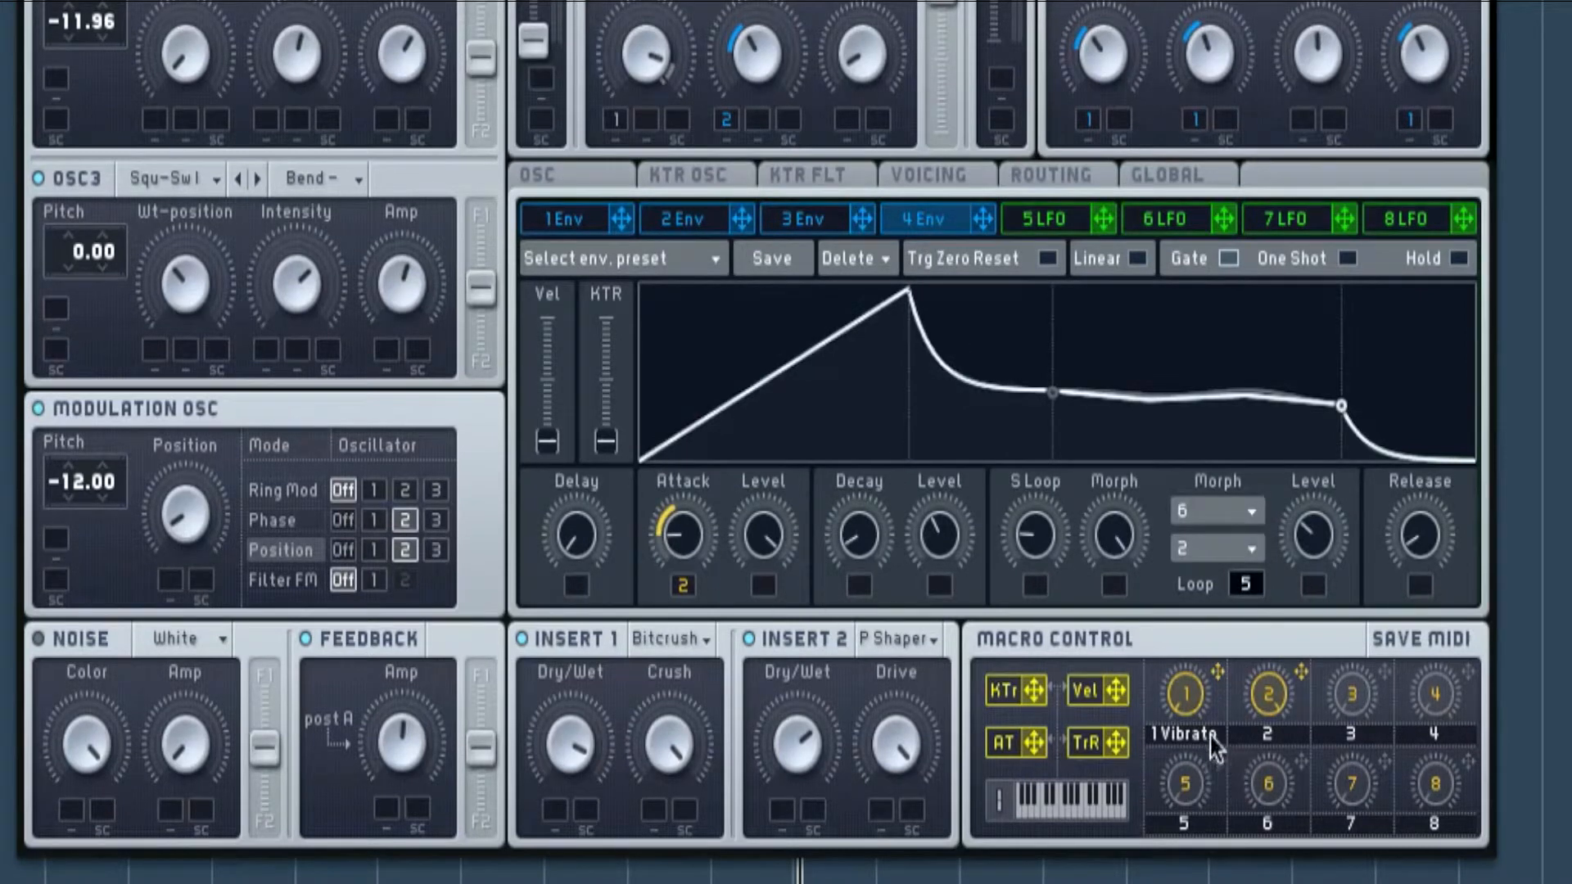
pyautogui.moveTo(1318, 747)
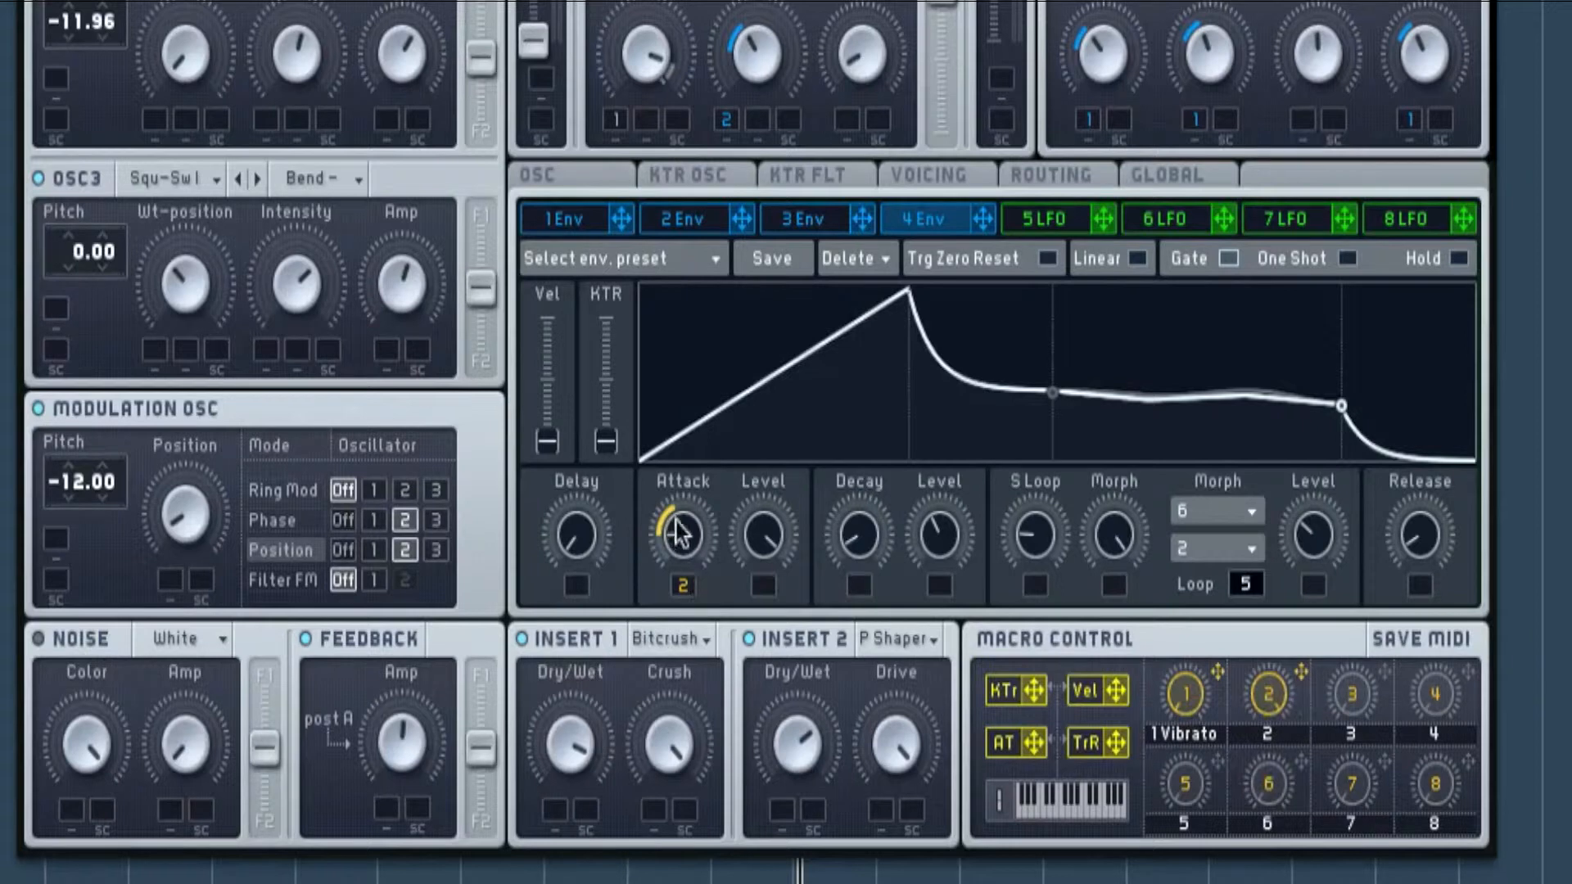
pyautogui.moveTo(1303, 686)
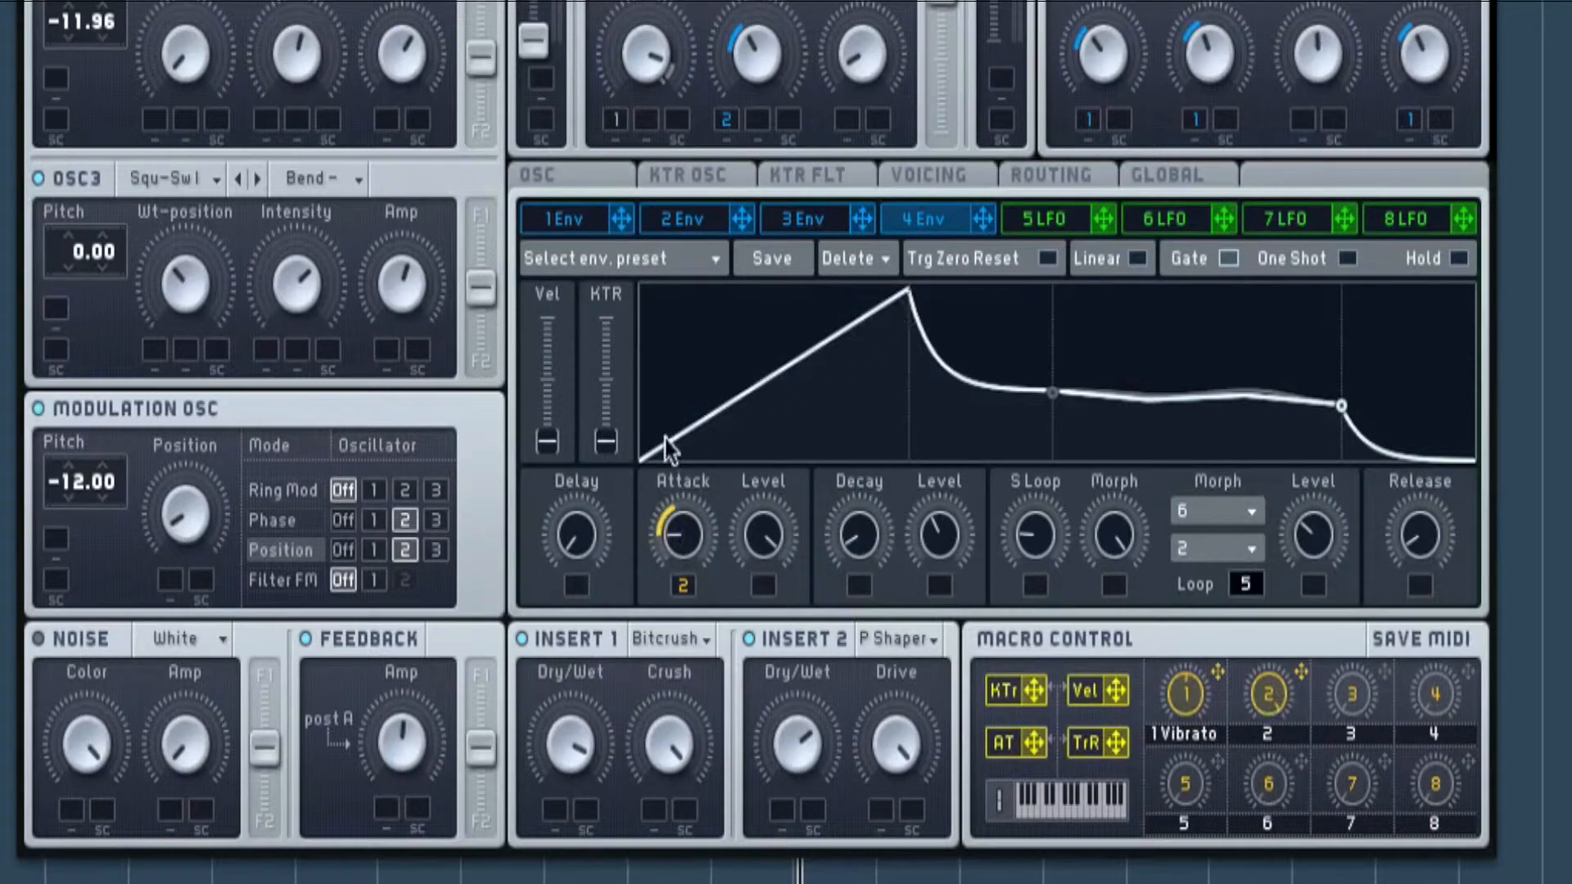
pyautogui.scroll(3)
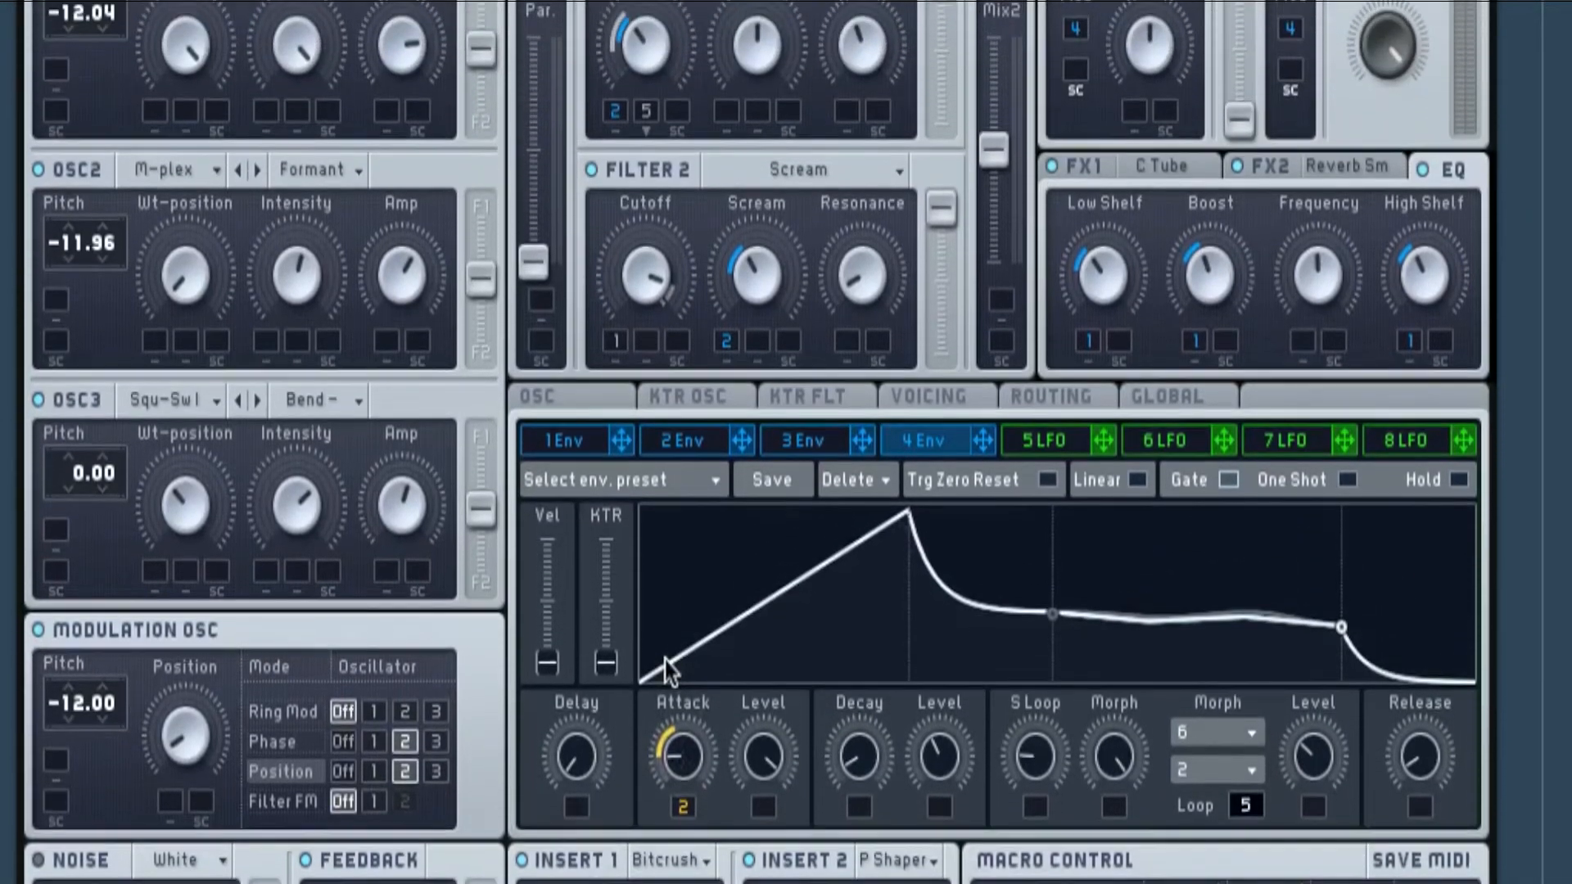
pyautogui.scroll(3)
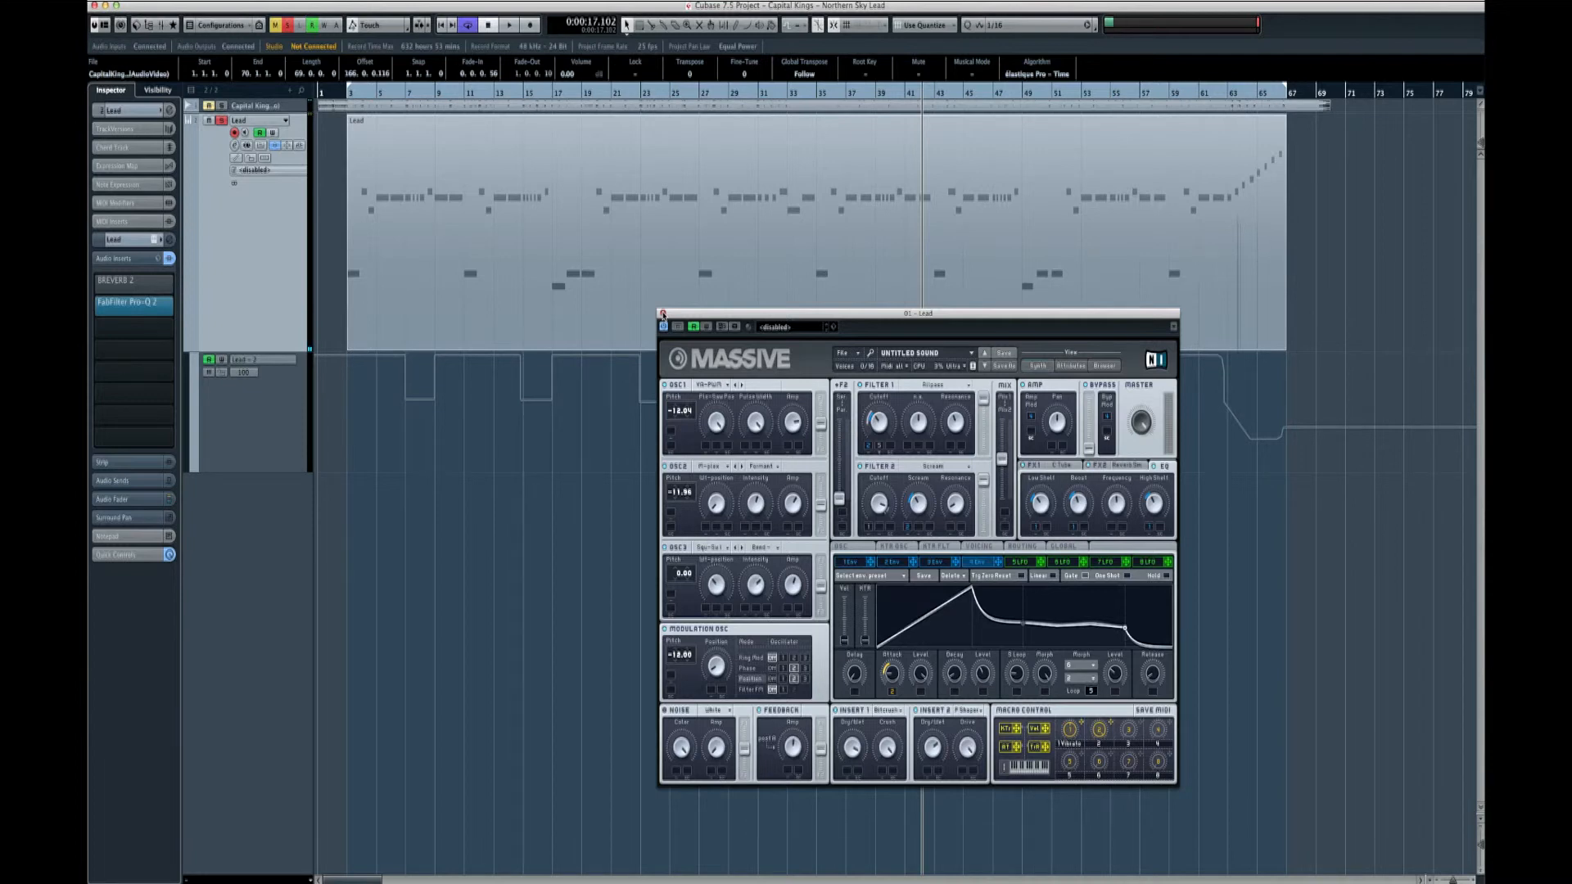
# Swap the Massive window for the Lead track's FabFilter Pro-Q 2 insert showing its low cut and high shelf
pyautogui.click(662, 313)
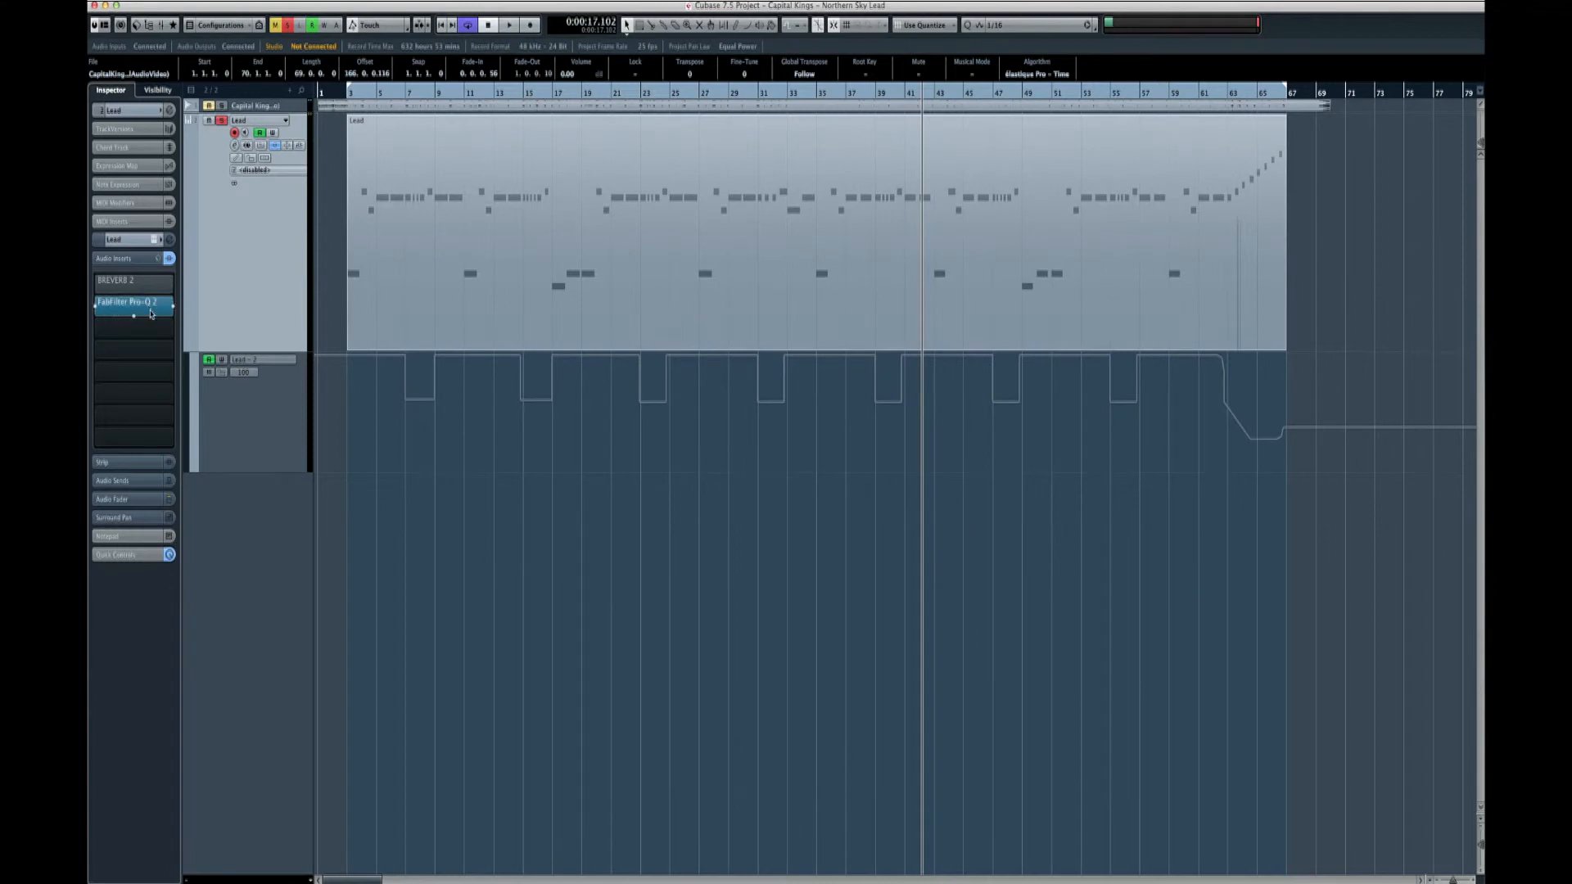
pyautogui.doubleClick(127, 308)
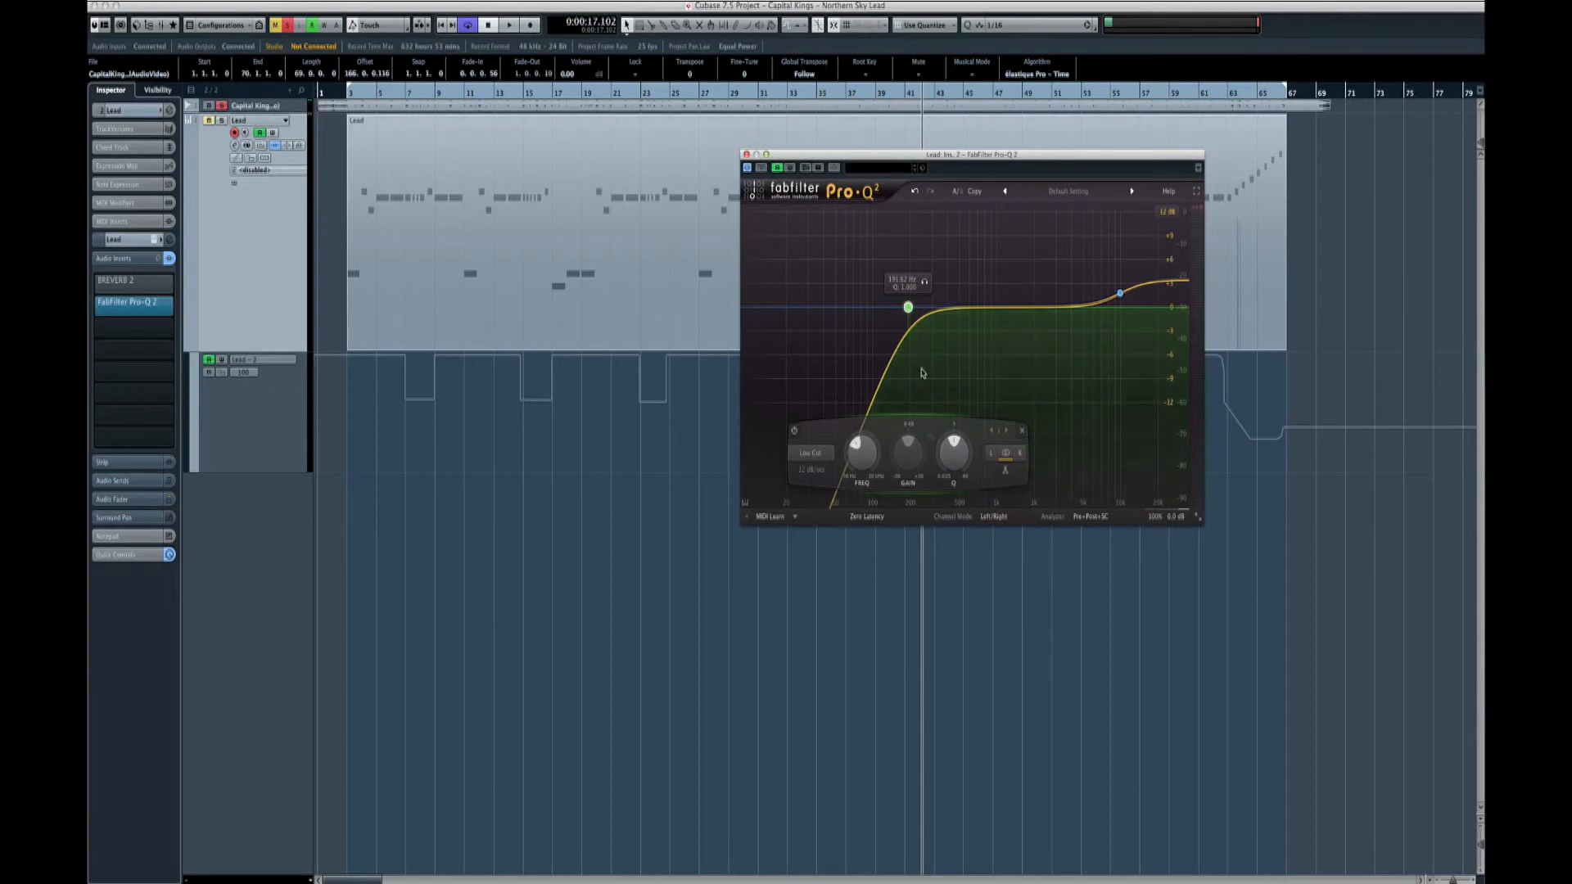
pyautogui.moveTo(860, 309)
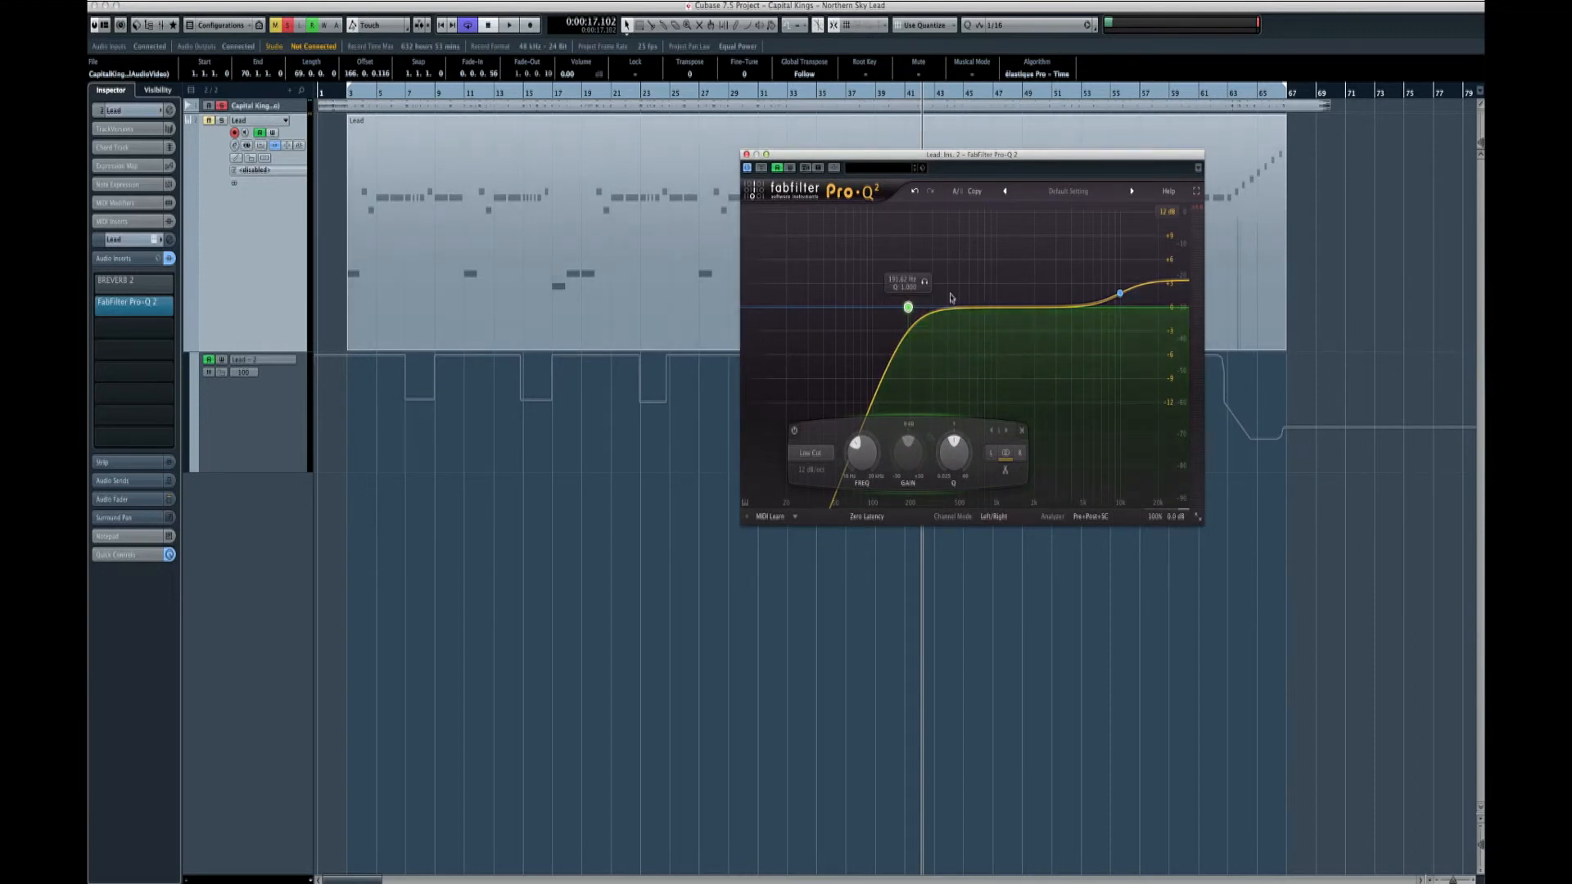
pyautogui.moveTo(986, 317)
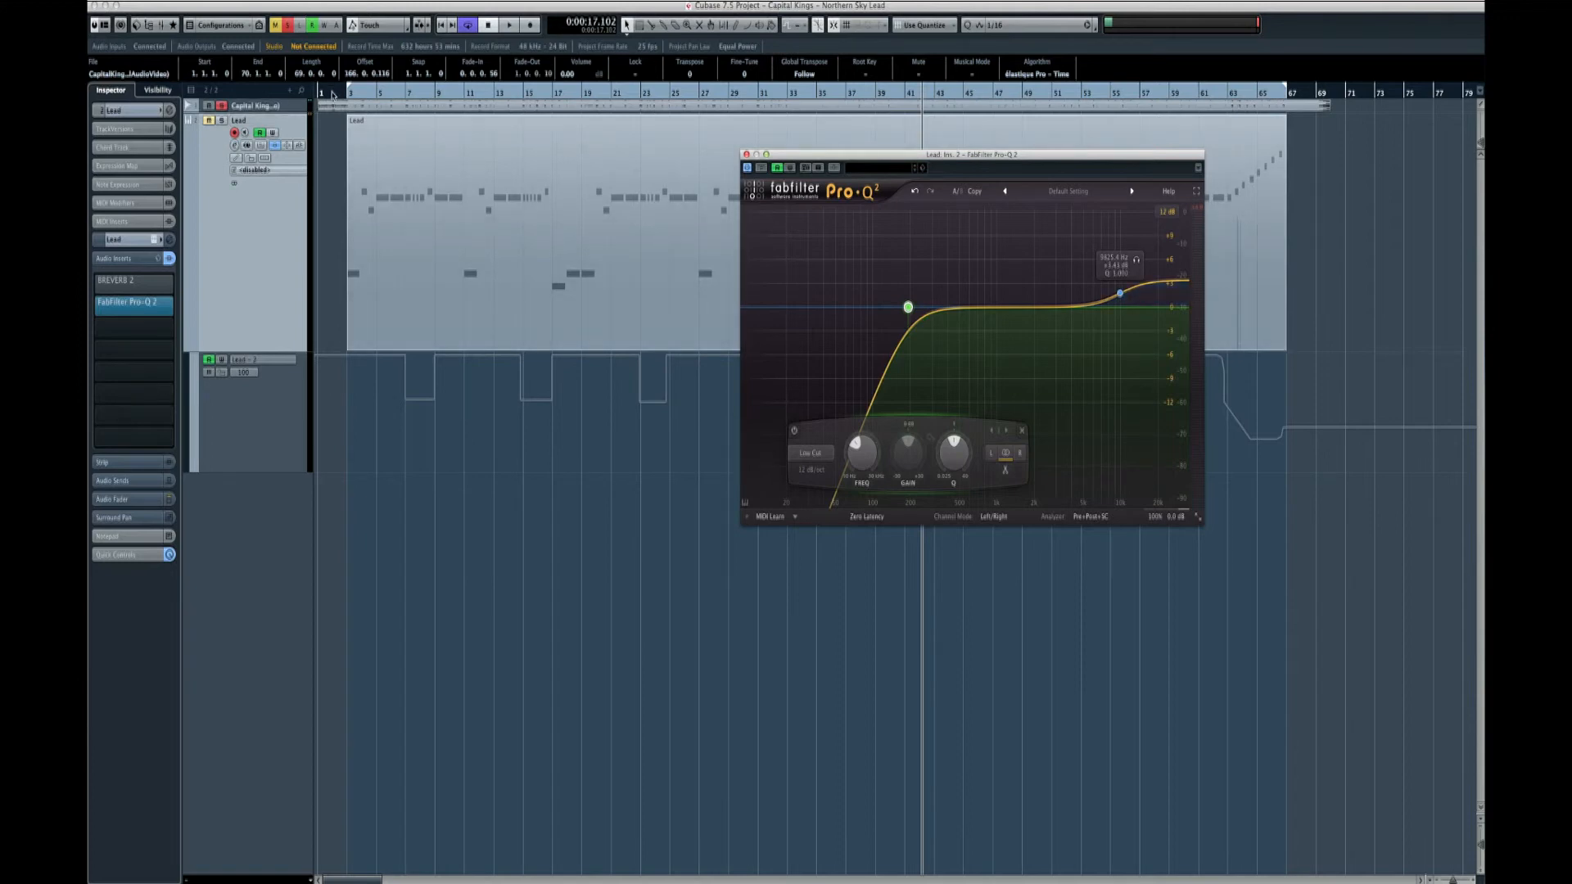
# Play the song from the start to audition the EQ'd lead, then close the Pro-Q 2 window
pyautogui.click(488, 24)
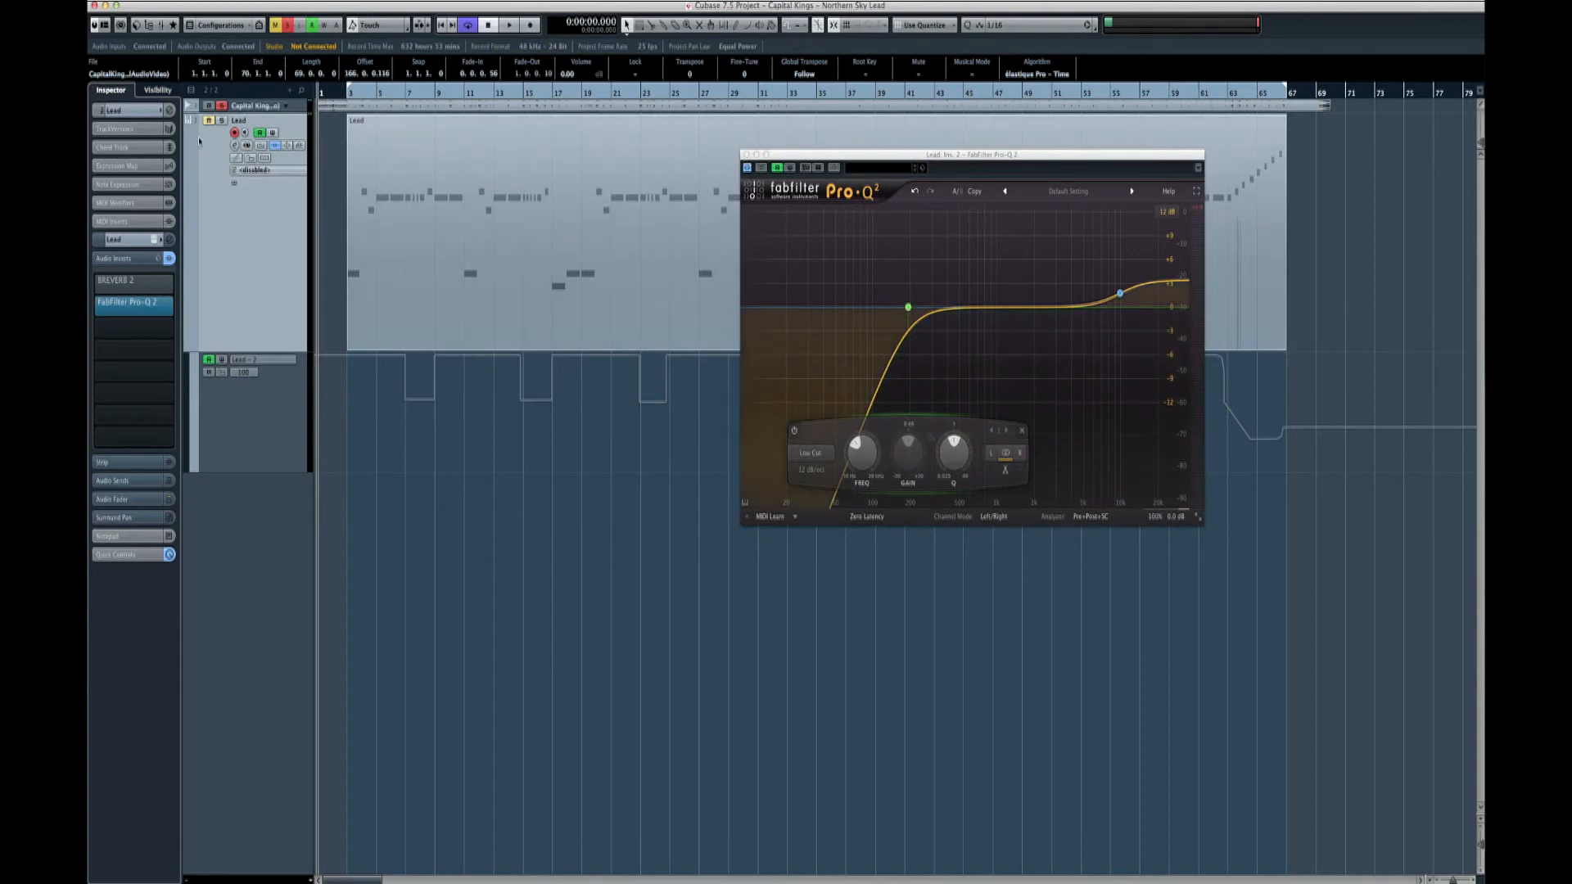
pyautogui.click(508, 25)
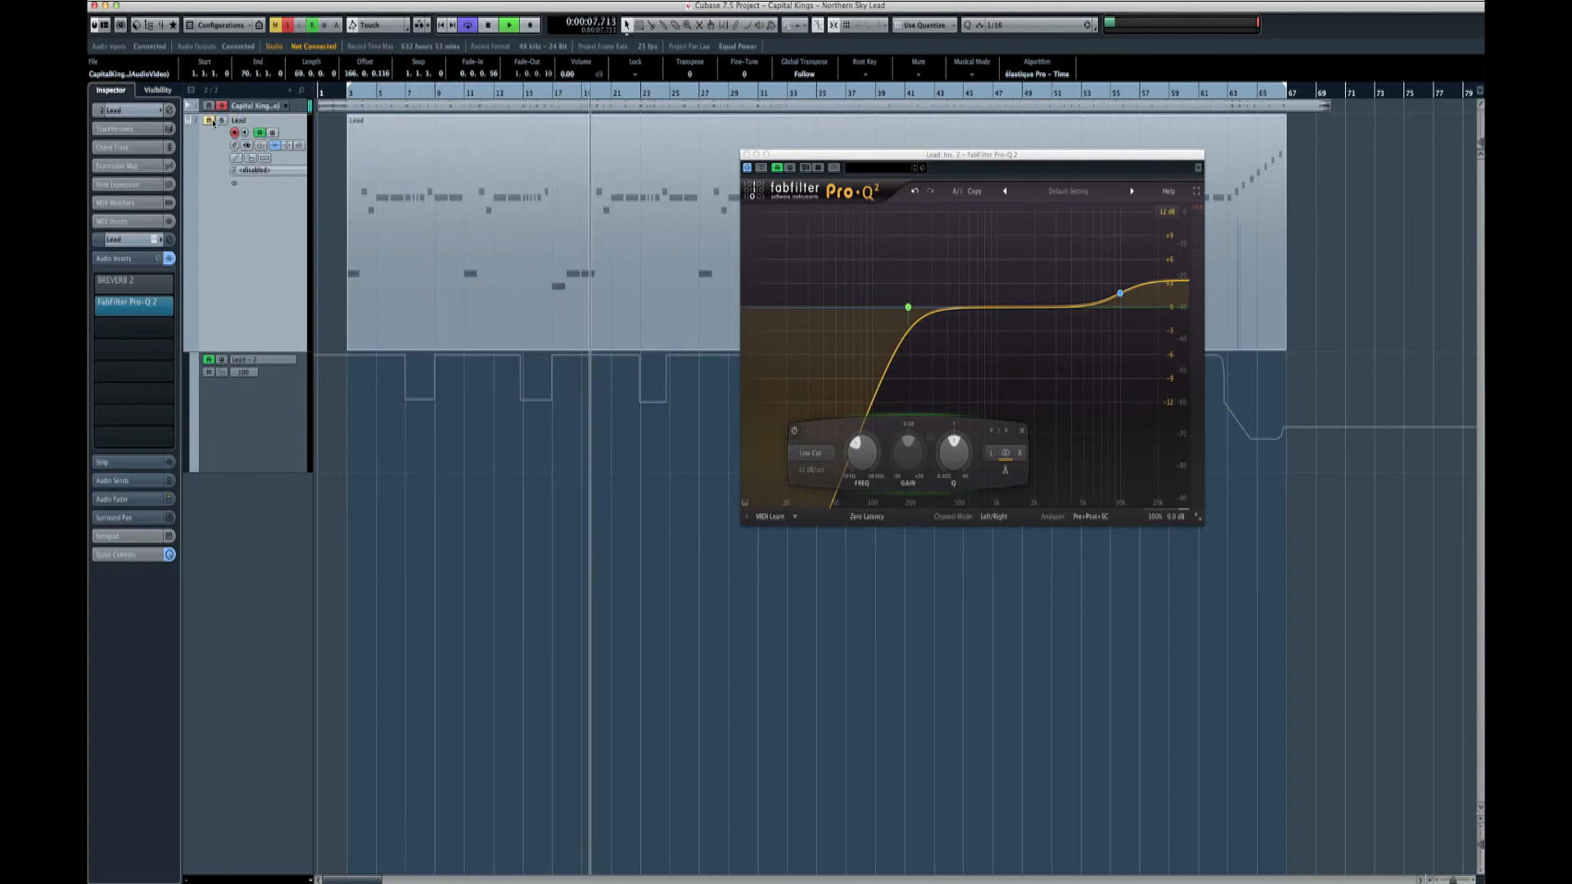
pyautogui.click(508, 25)
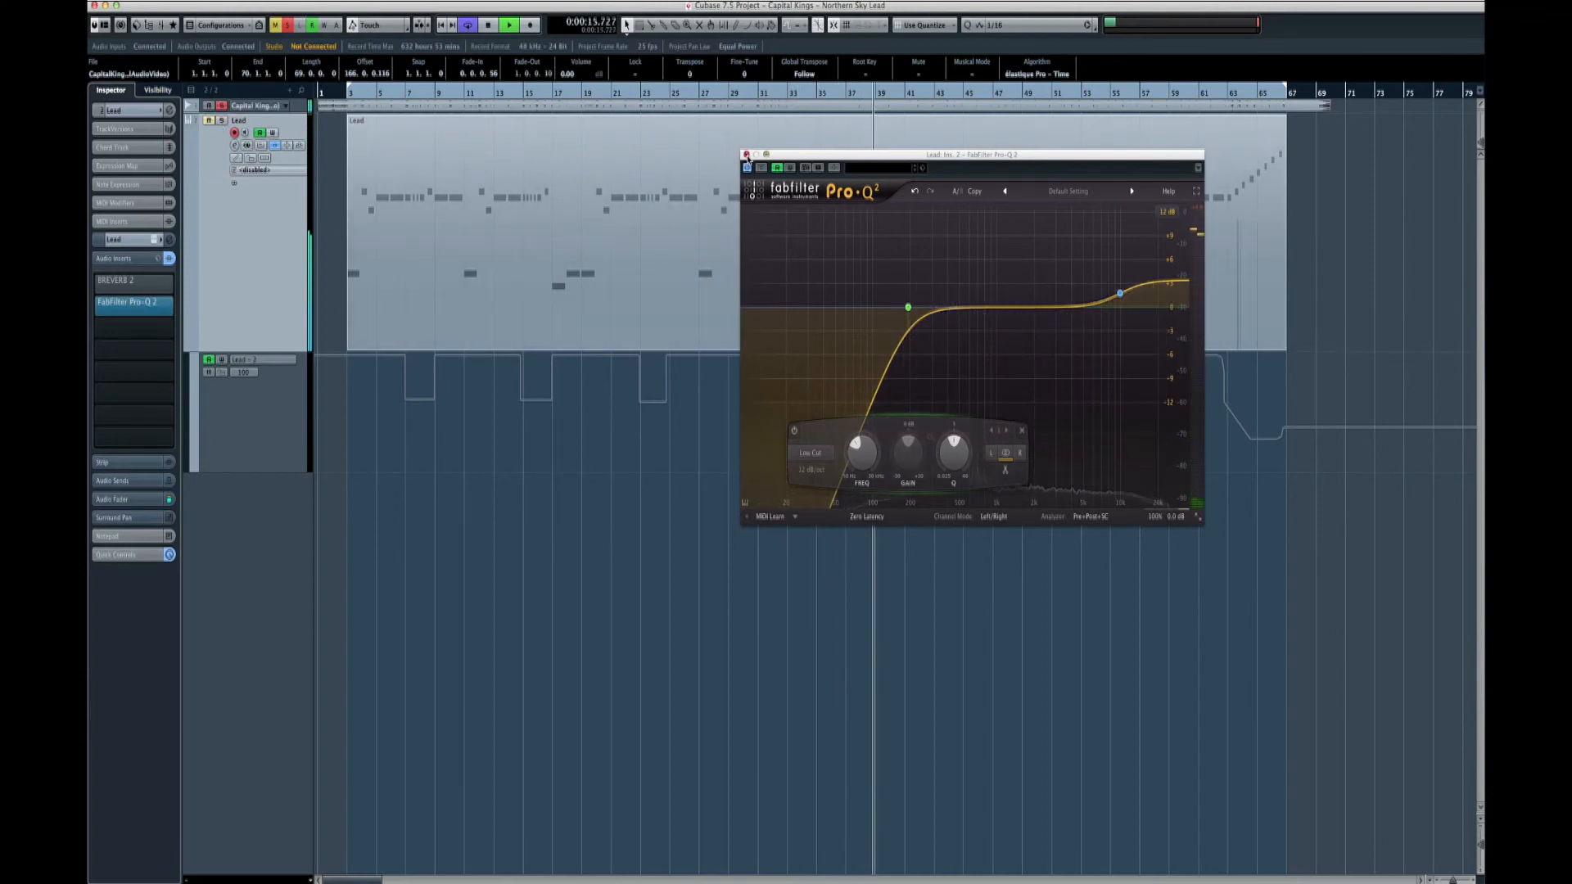
pyautogui.click(746, 154)
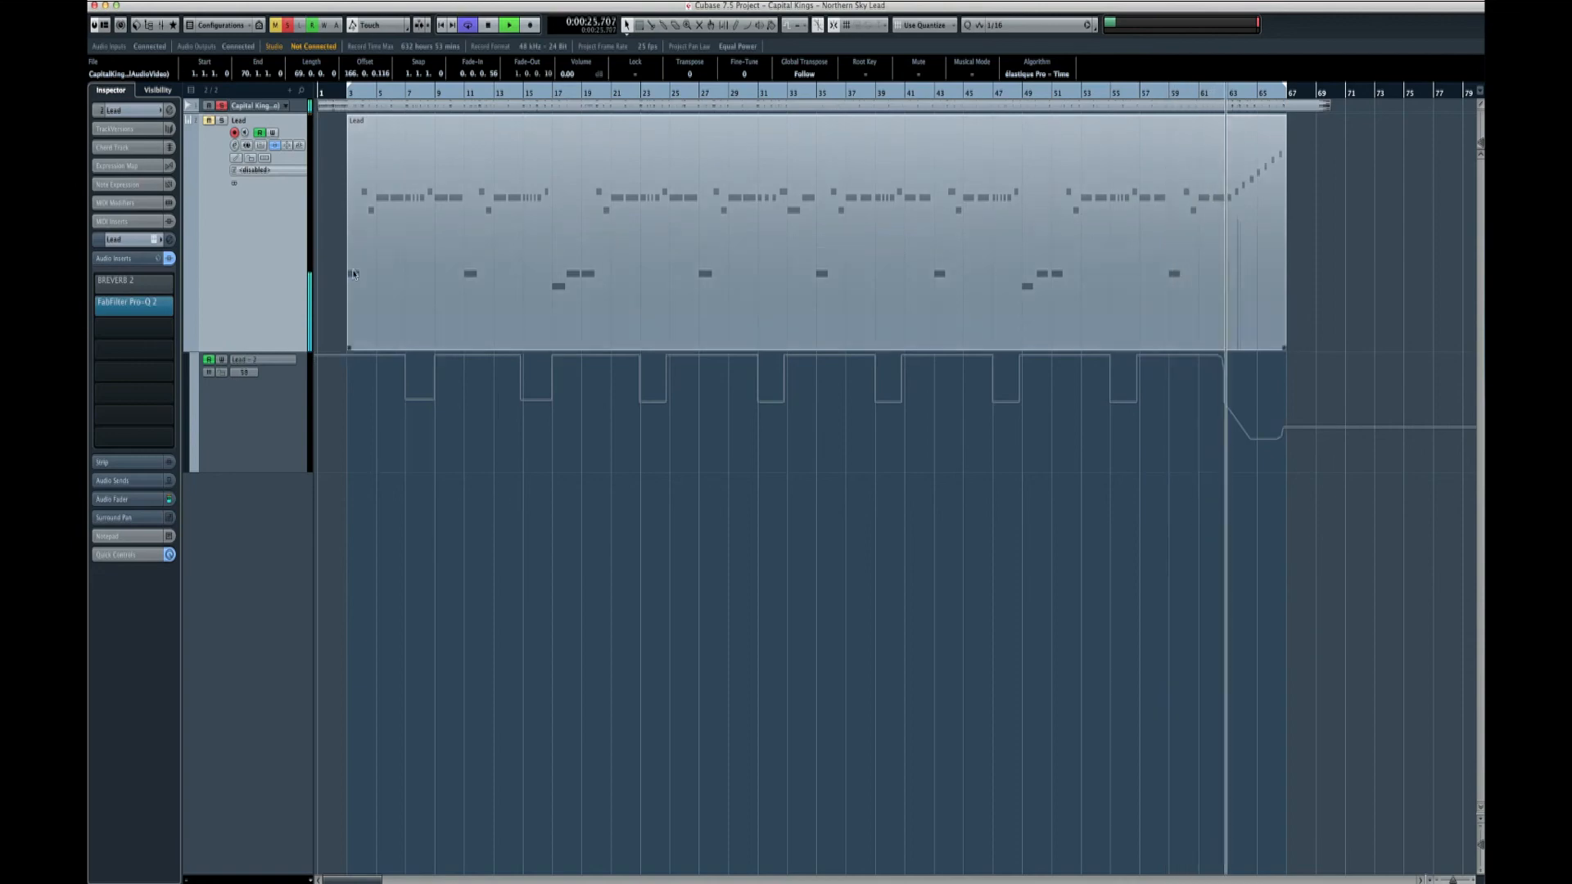
pyautogui.moveTo(222, 120)
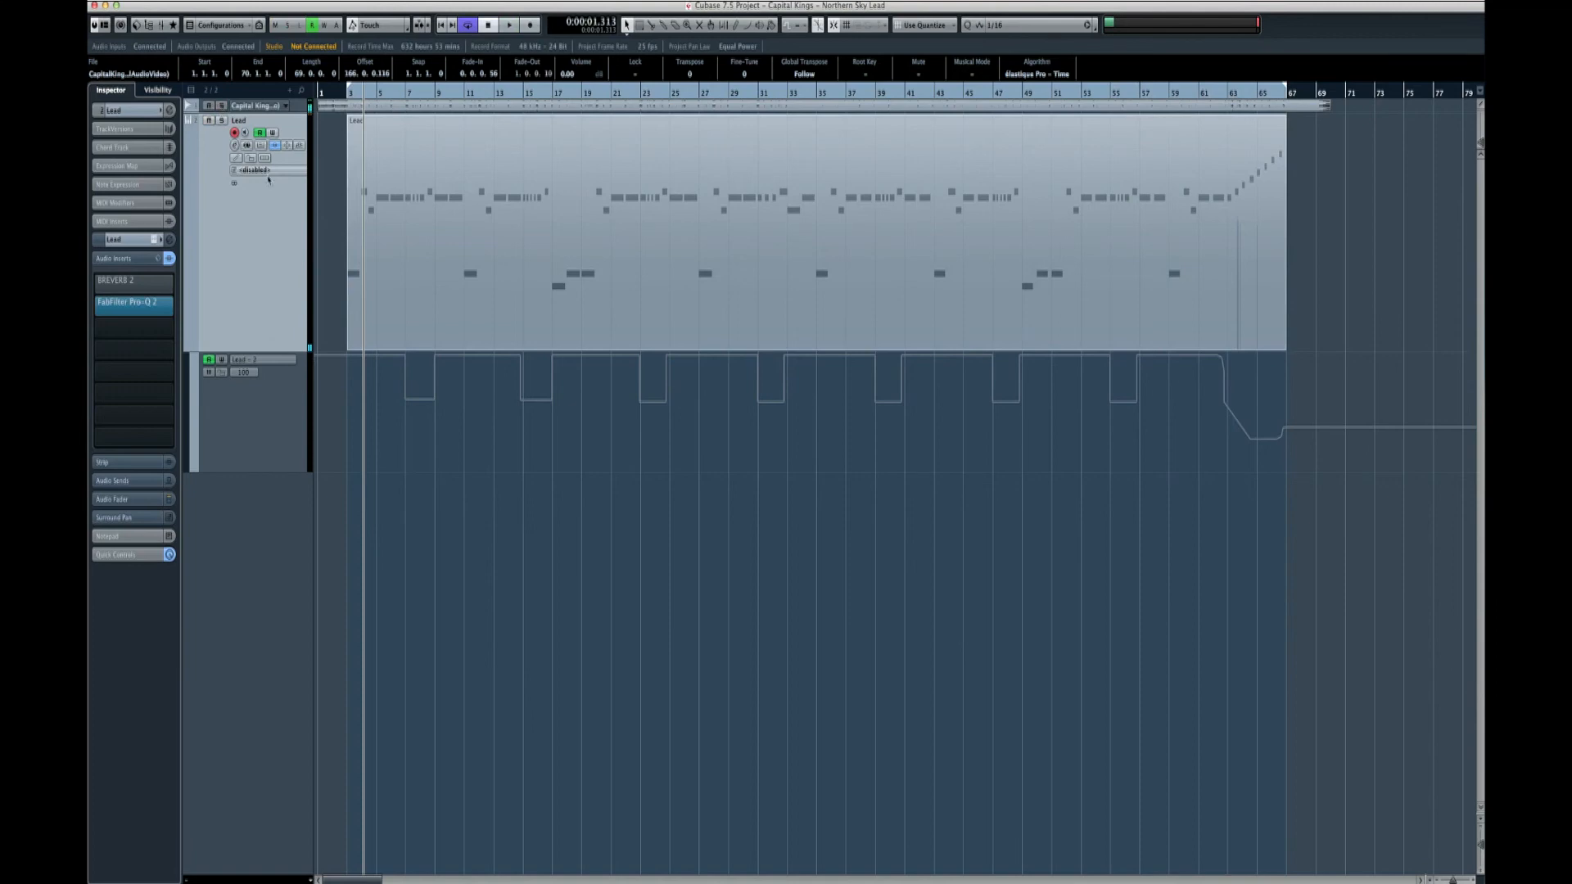
# Deselect the Lead part by clicking an empty area of the project window
pyautogui.click(478, 579)
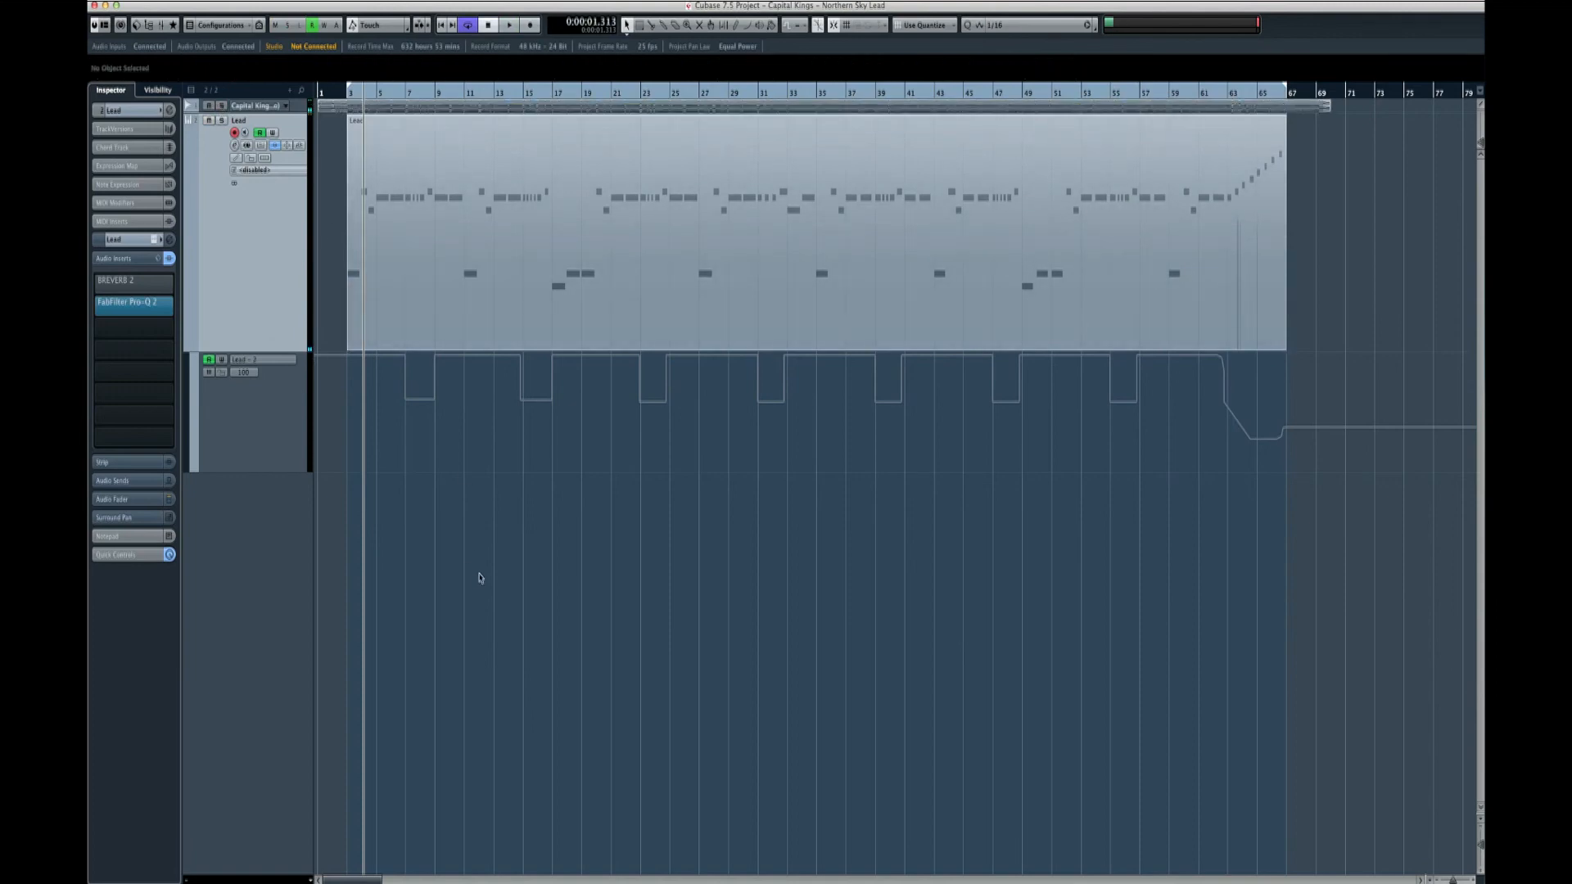